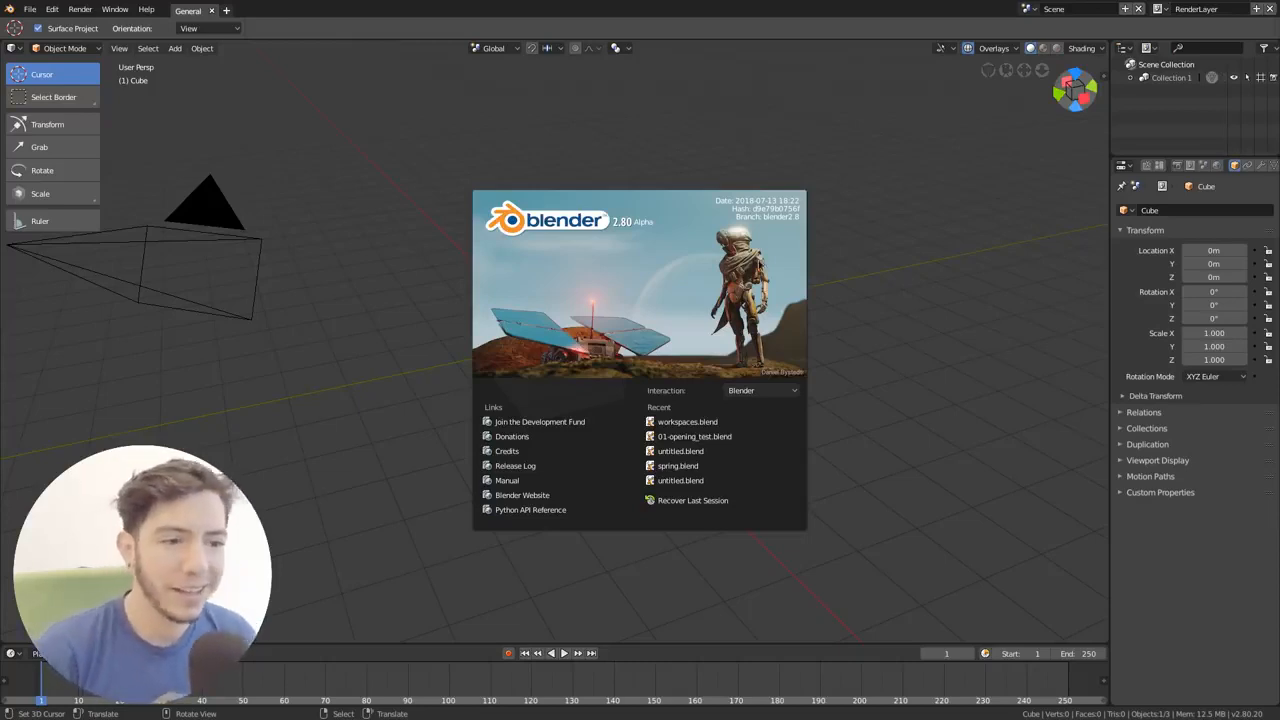
mouse_move(704, 258)
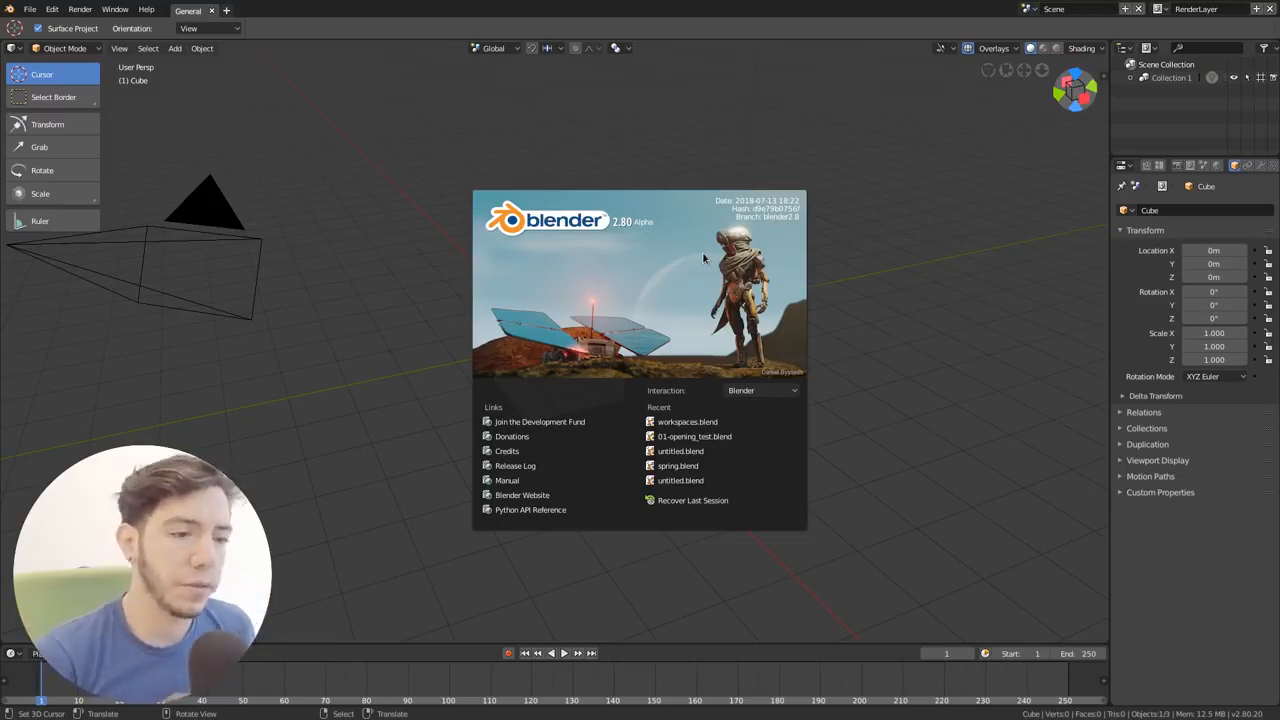
mouse_move(680, 204)
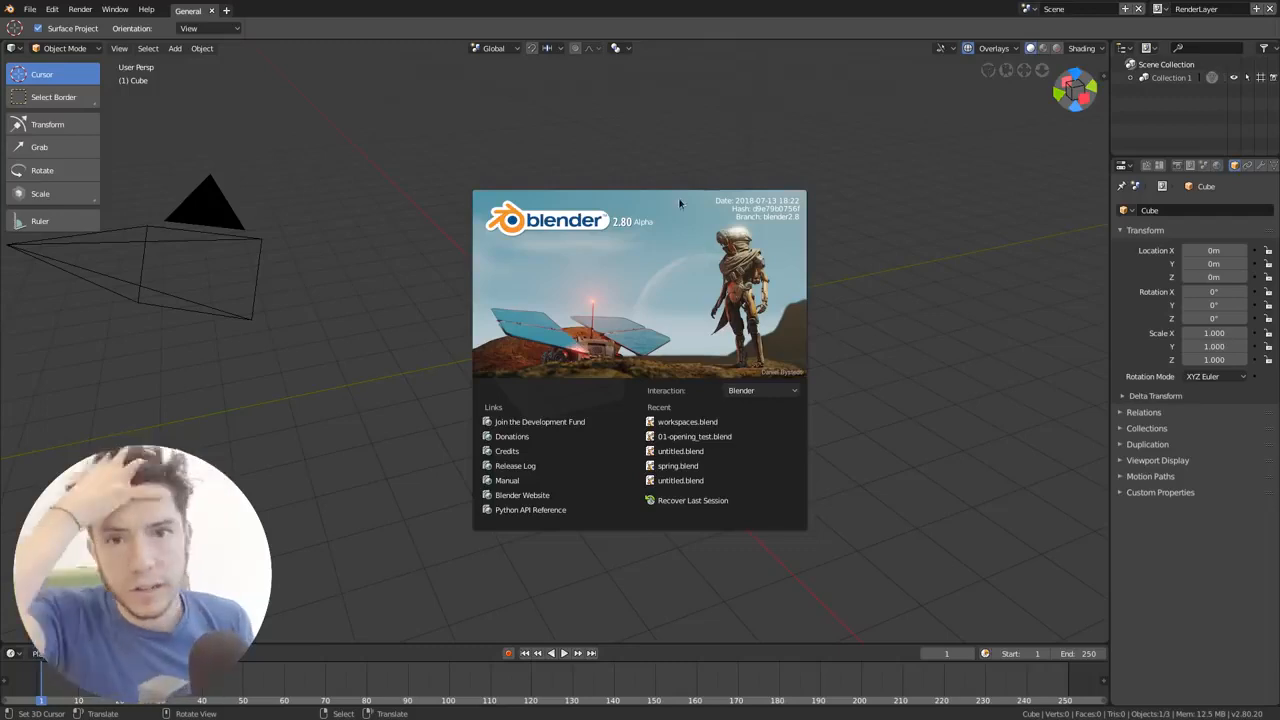
mouse_move(704, 262)
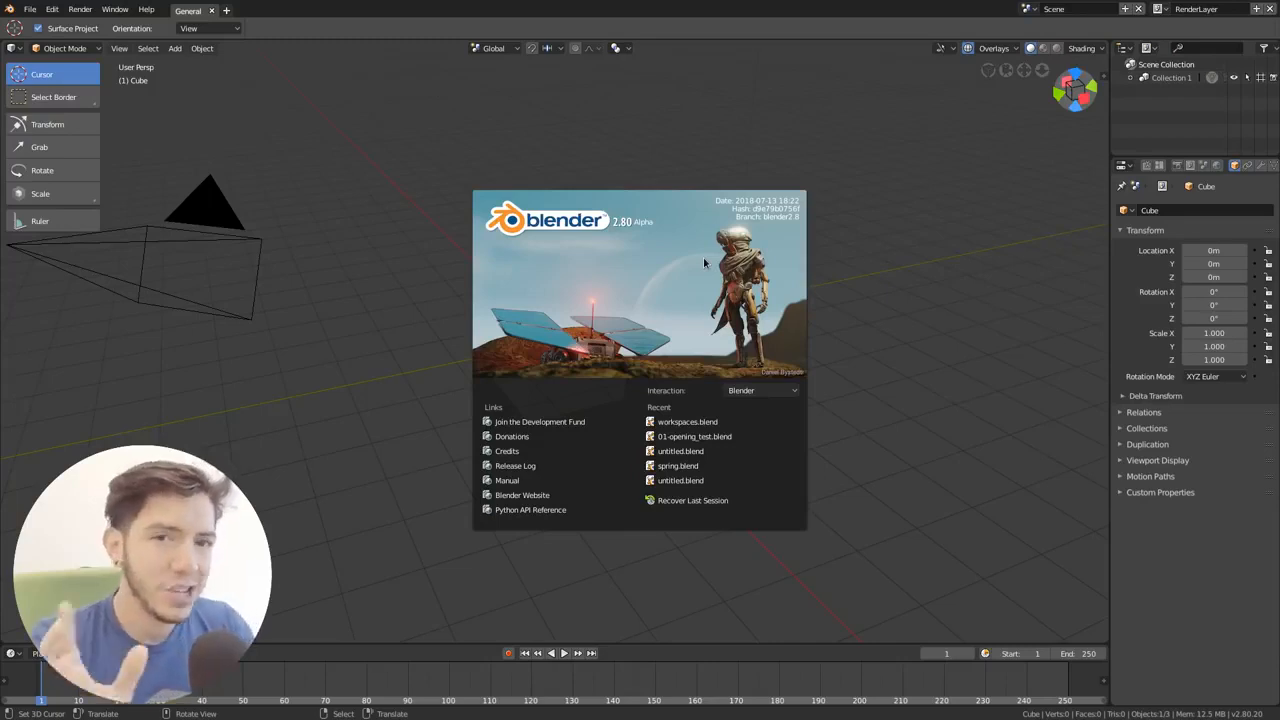
Dismiss the splash screen and briefly review the viewport Shading popover
click(704, 262)
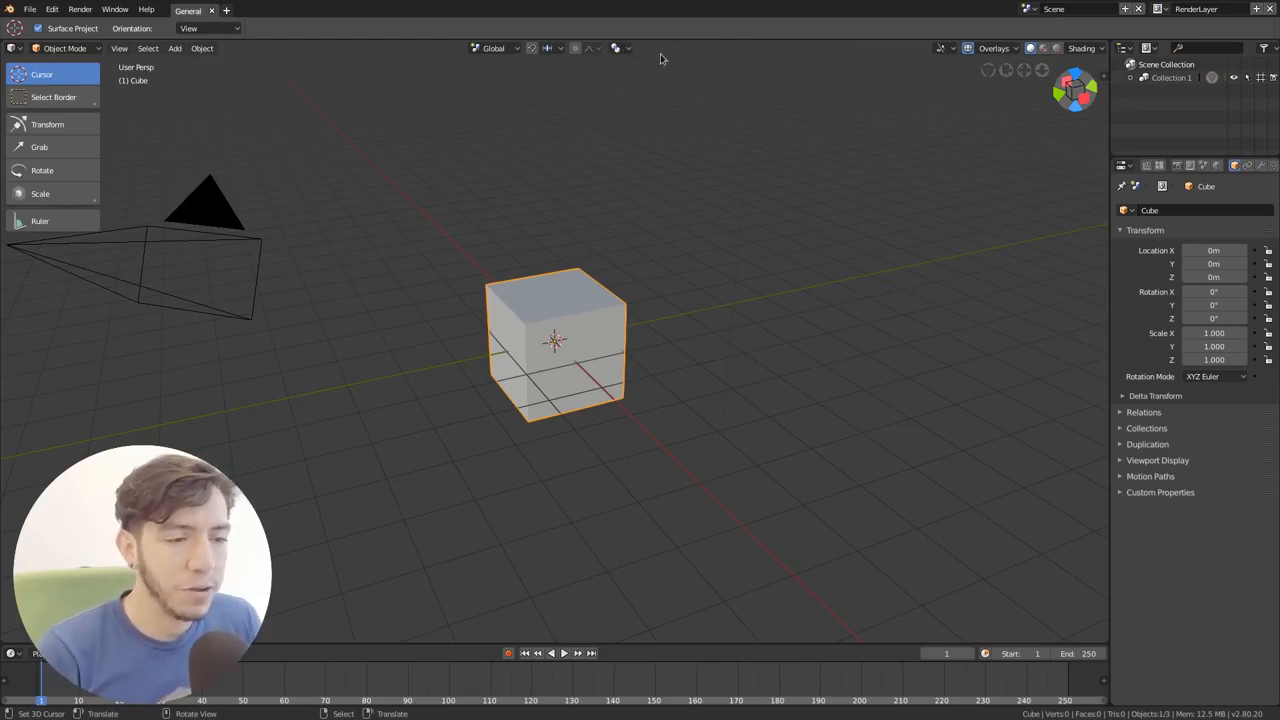
mouse_move(748, 164)
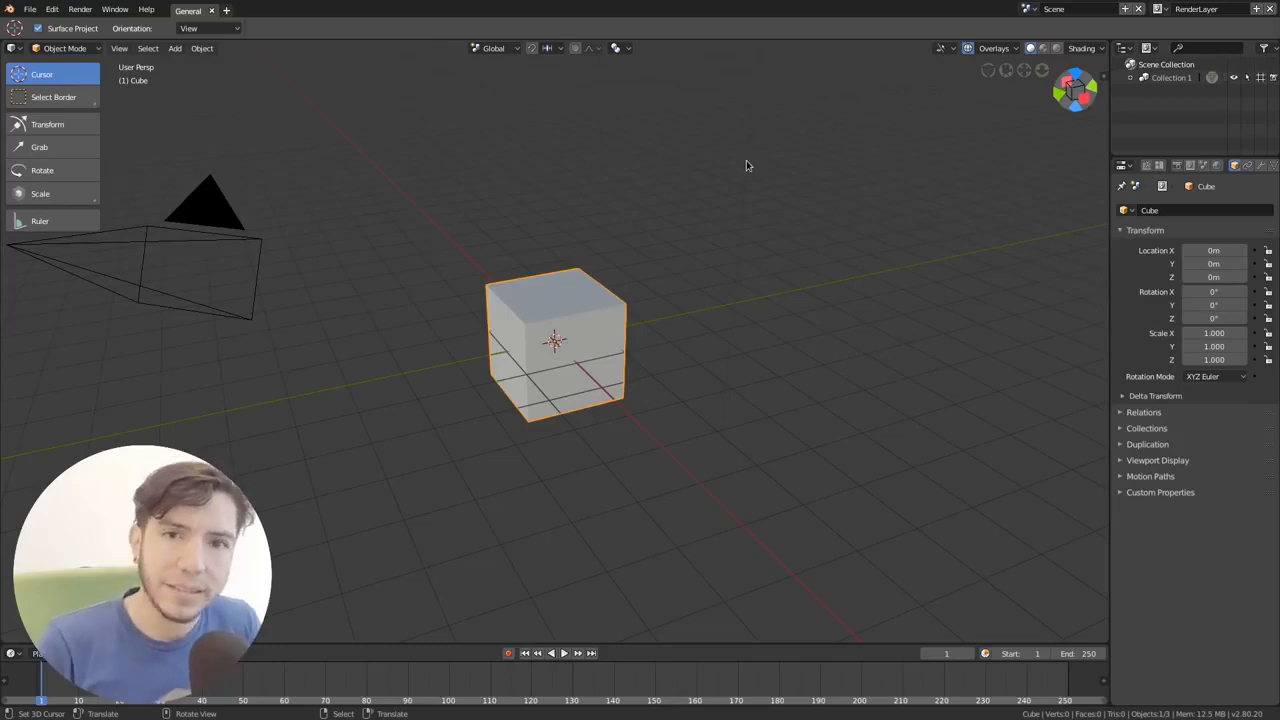
mouse_move(812, 112)
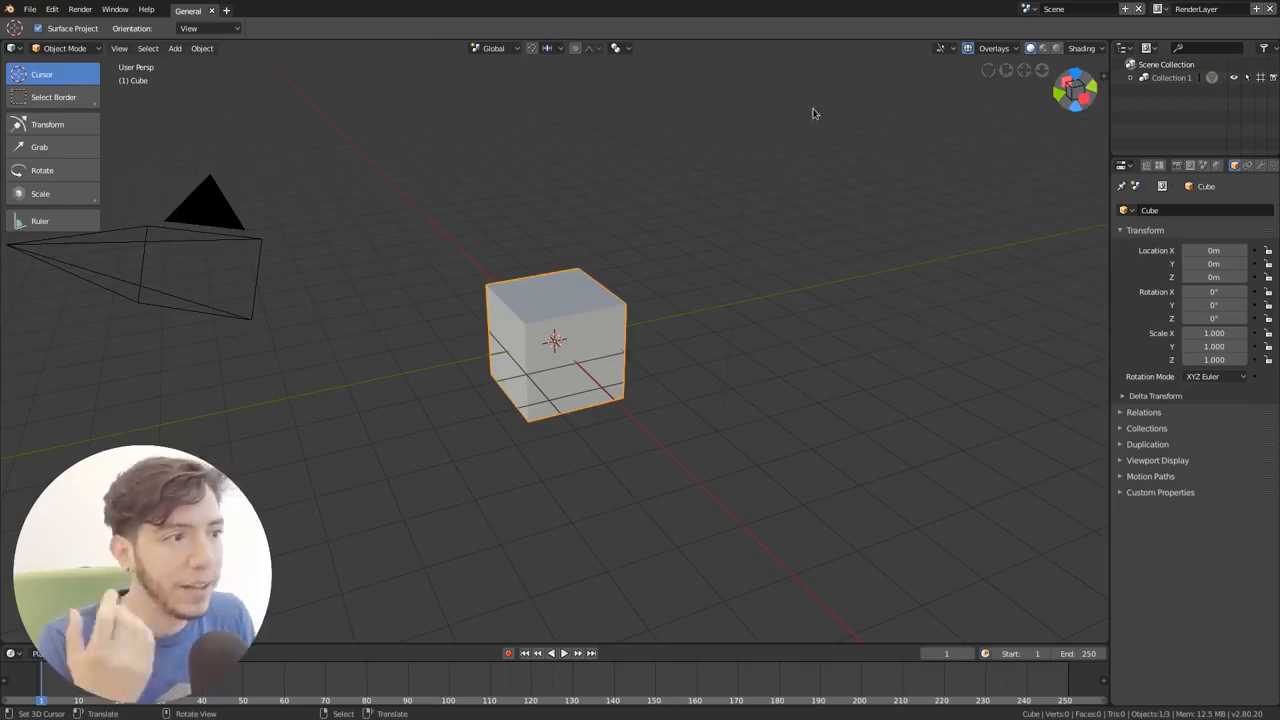
mouse_move(880, 66)
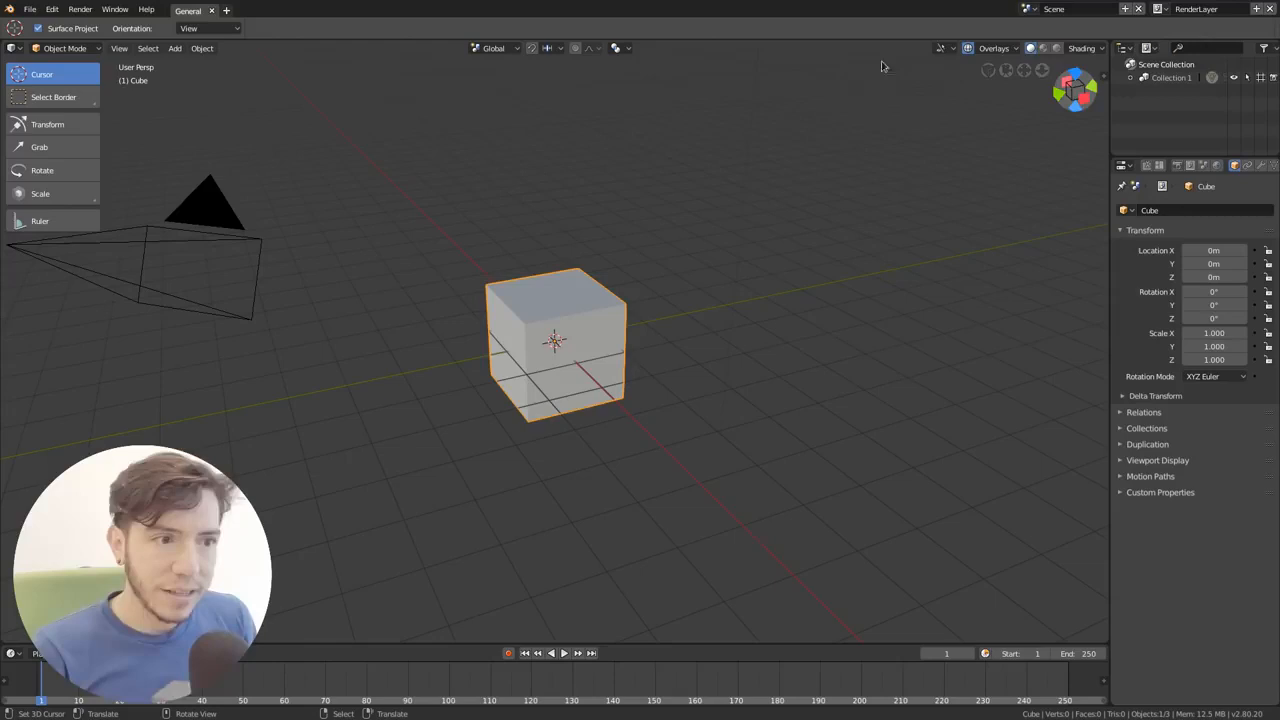
mouse_move(660, 80)
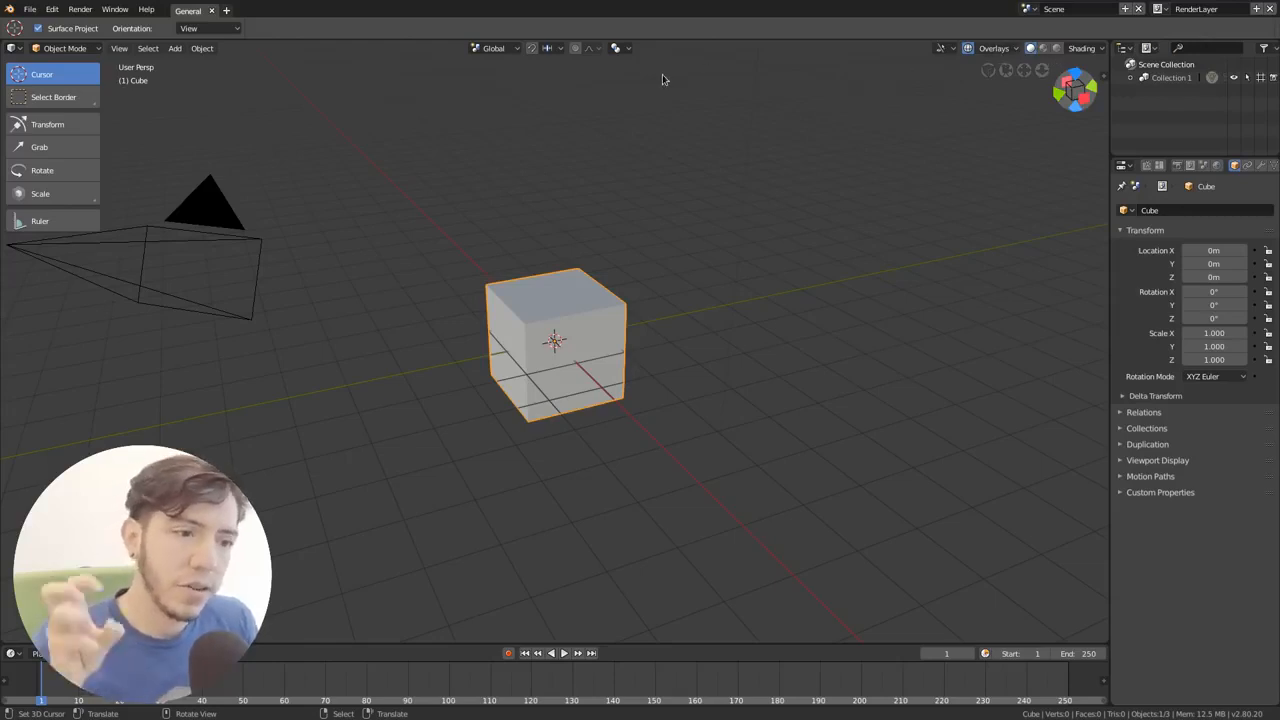
mouse_move(470, 84)
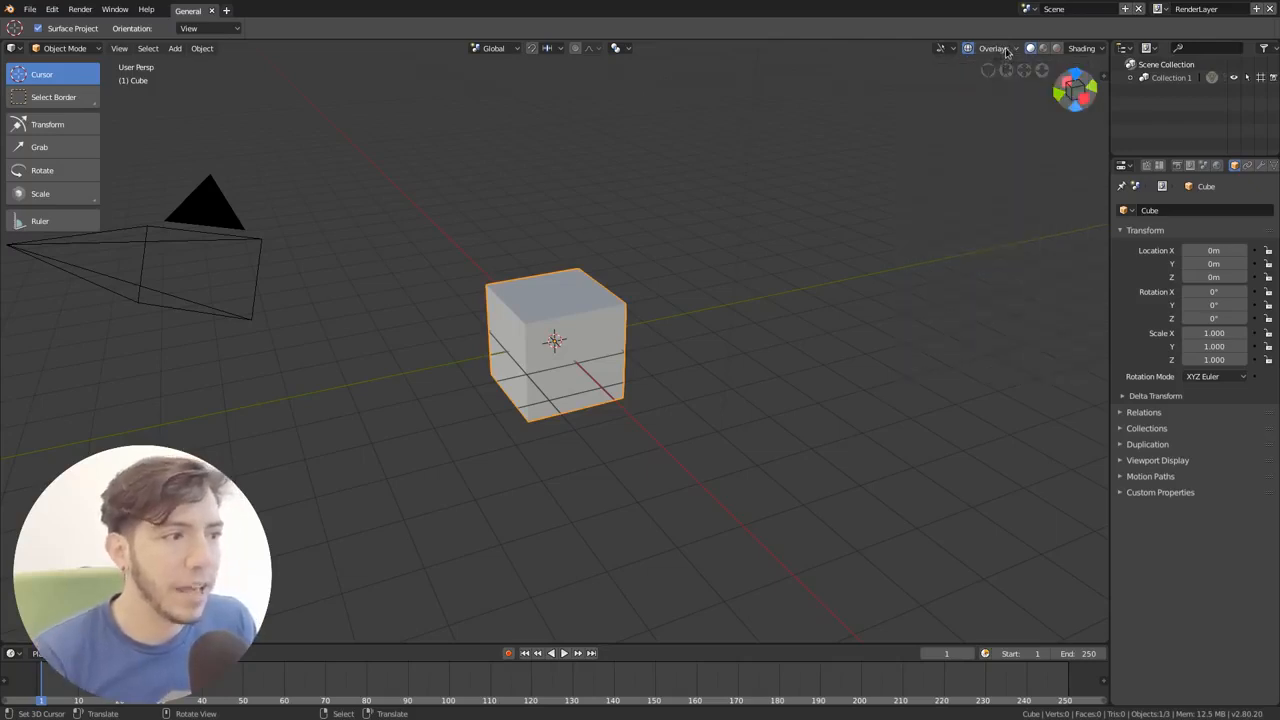
click(968, 48)
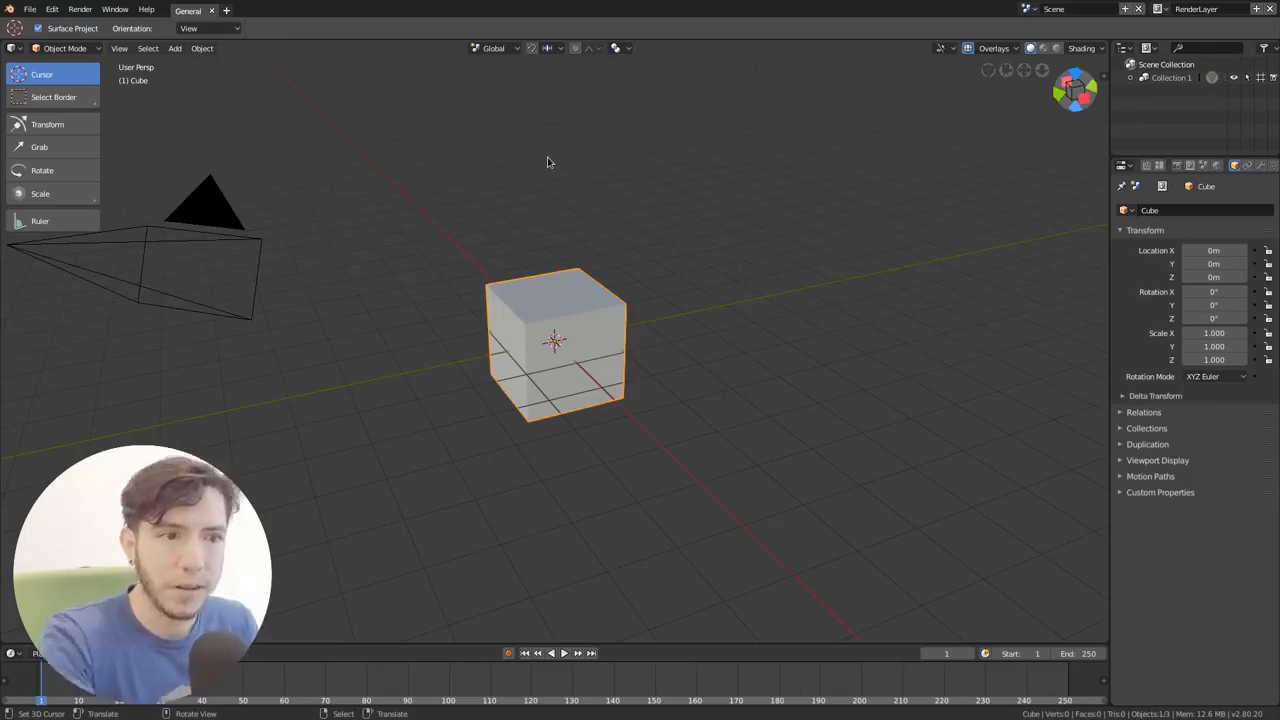
mouse_move(616, 290)
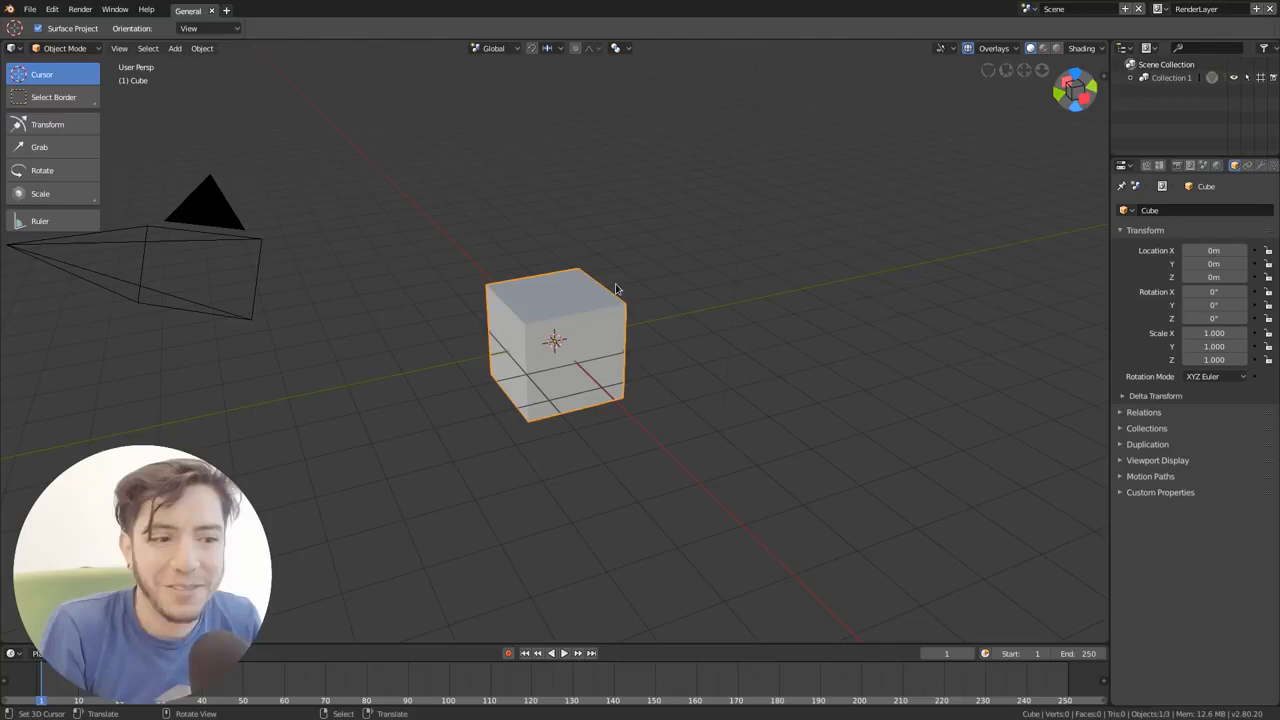
click(1100, 48)
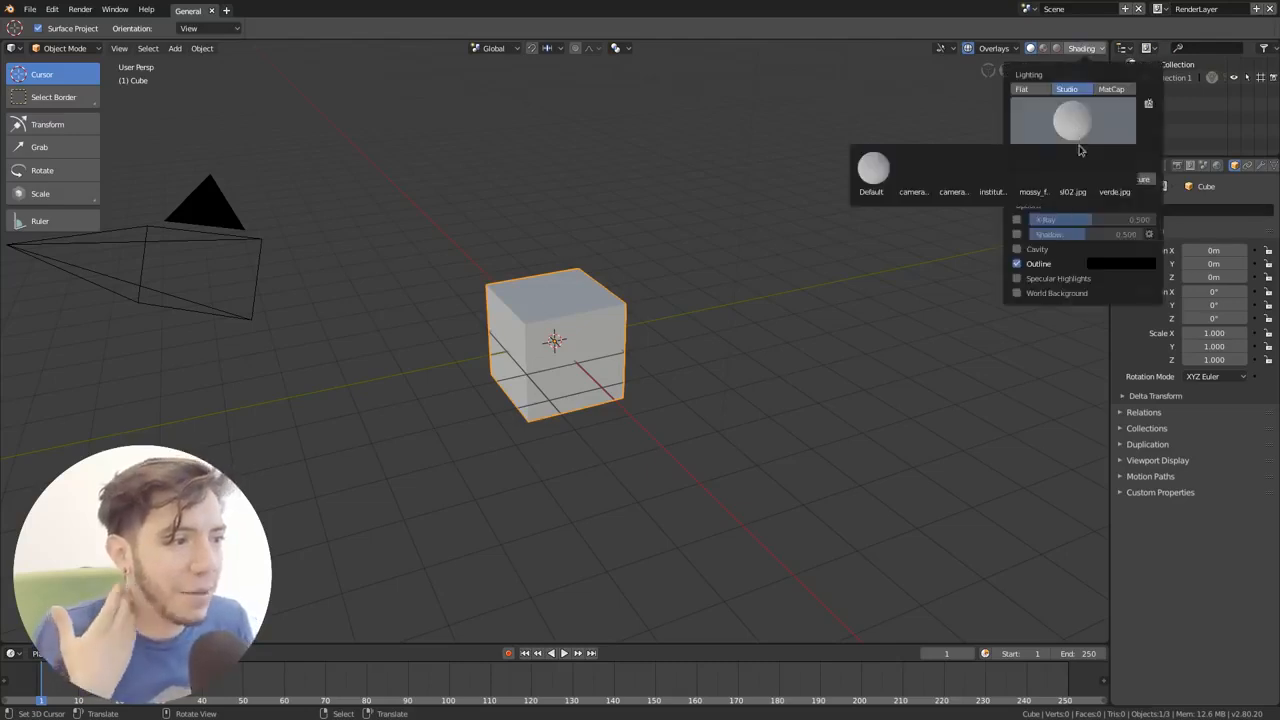
click(544, 280)
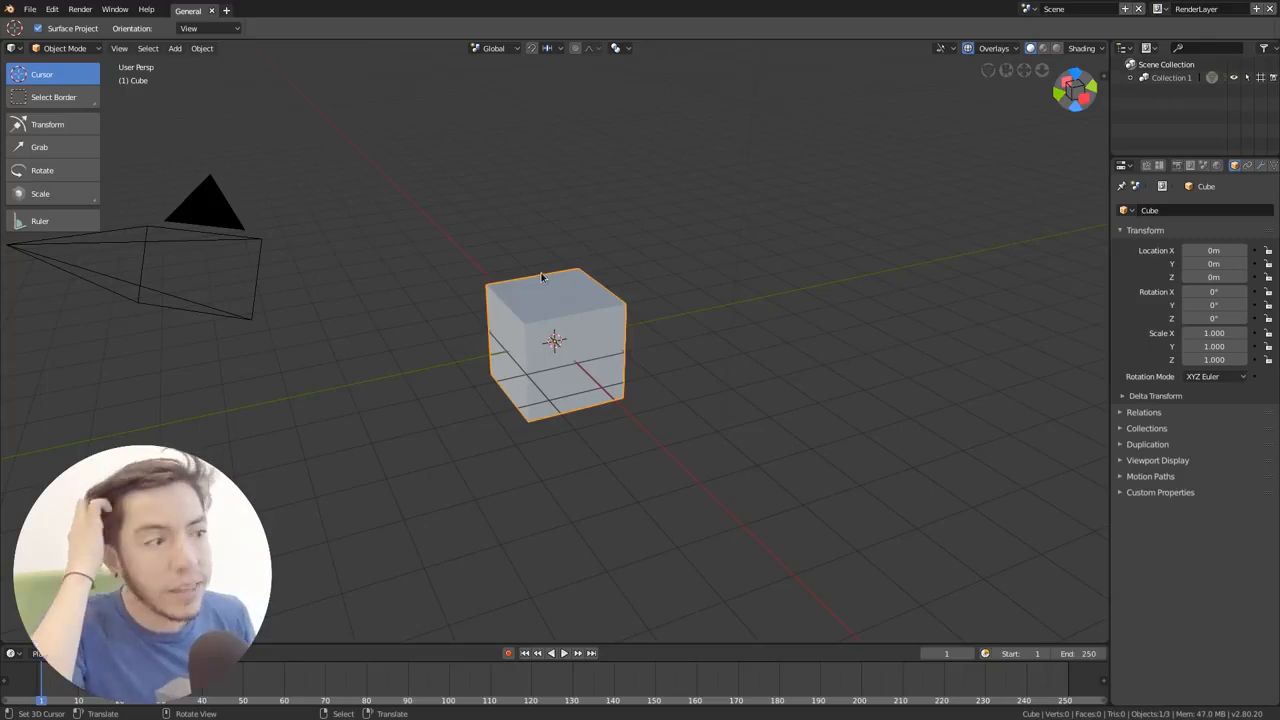
mouse_move(540, 262)
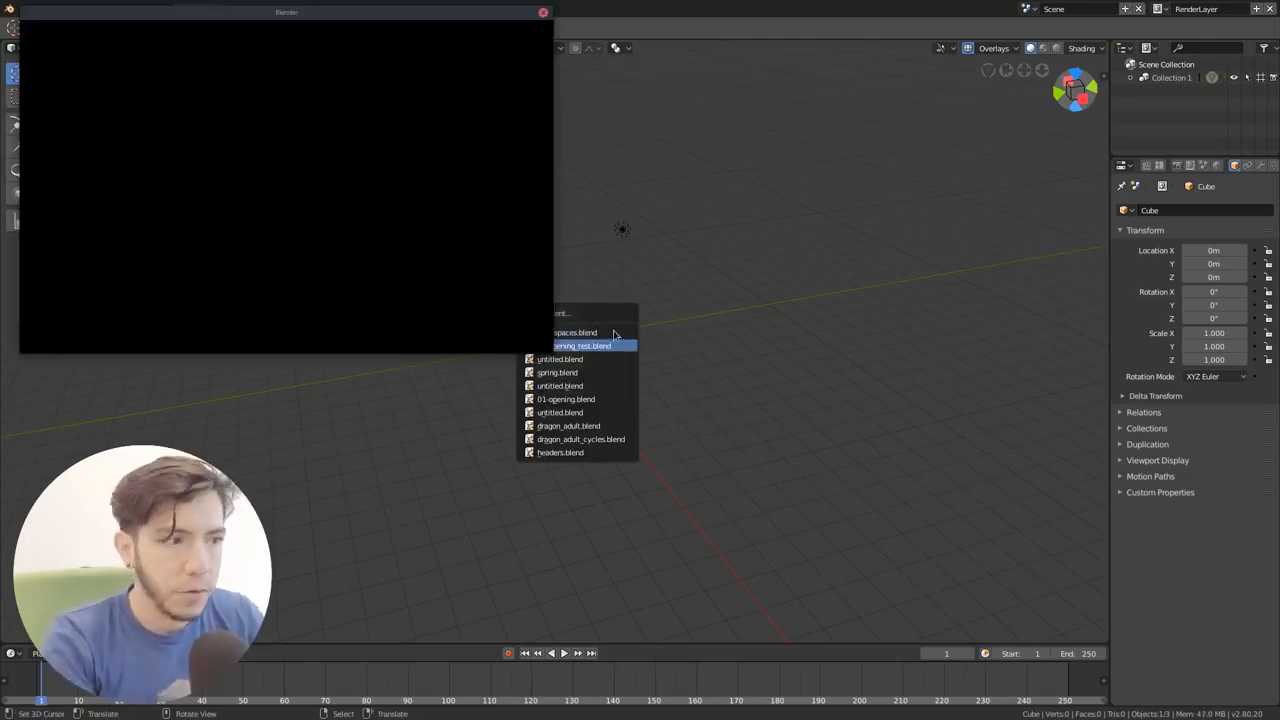
mouse_move(772, 198)
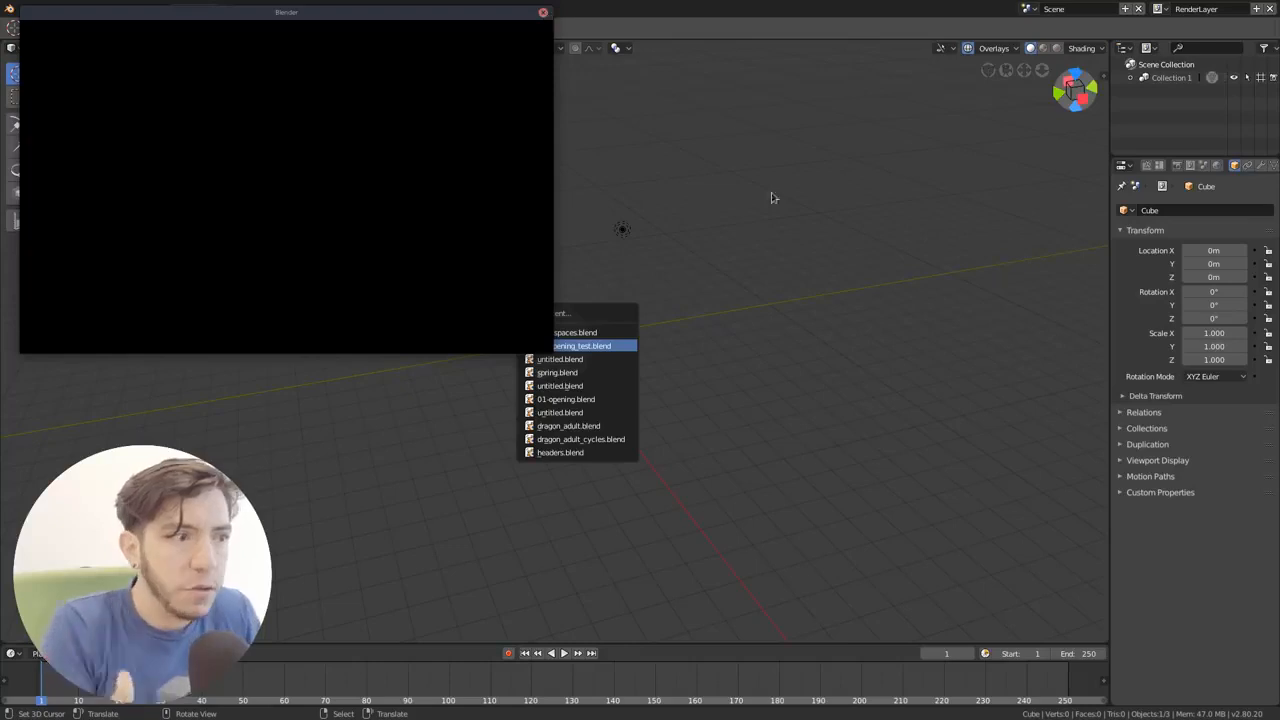
Load the production .blend with the snowy mountain character scene from Open Recent
click(580, 344)
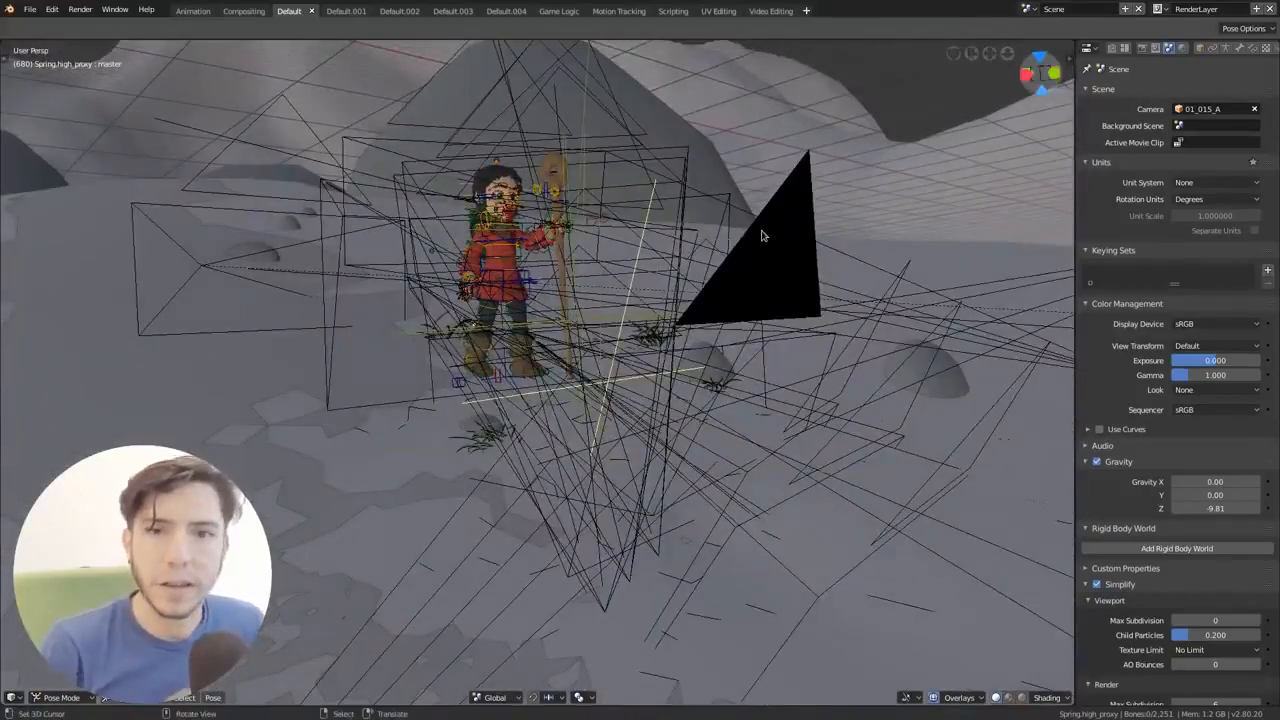
Switch to Object Mode, flip the viewport header to the top and show object-type visibility options
click(62, 696)
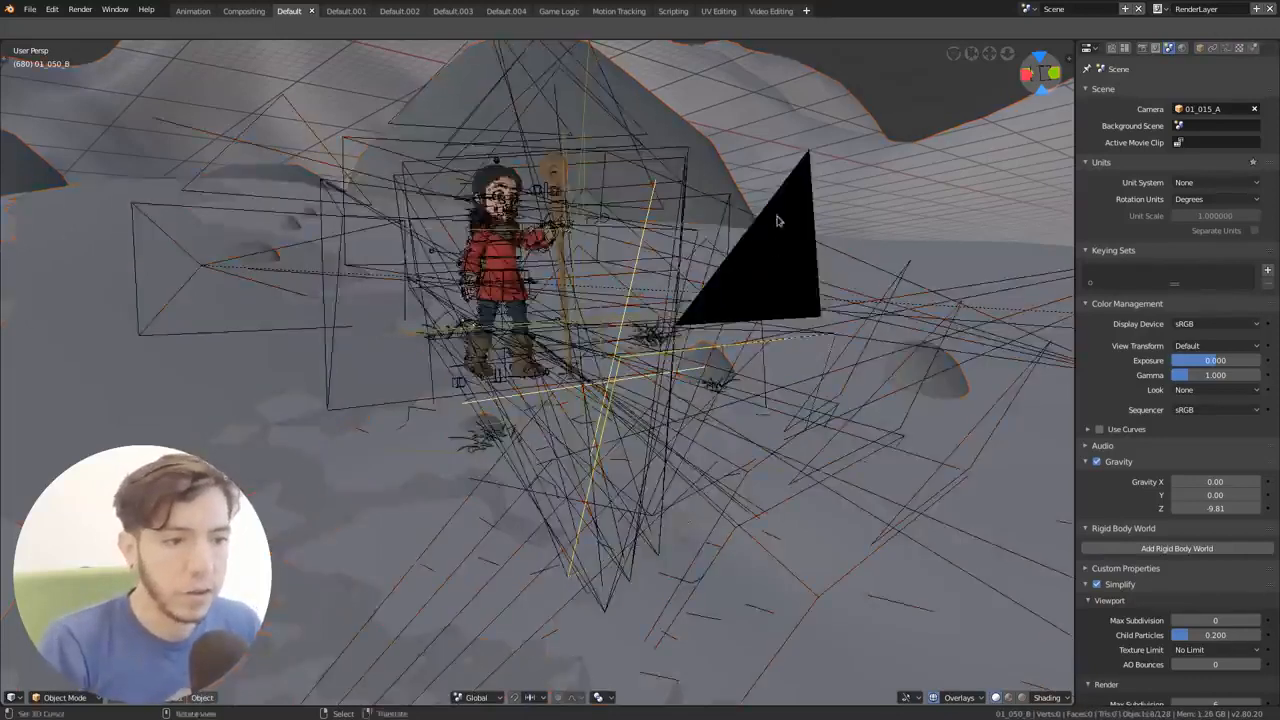
drag(780, 220, 900, 130)
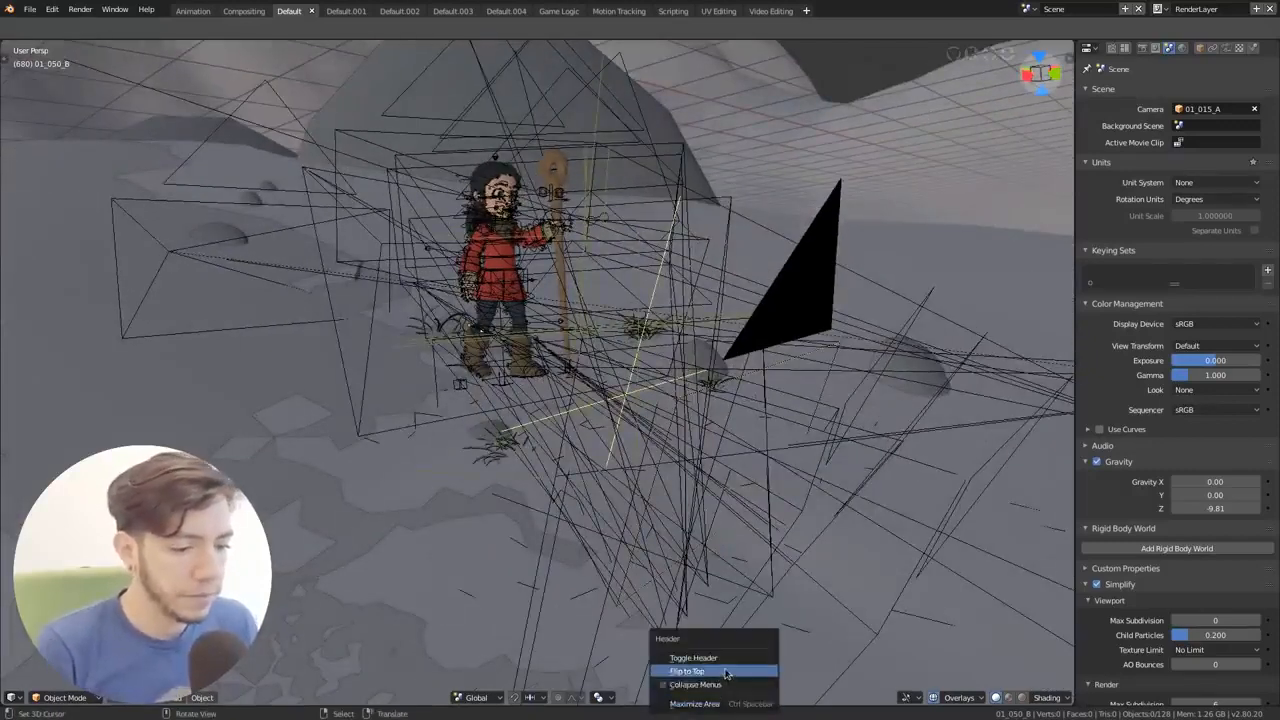
click(688, 670)
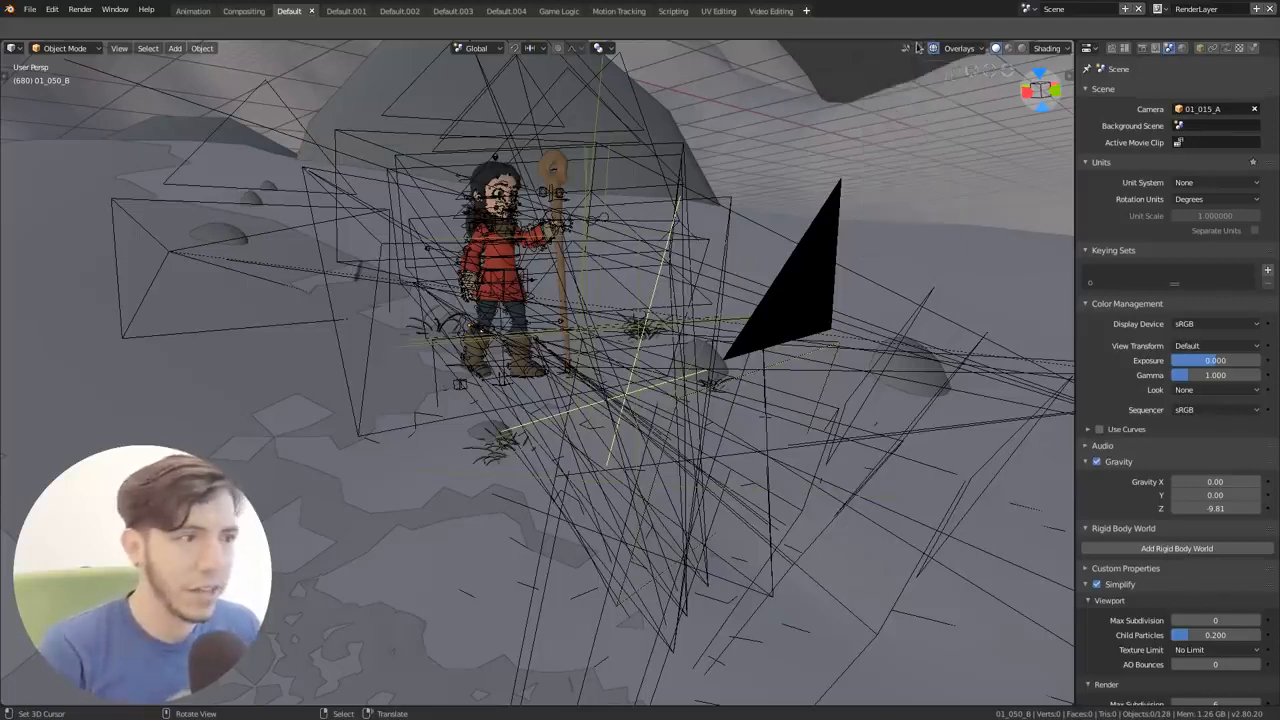
click(908, 48)
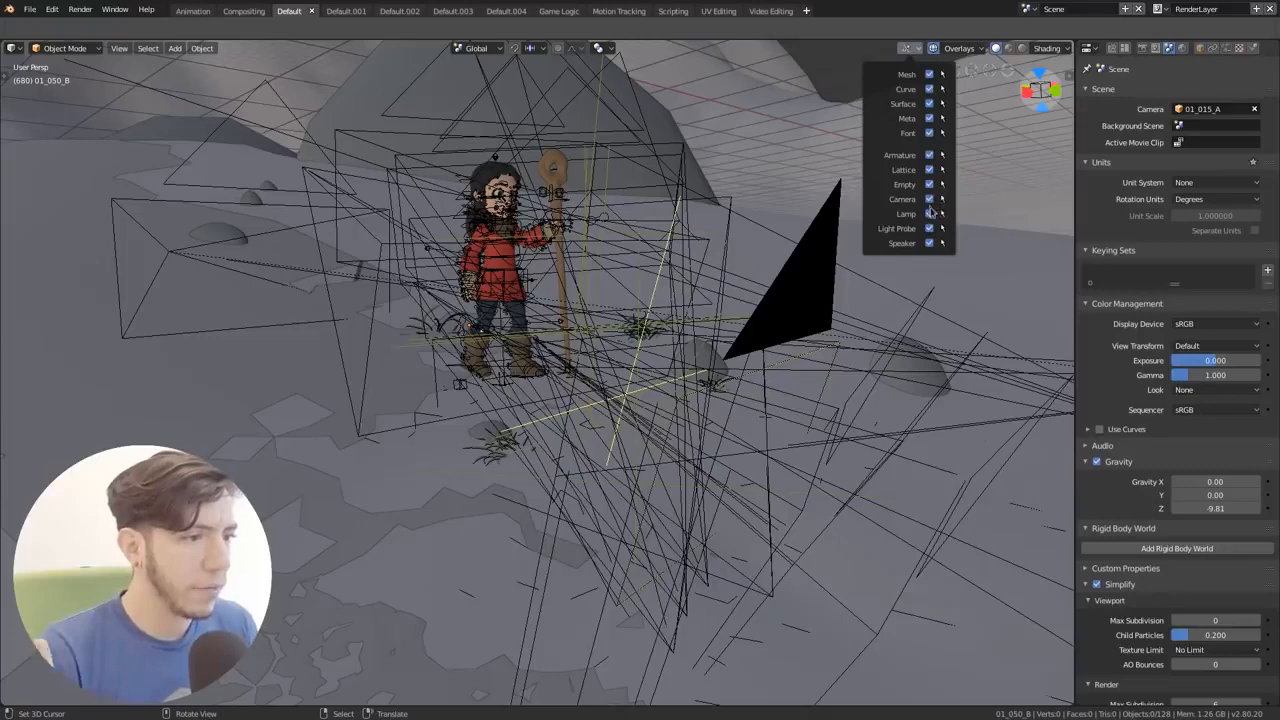
Set the interface display scale to 1.50 in User Preferences
click(928, 200)
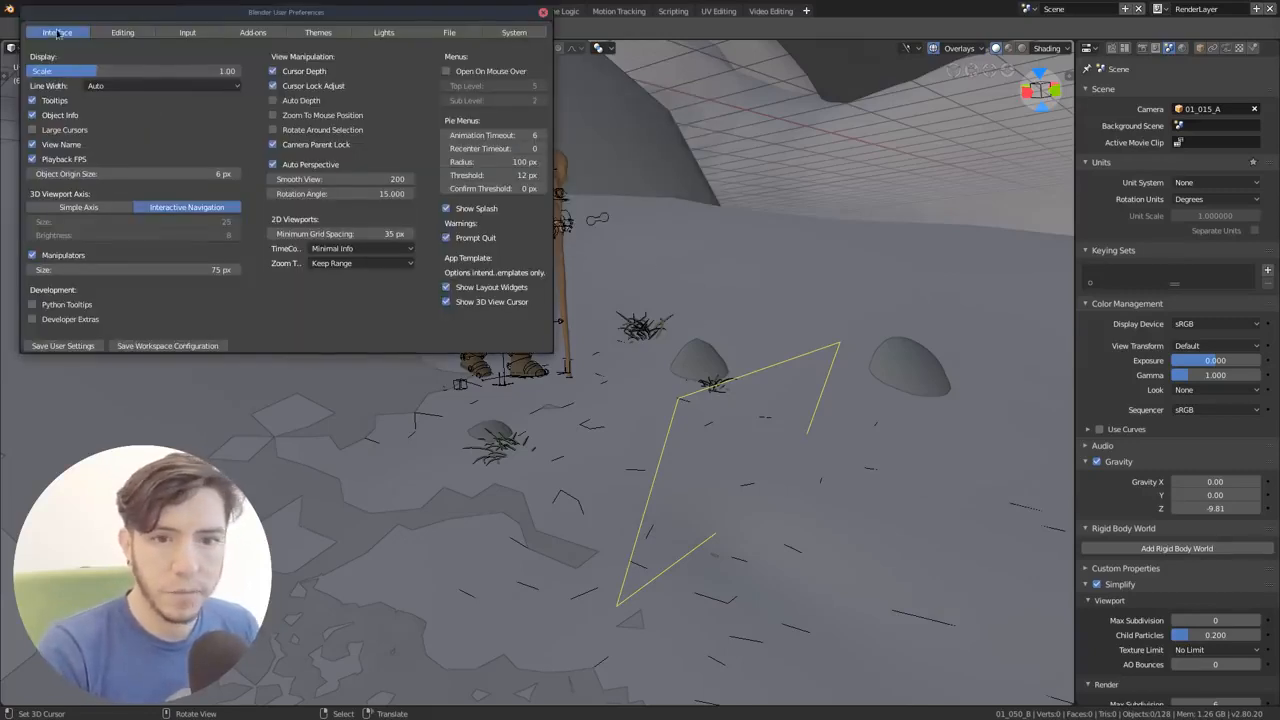
mouse_move(182, 84)
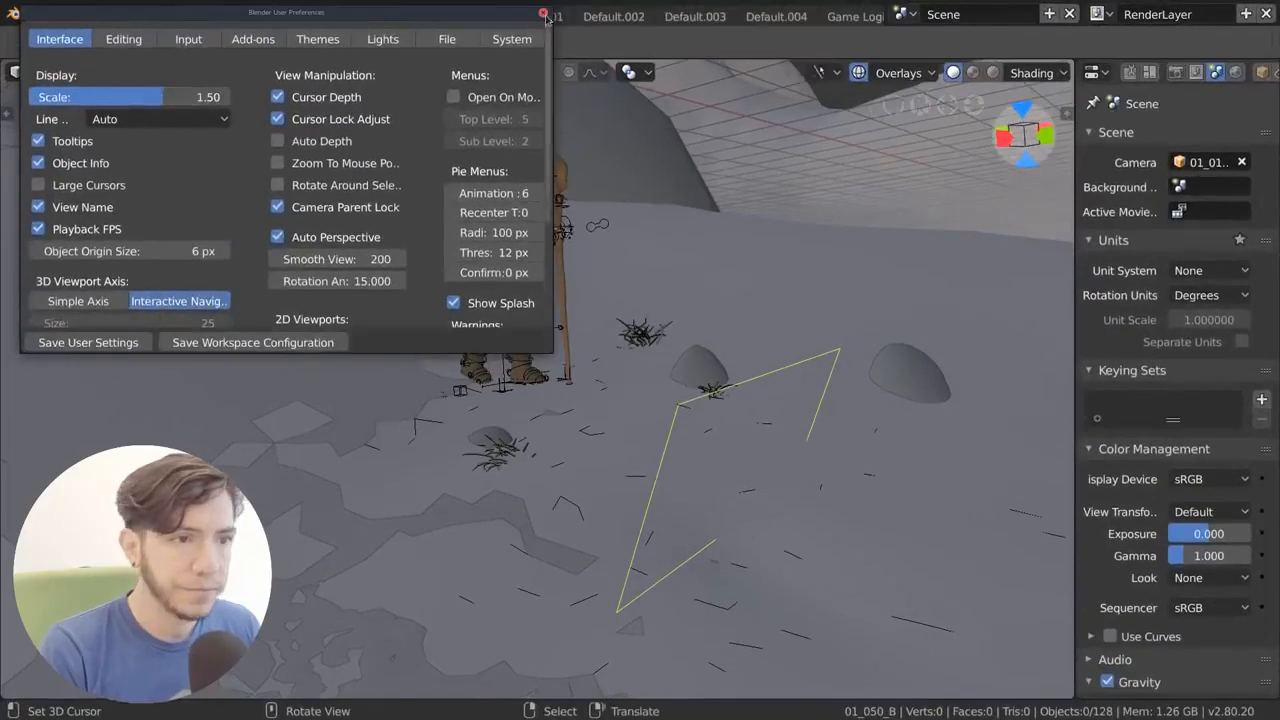
click(544, 12)
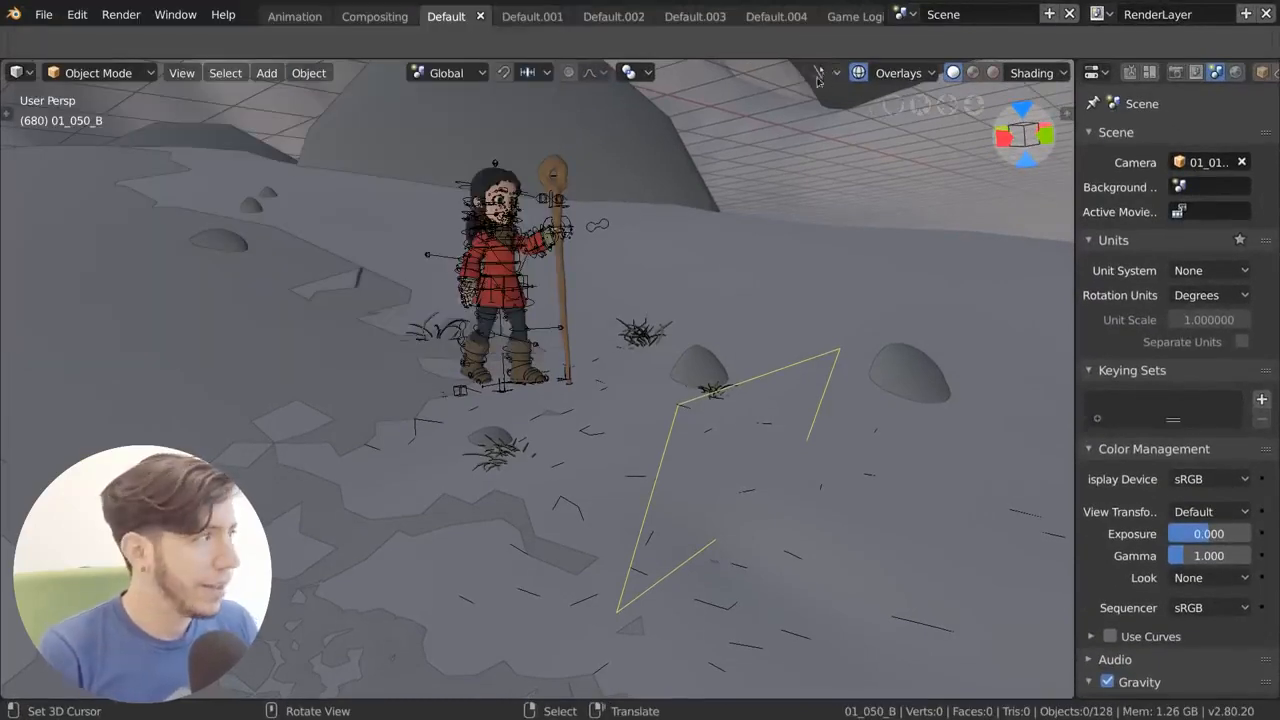
Restore camera and light wireframes and make shot 01_045_A the active scene
click(820, 72)
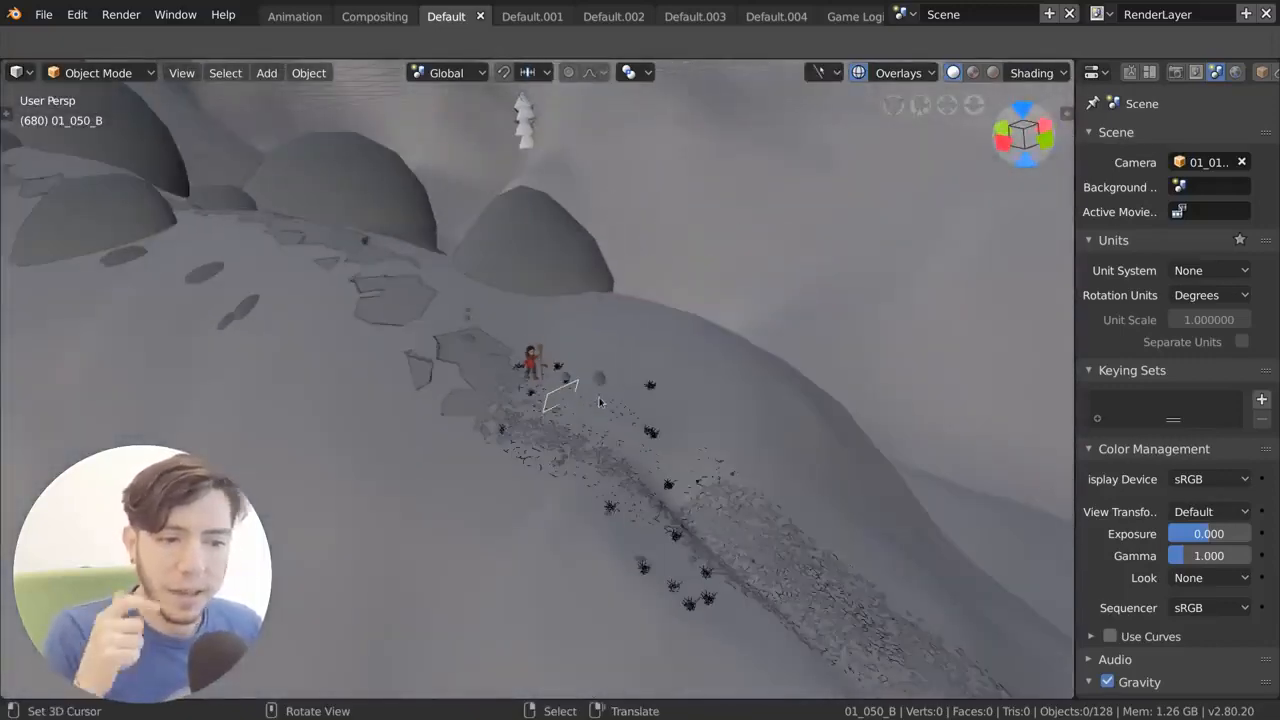
click(820, 72)
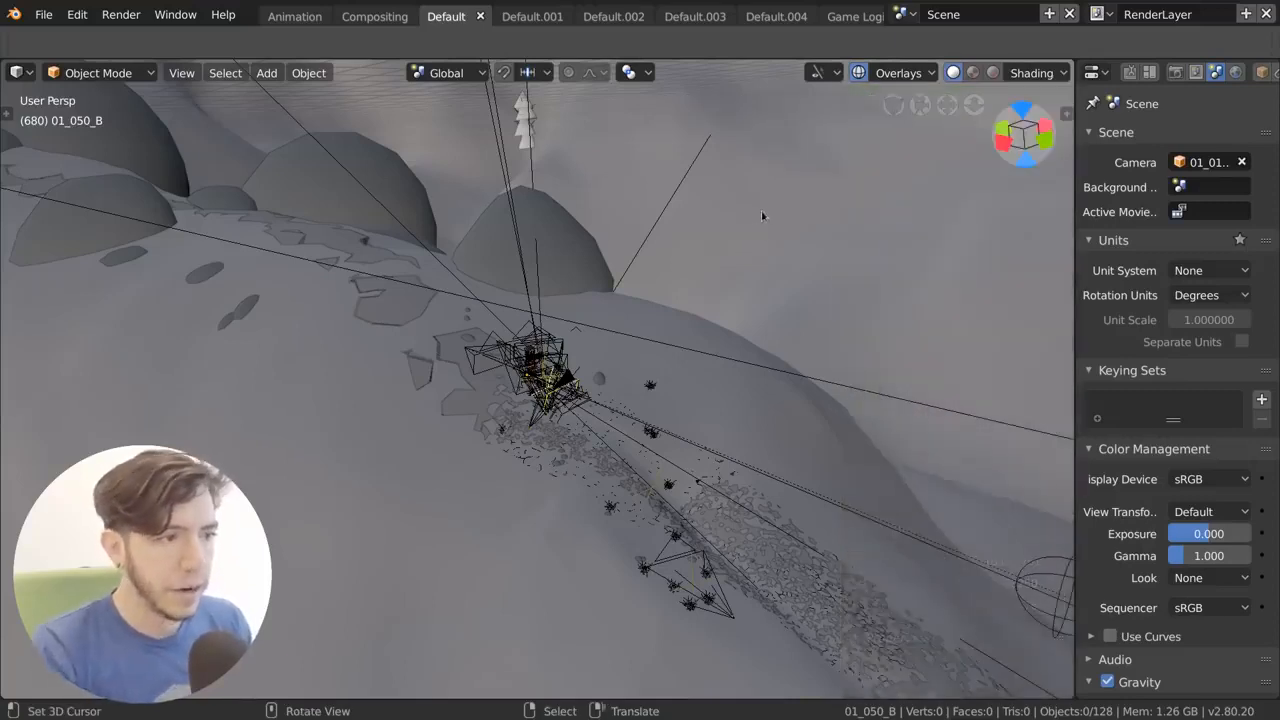
mouse_move(808, 96)
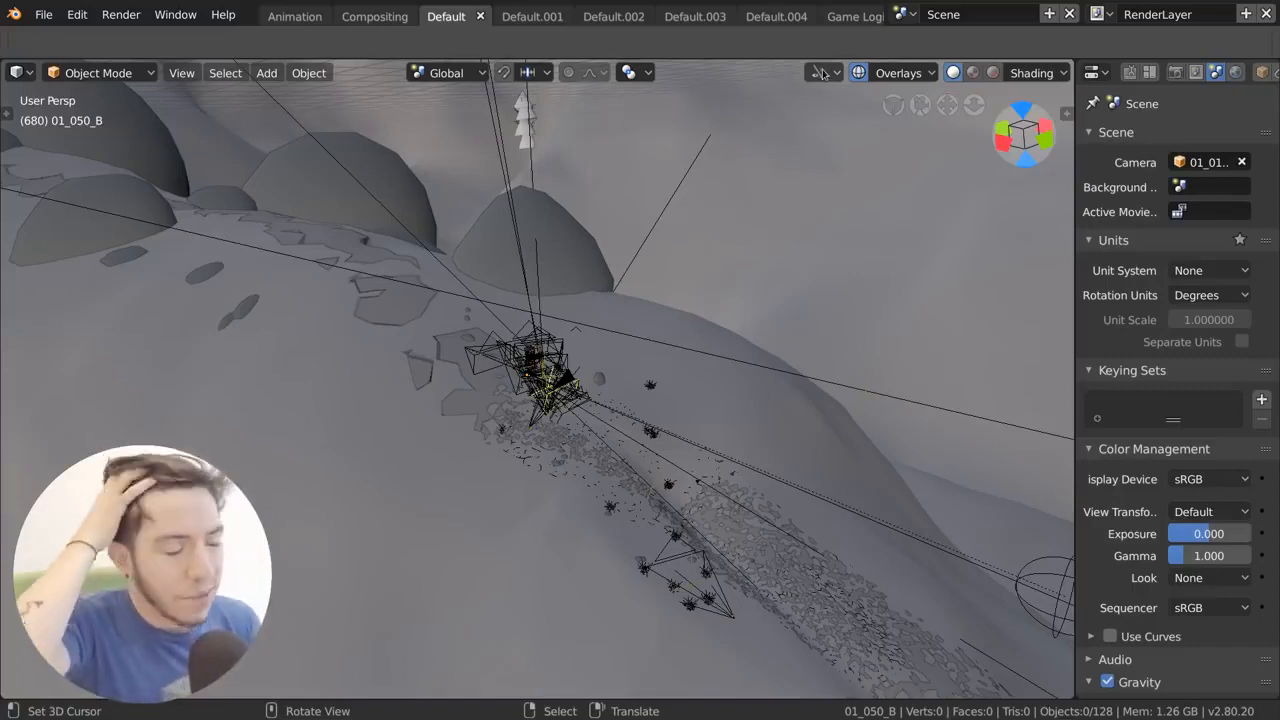
mouse_move(824, 78)
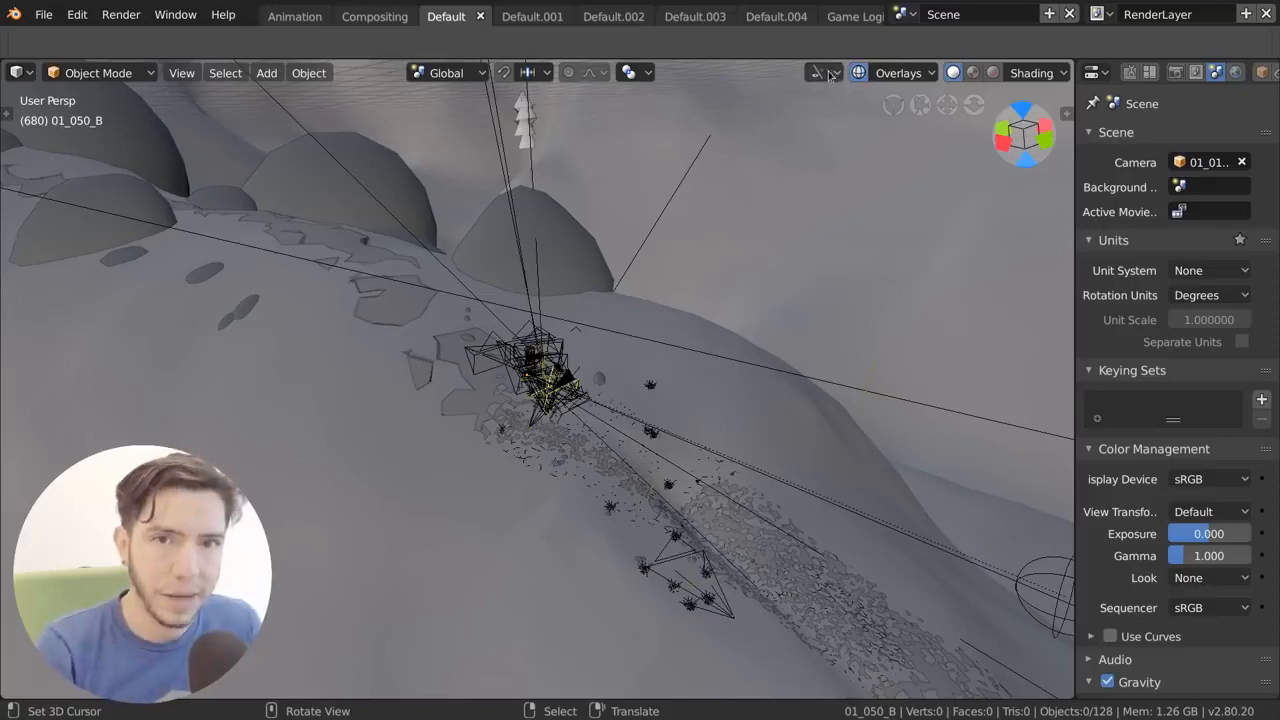
click(824, 72)
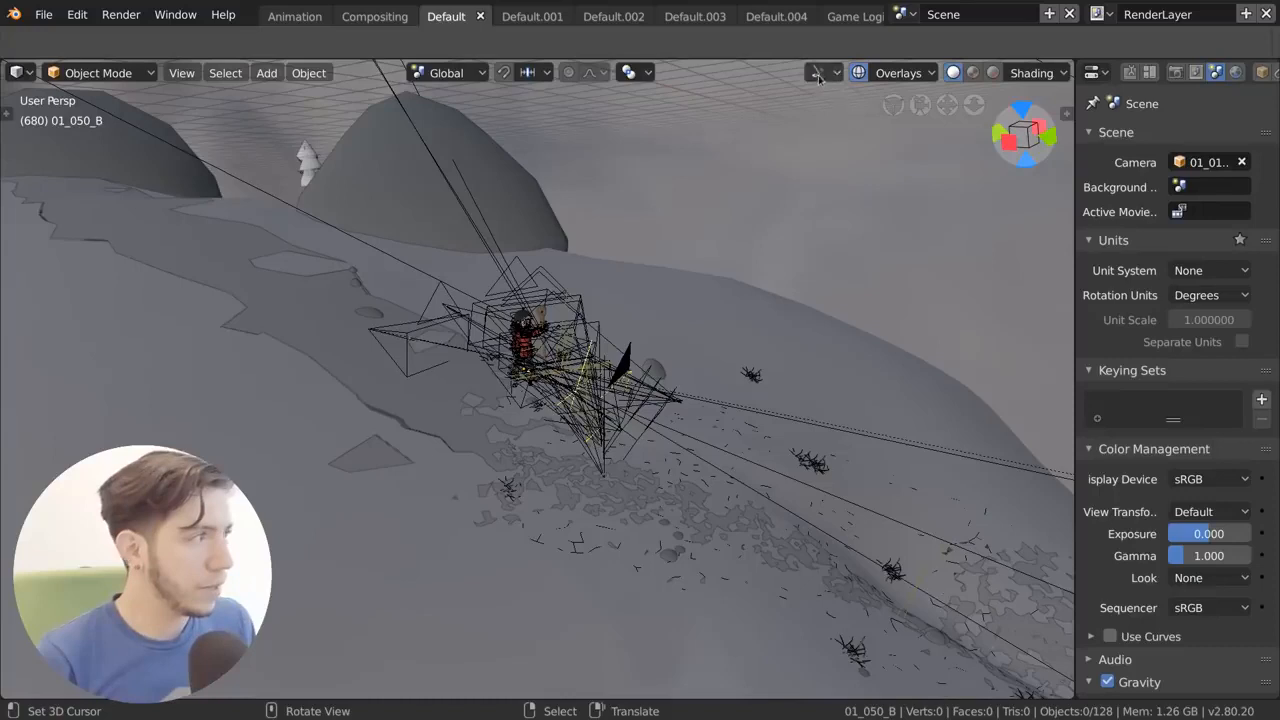
mouse_move(820, 72)
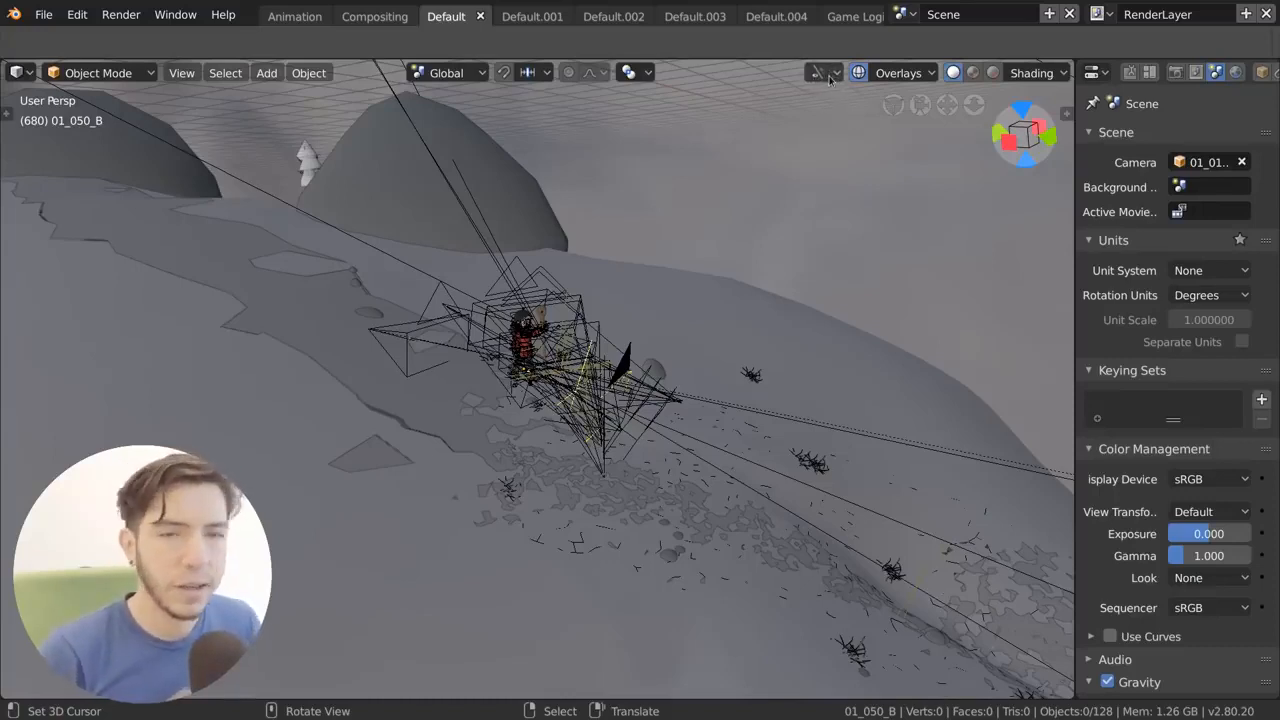
click(822, 72)
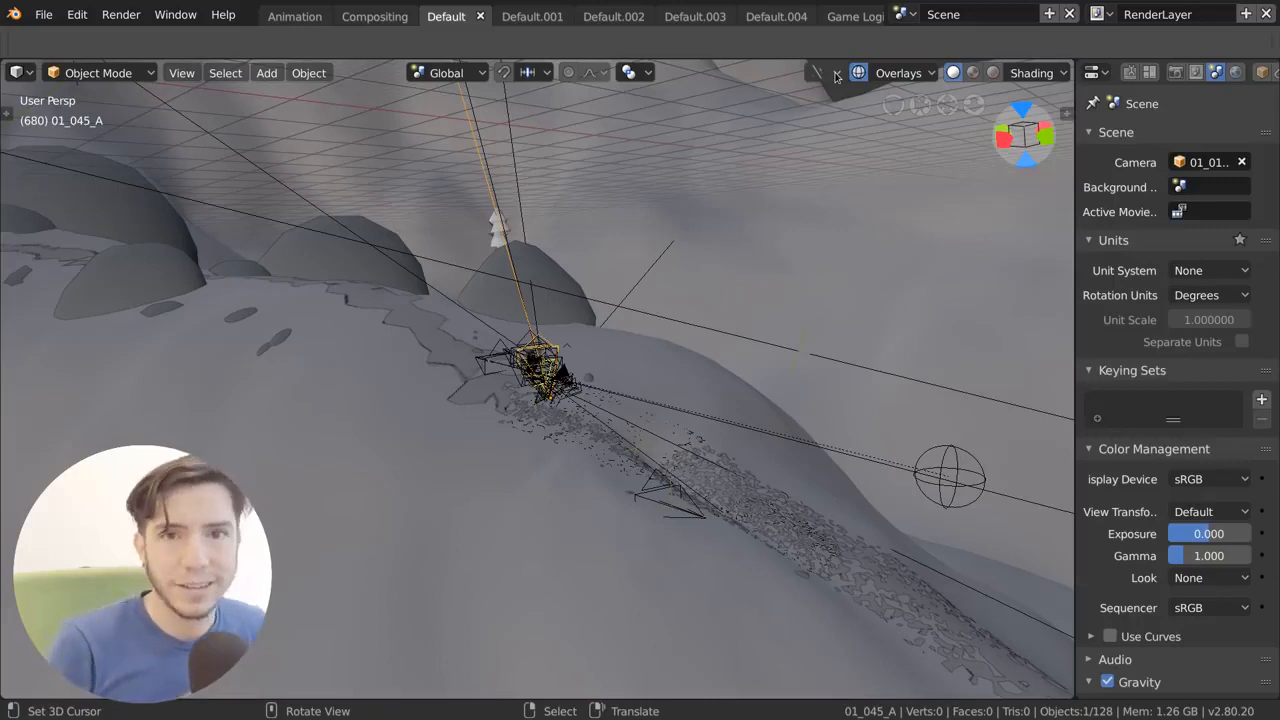
click(820, 72)
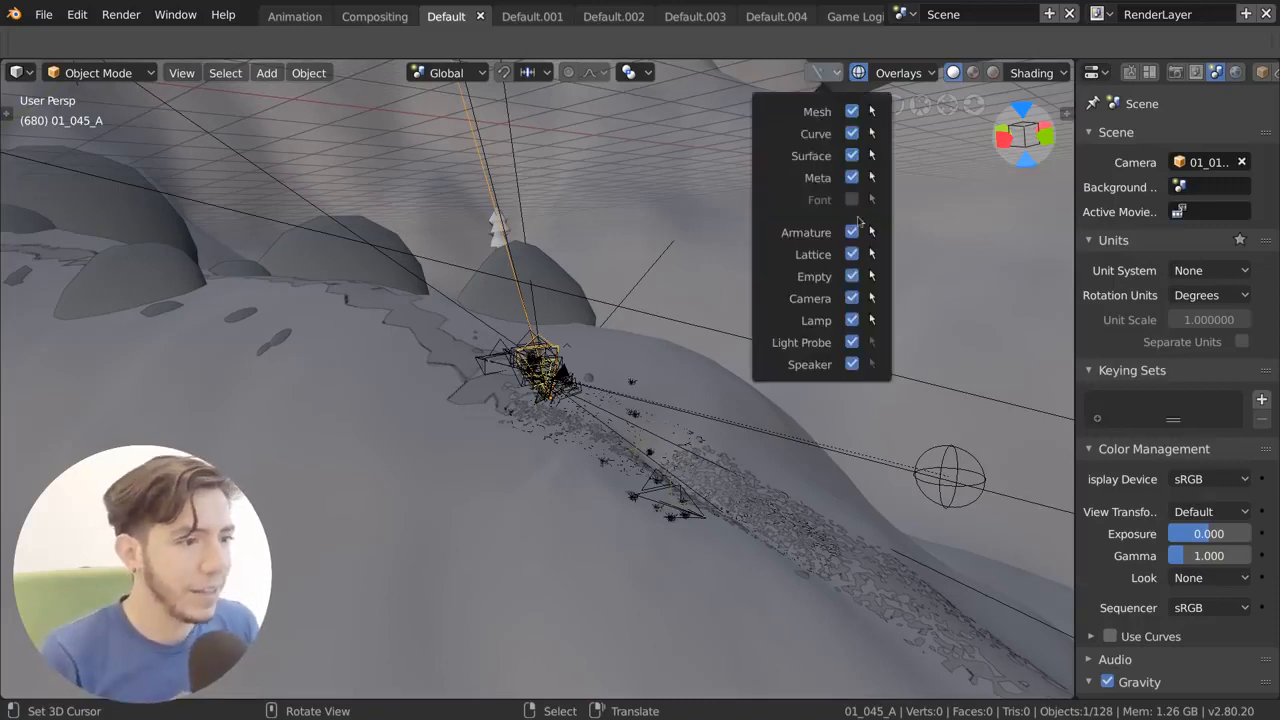
click(852, 200)
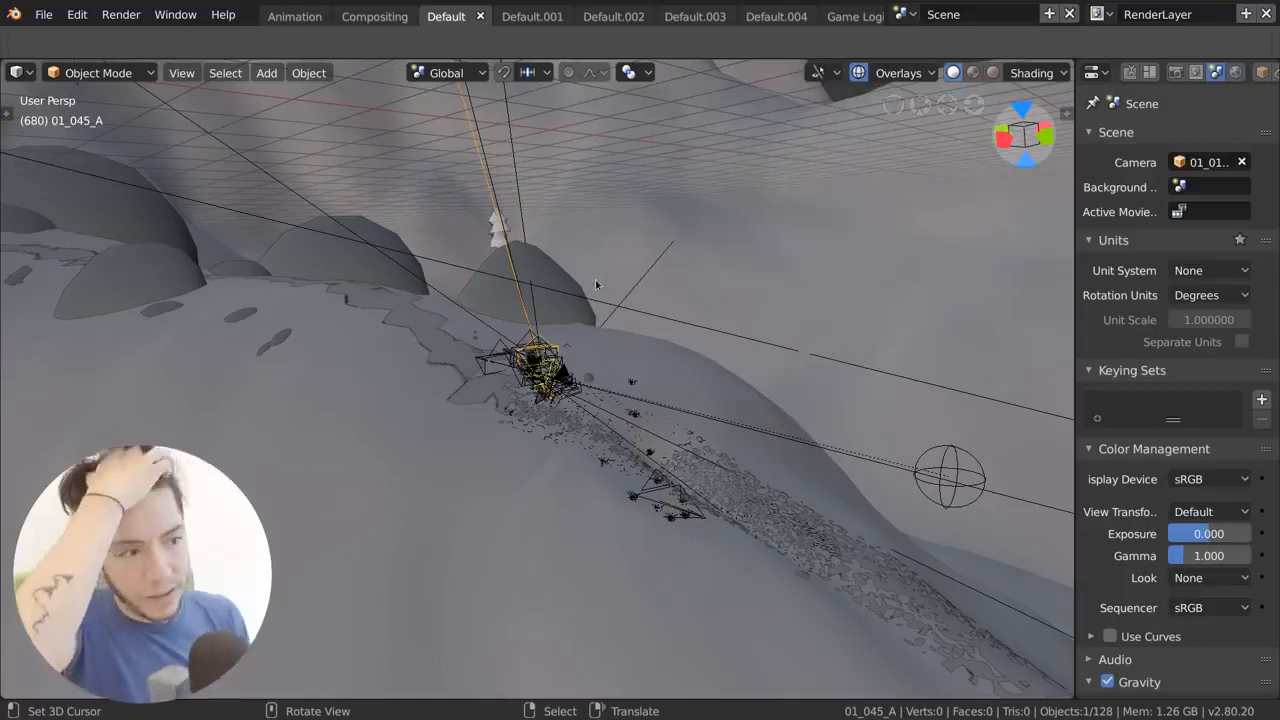
mouse_move(844, 124)
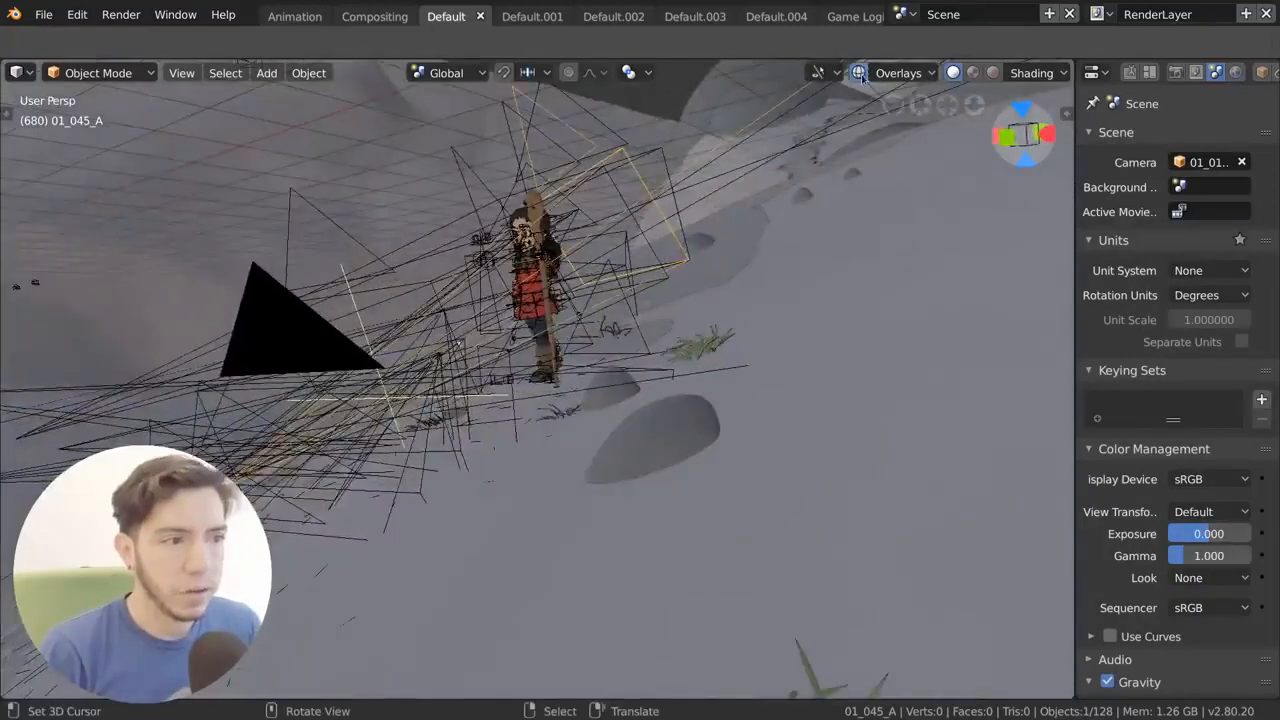
click(858, 72)
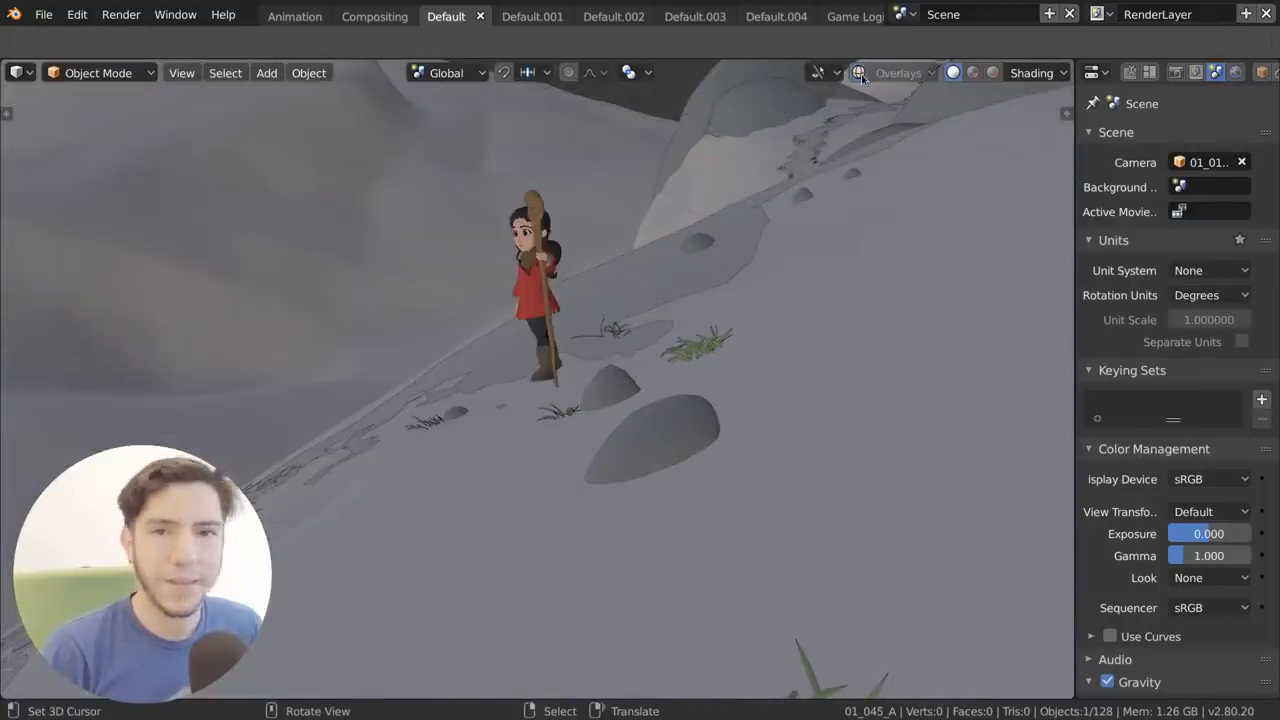
click(858, 72)
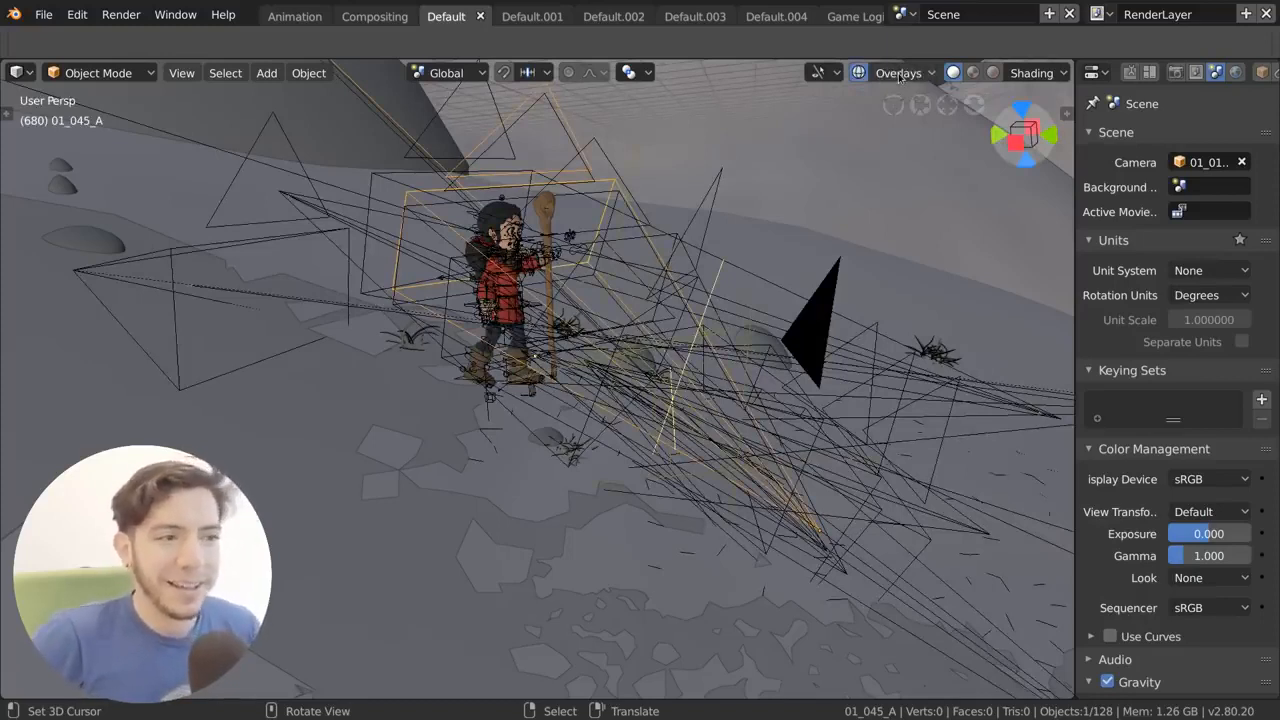
Disable every overlay element in the Overlays popover, leaving only Origins enabled
click(952, 72)
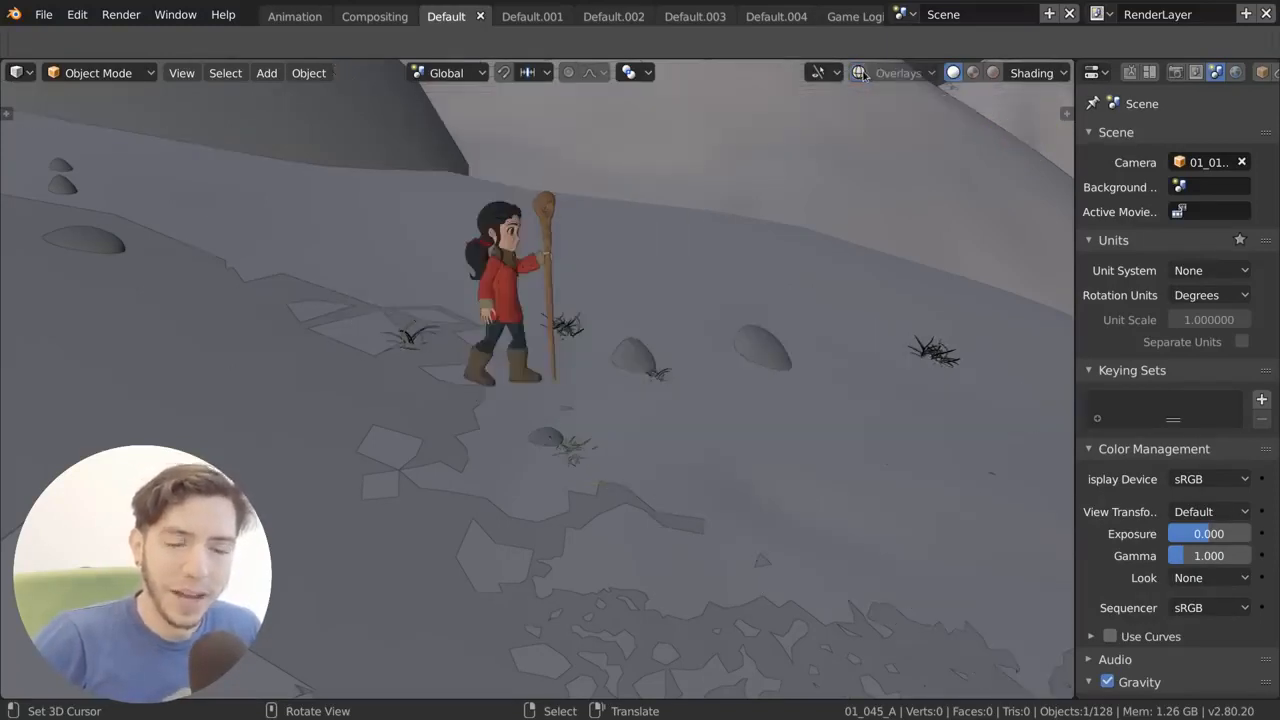
click(896, 72)
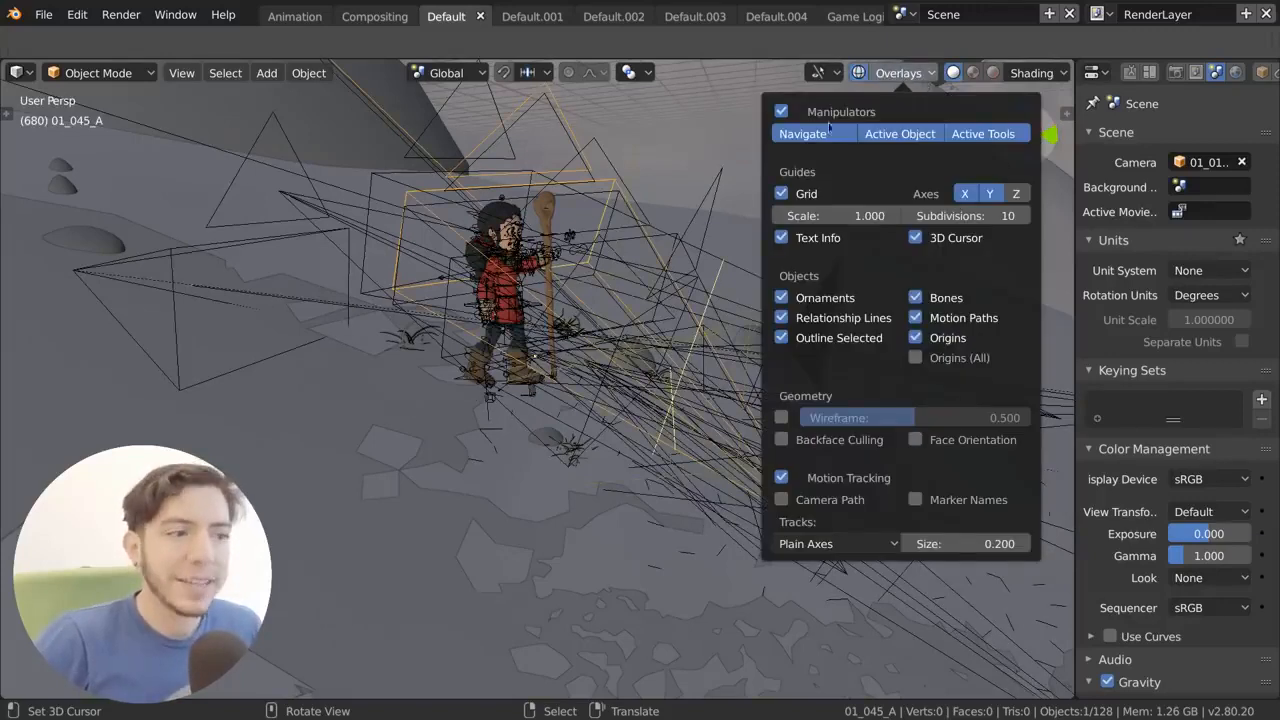
click(780, 112)
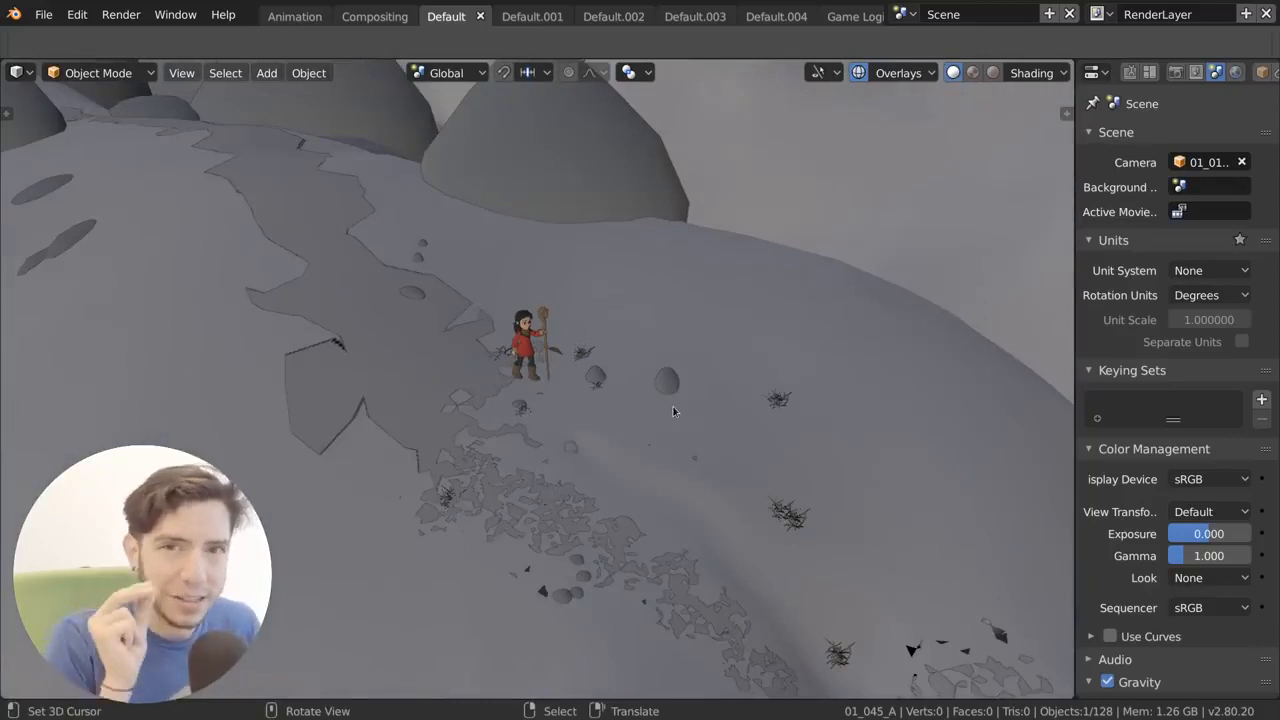
mouse_move(832, 246)
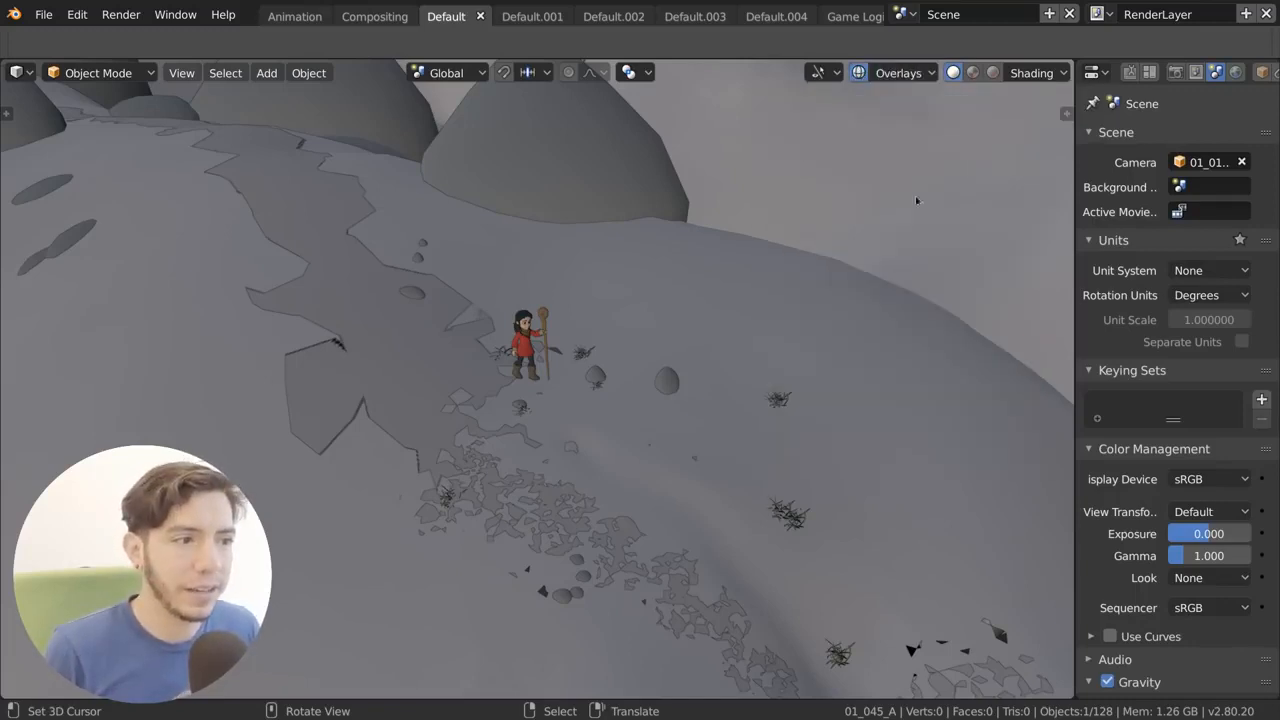
click(898, 72)
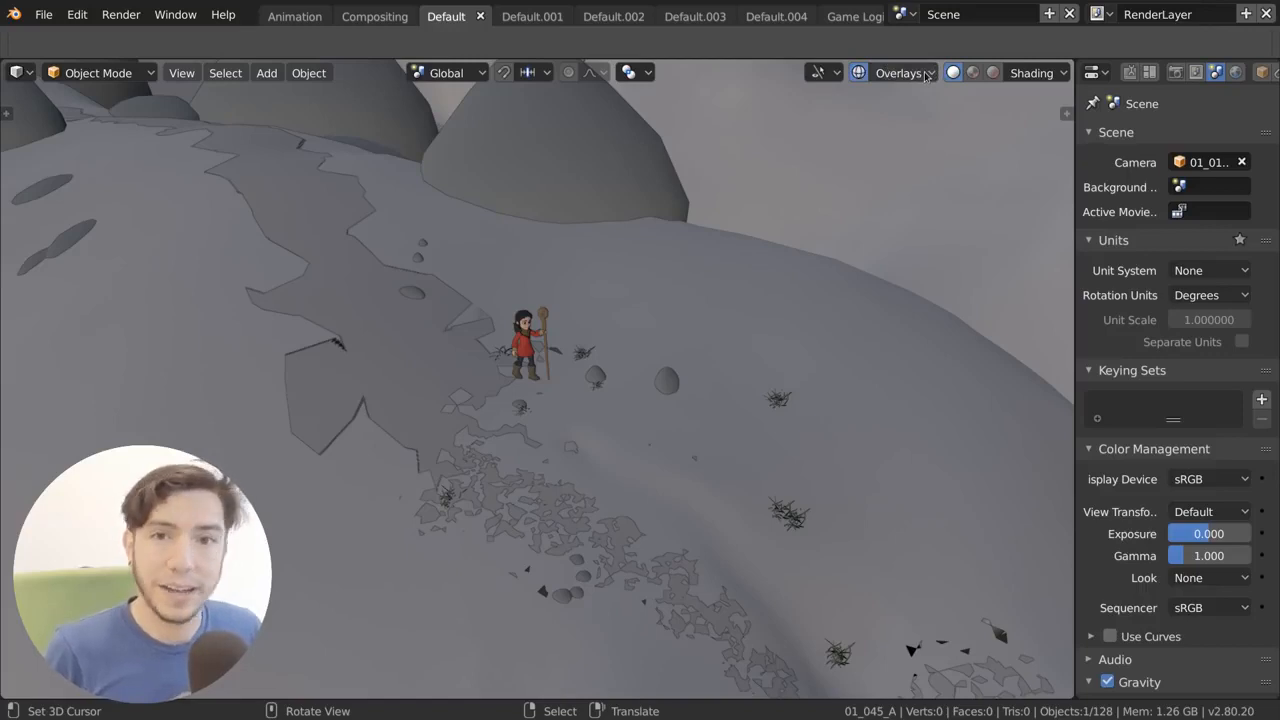
click(898, 72)
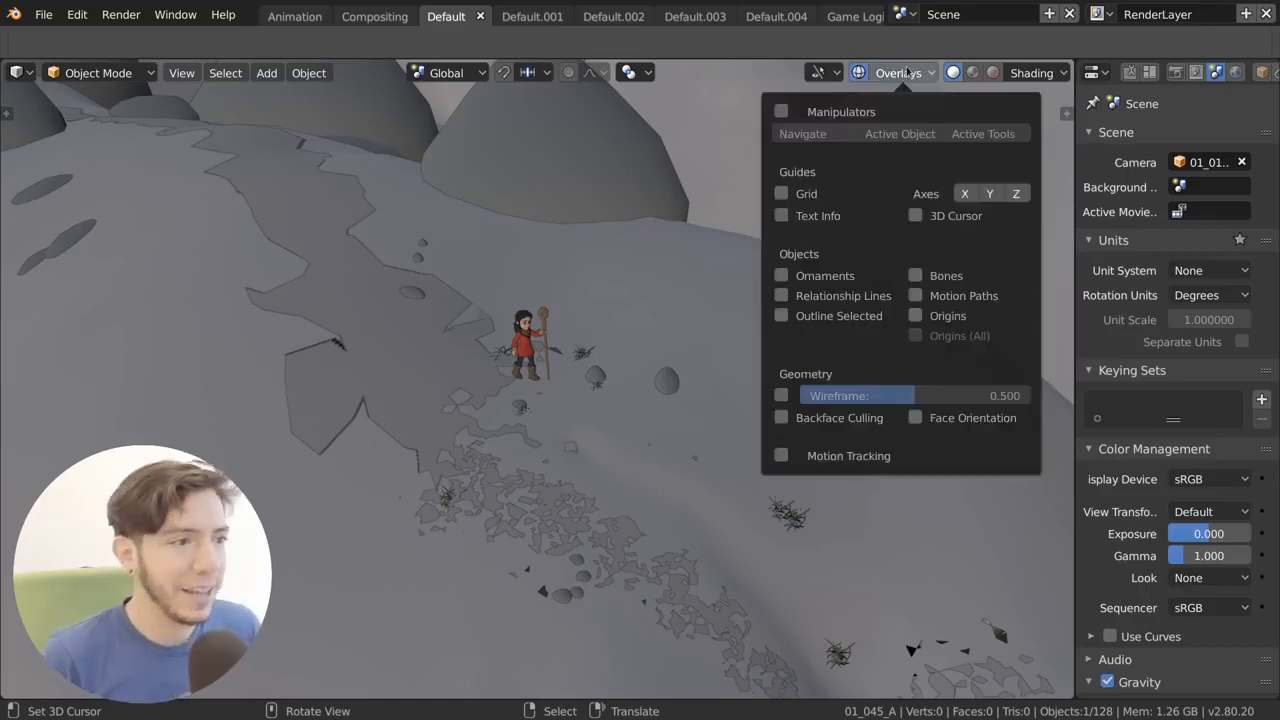
click(914, 316)
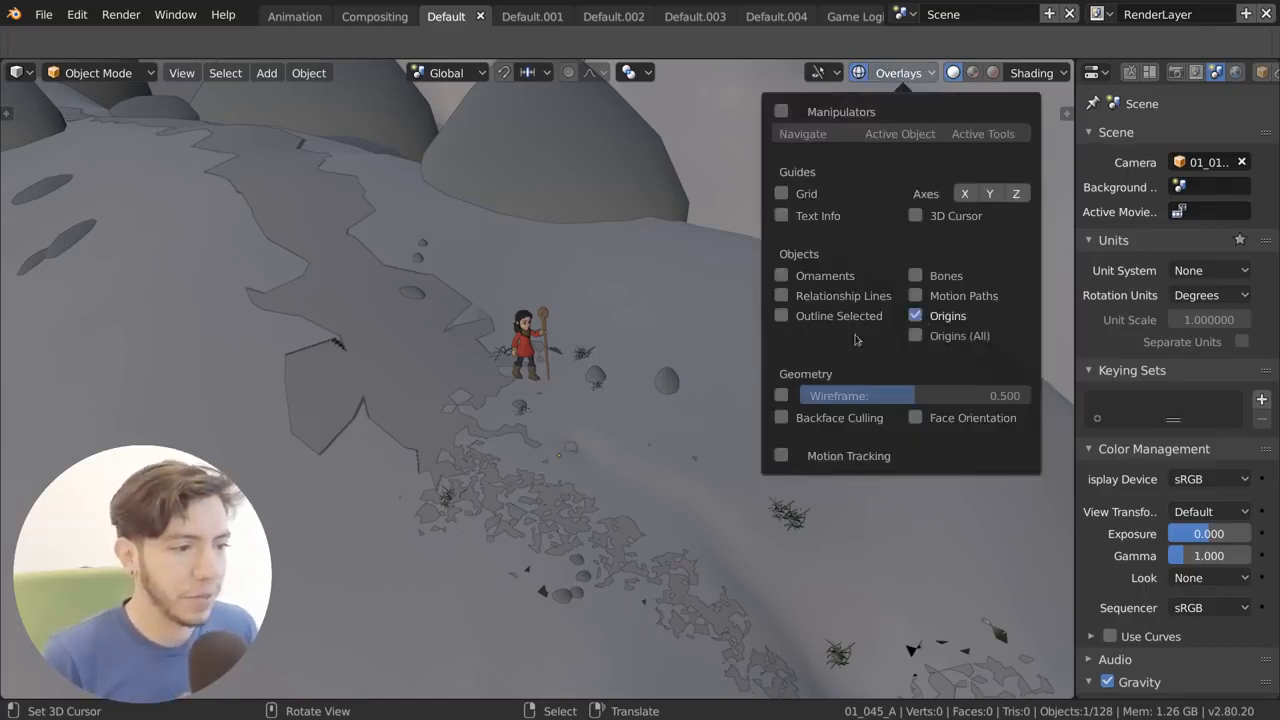
click(558, 460)
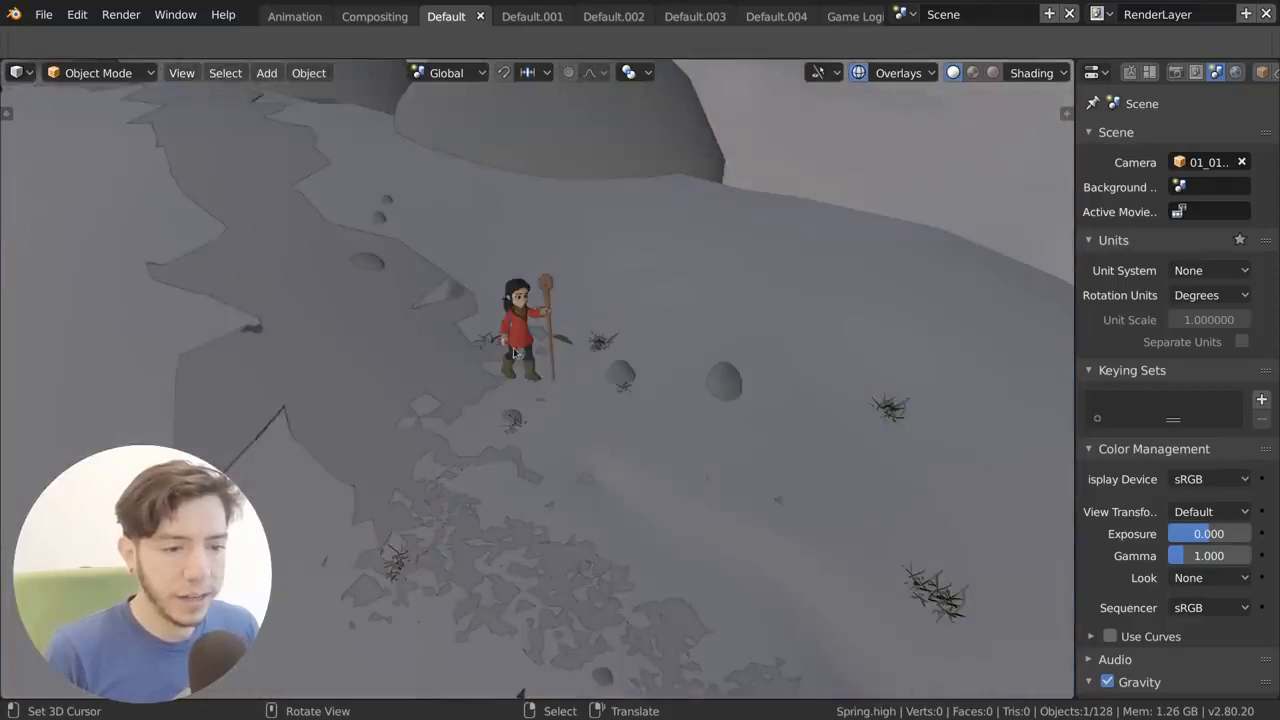
Enter Pose Mode on the girl's rig, hide the camera rig wires and add a cube mesh
click(898, 72)
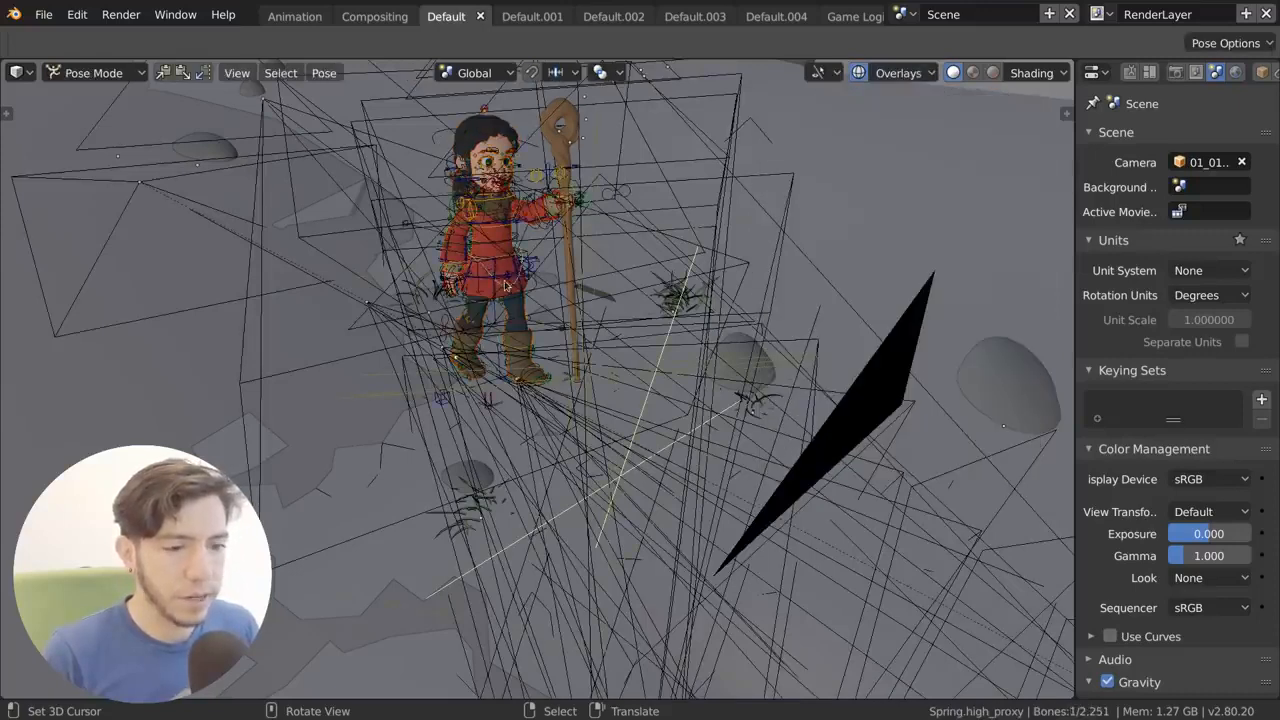
click(924, 72)
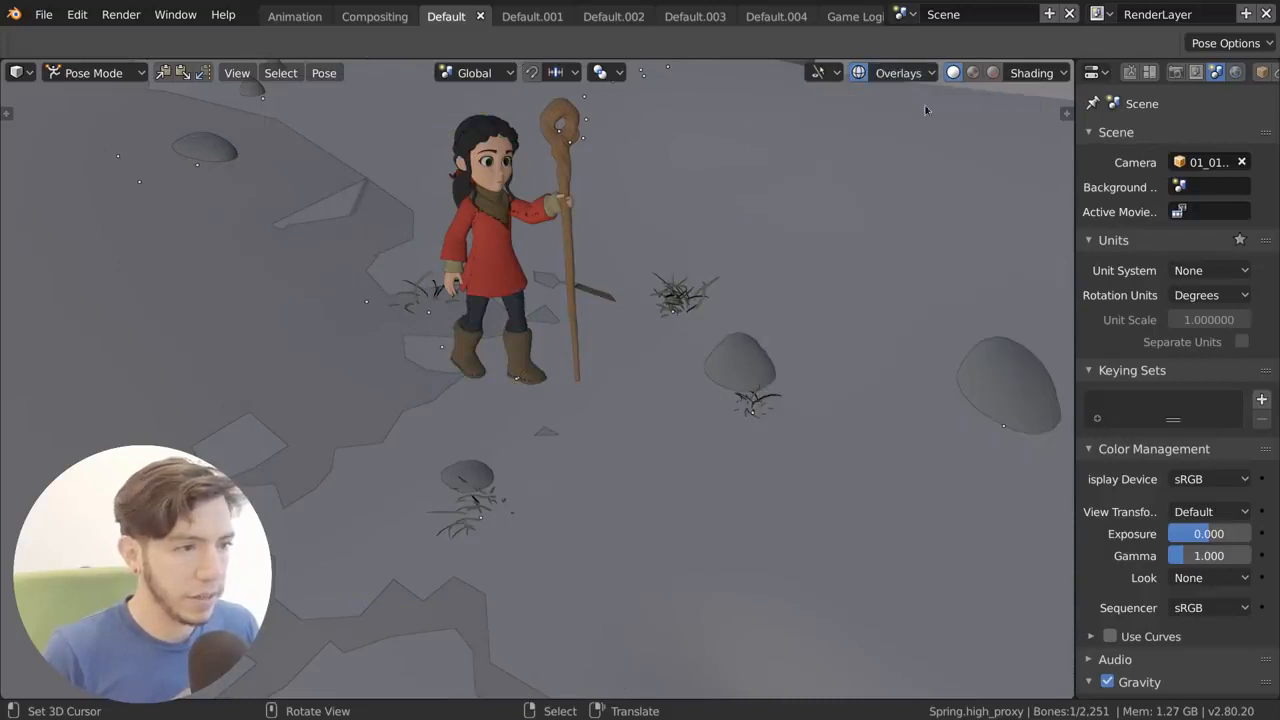
click(896, 72)
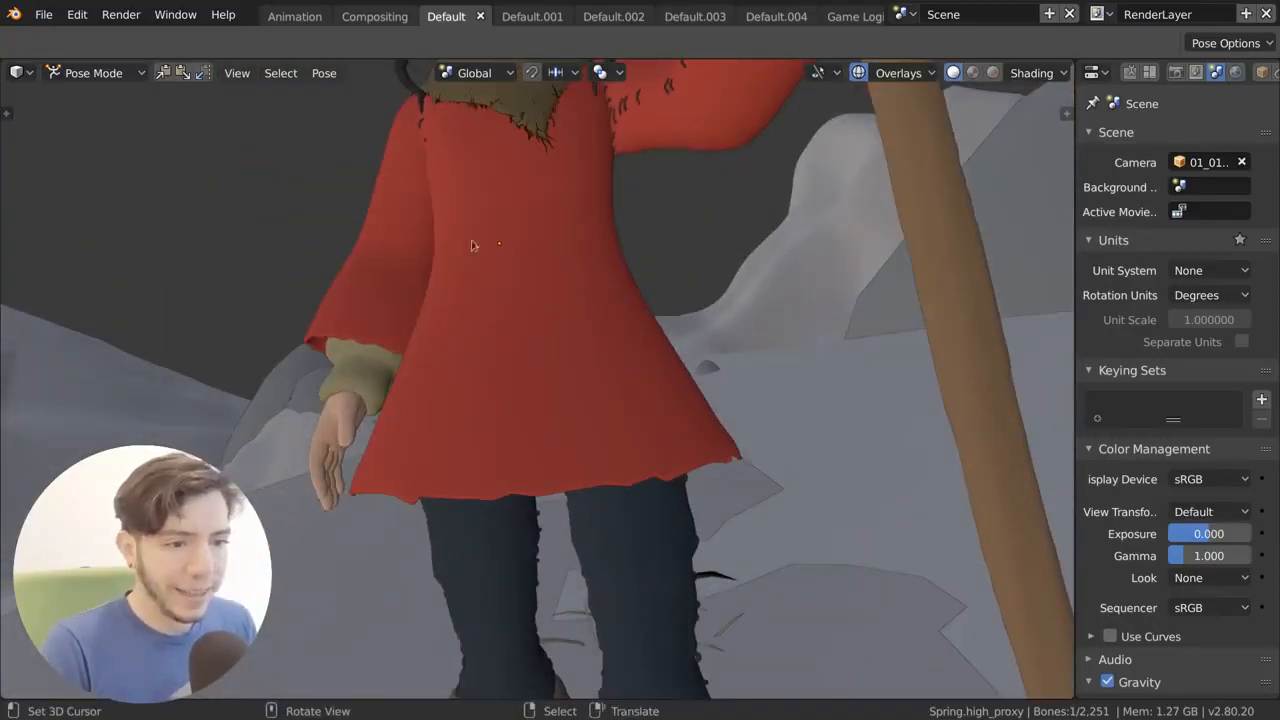
drag(472, 244, 548, 270)
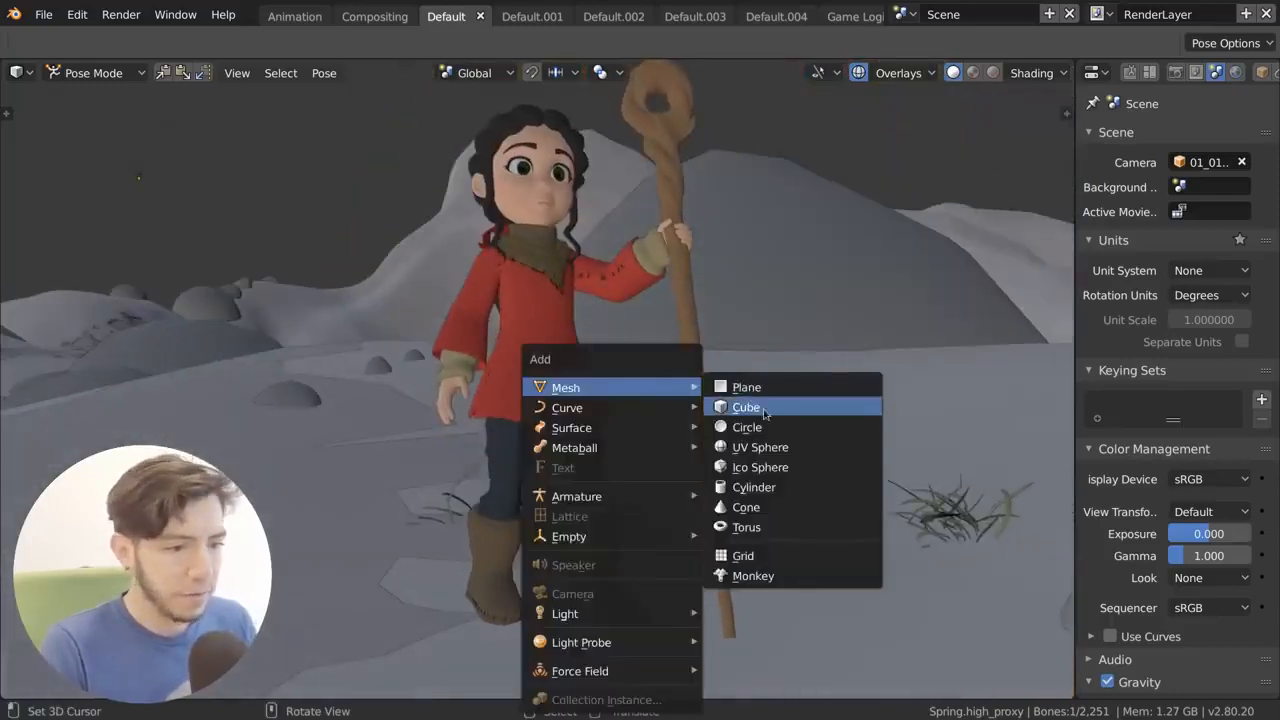
click(746, 408)
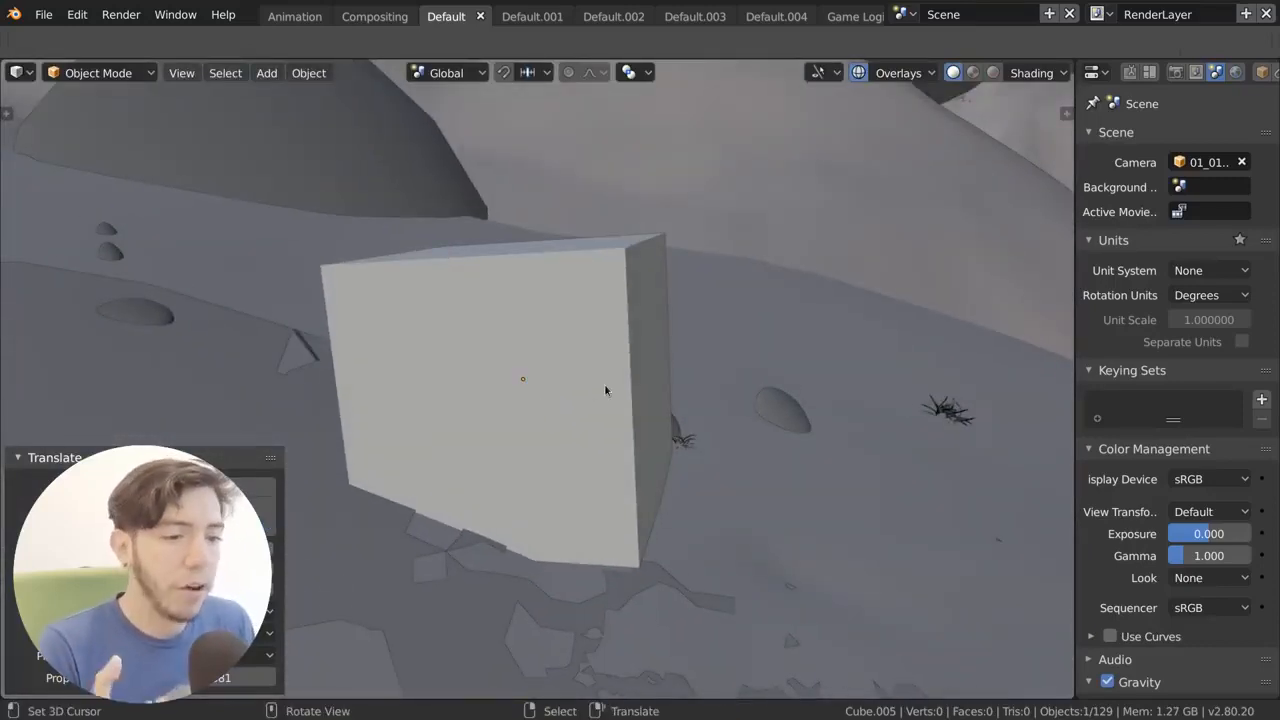
Toggle Origins and Origins (All) in Overlays, ending with origin dots hidden
key(s)
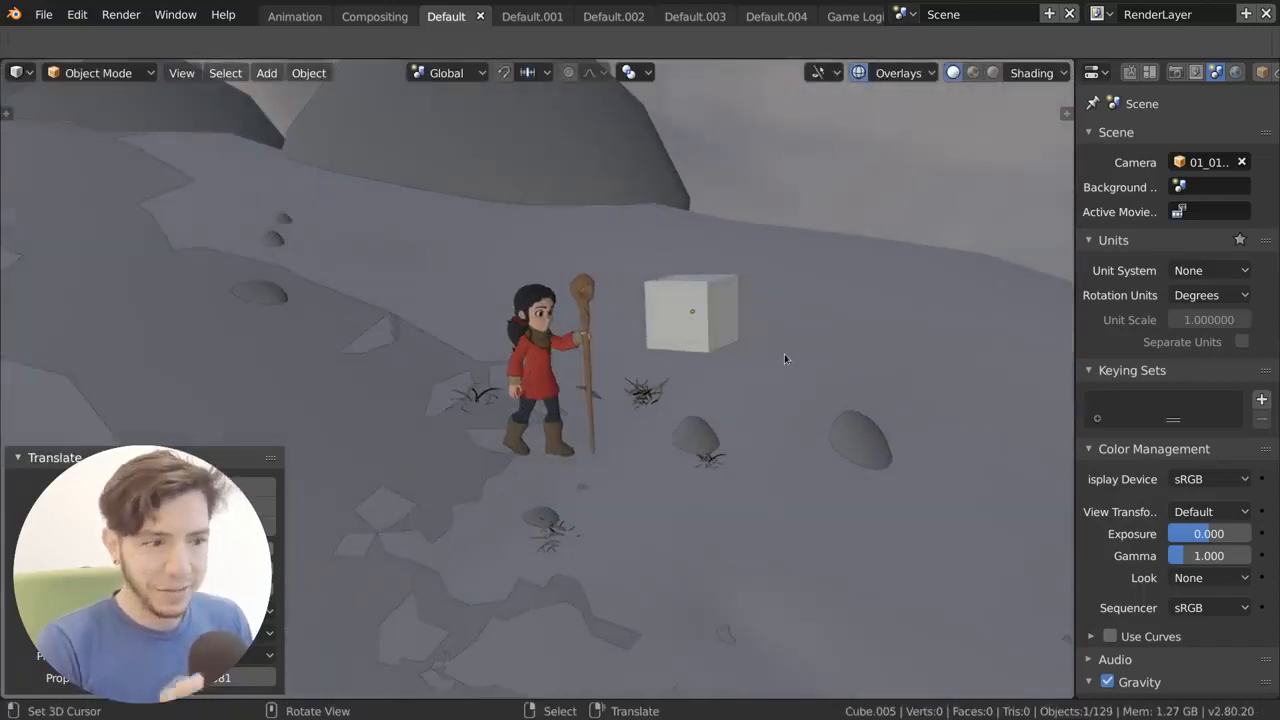
mouse_move(772, 324)
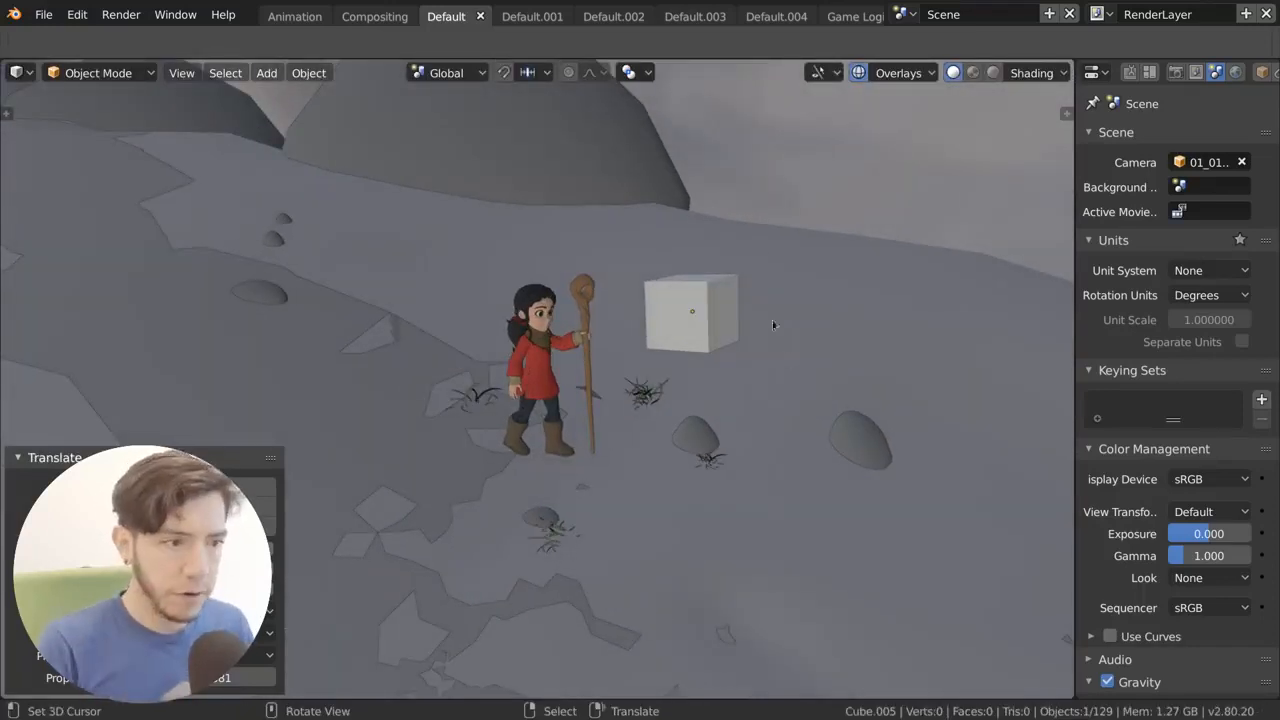
click(896, 72)
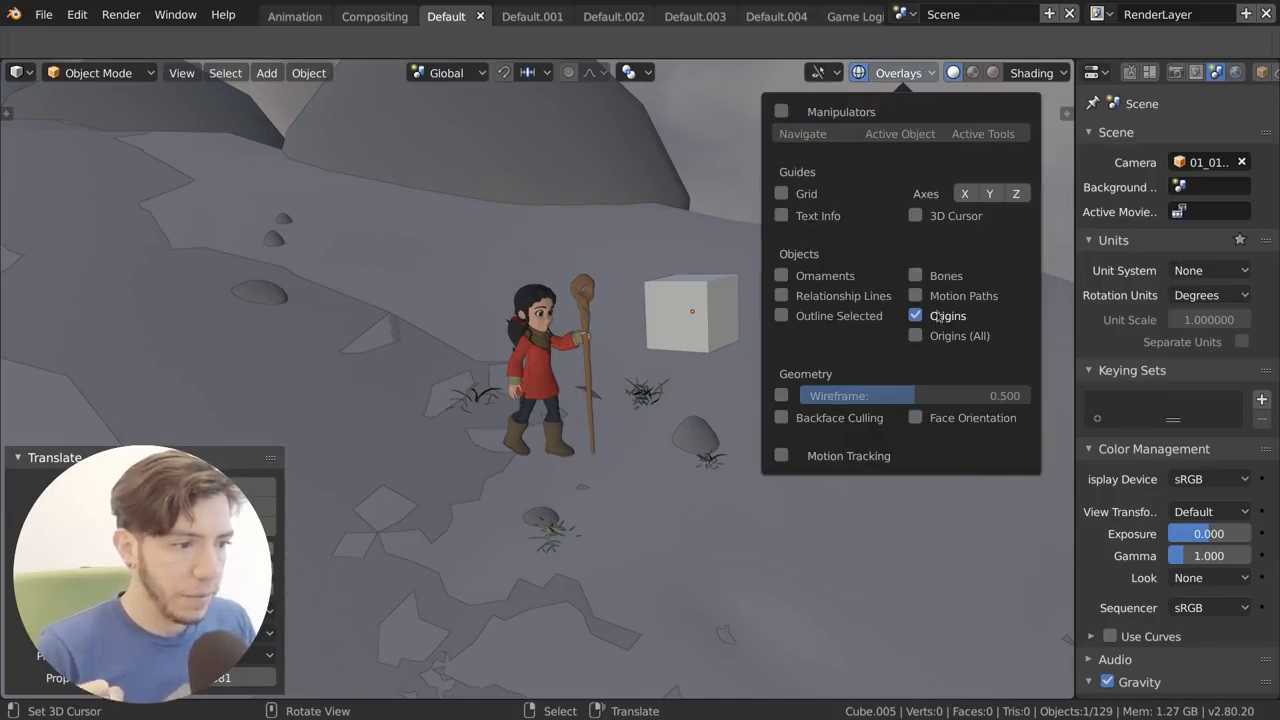
click(914, 316)
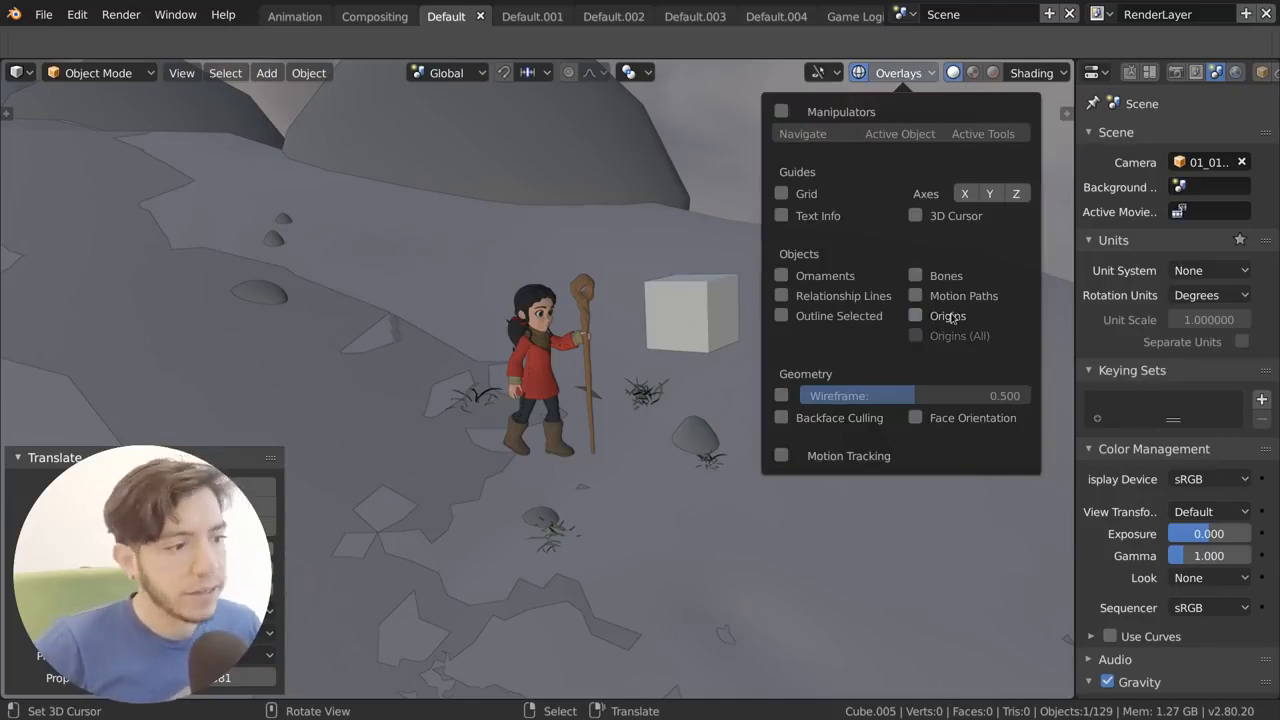
click(914, 316)
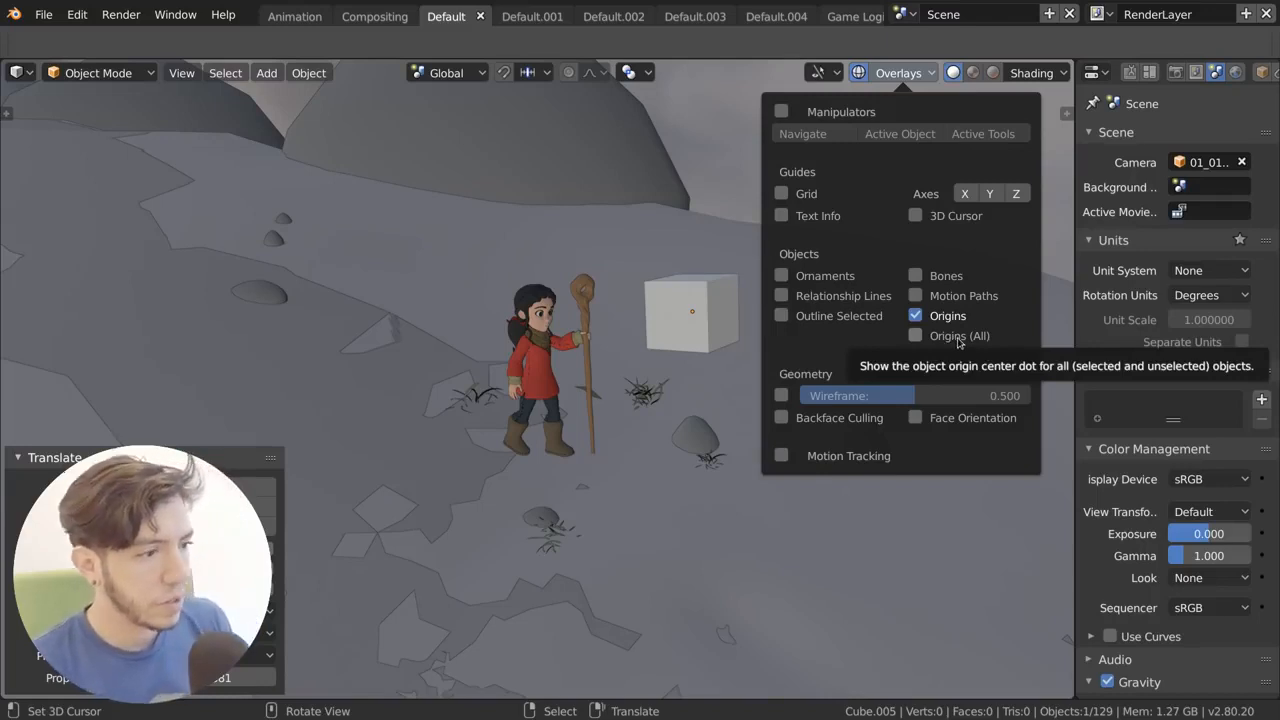
click(914, 336)
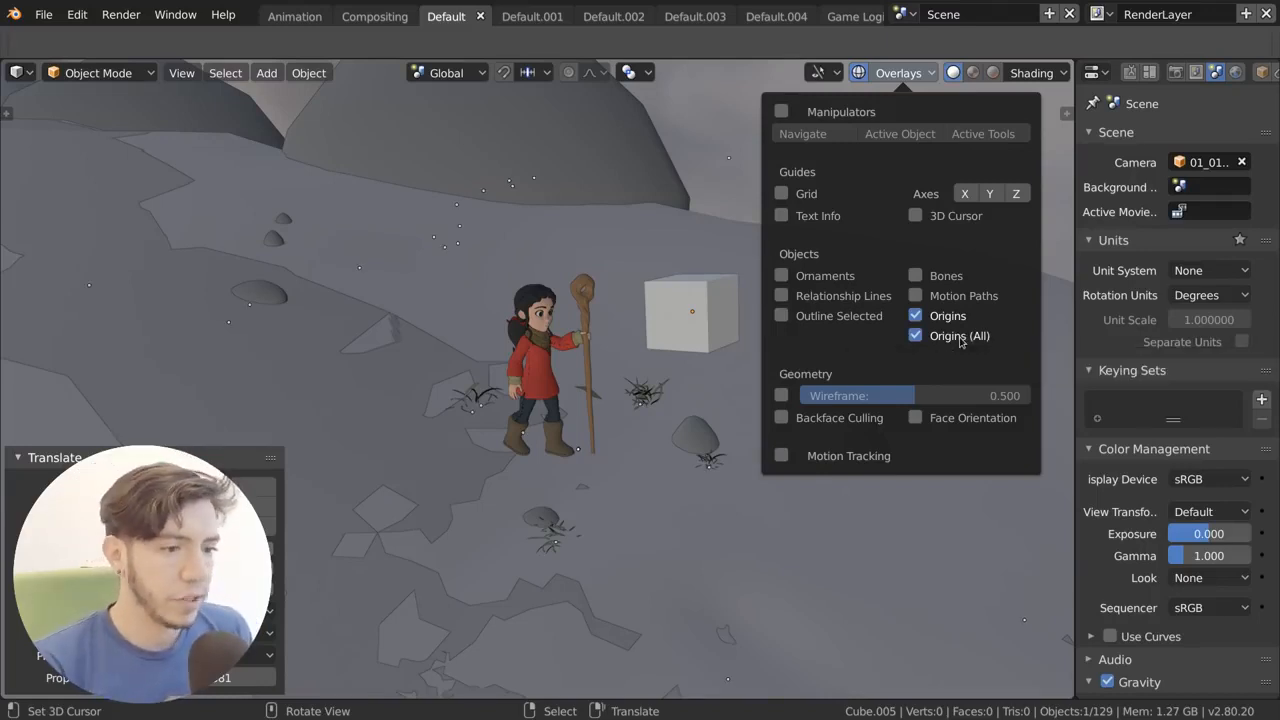
click(914, 336)
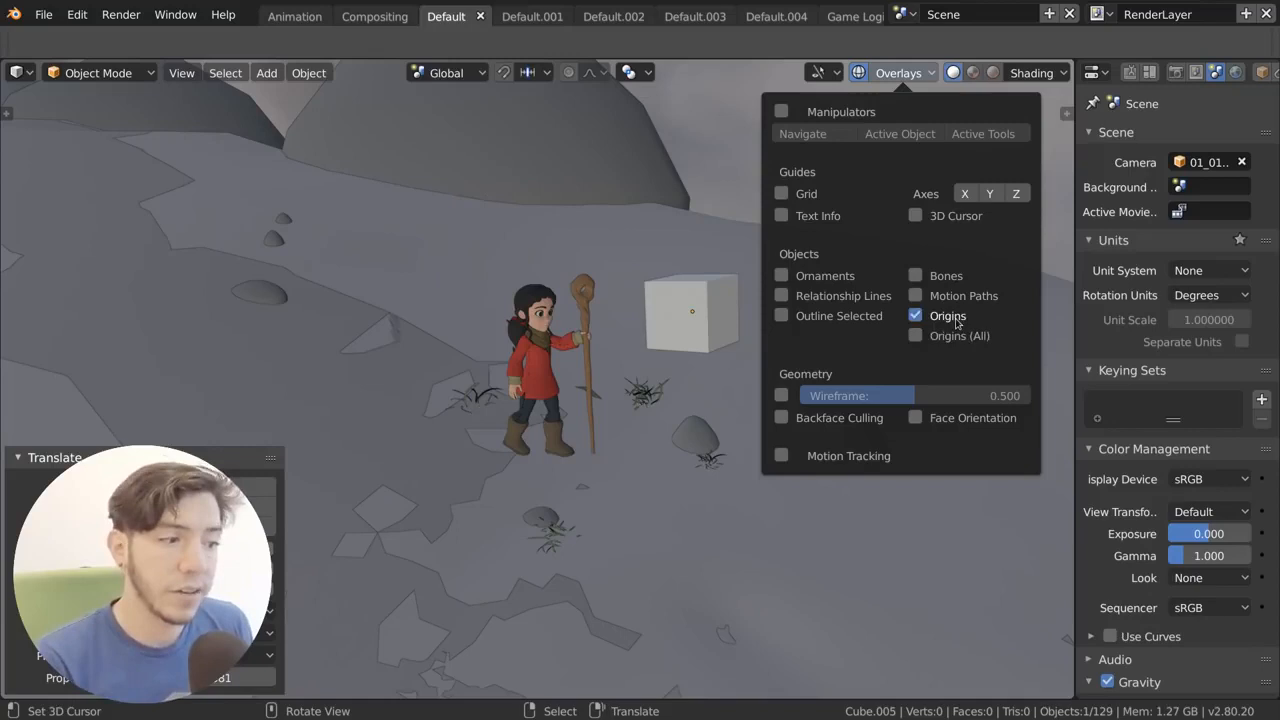
click(914, 316)
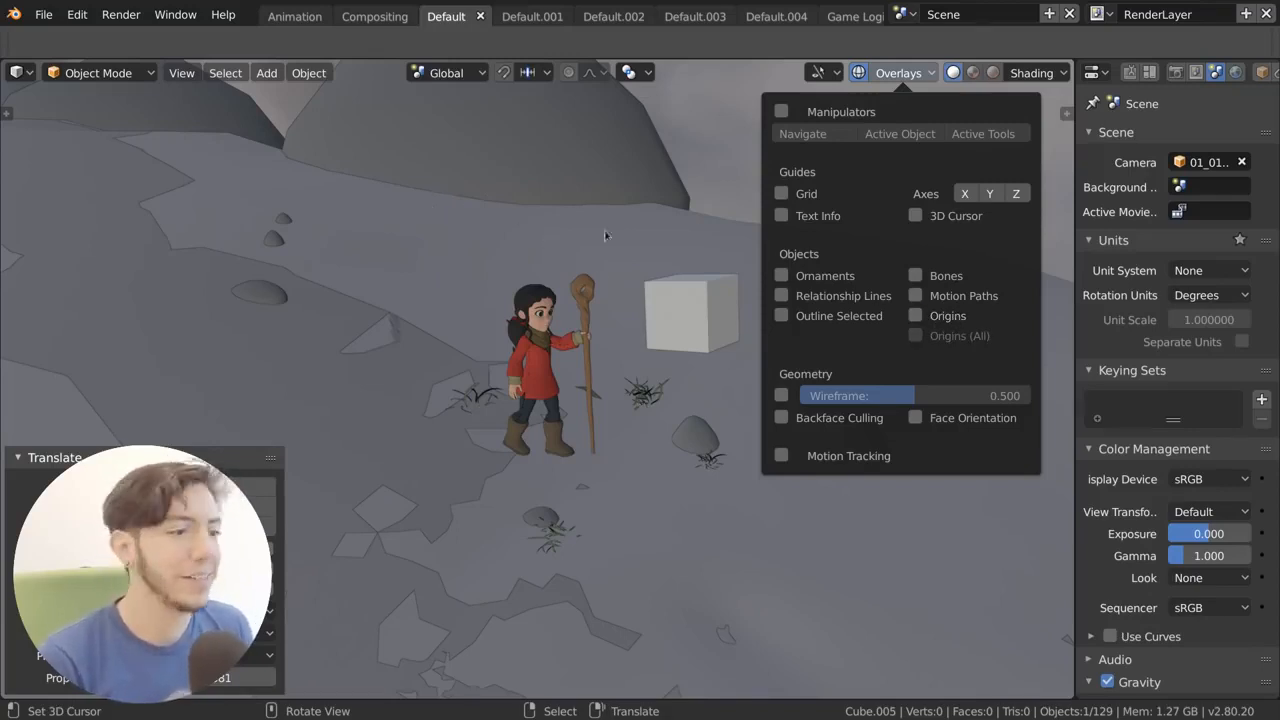
mouse_move(508, 240)
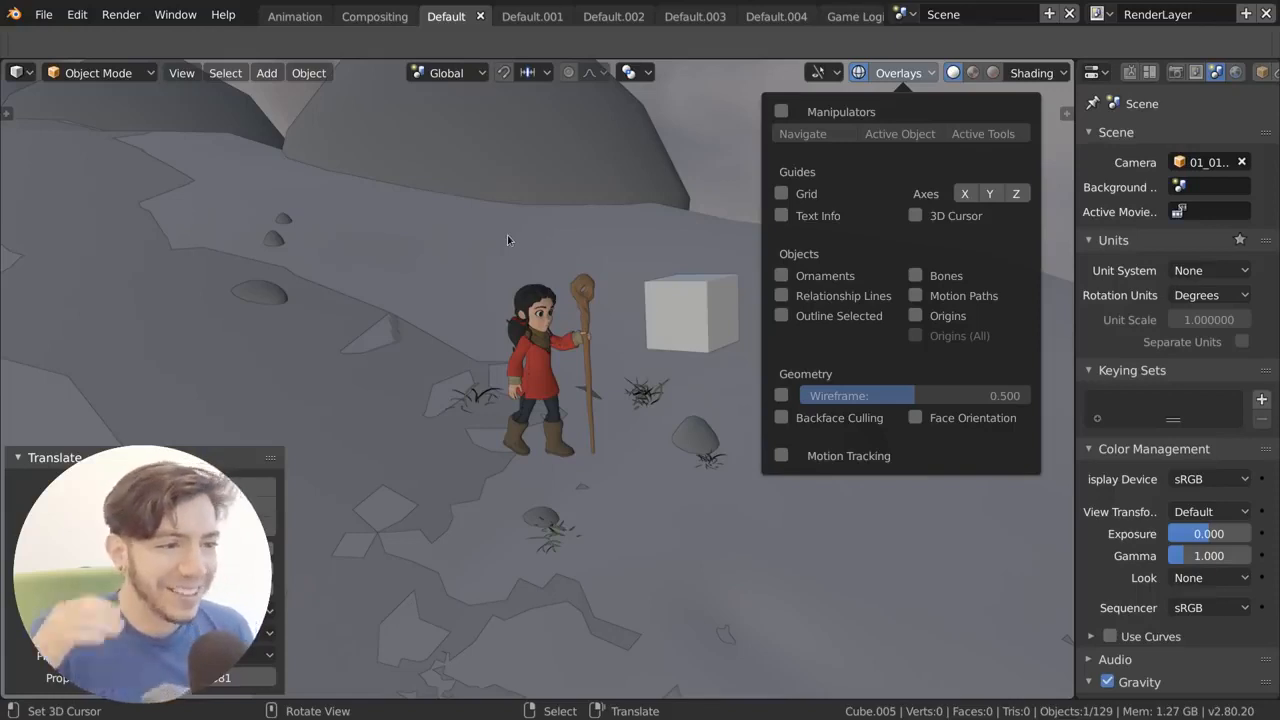
mouse_move(638, 228)
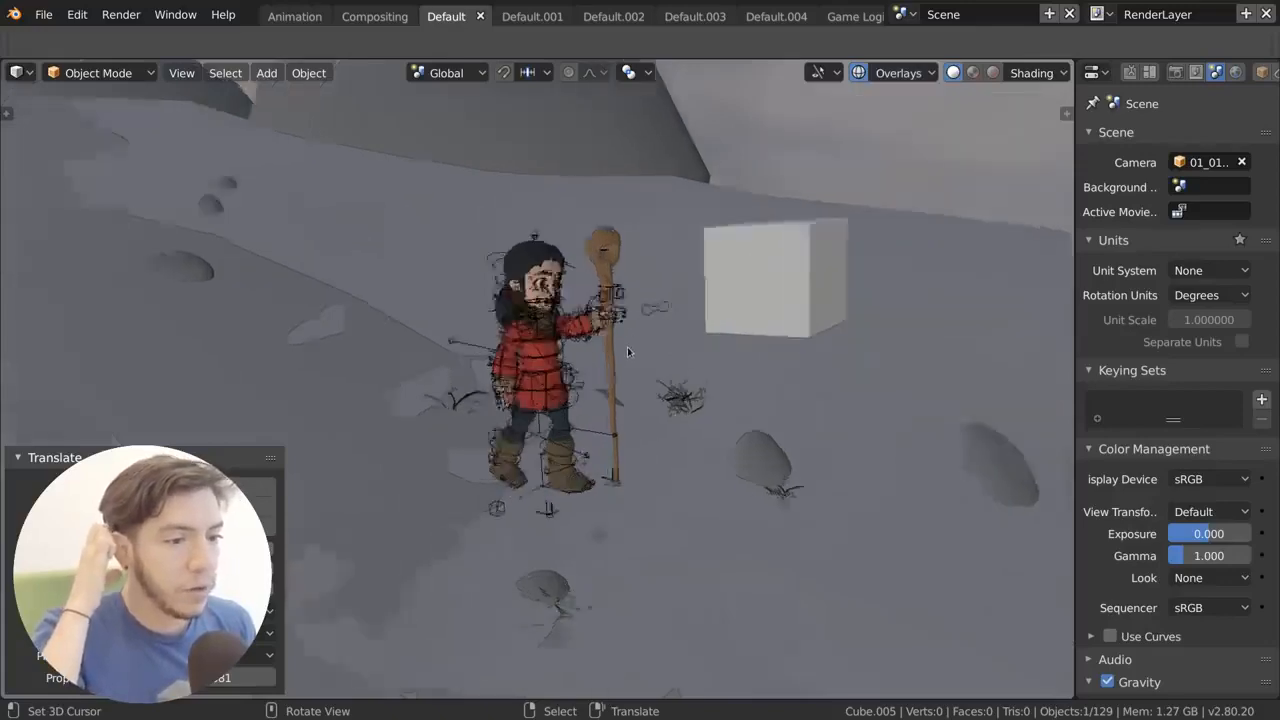
Enable Bones in Overlays and reveal the Pose Mode overlay options for the rig
click(896, 72)
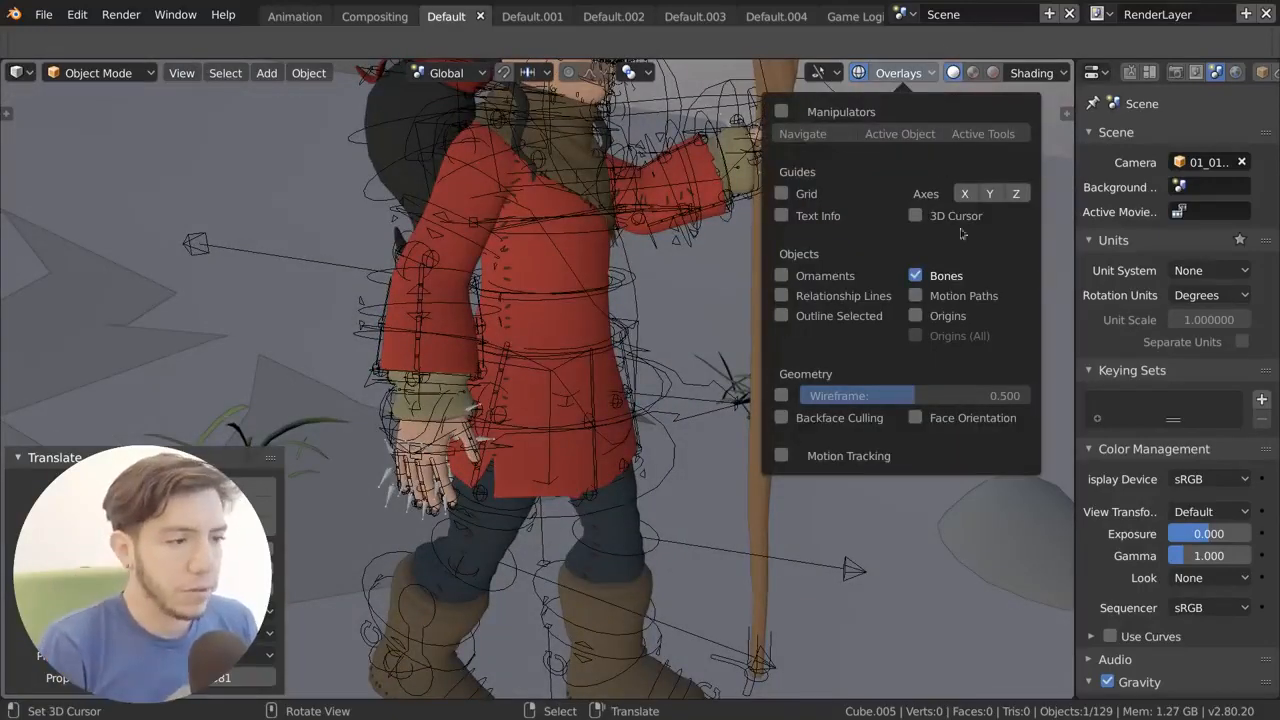
mouse_move(946, 276)
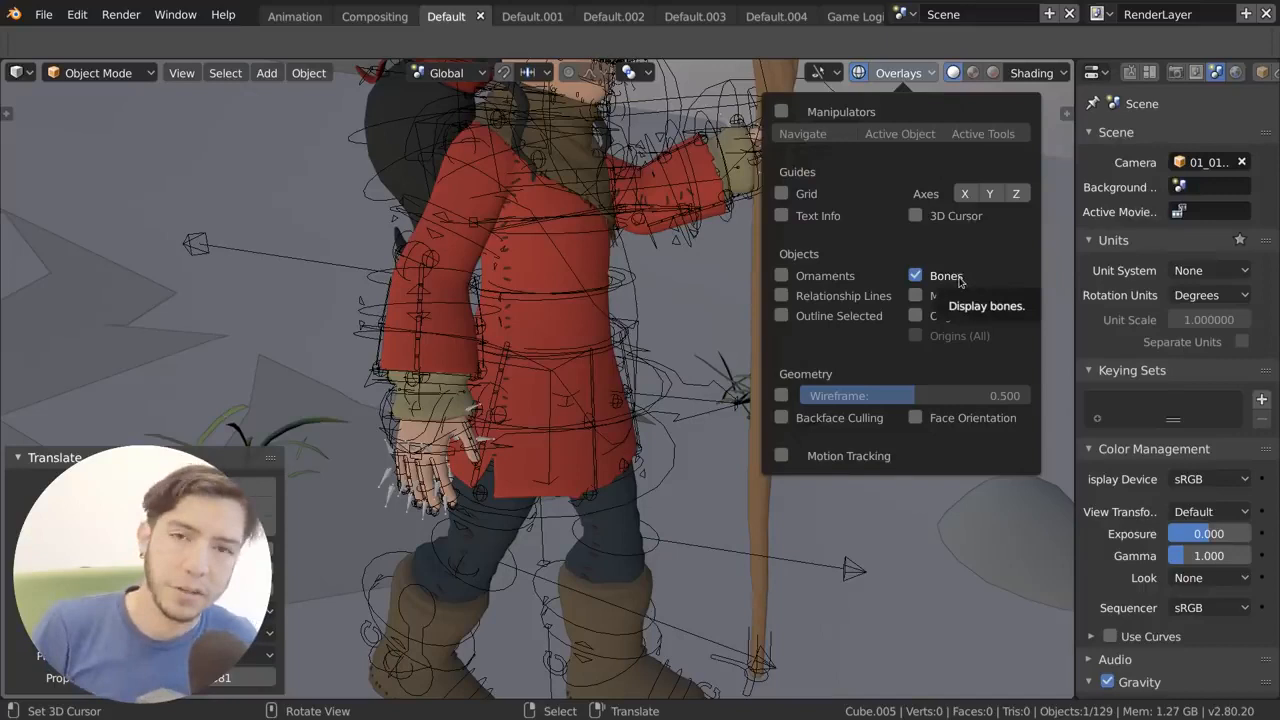
mouse_move(504, 404)
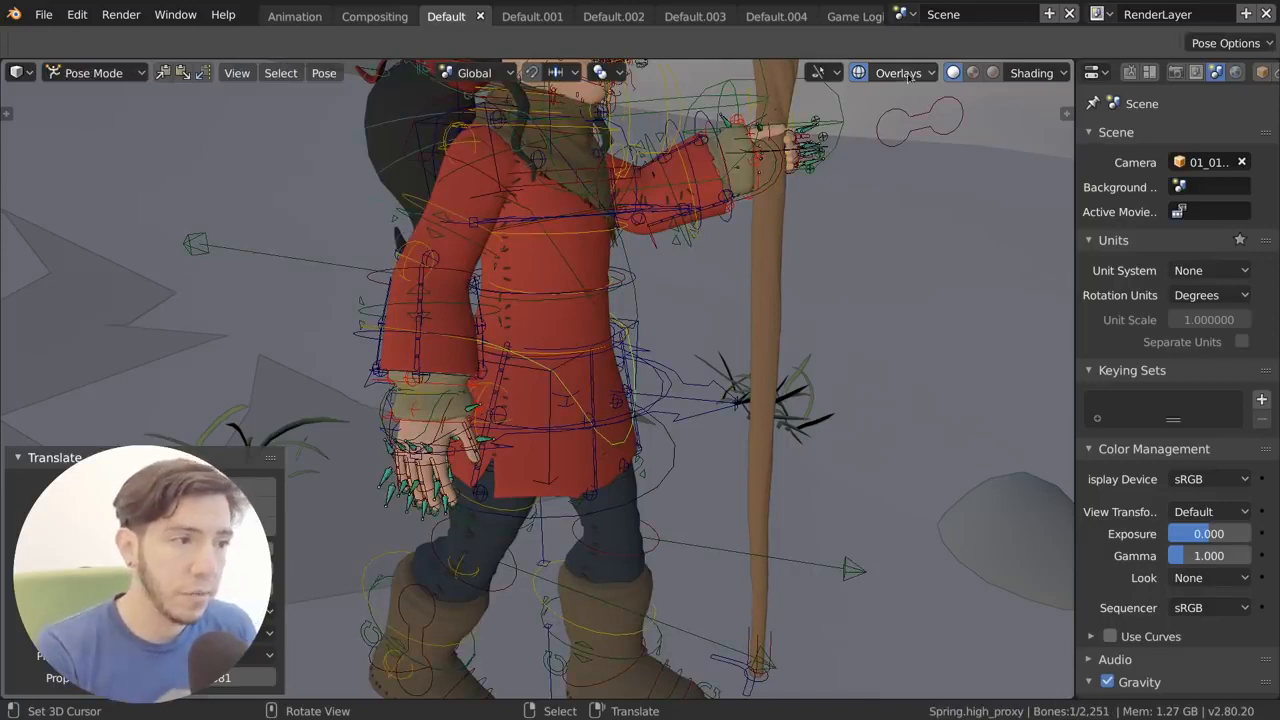
click(898, 72)
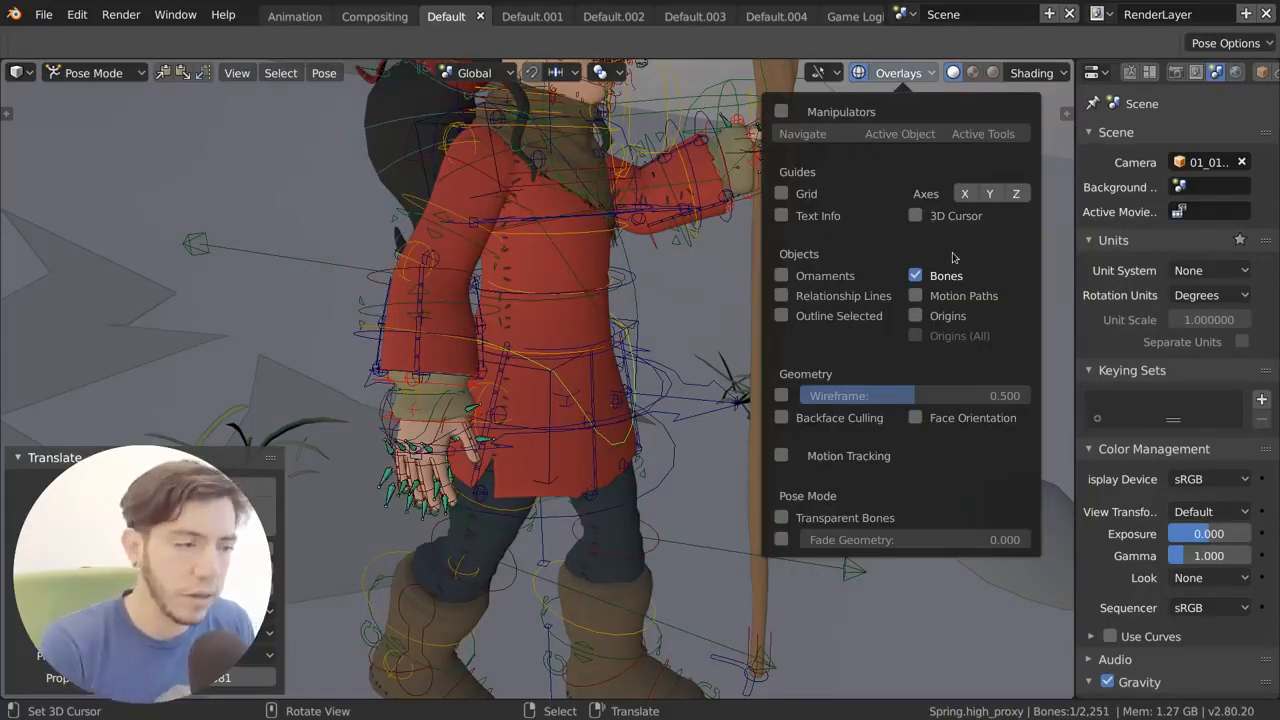
click(916, 276)
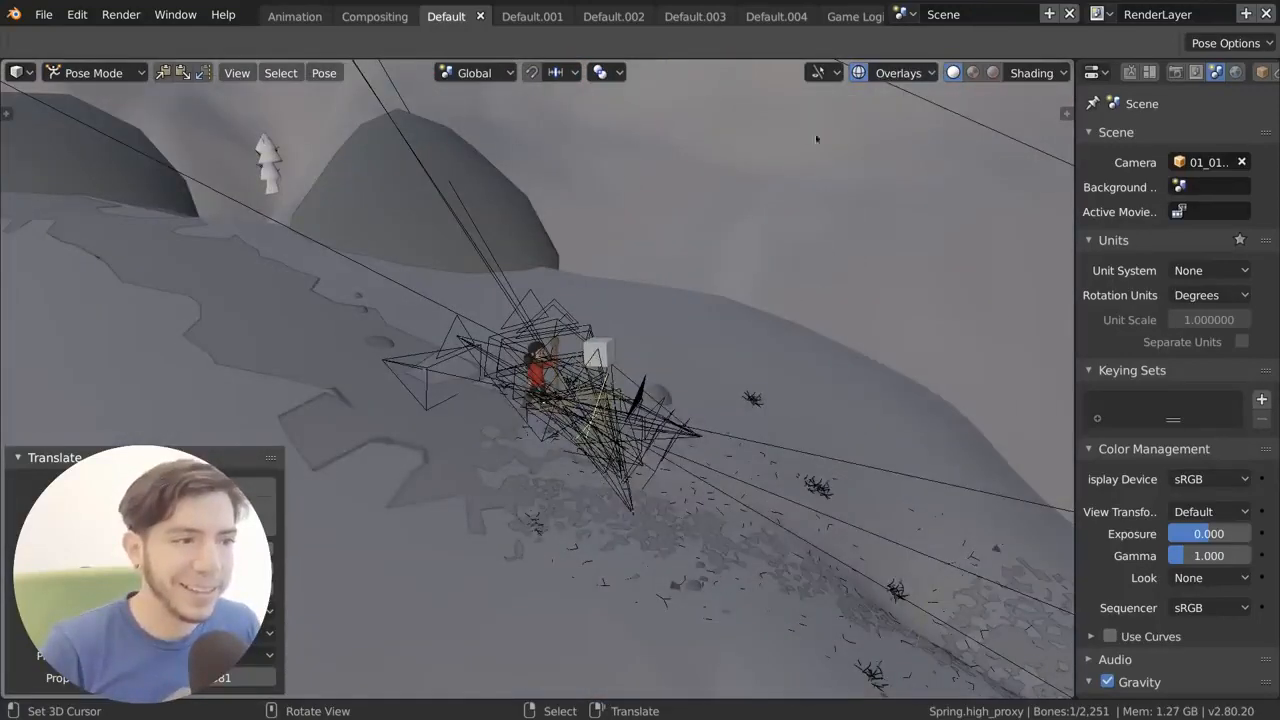
mouse_move(620, 256)
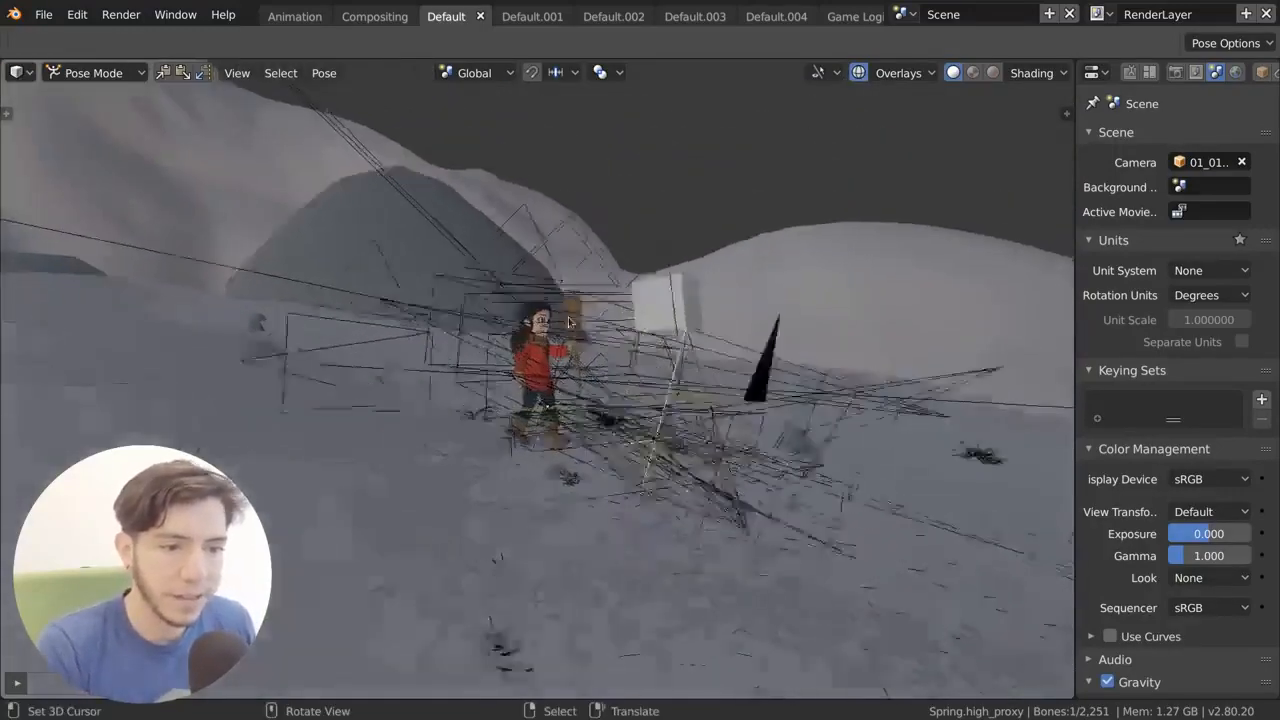
Uncheck Ornaments and check Grid in the Overlays popover
click(896, 72)
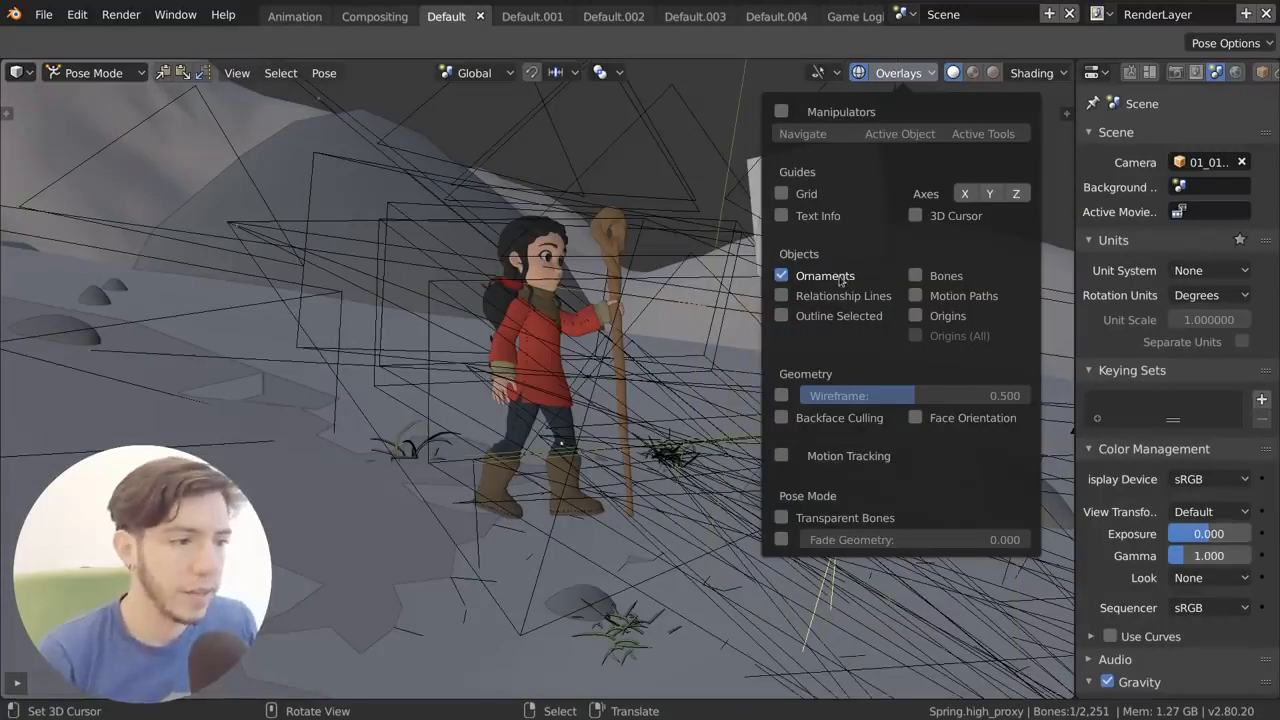
mouse_move(824, 276)
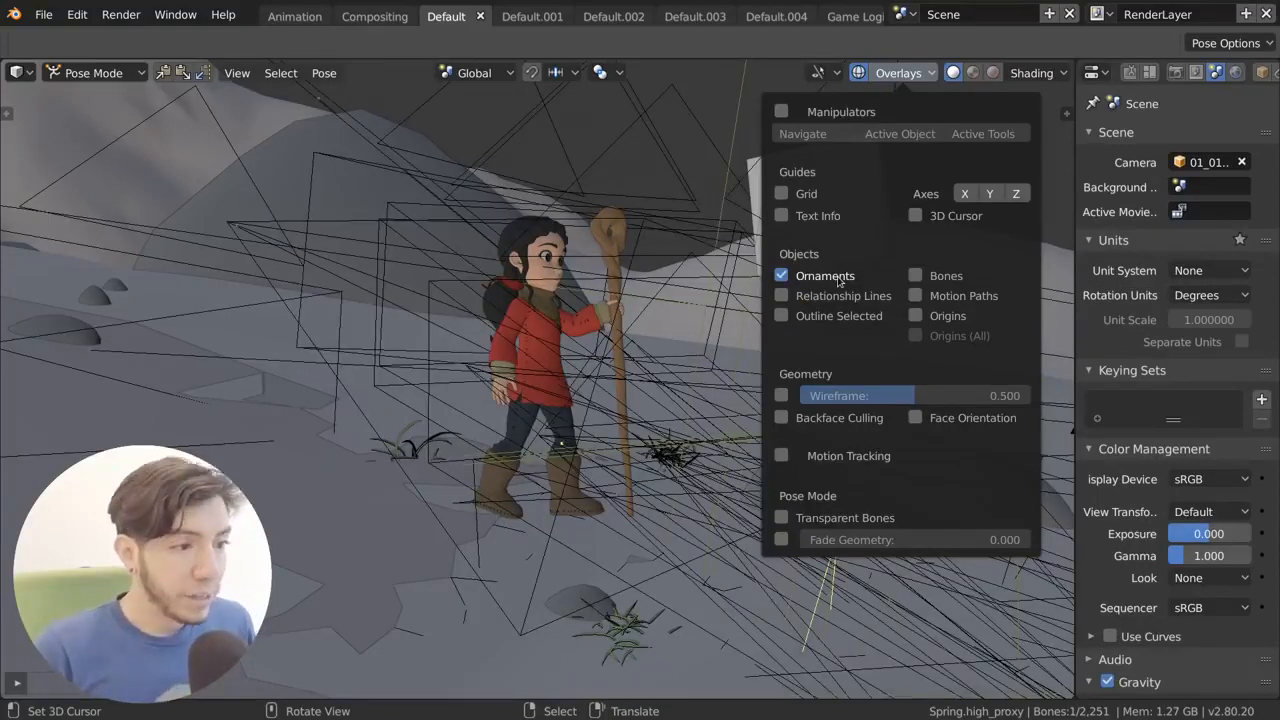
click(780, 192)
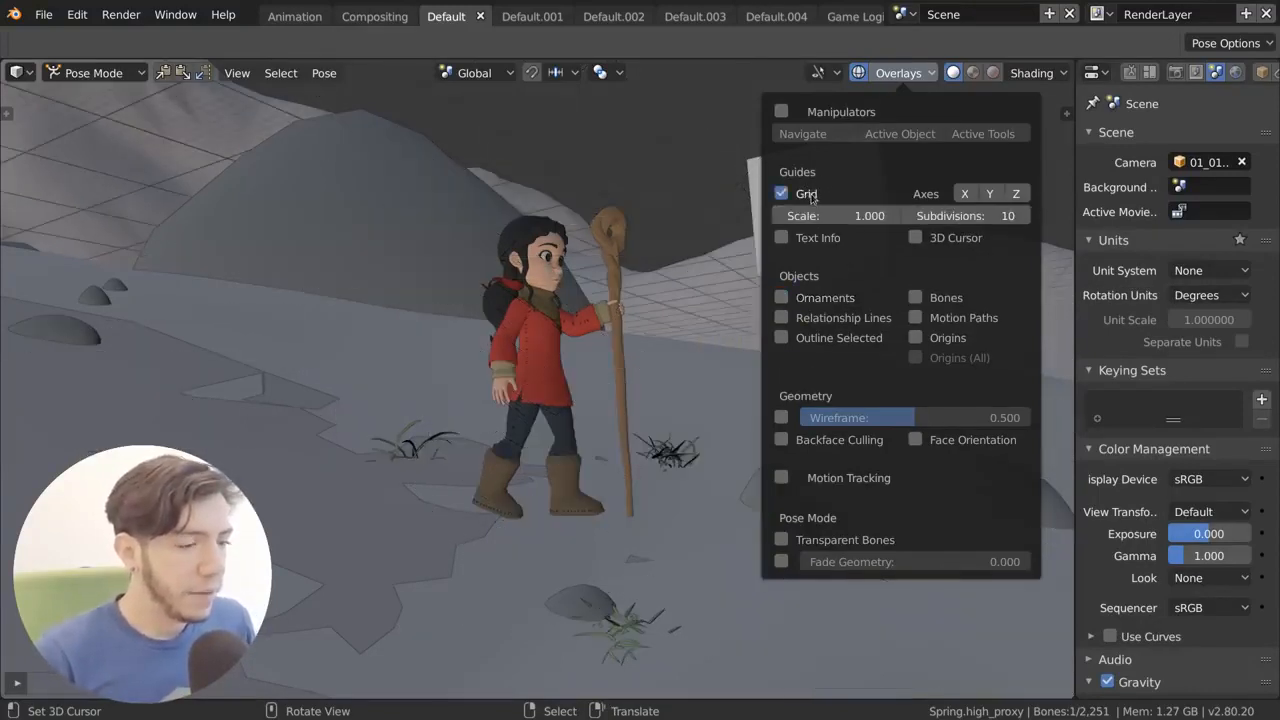
Turn the grid off and enable Manipulators with Navigate, Active Object and Active Tools
click(896, 72)
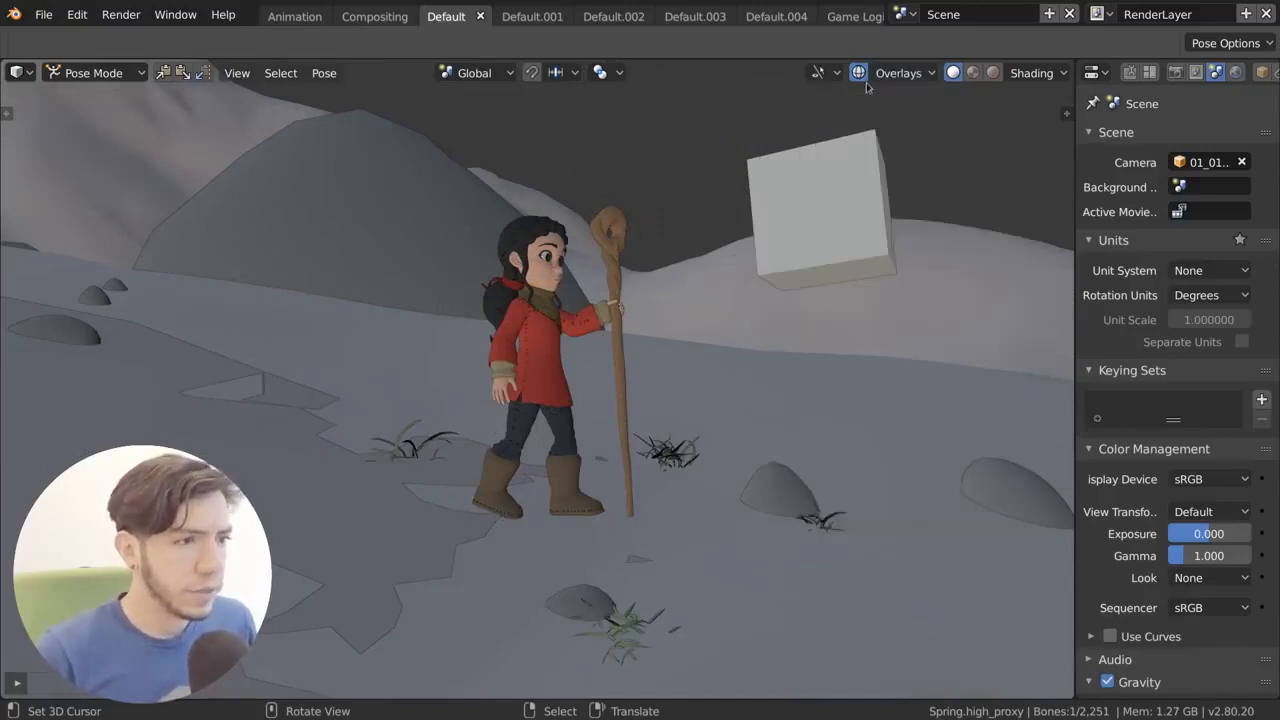
click(898, 72)
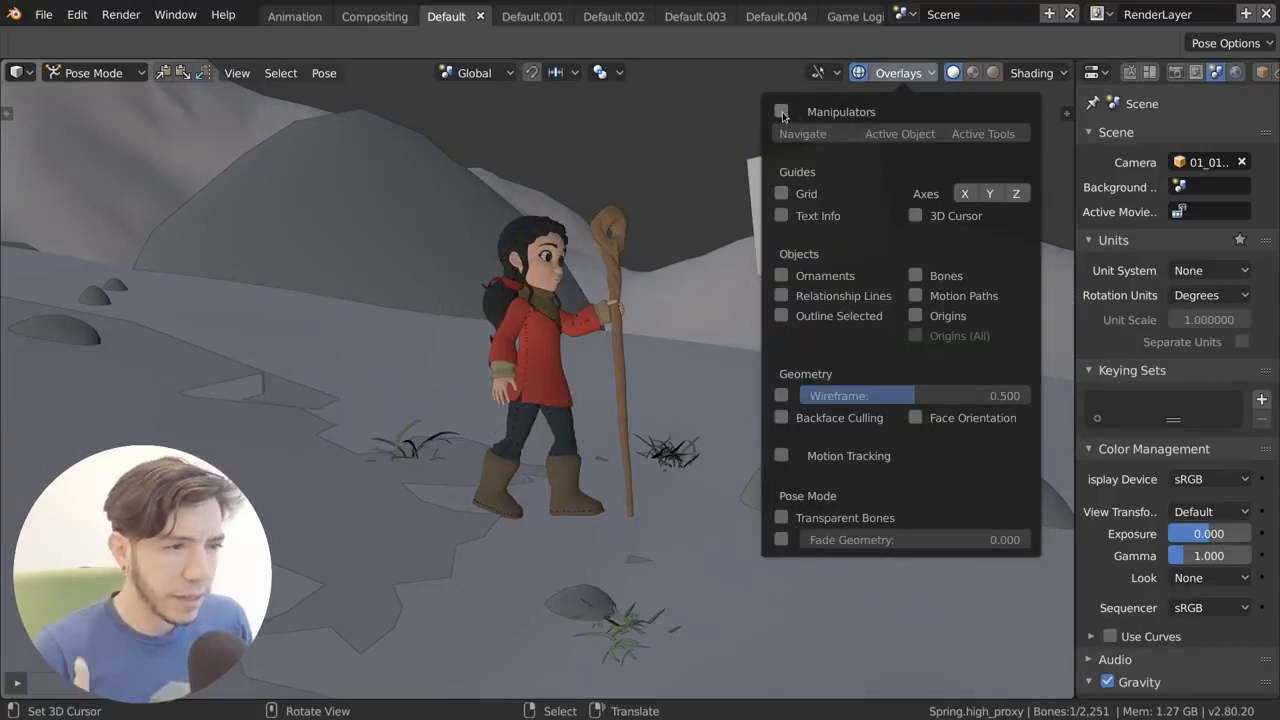
click(780, 112)
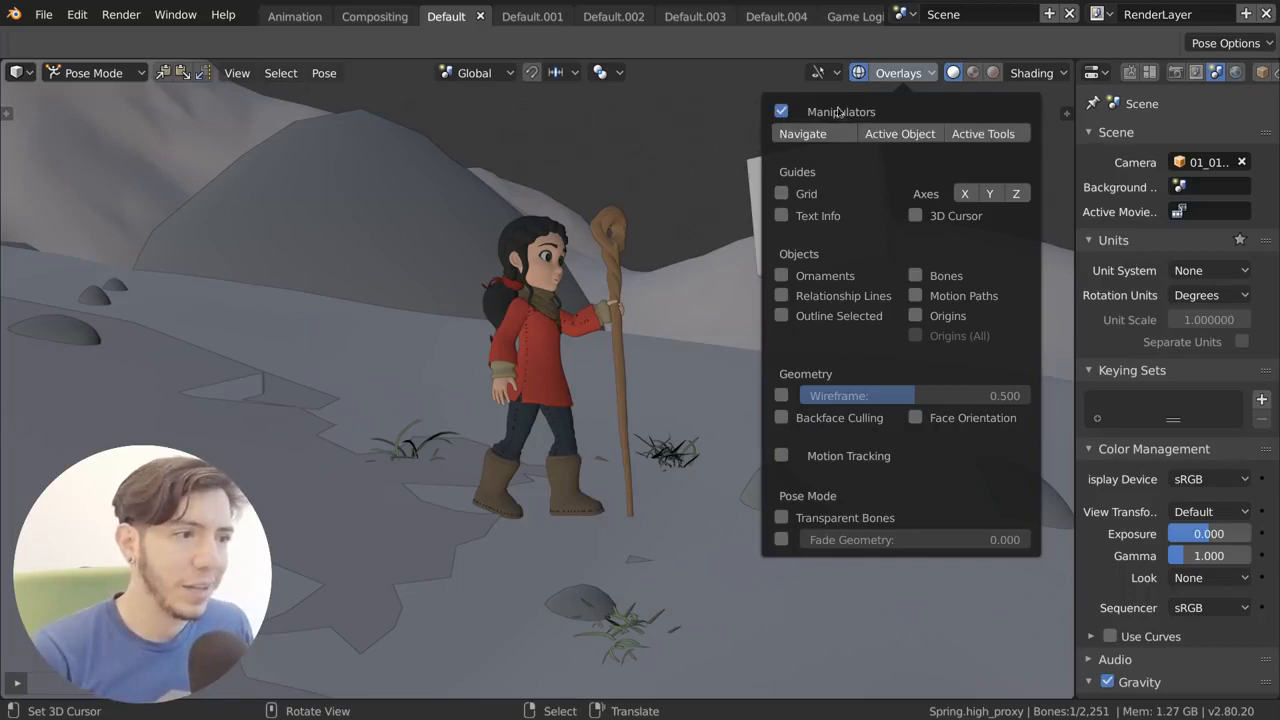
click(896, 72)
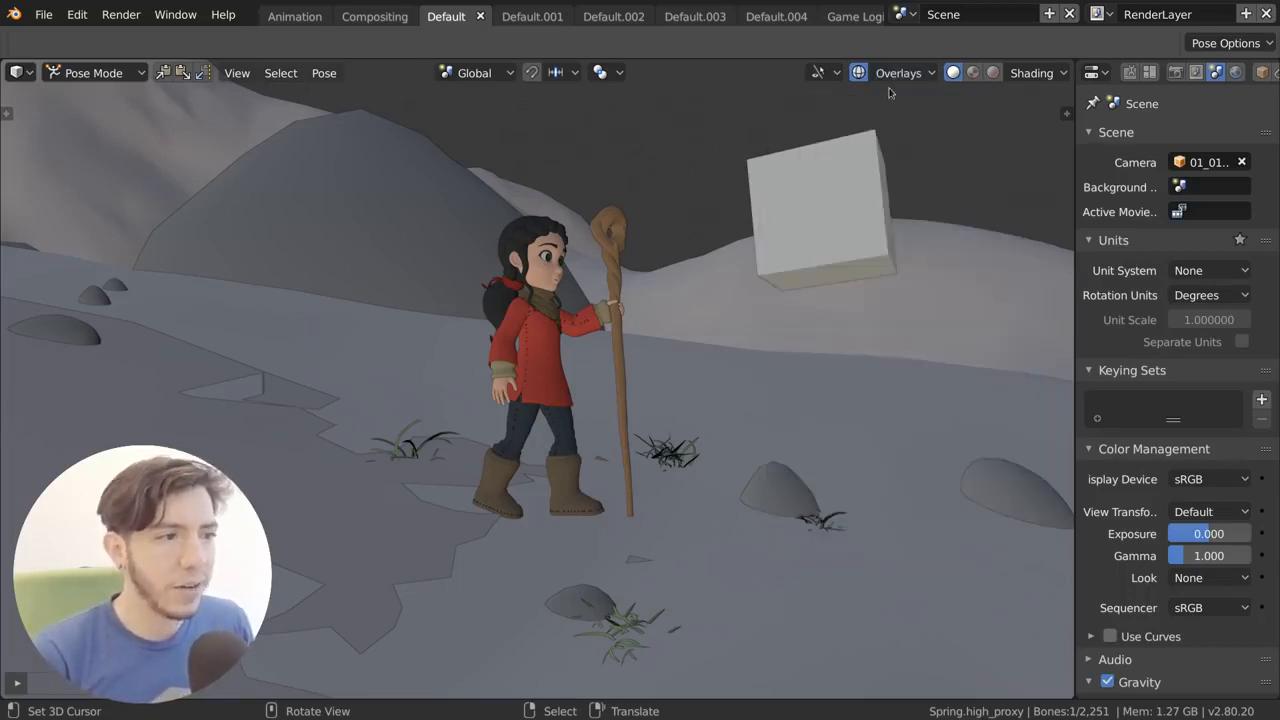
mouse_move(658, 180)
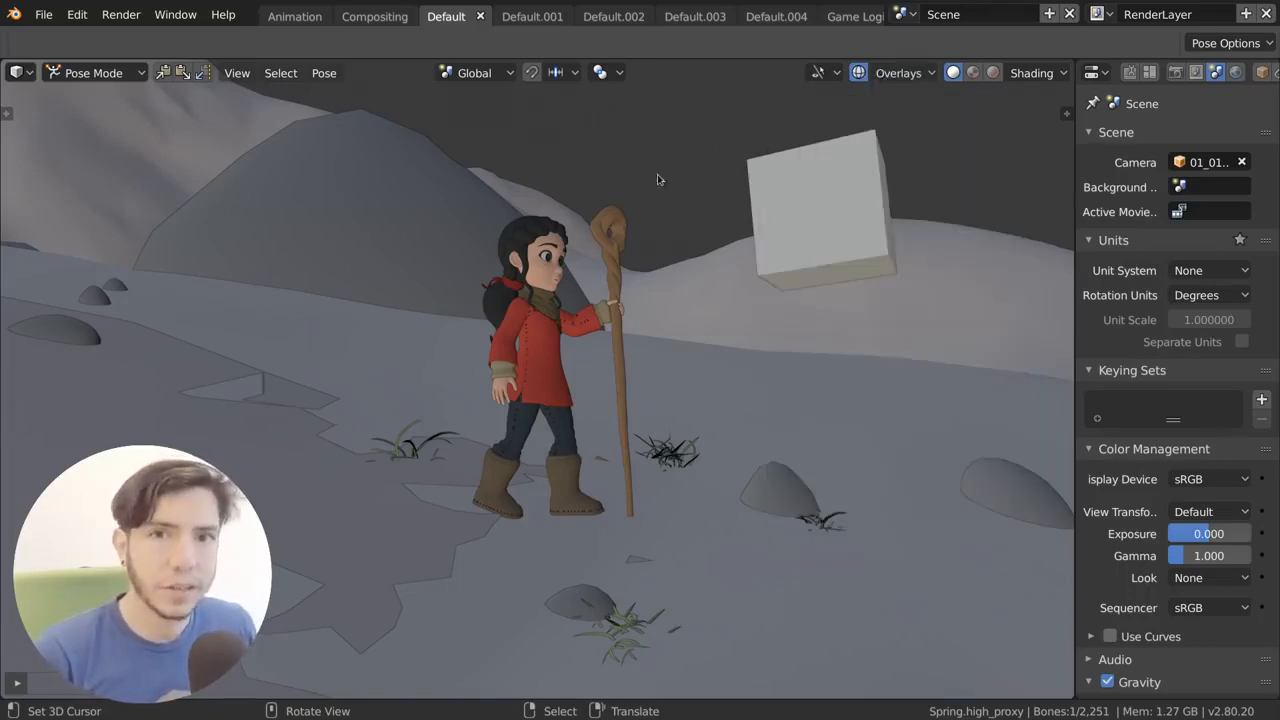
click(898, 72)
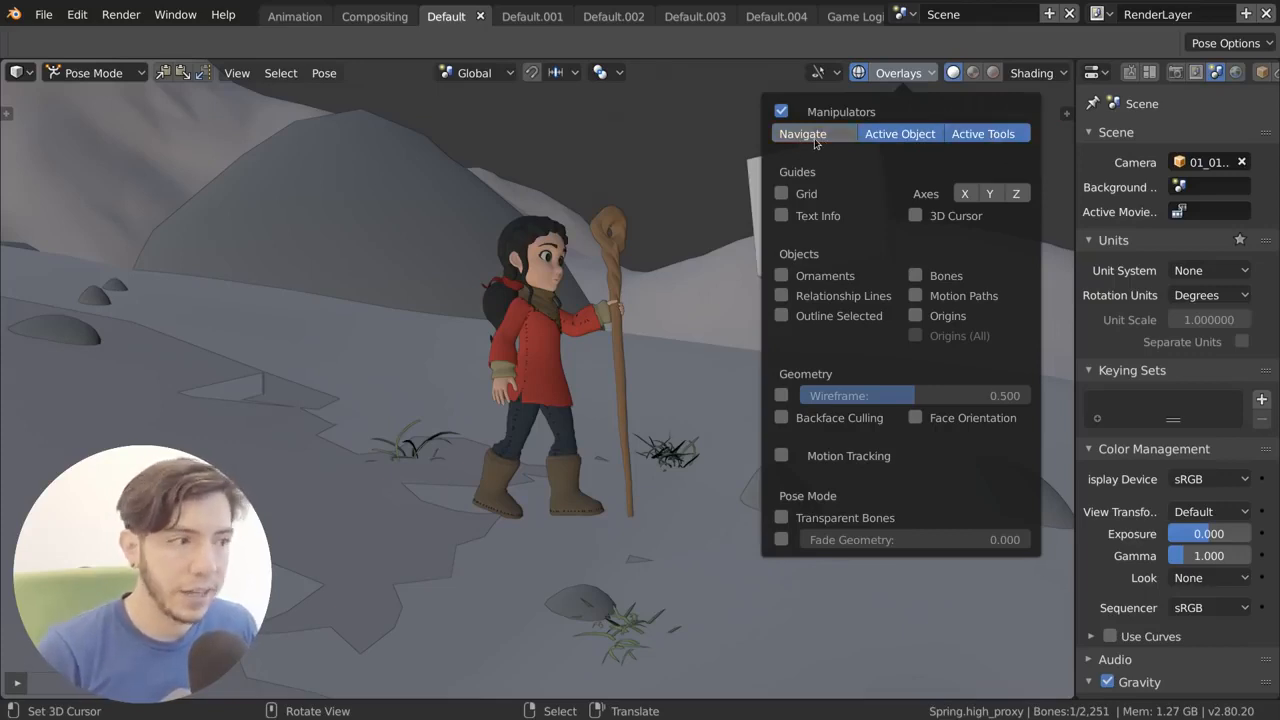
click(1032, 72)
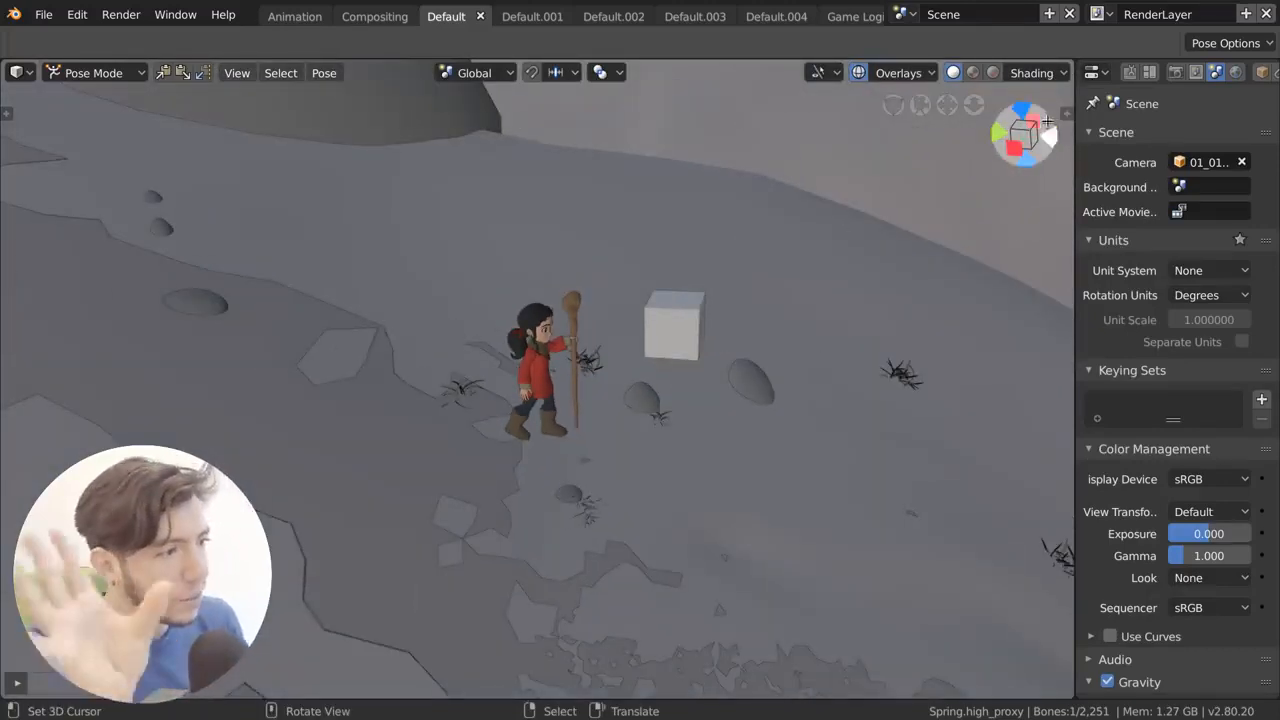
Split the 3D viewport into two stacked views and dismiss the object type visibility list
click(898, 72)
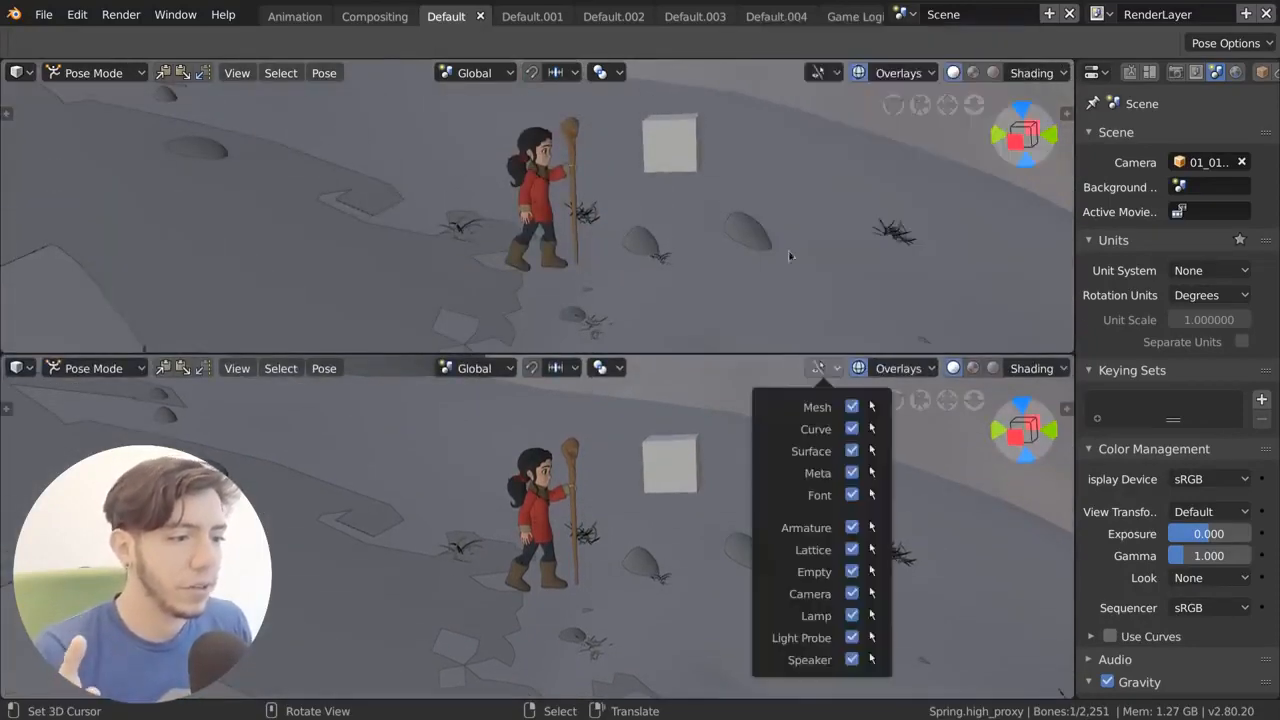
click(932, 72)
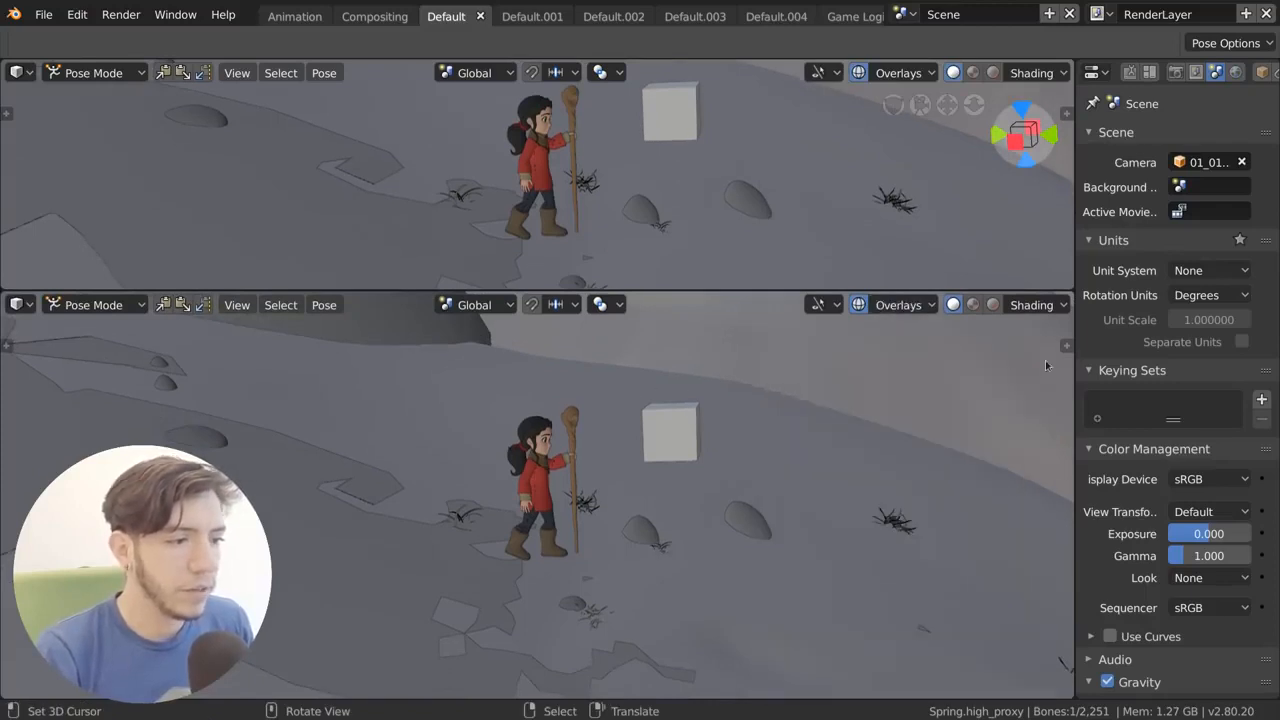
mouse_move(520, 386)
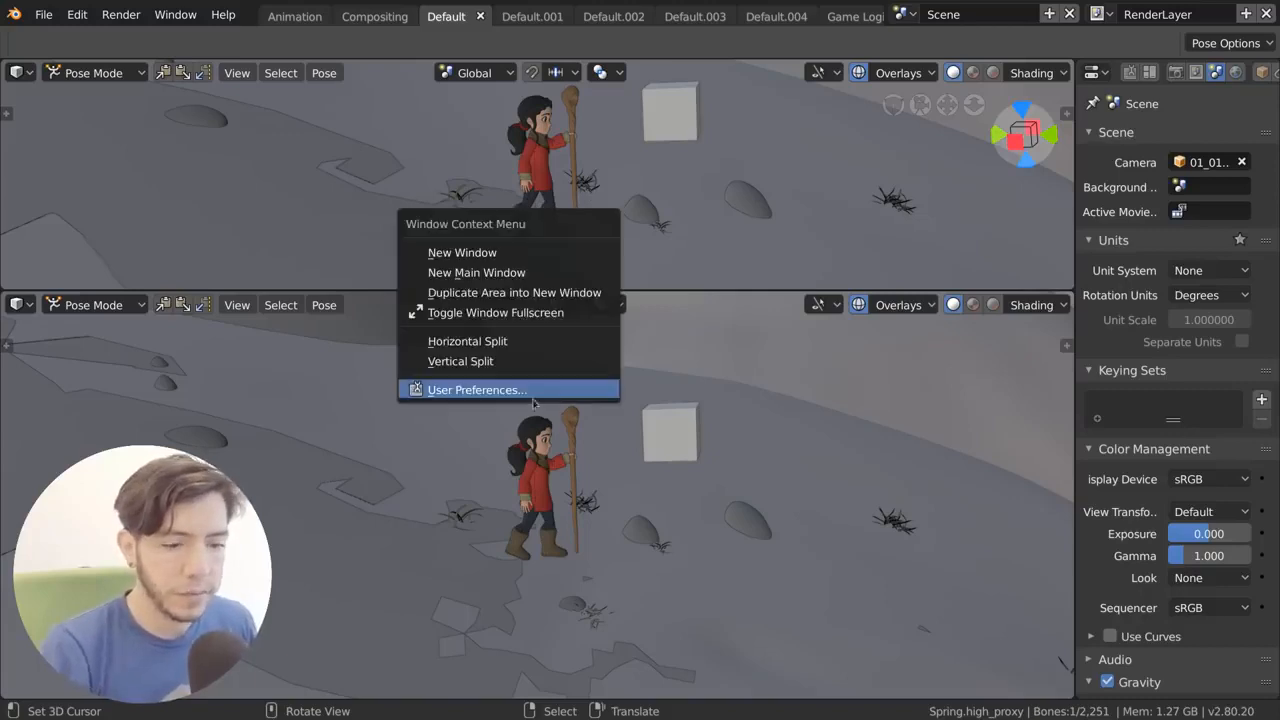
In User Preferences compare Simple Axis and Interactive Navigation axis styles, keep Interactive Navigation, then close preferences
click(476, 388)
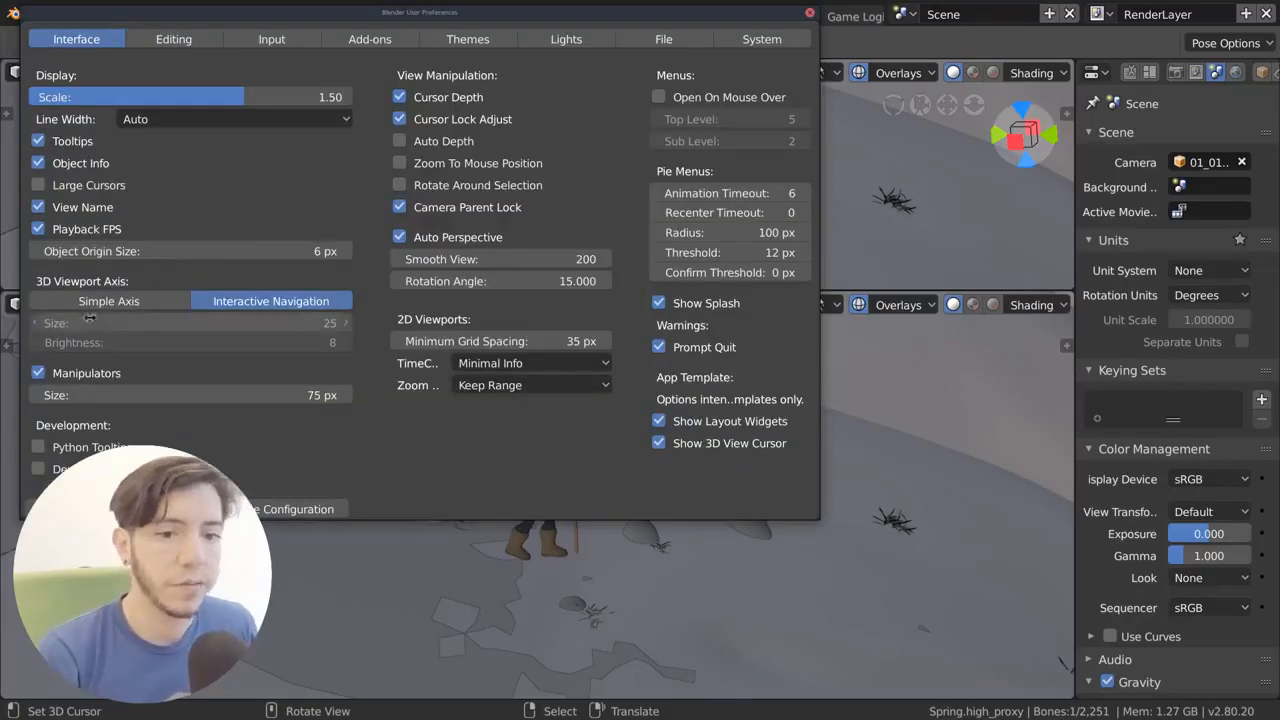
mouse_move(148, 304)
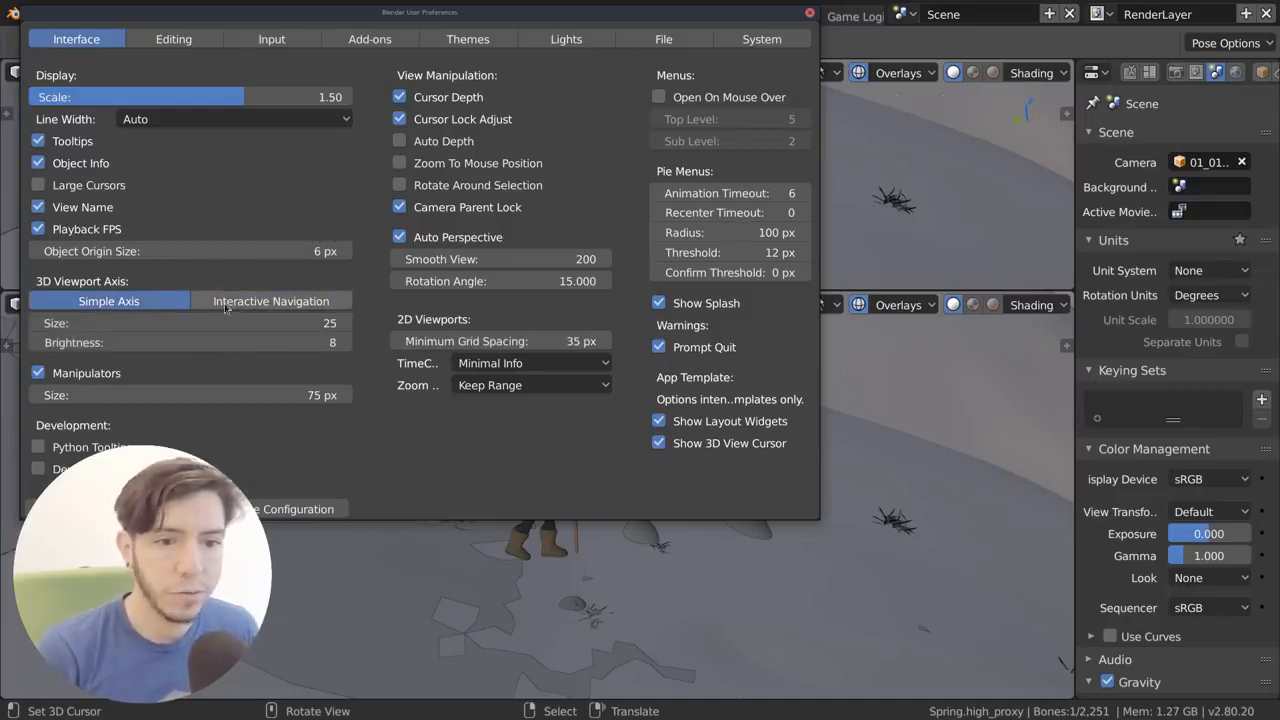
mouse_move(240, 292)
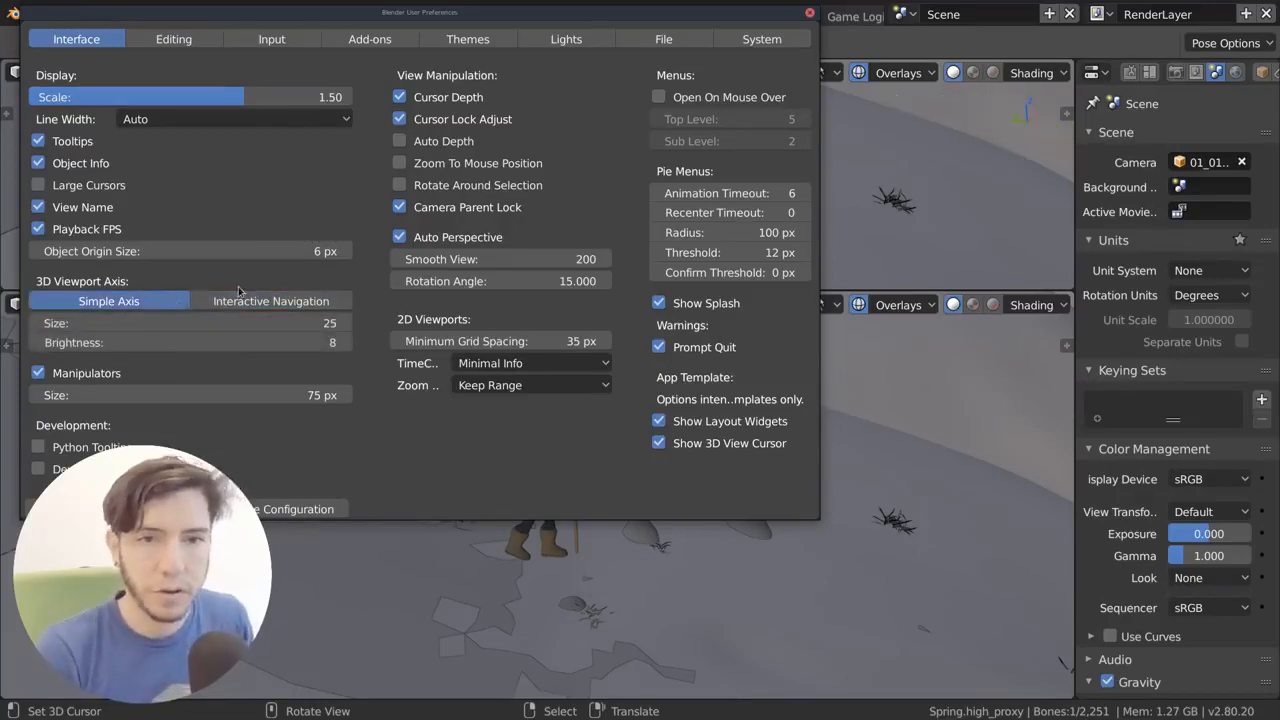
click(270, 300)
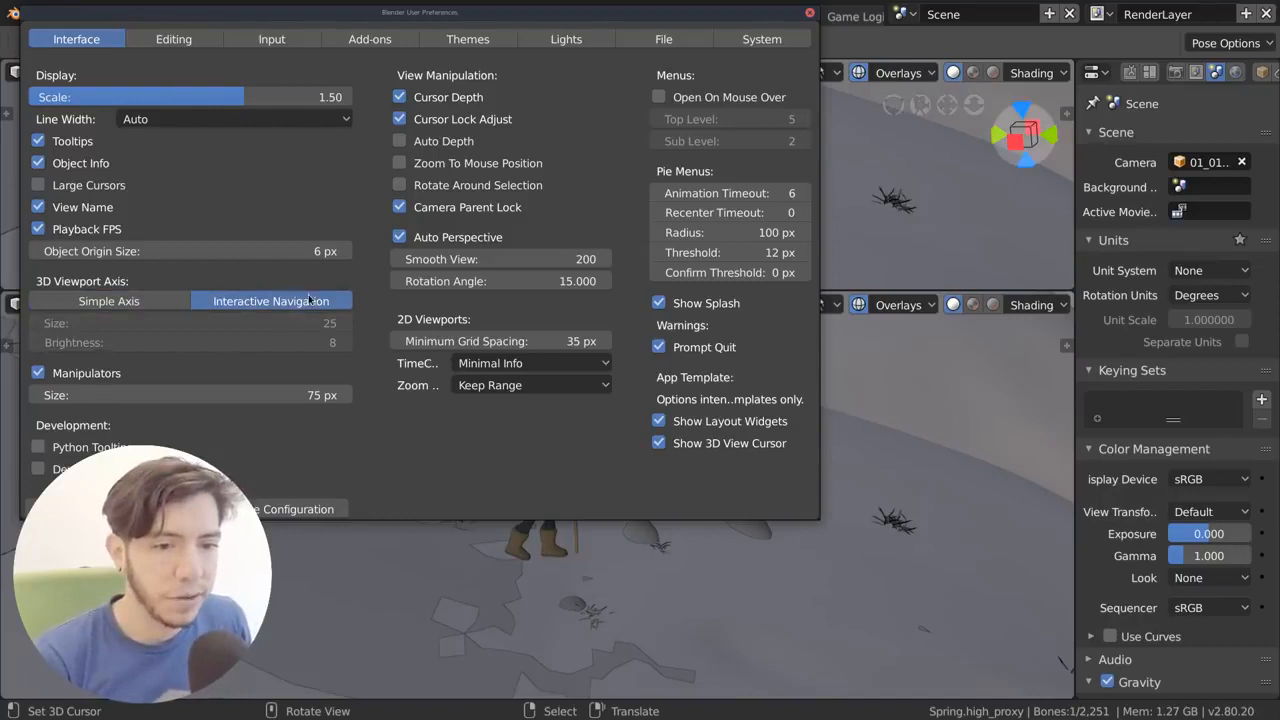
click(808, 12)
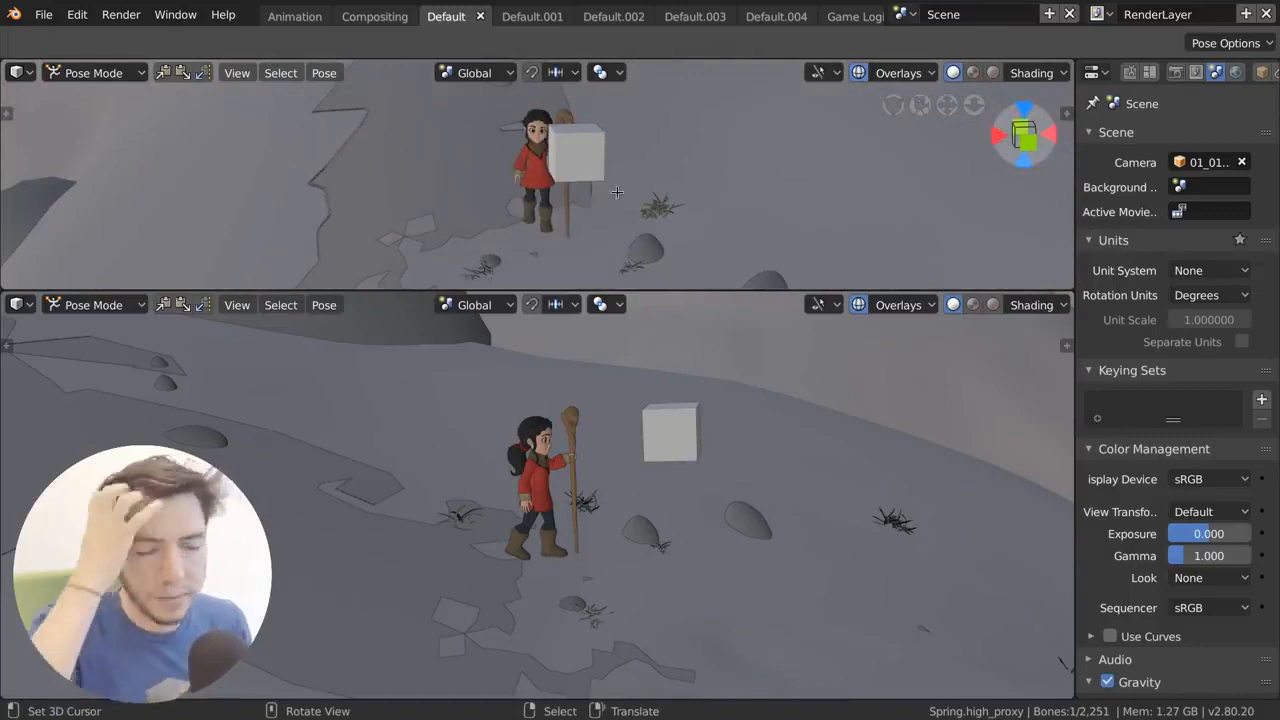
mouse_move(902, 176)
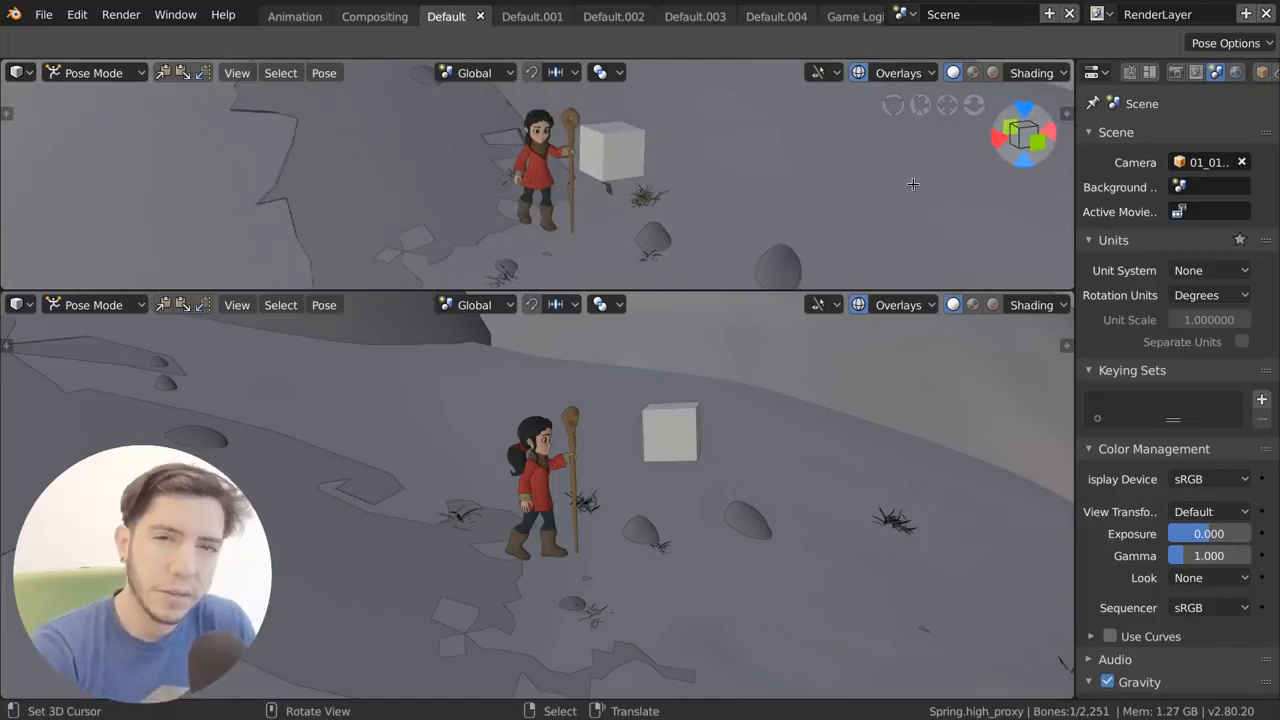
mouse_move(744, 216)
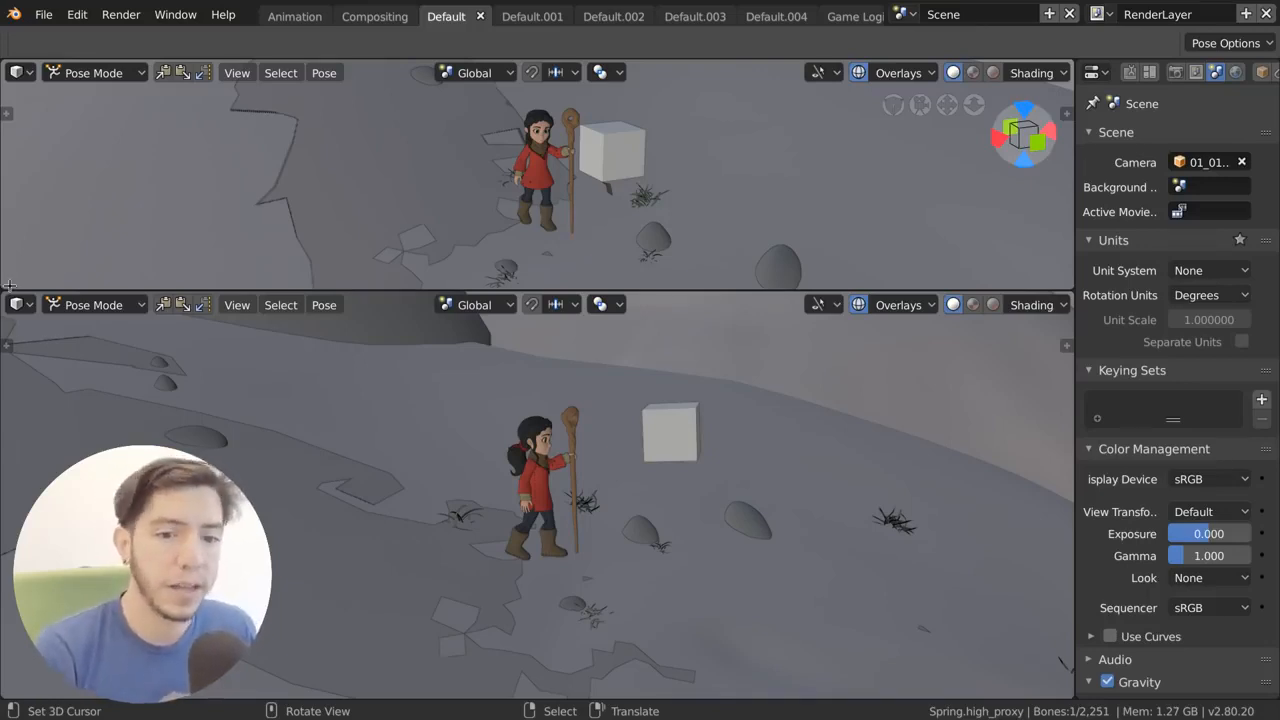
Join the two stacked viewports back into one area
click(896, 72)
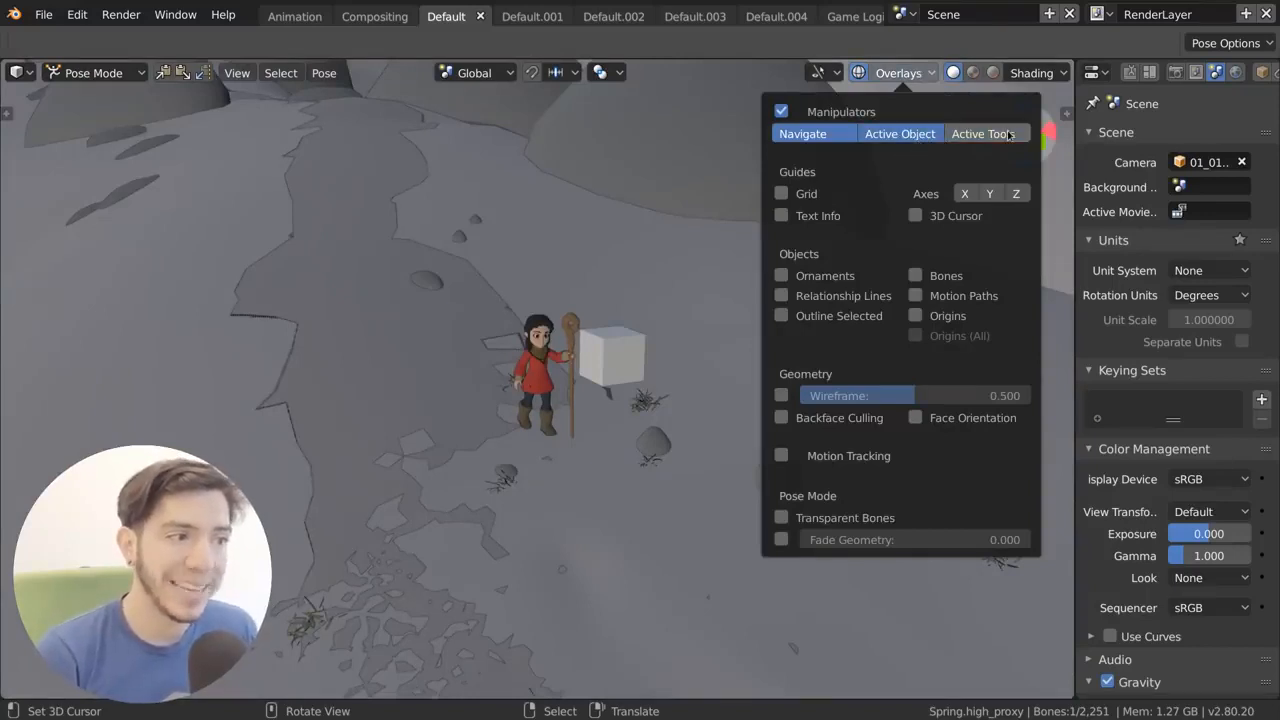
Activate the Transform tool on the cube and toggle the Active Tools manipulator off in Overlays
click(92, 72)
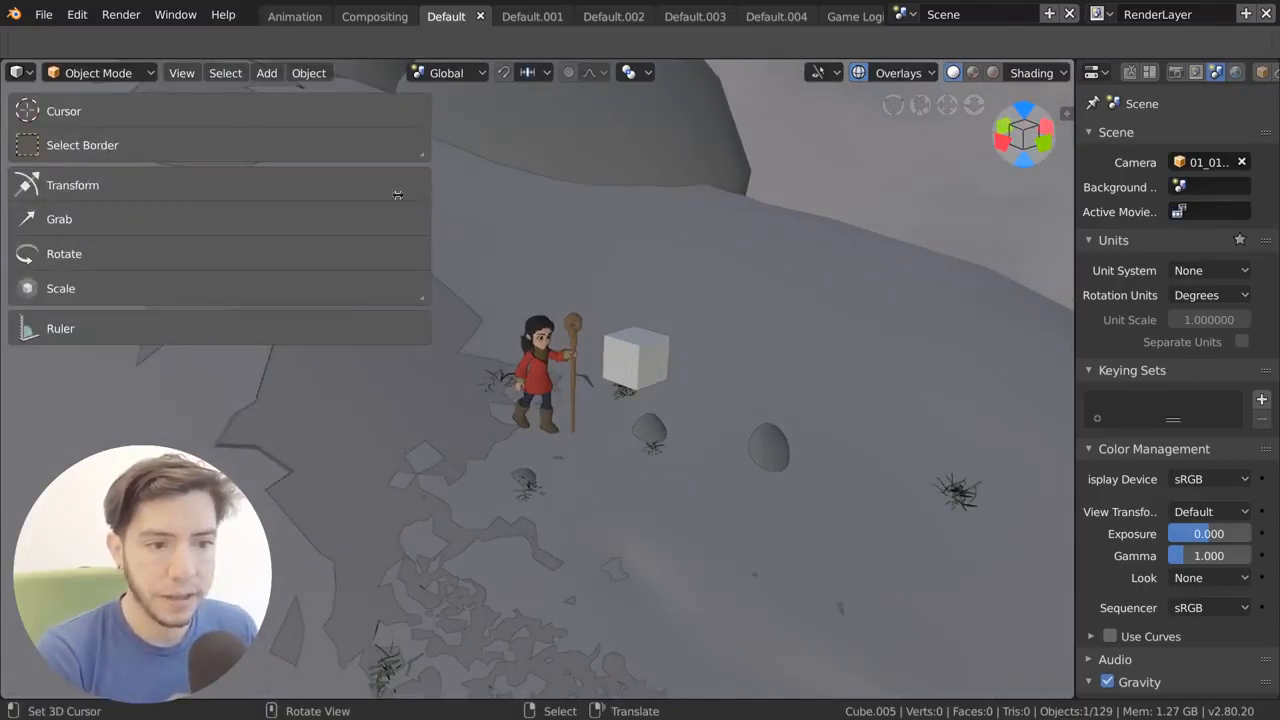
click(72, 184)
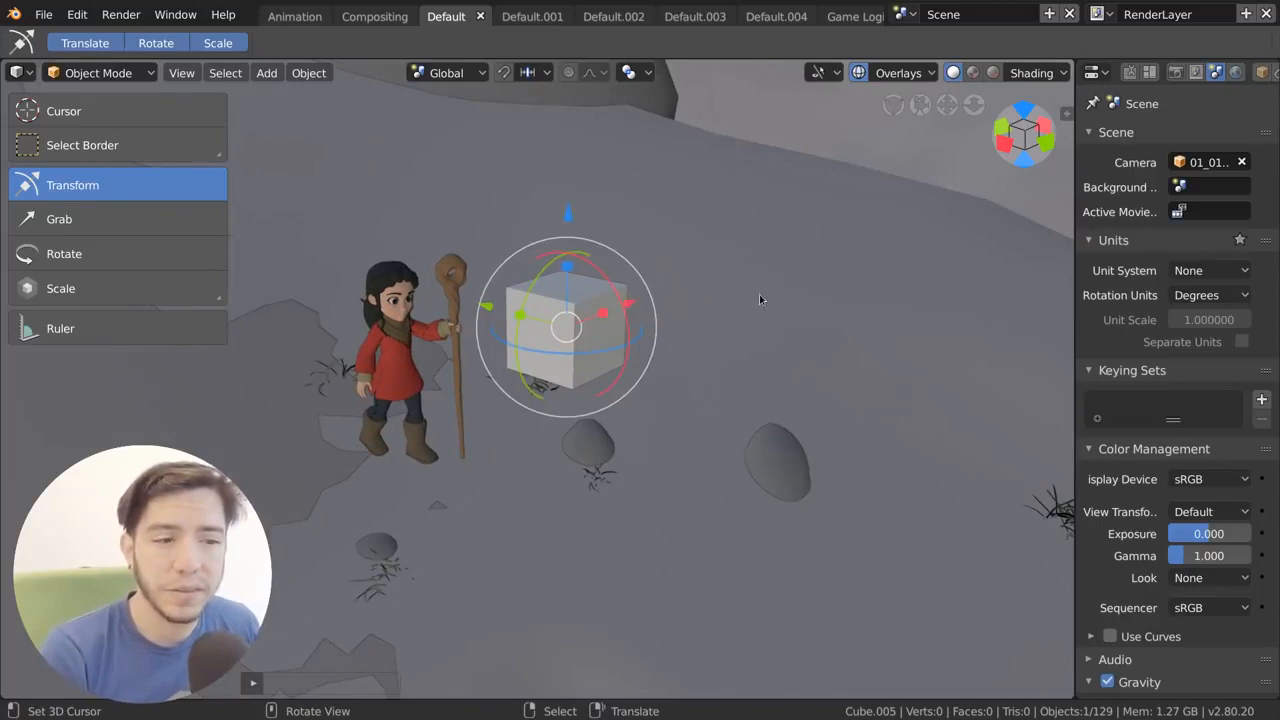
mouse_move(704, 280)
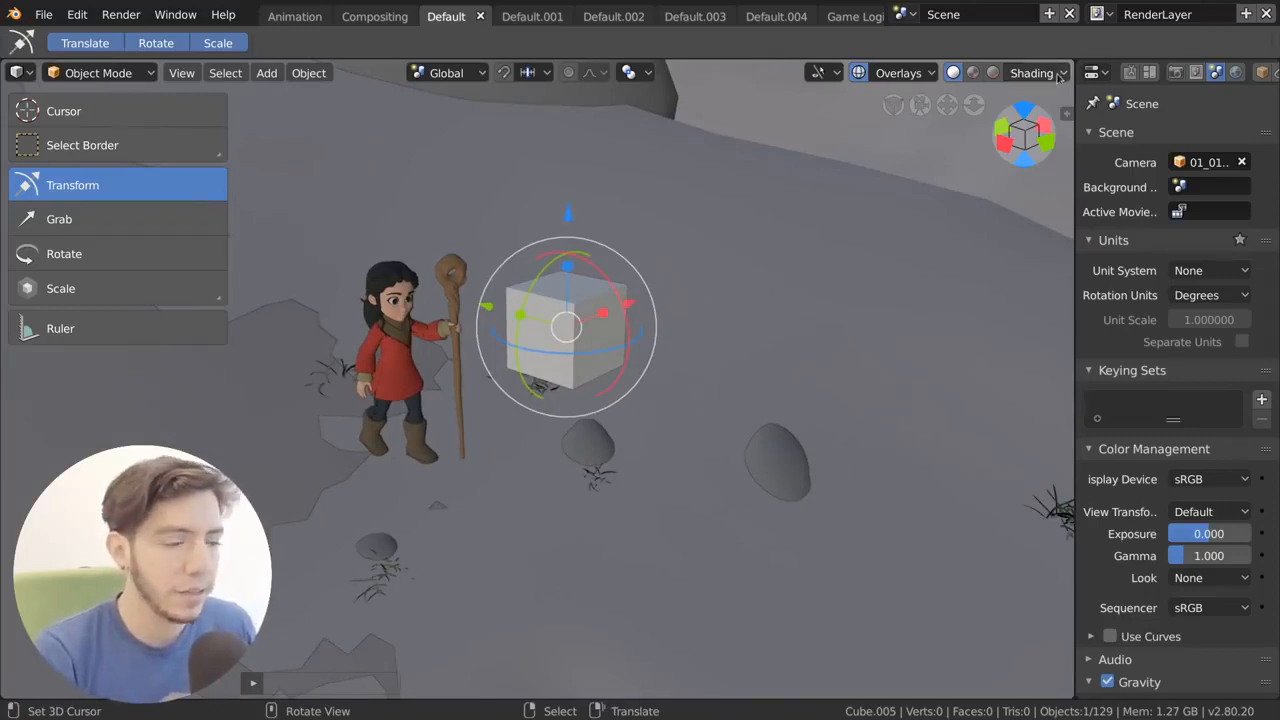
click(896, 72)
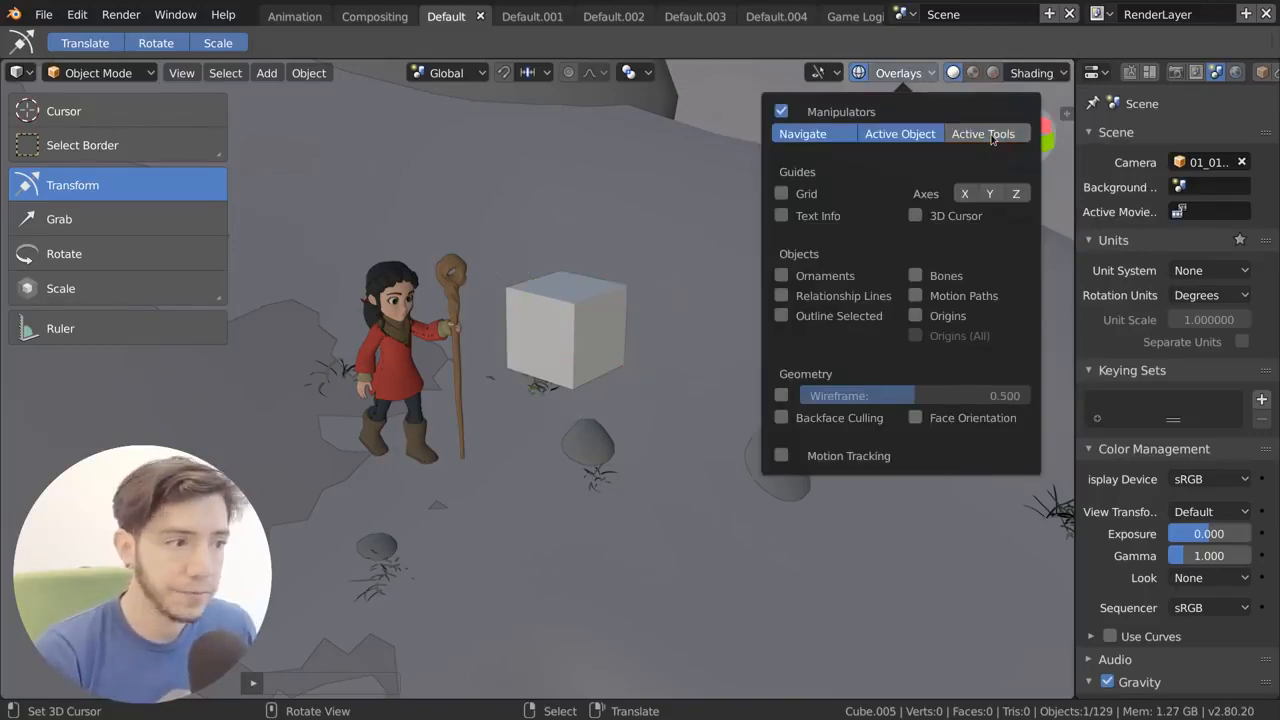
click(660, 226)
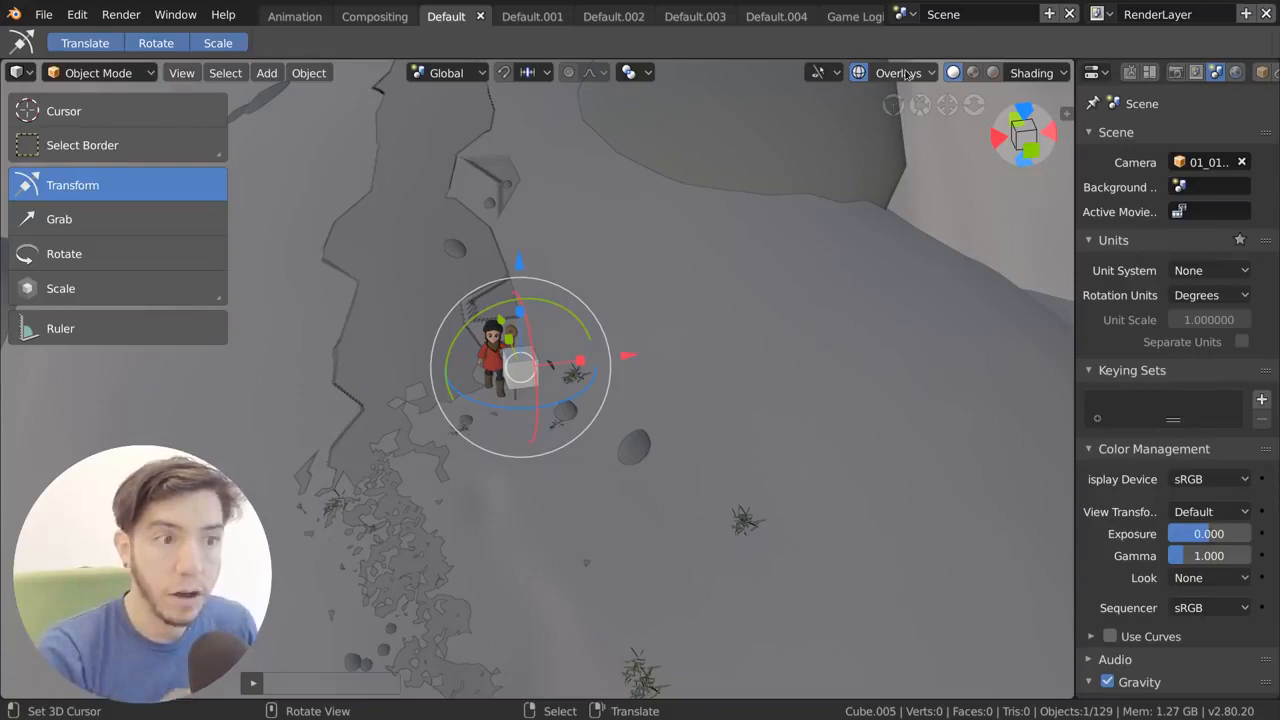
Enable Ornaments and Relationship Lines in Overlays, revealing lights, cameras and the camera rig
click(898, 72)
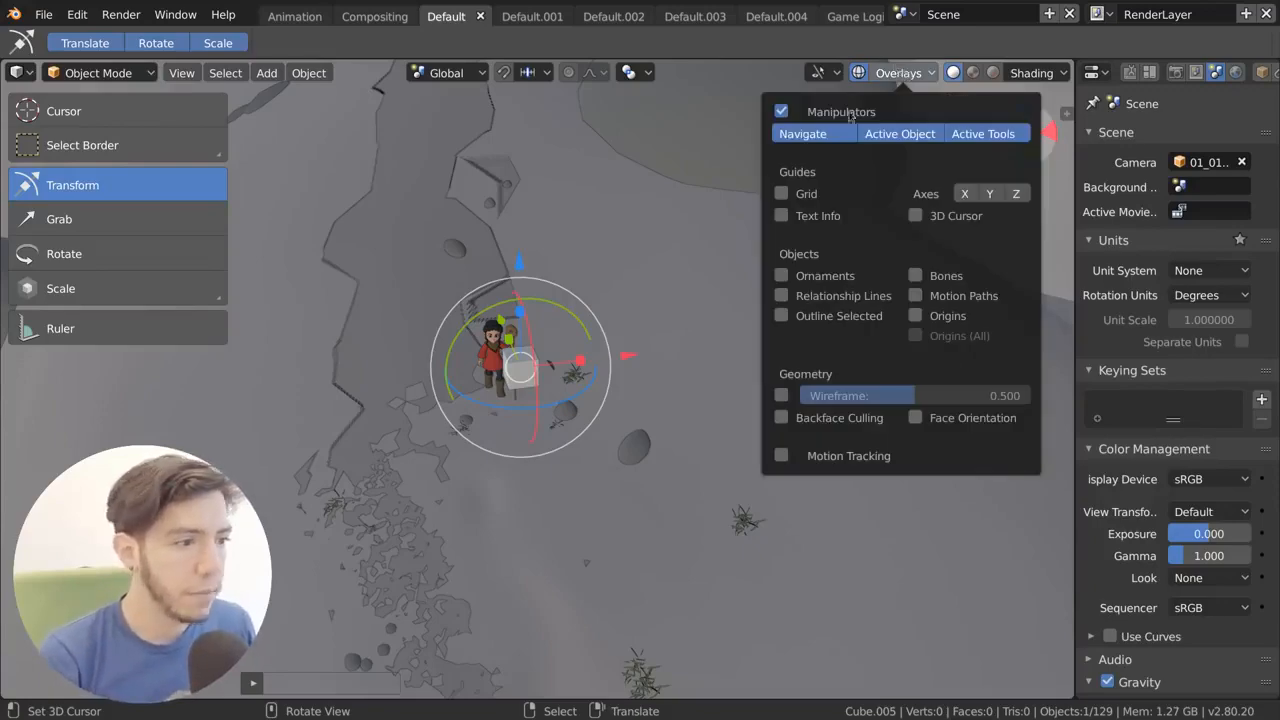
click(780, 396)
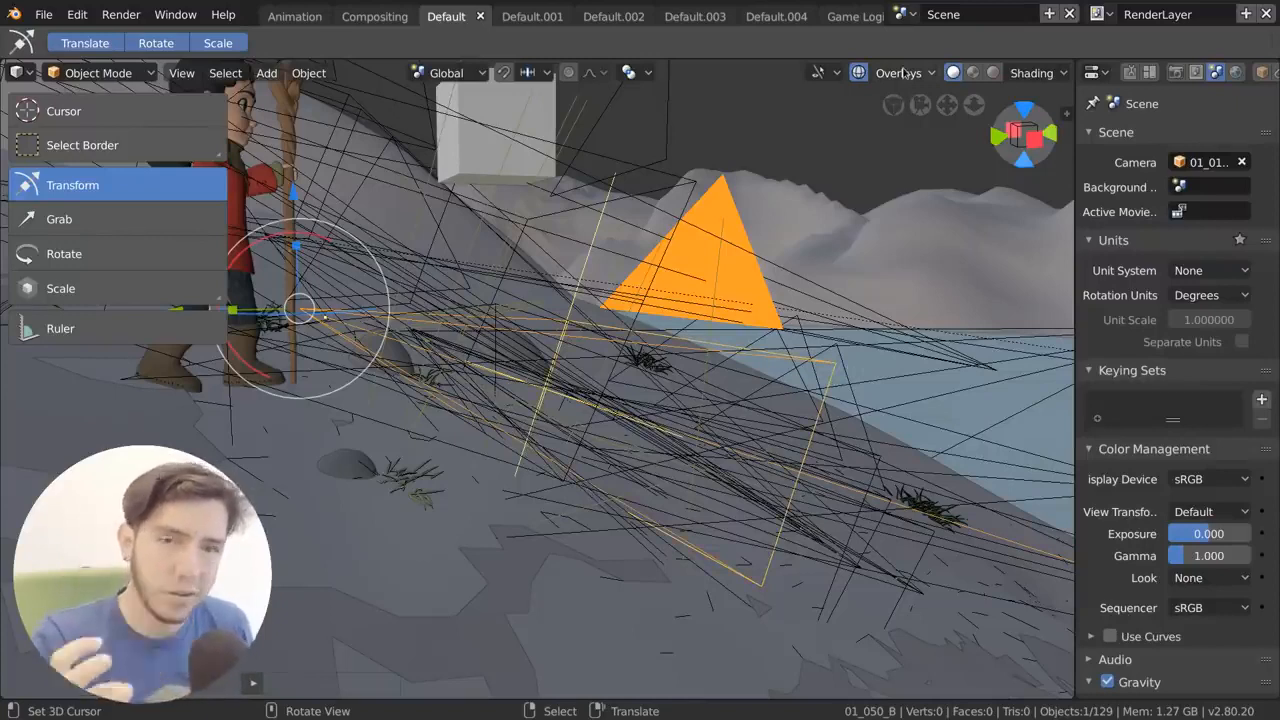
click(898, 72)
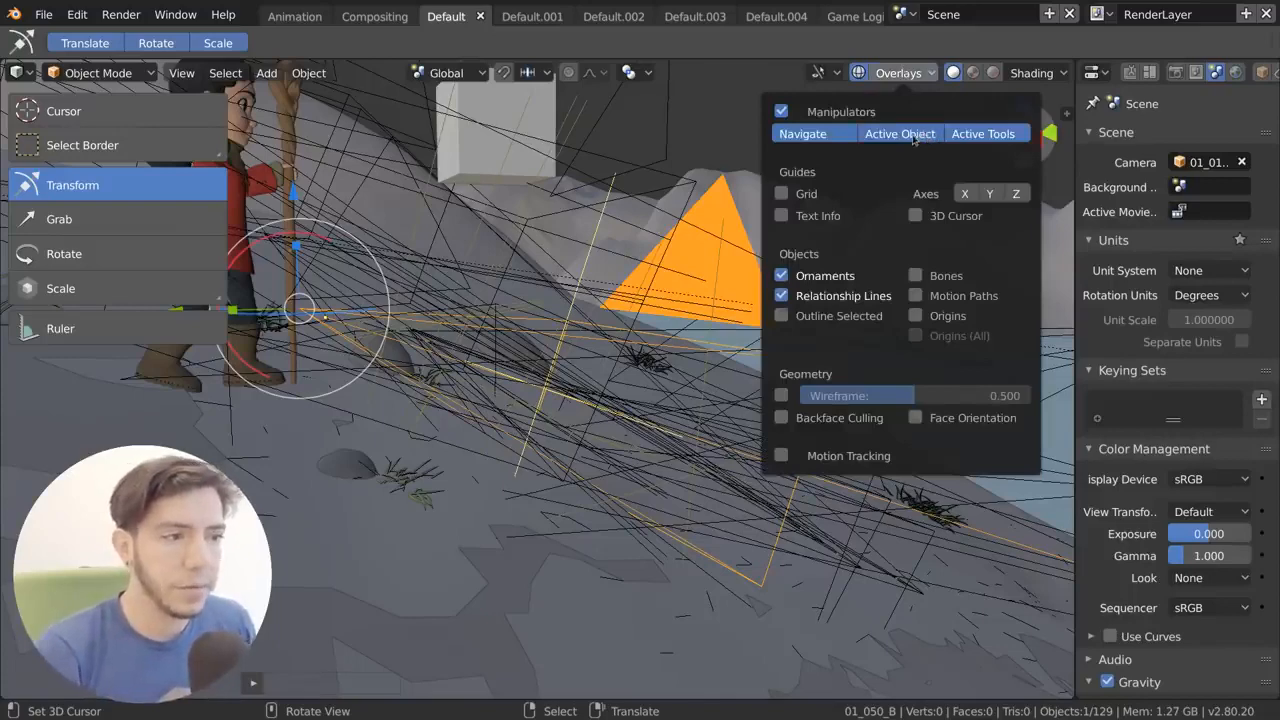
mouse_move(900, 132)
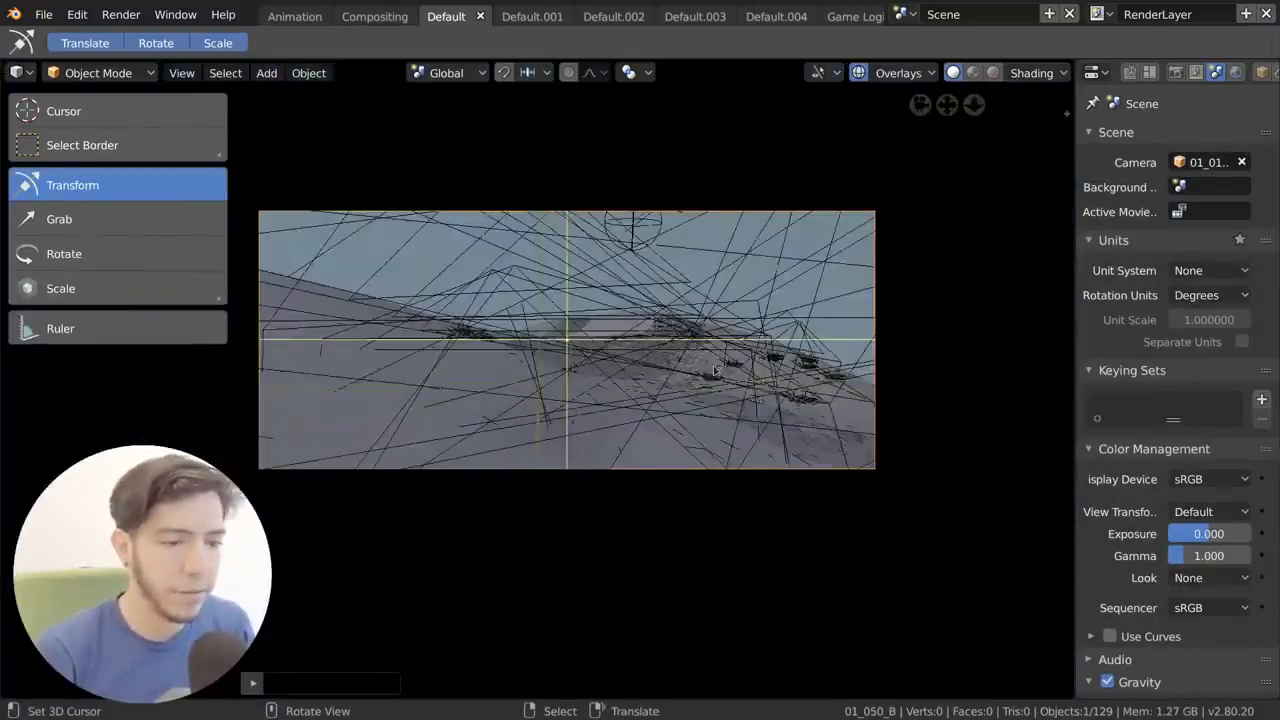
click(898, 72)
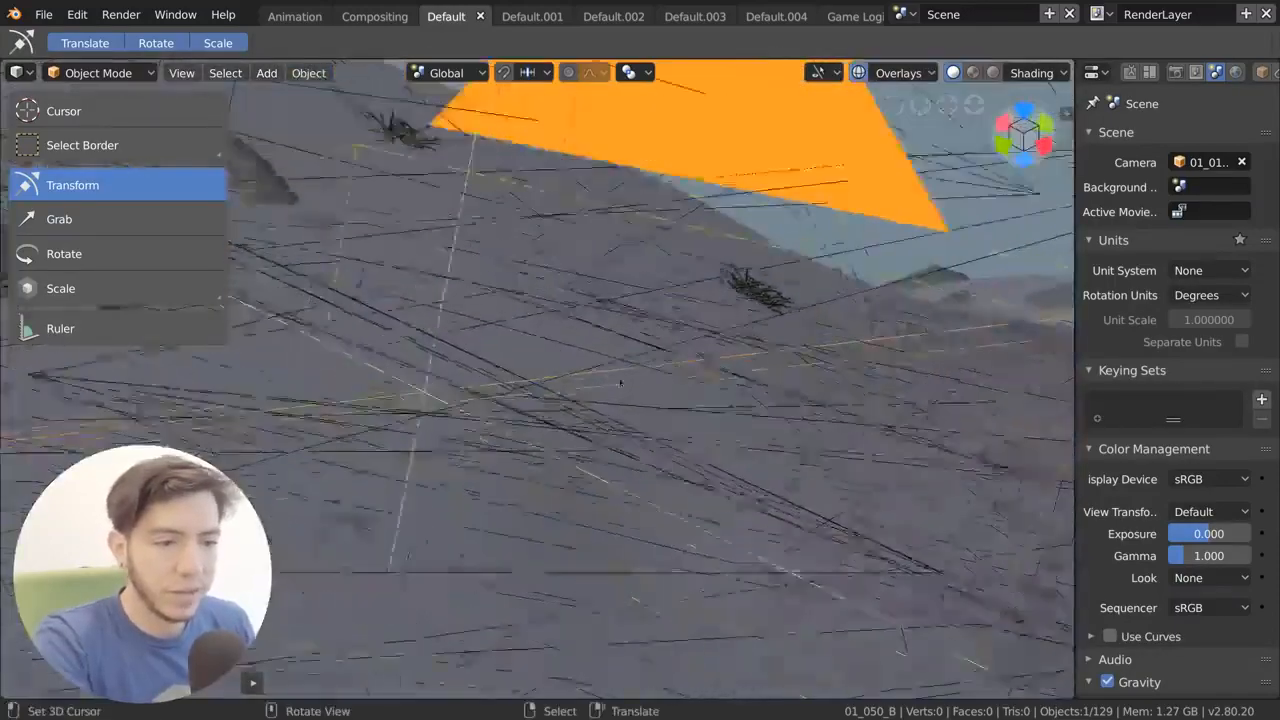
click(898, 72)
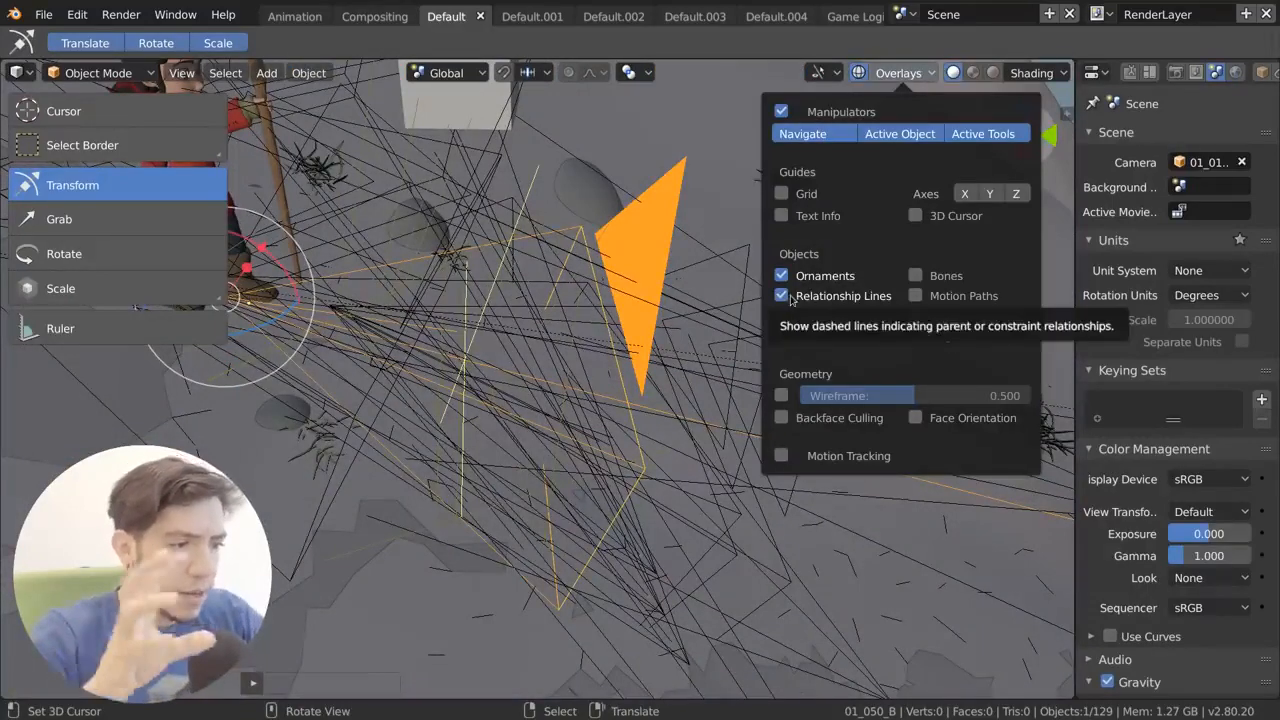
Toggle Text Info and Grid on and off, then enable the Wireframe geometry overlay
click(780, 216)
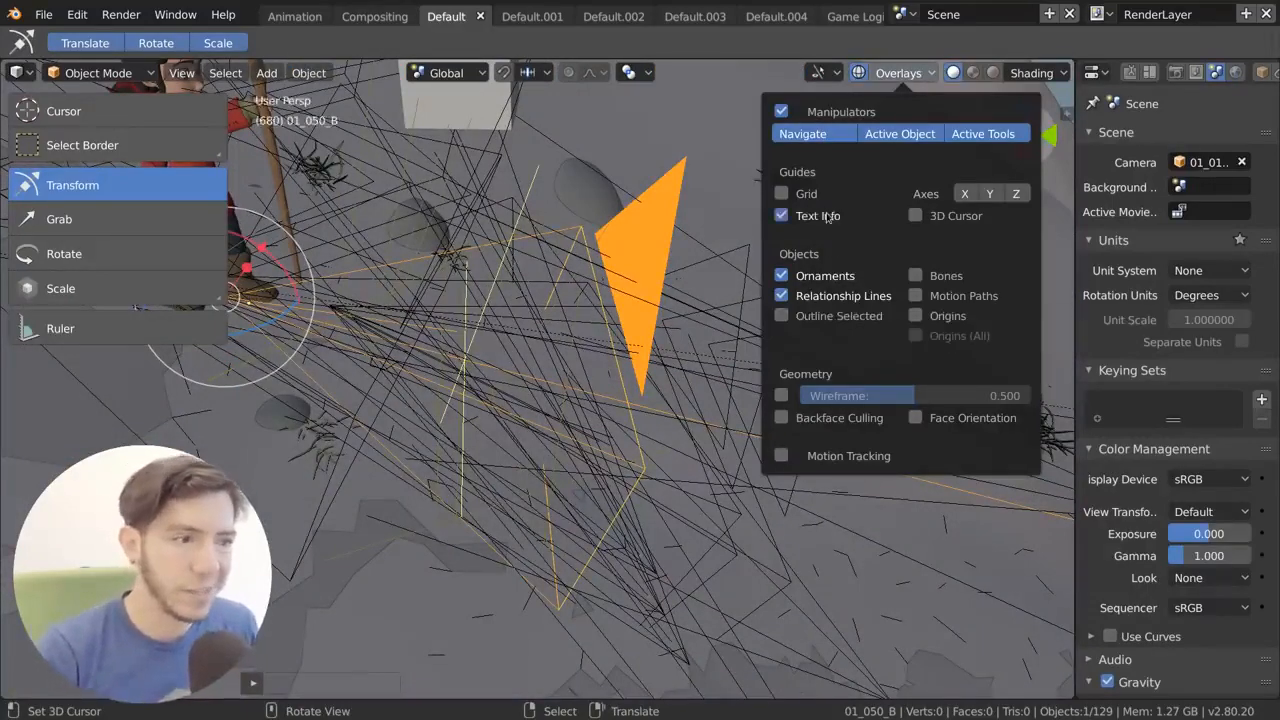
click(780, 216)
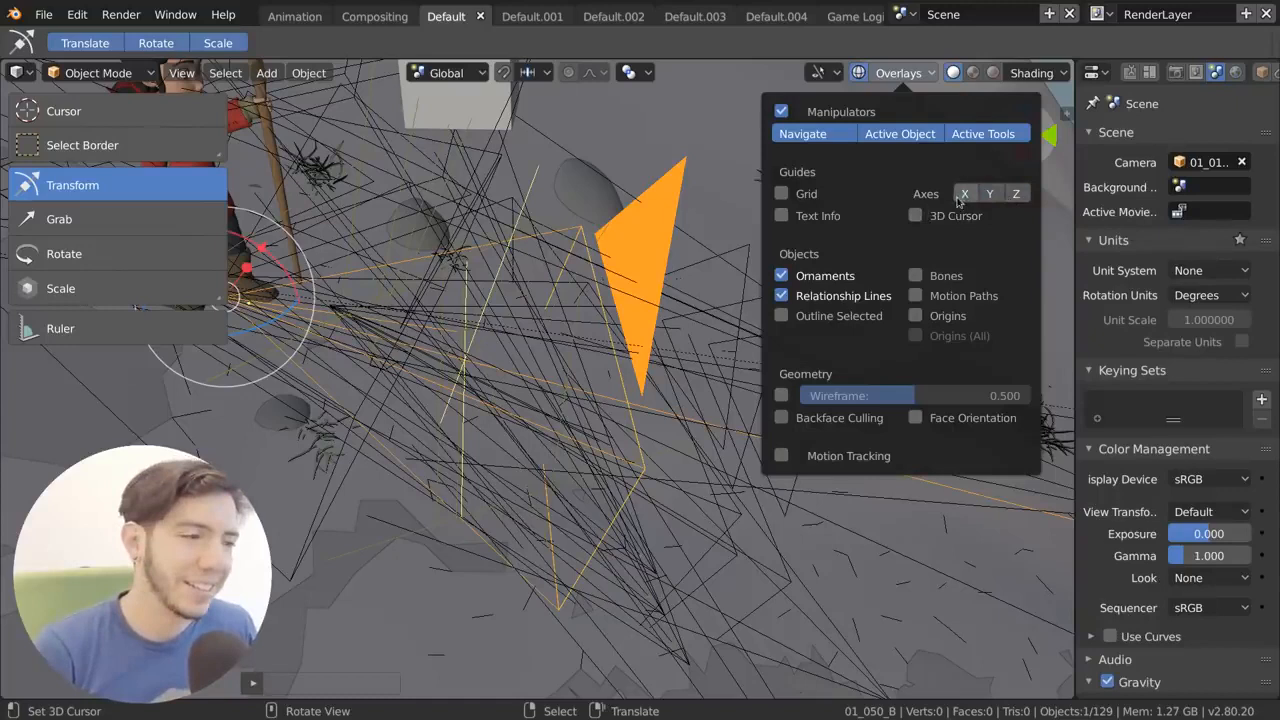
mouse_move(964, 194)
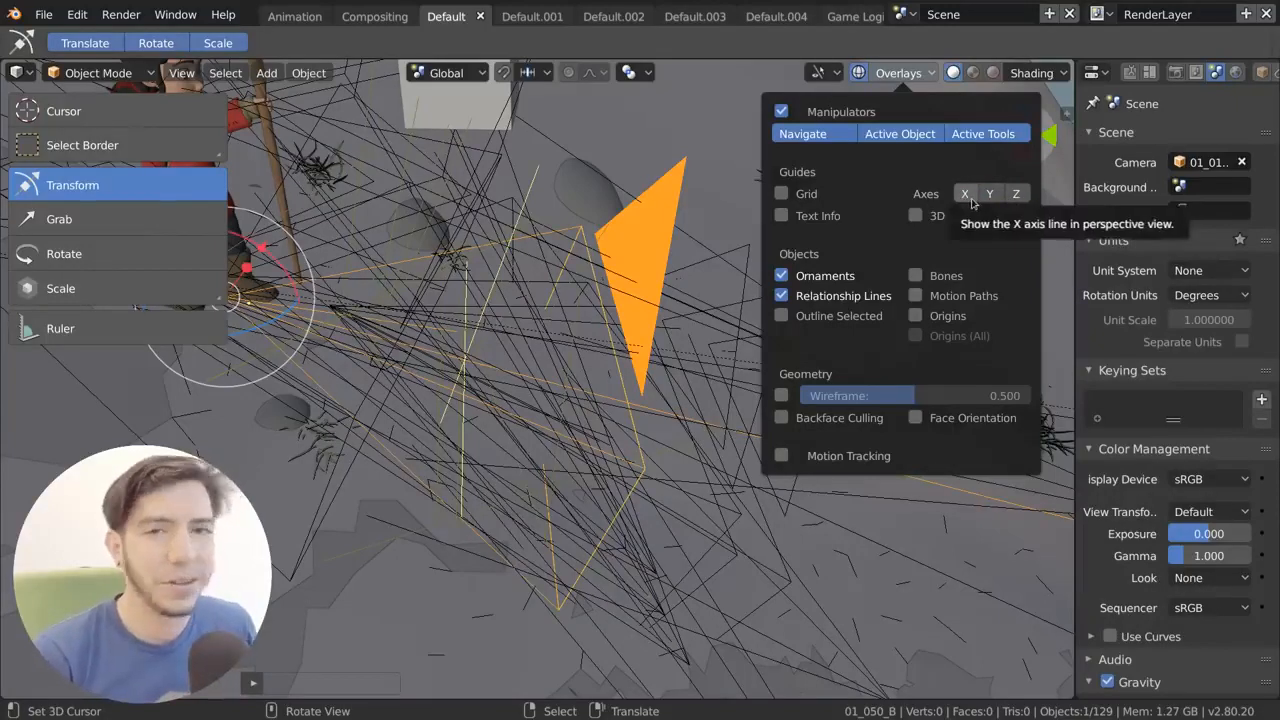
click(780, 192)
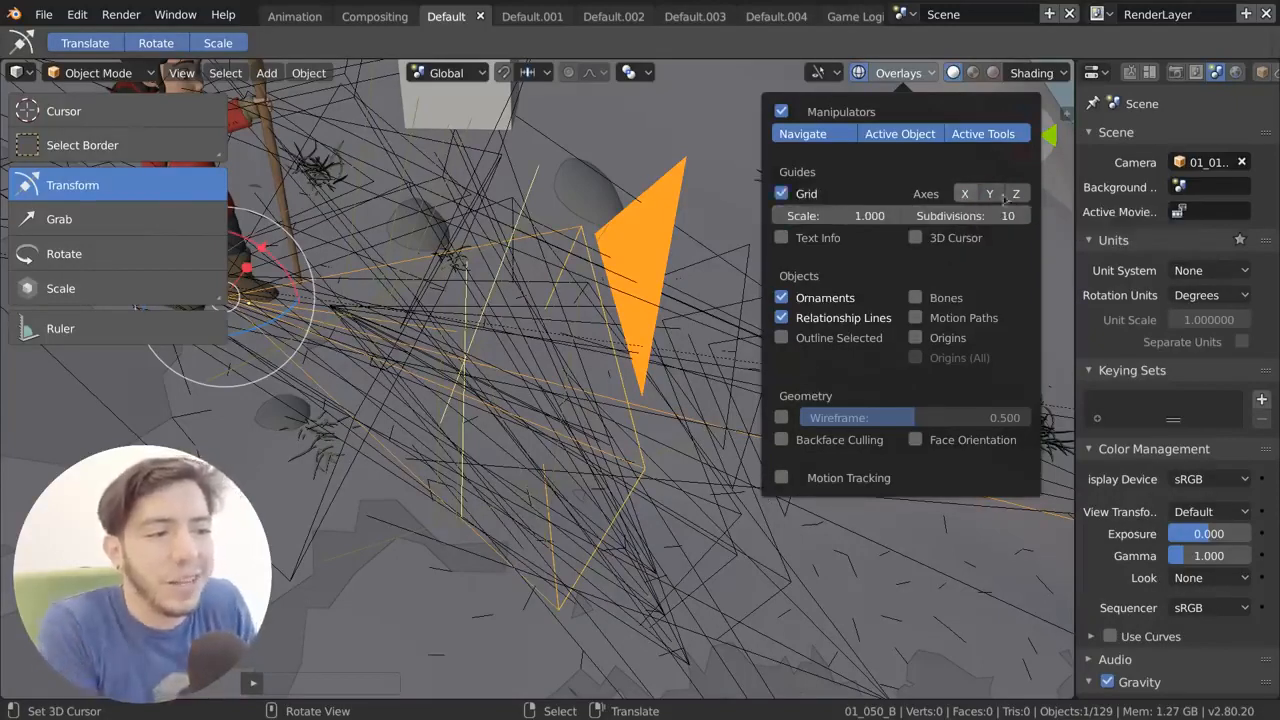
click(780, 192)
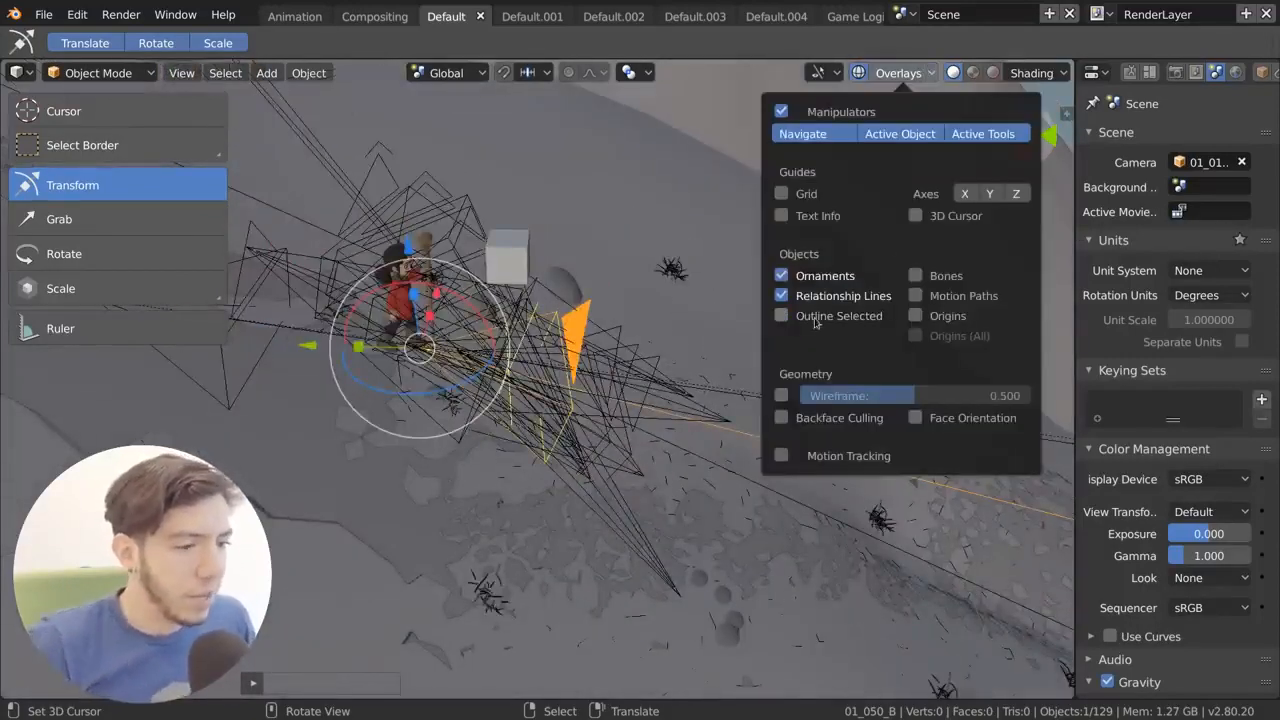
click(780, 396)
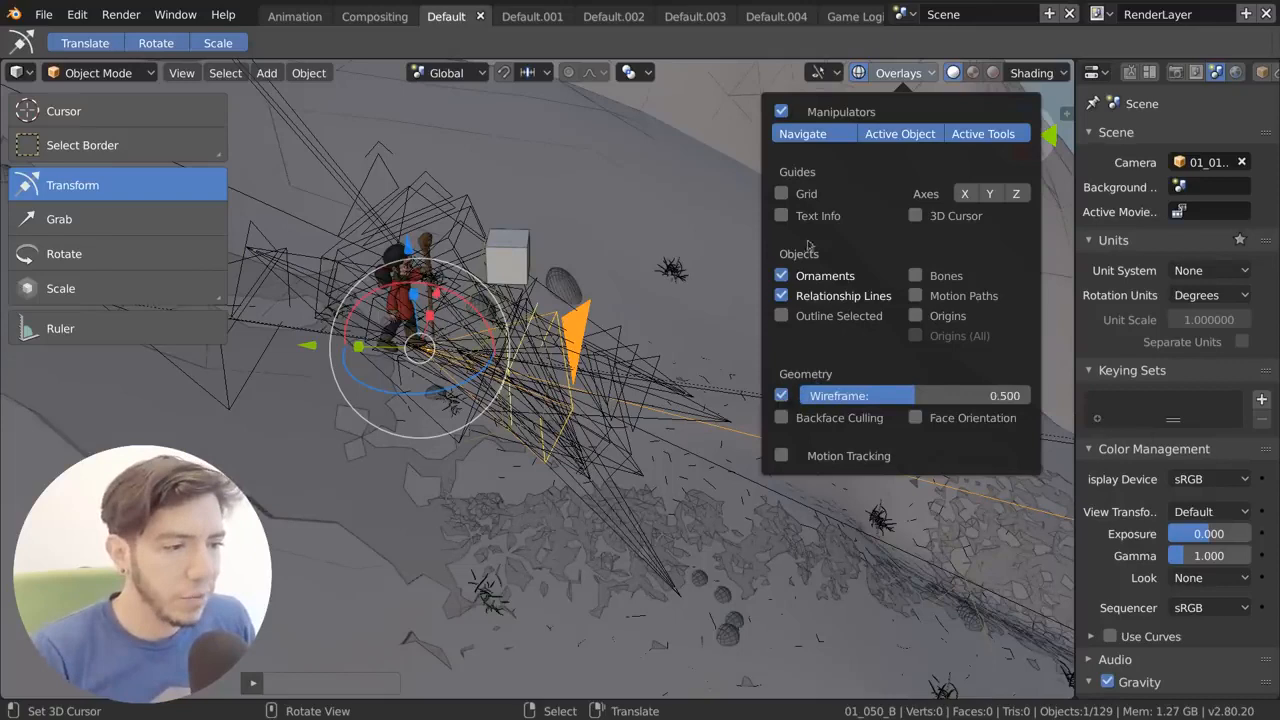
mouse_move(1018, 258)
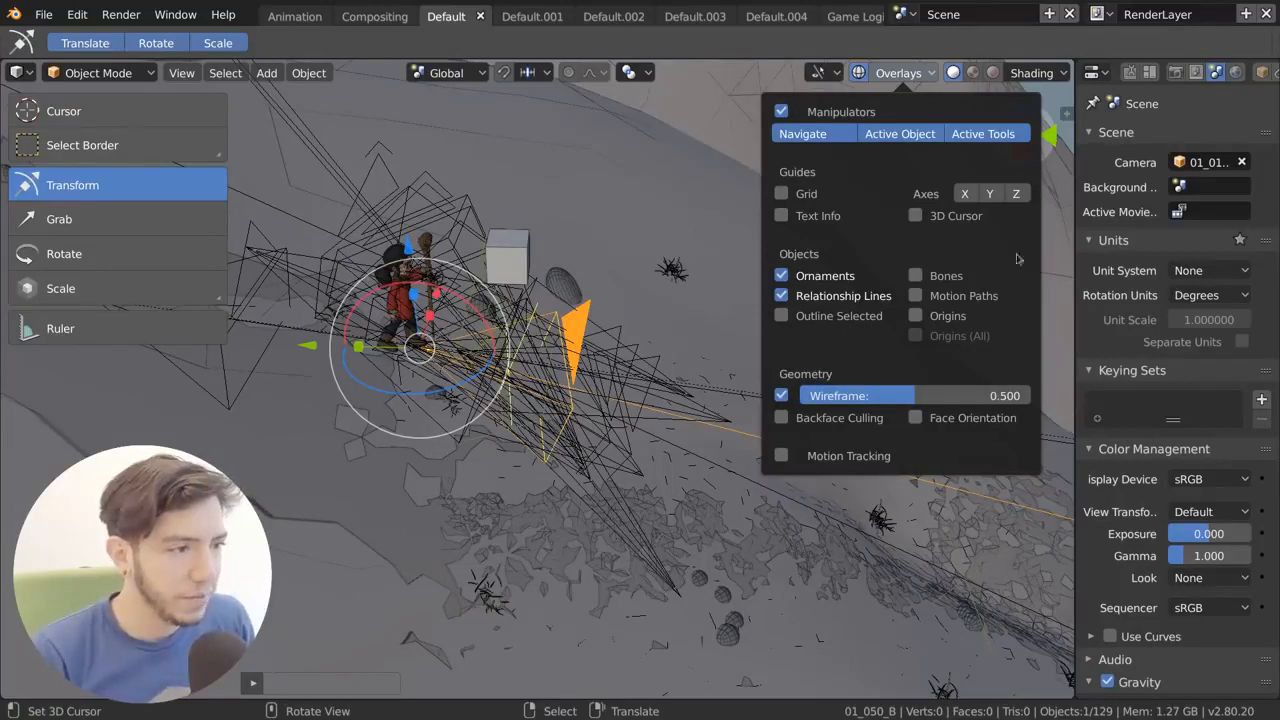
mouse_move(808, 170)
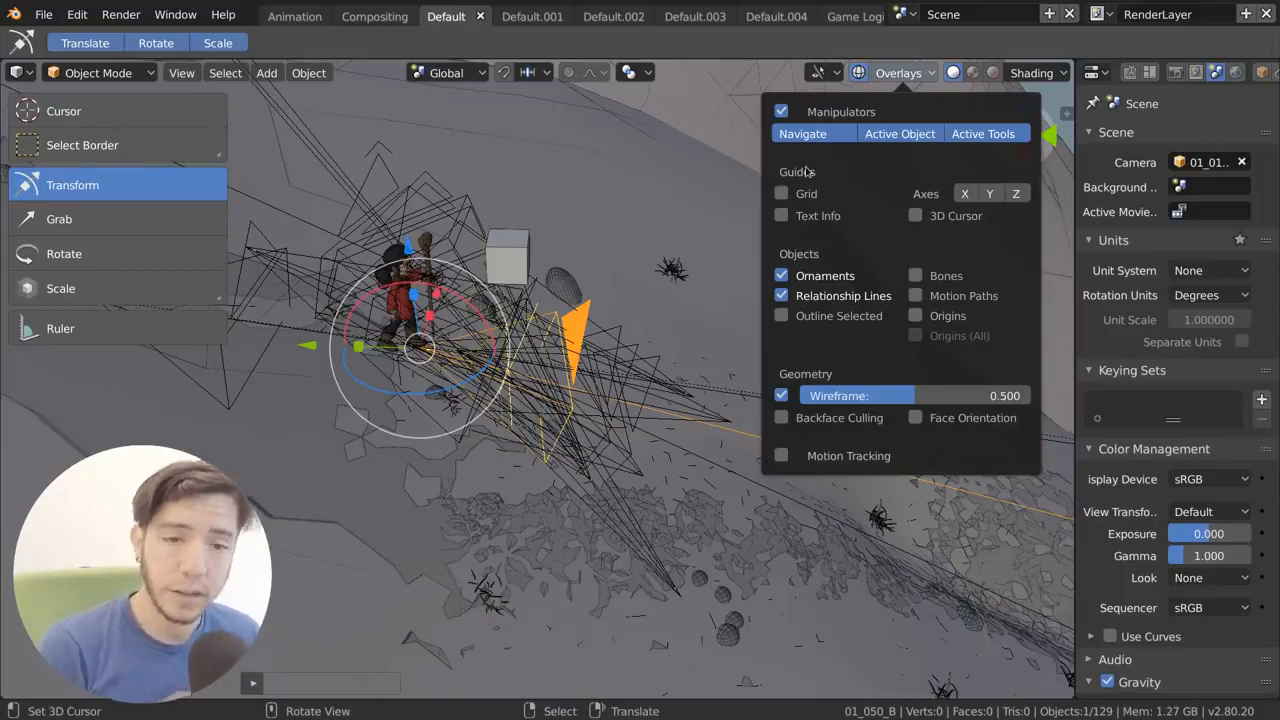
mouse_move(836, 378)
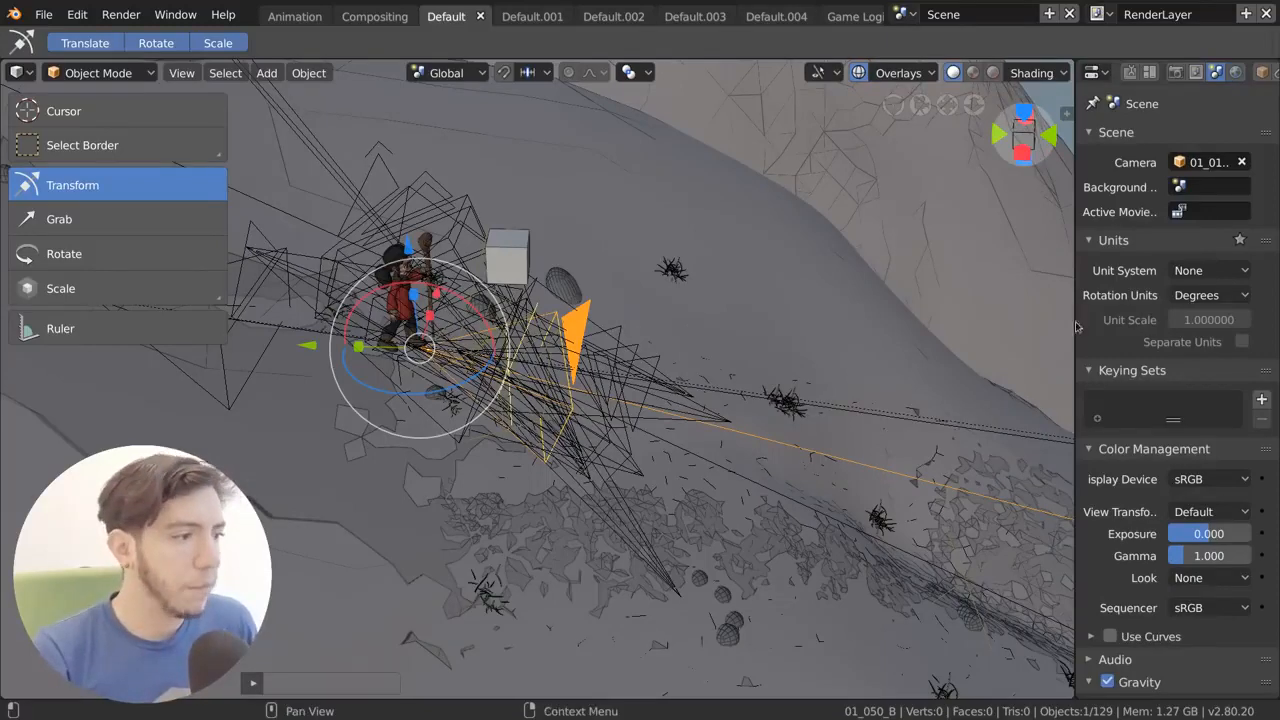
In Scene properties Simplify, collapse the Viewport subpanel and expand the Render subpanel
scroll(down, 3)
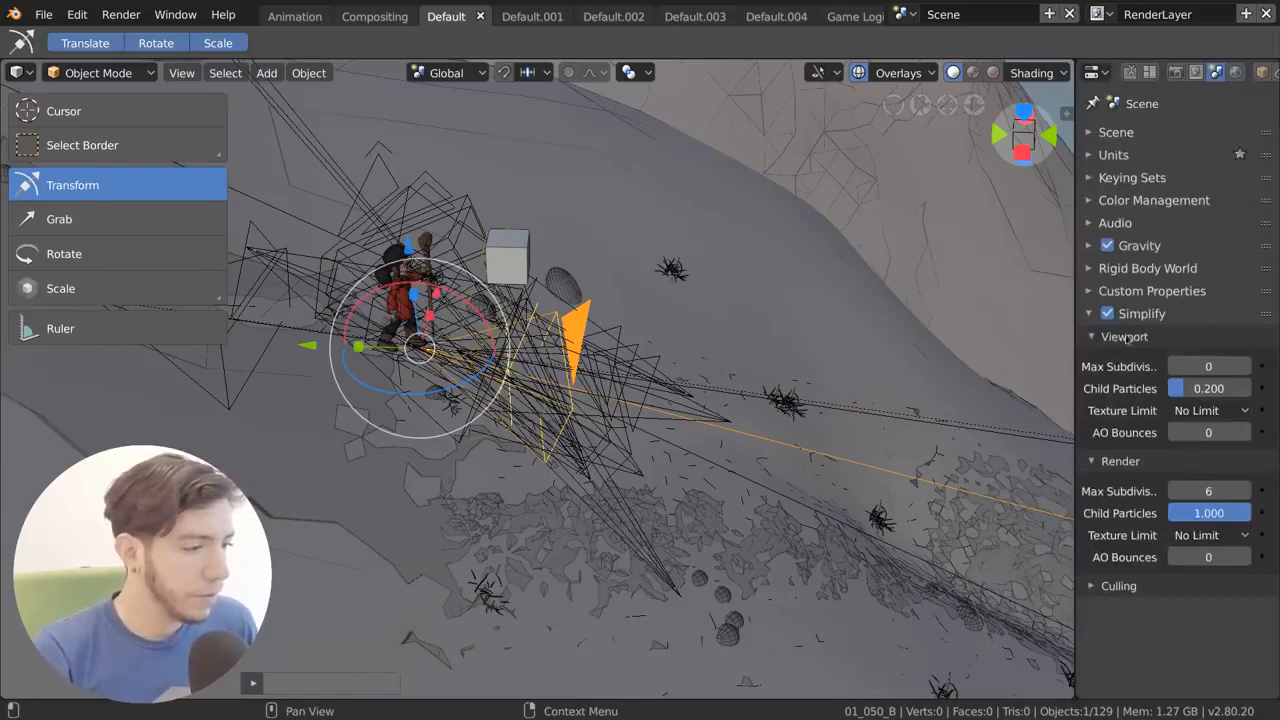
click(1092, 336)
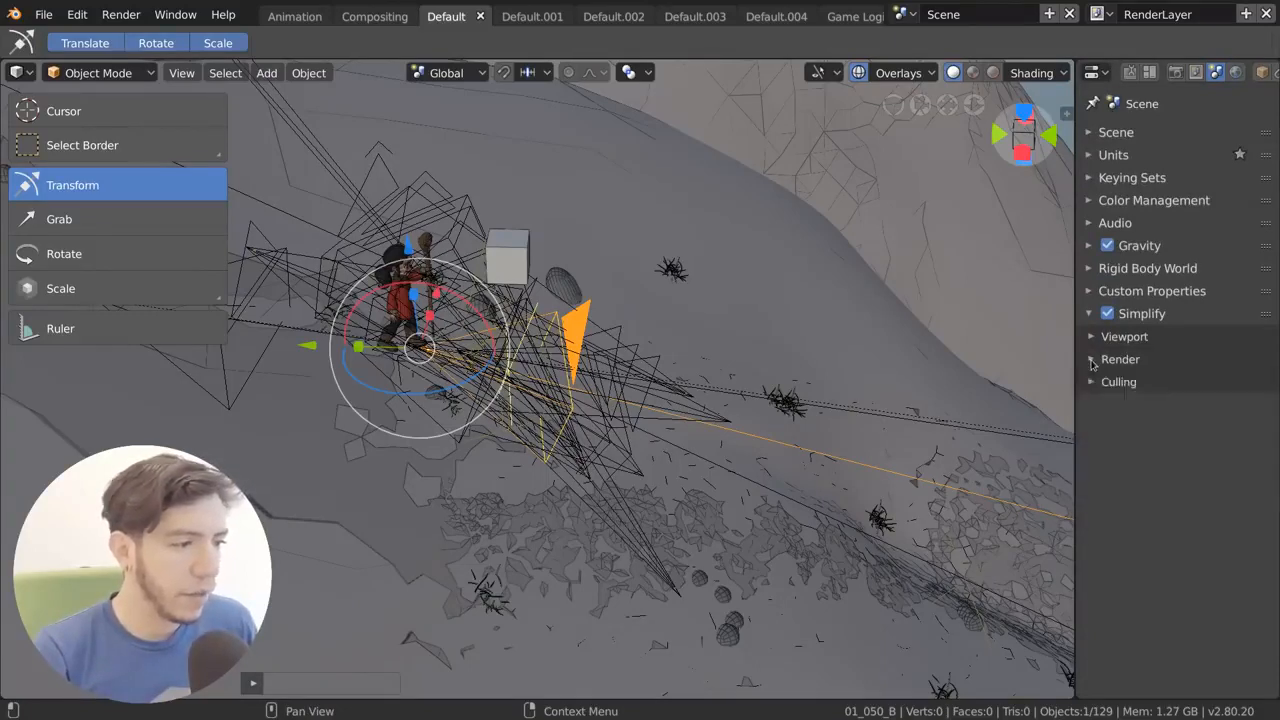
click(898, 72)
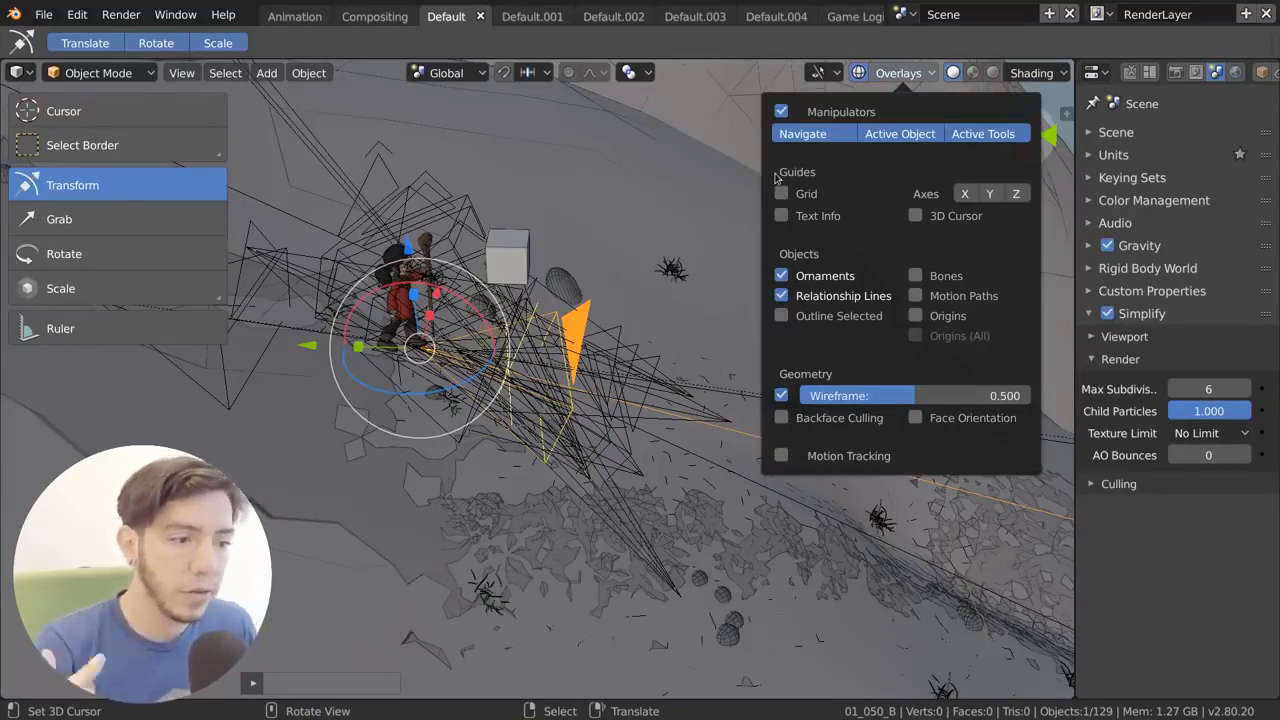
mouse_move(820, 244)
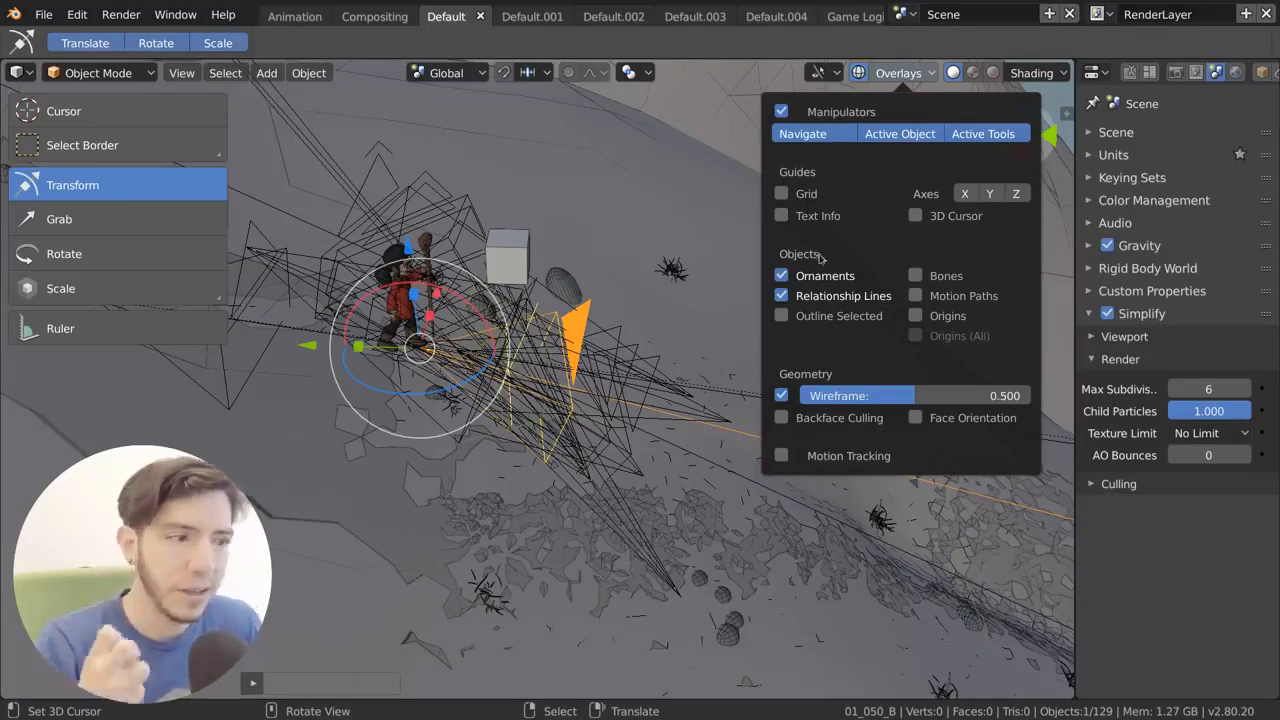
mouse_move(848, 240)
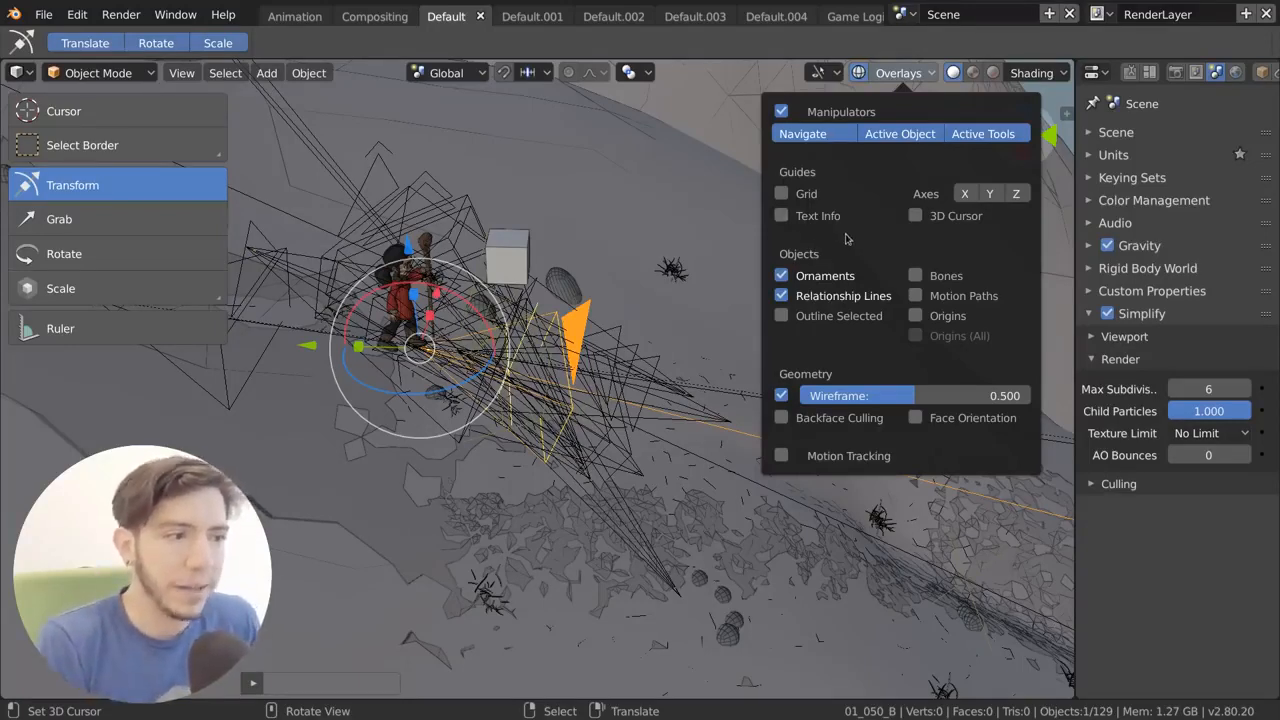
mouse_move(850, 172)
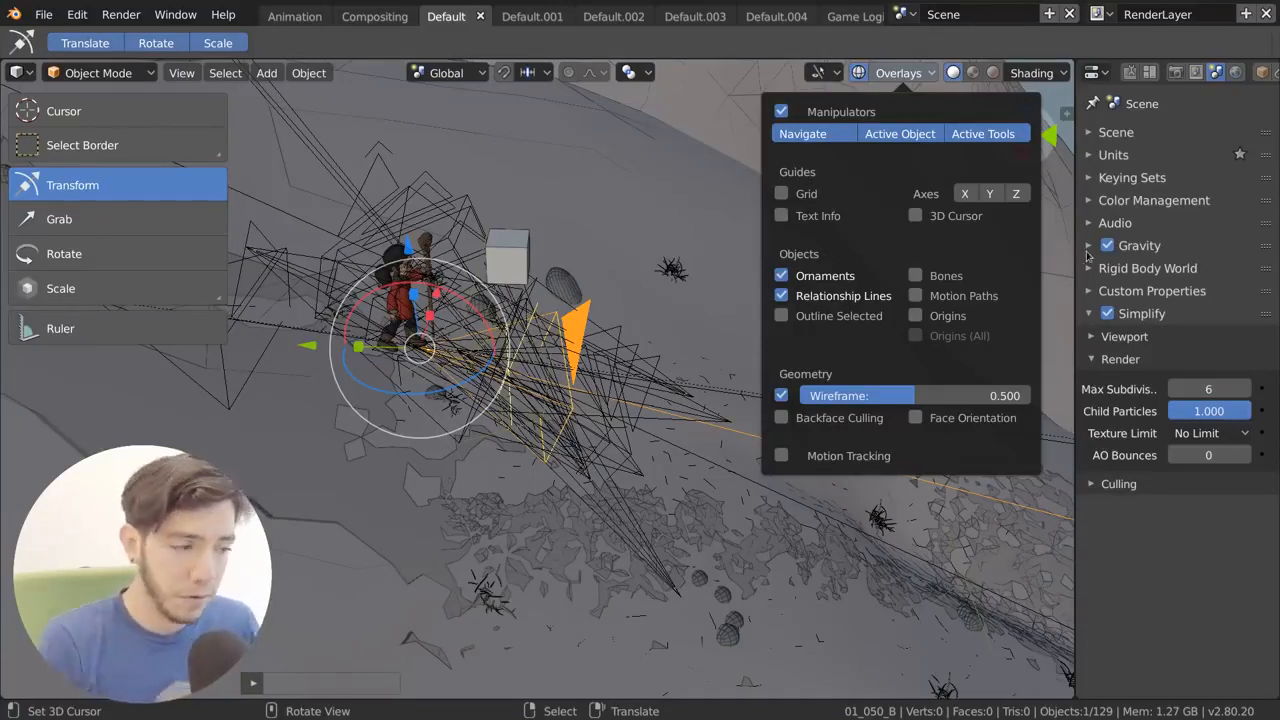
mouse_move(850, 486)
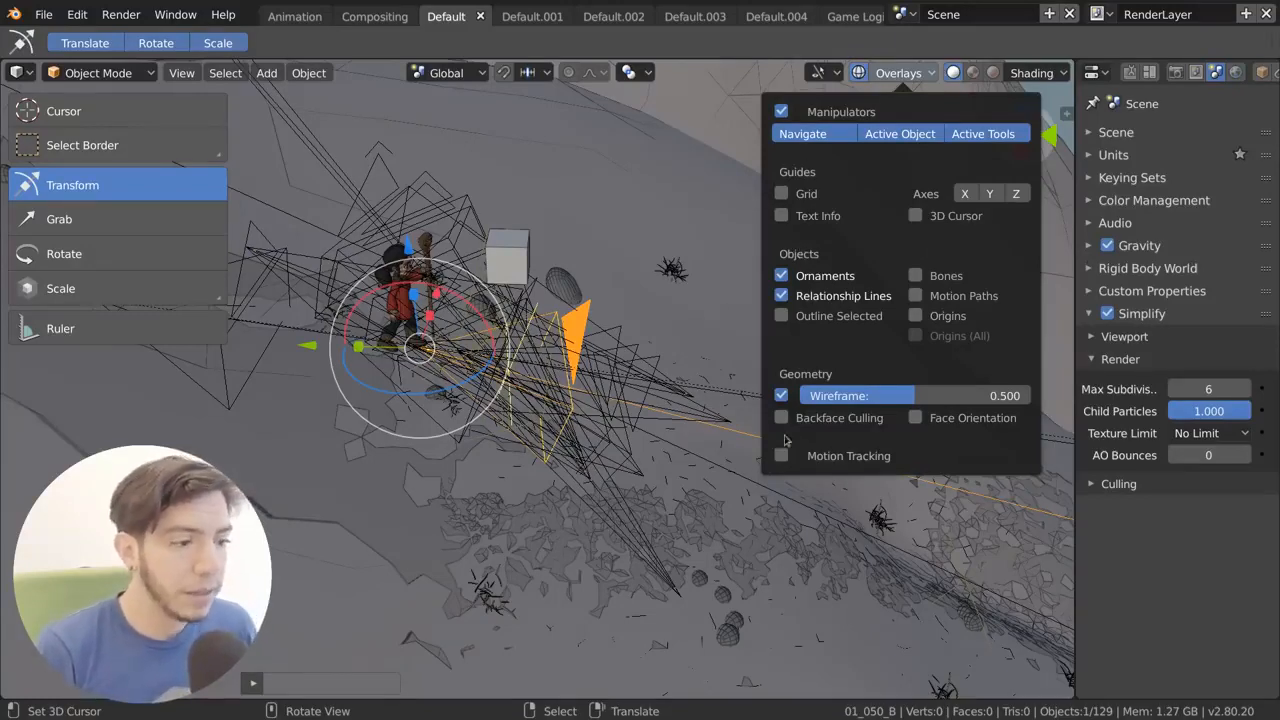
Check Motion Tracking to reveal its track options, then uncheck it again
click(780, 456)
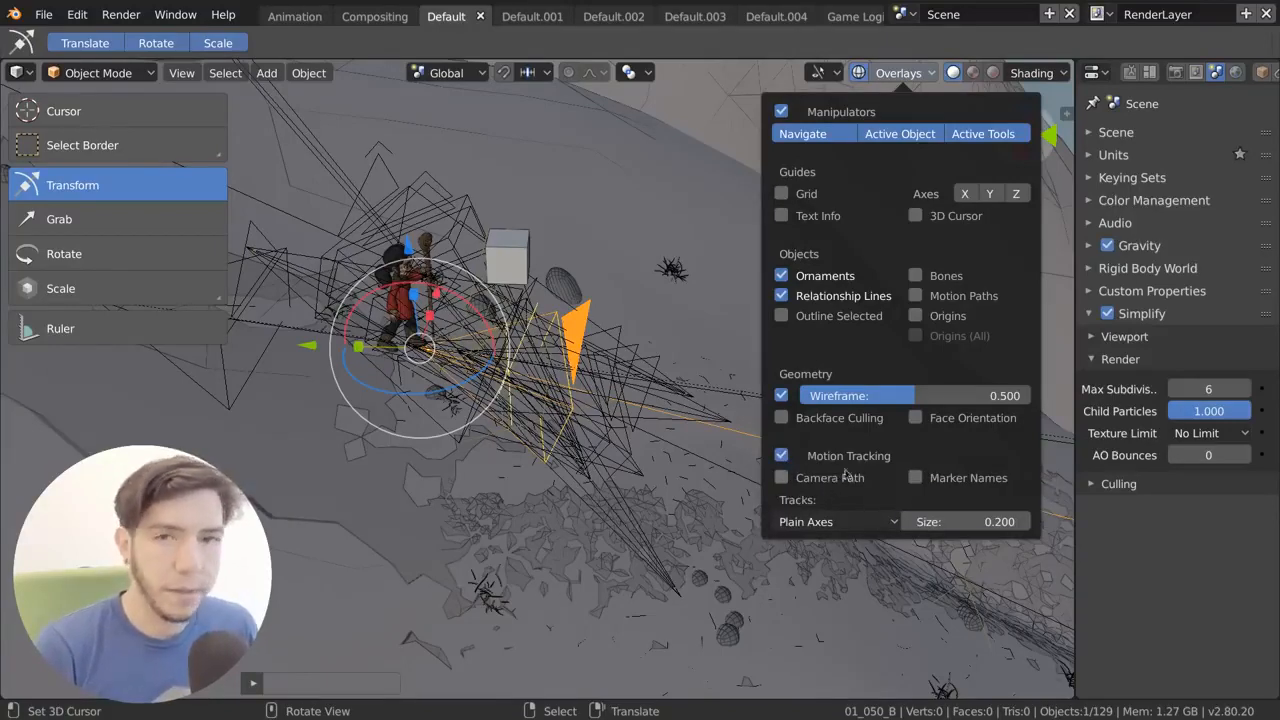
click(780, 456)
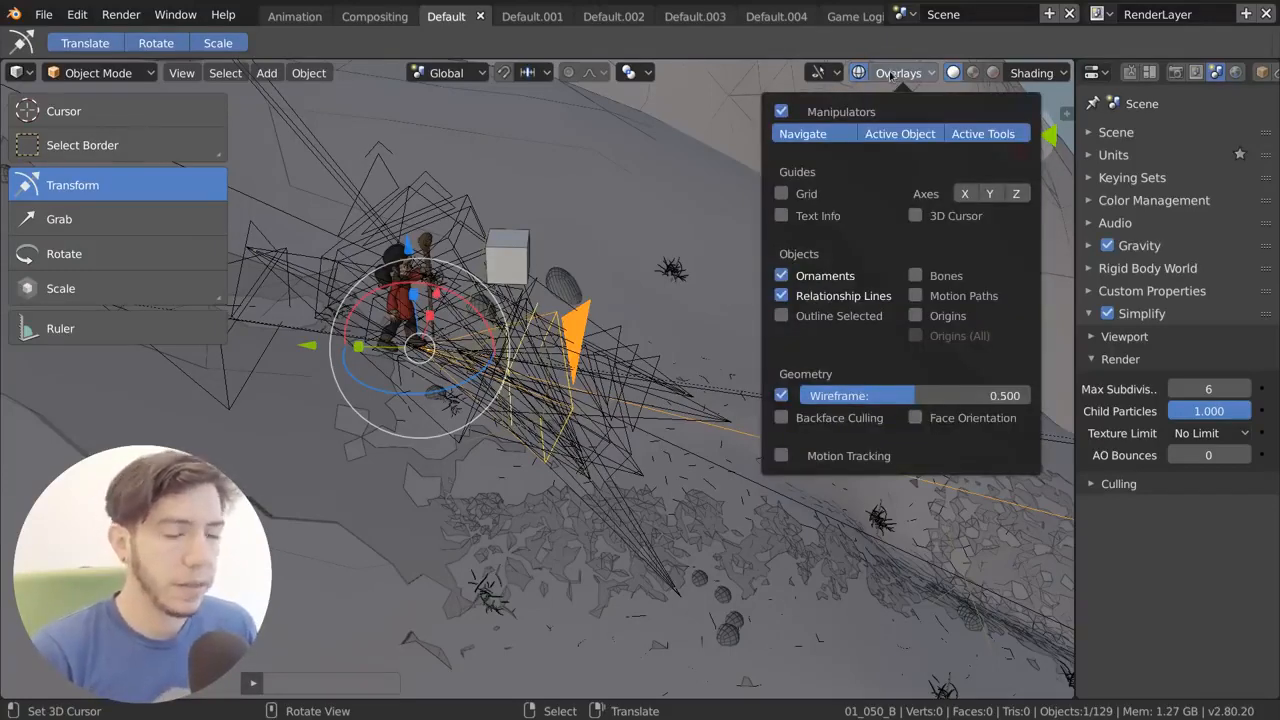
mouse_move(708, 276)
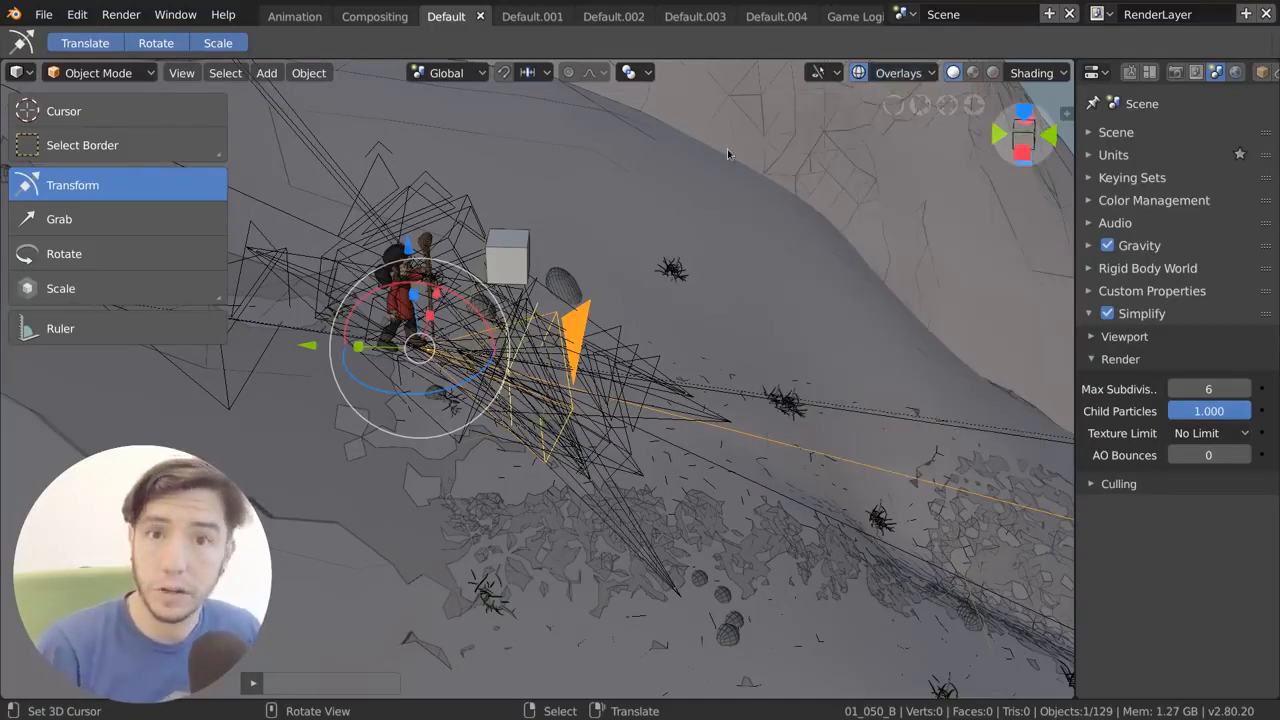
Uncheck Manipulators, Ornaments, Relationship Lines and Wireframe for a clean hillside view
click(896, 72)
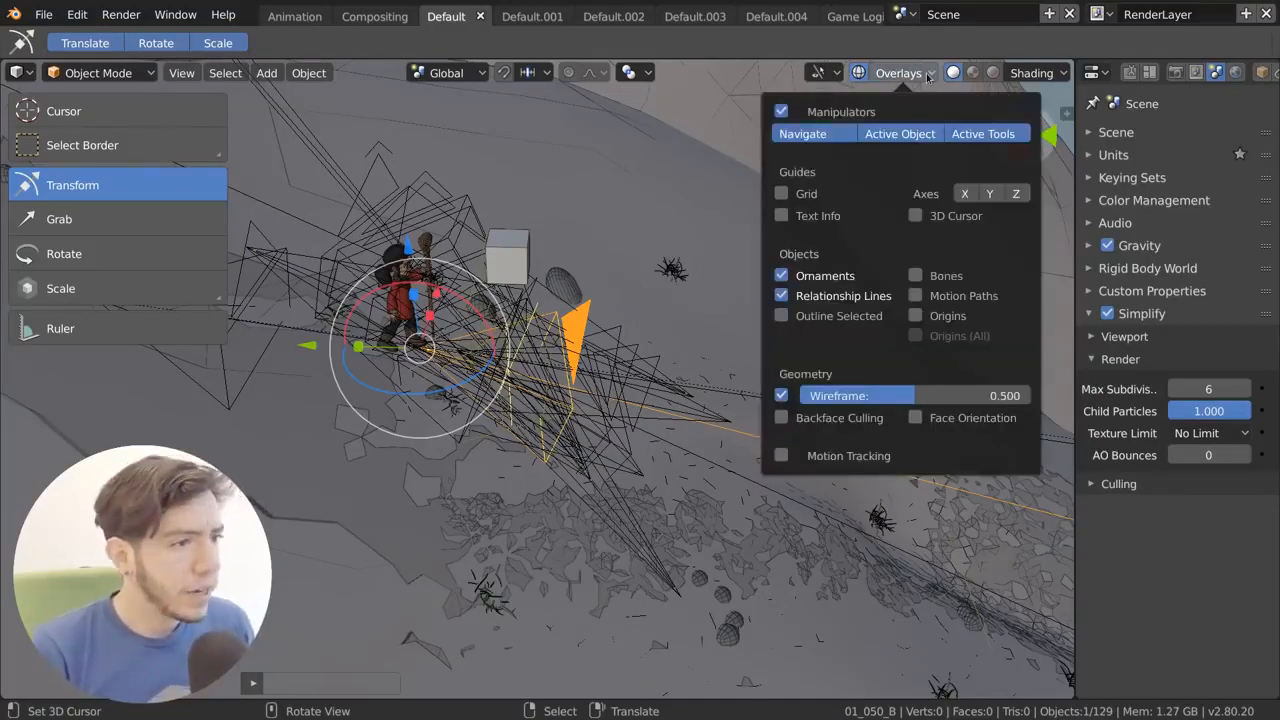
click(780, 112)
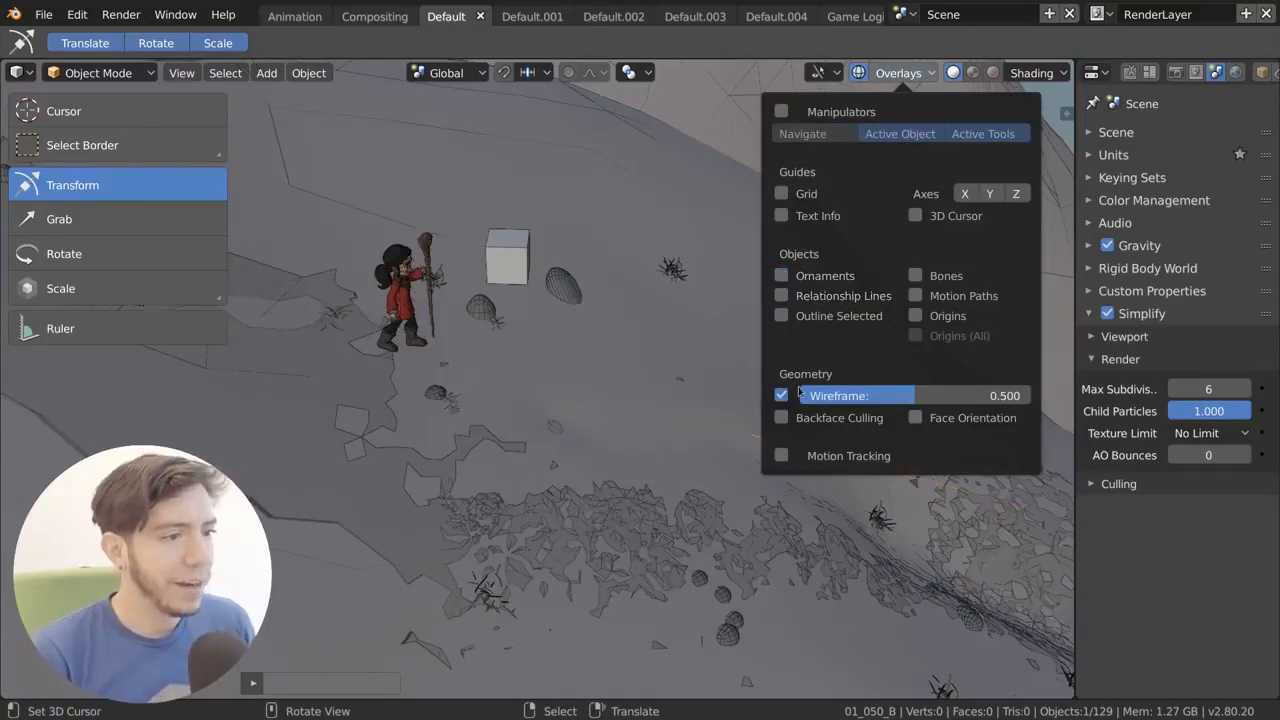
click(780, 396)
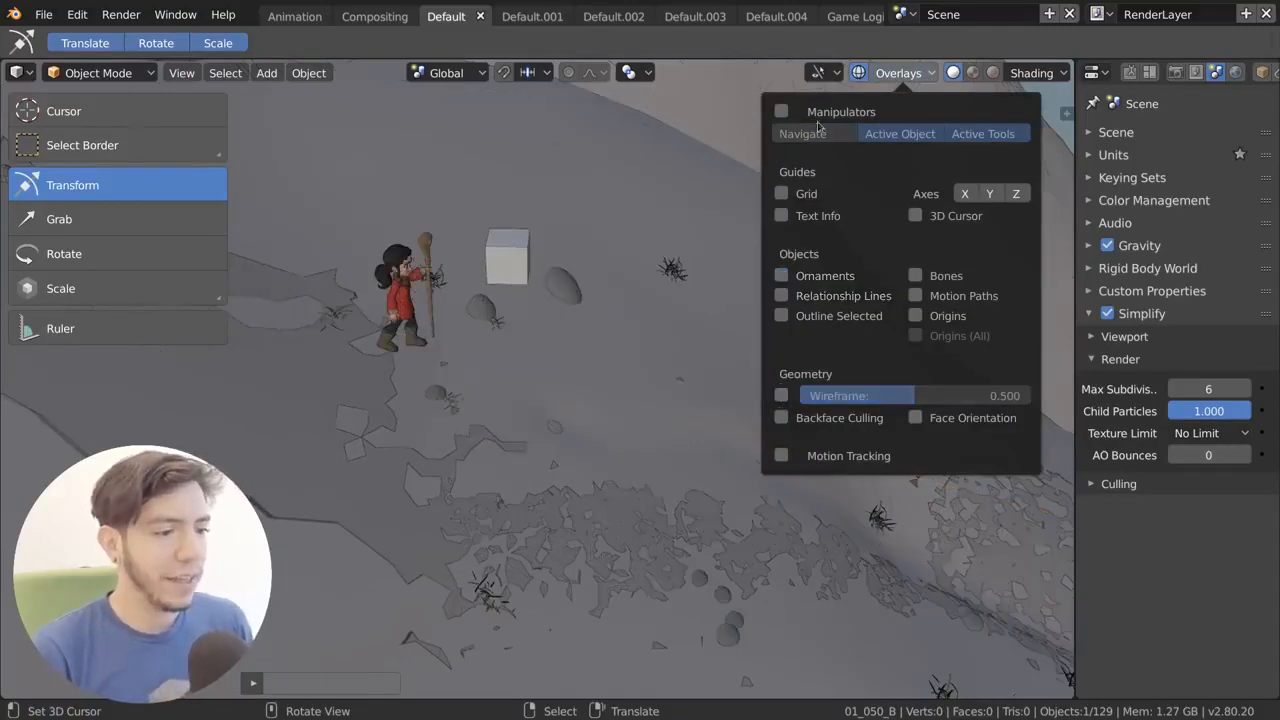
click(856, 72)
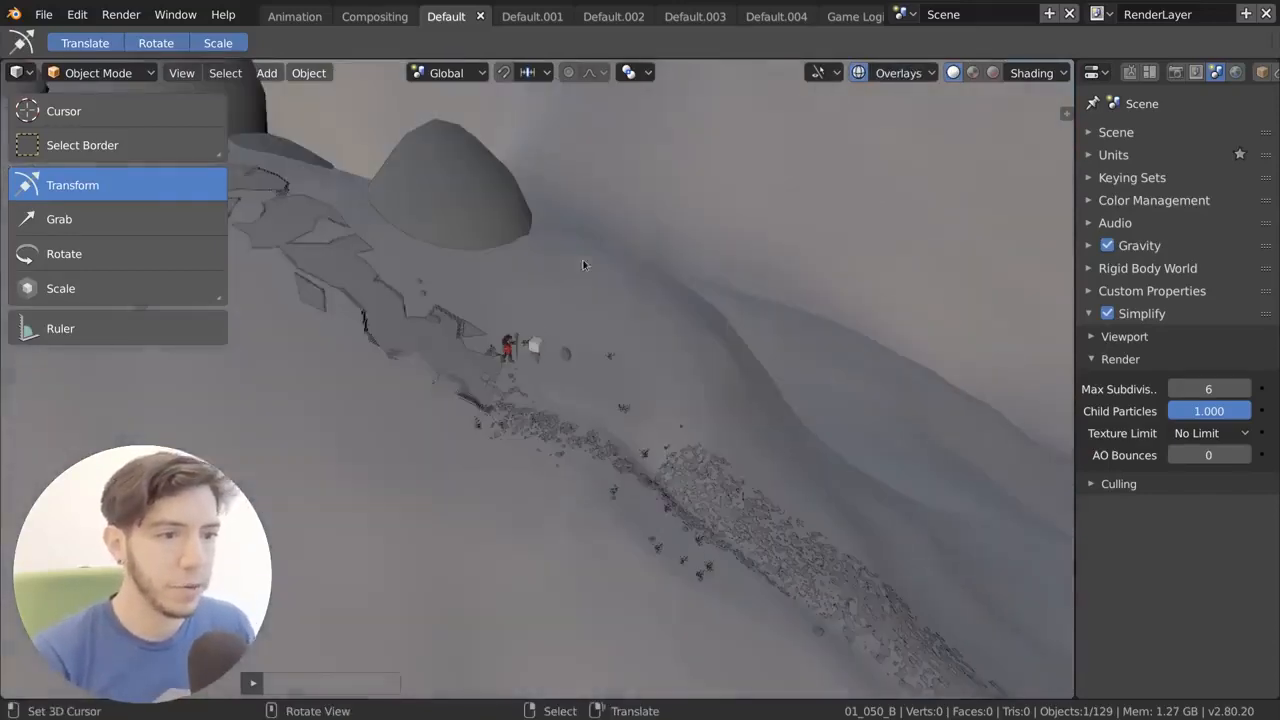
mouse_move(956, 88)
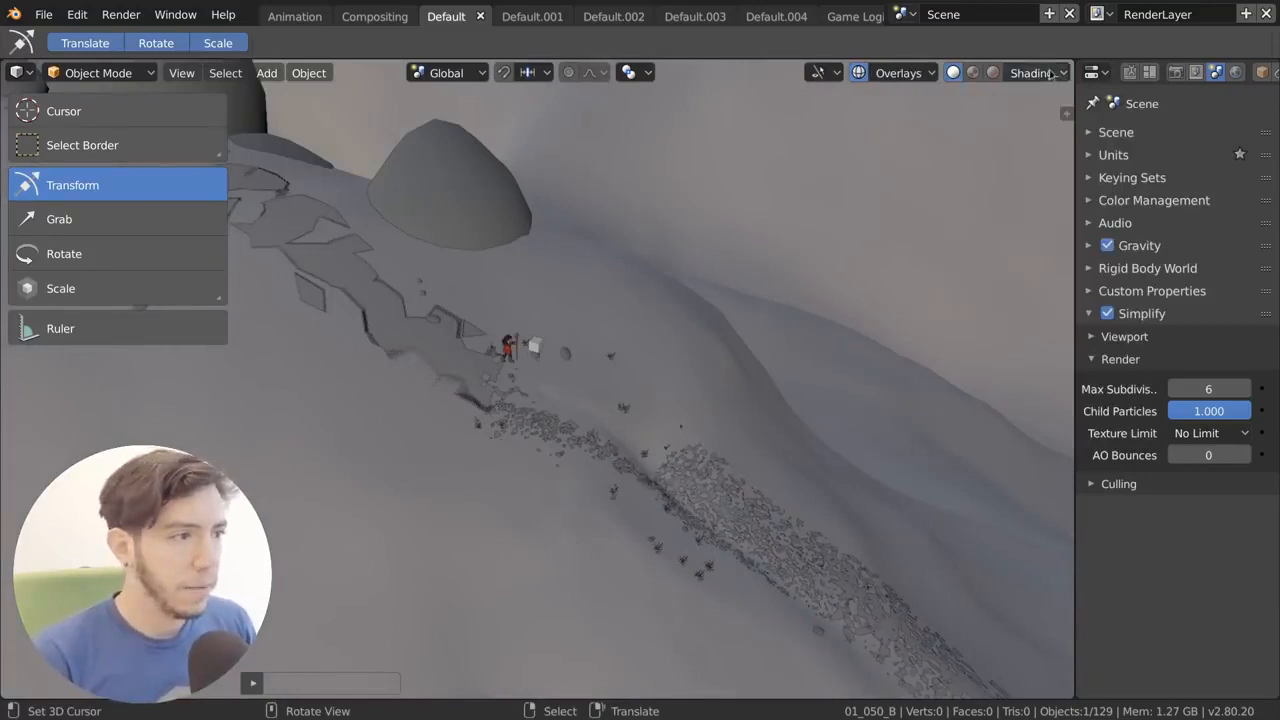
In the Shading popover switch between Flat and Studio lighting and browse the Default and other studio lights
click(1036, 72)
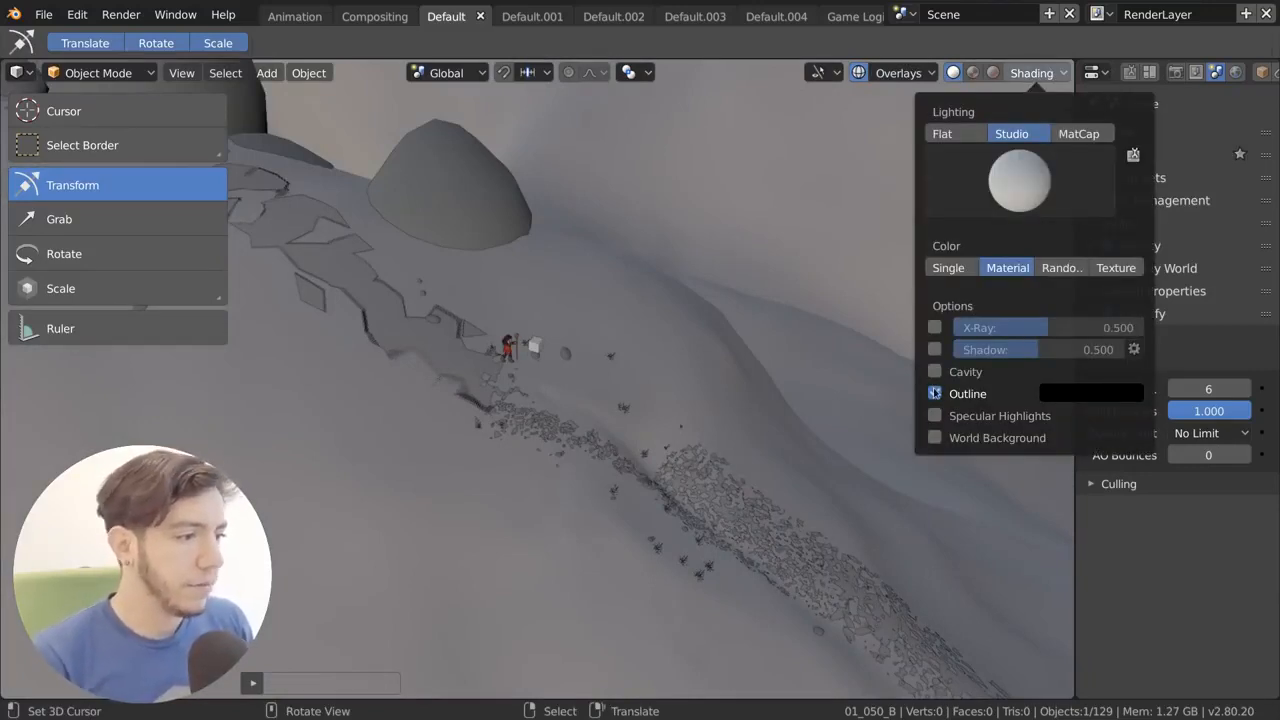
click(934, 392)
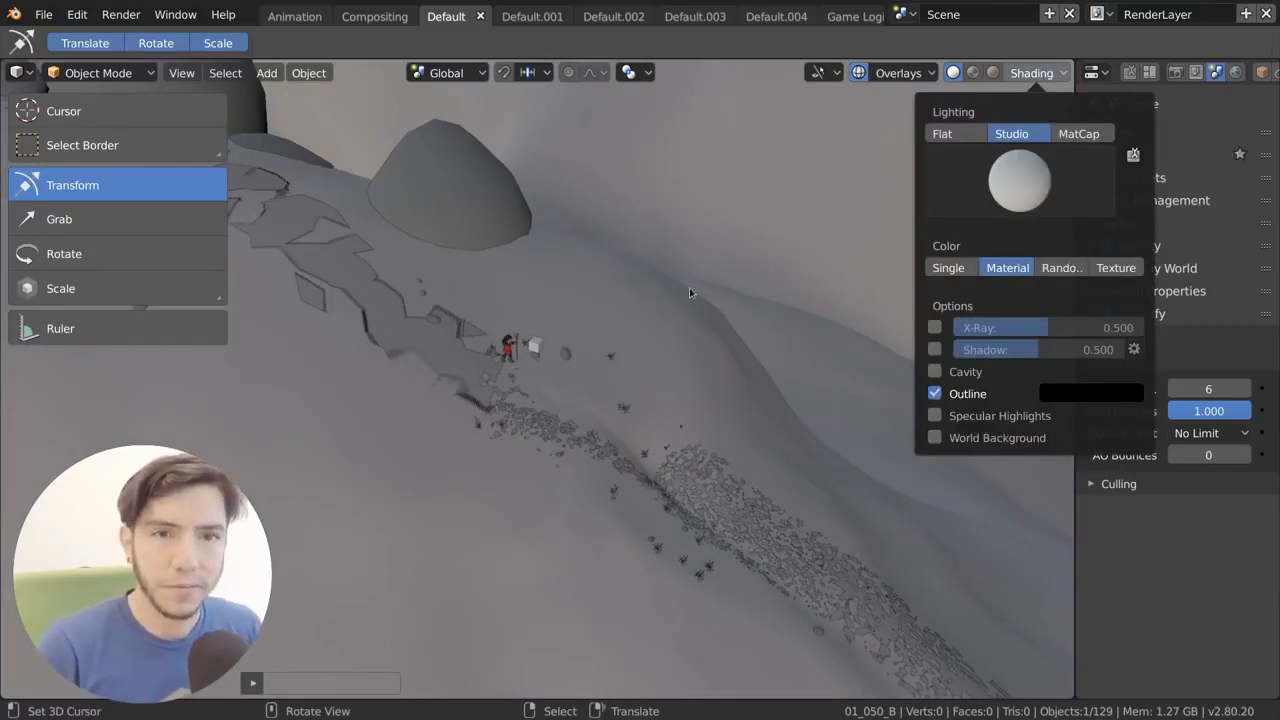
click(940, 132)
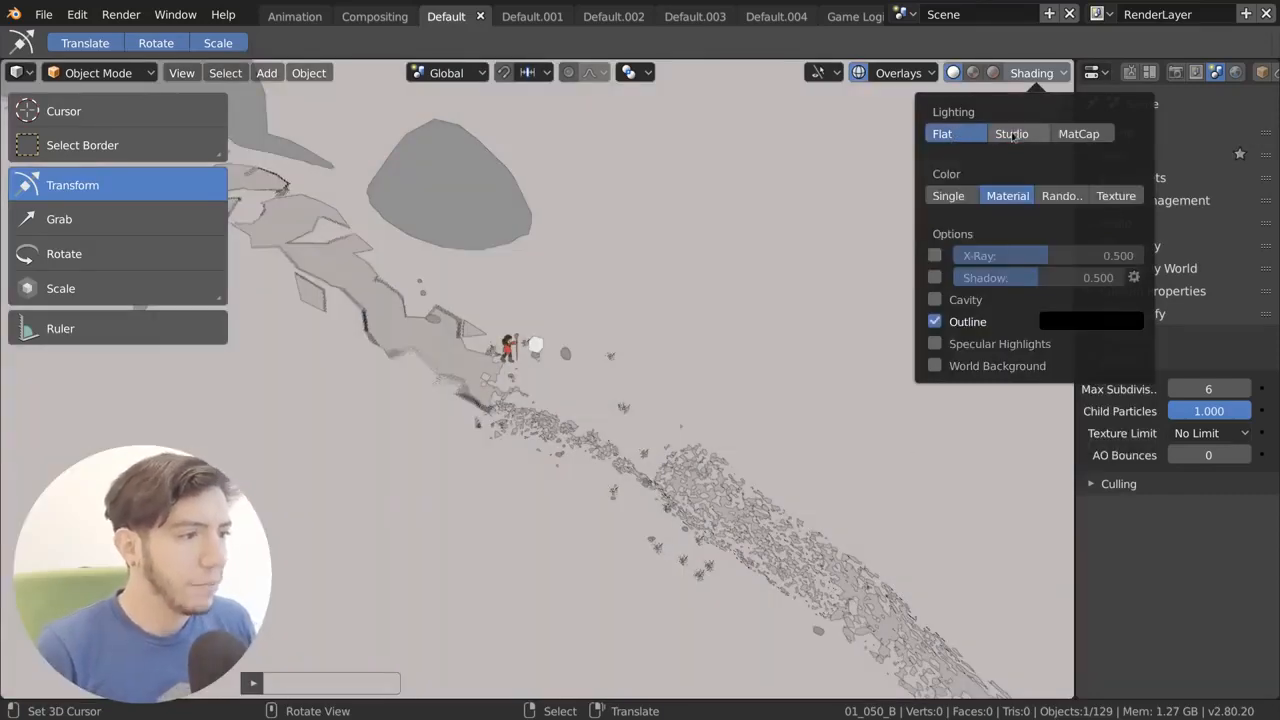
click(1012, 132)
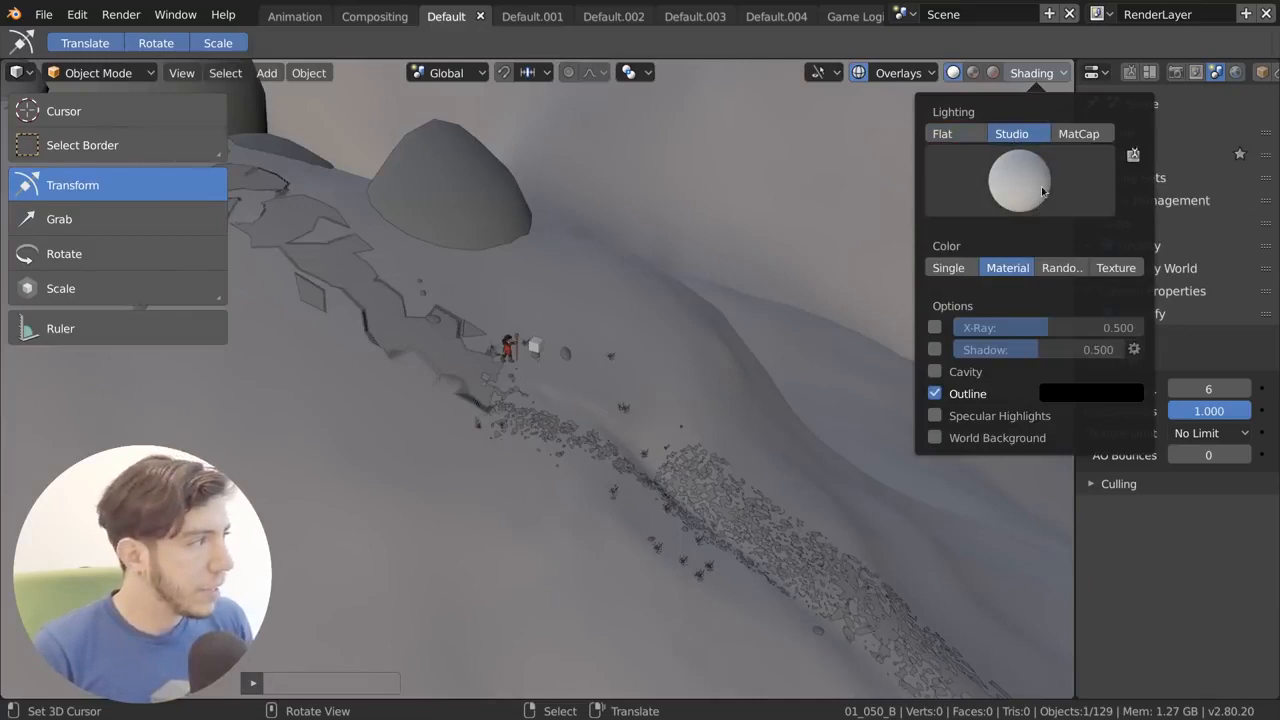
click(1020, 180)
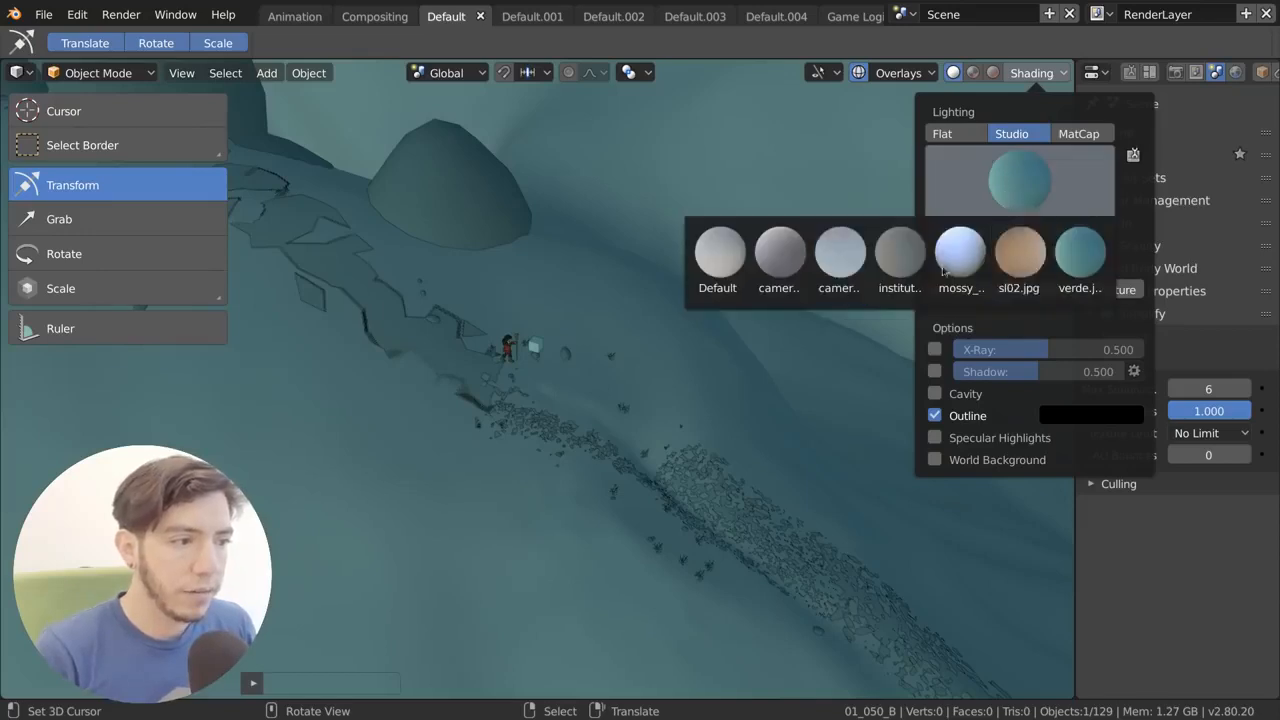
click(718, 252)
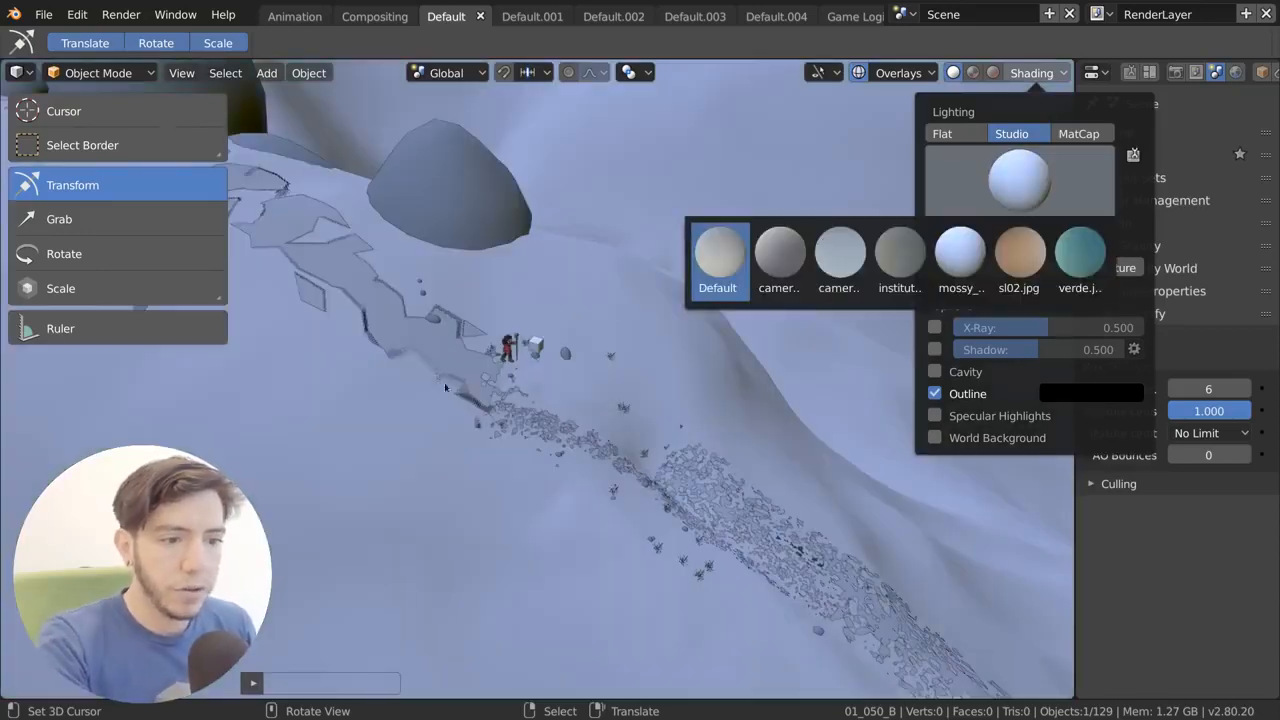
click(1018, 252)
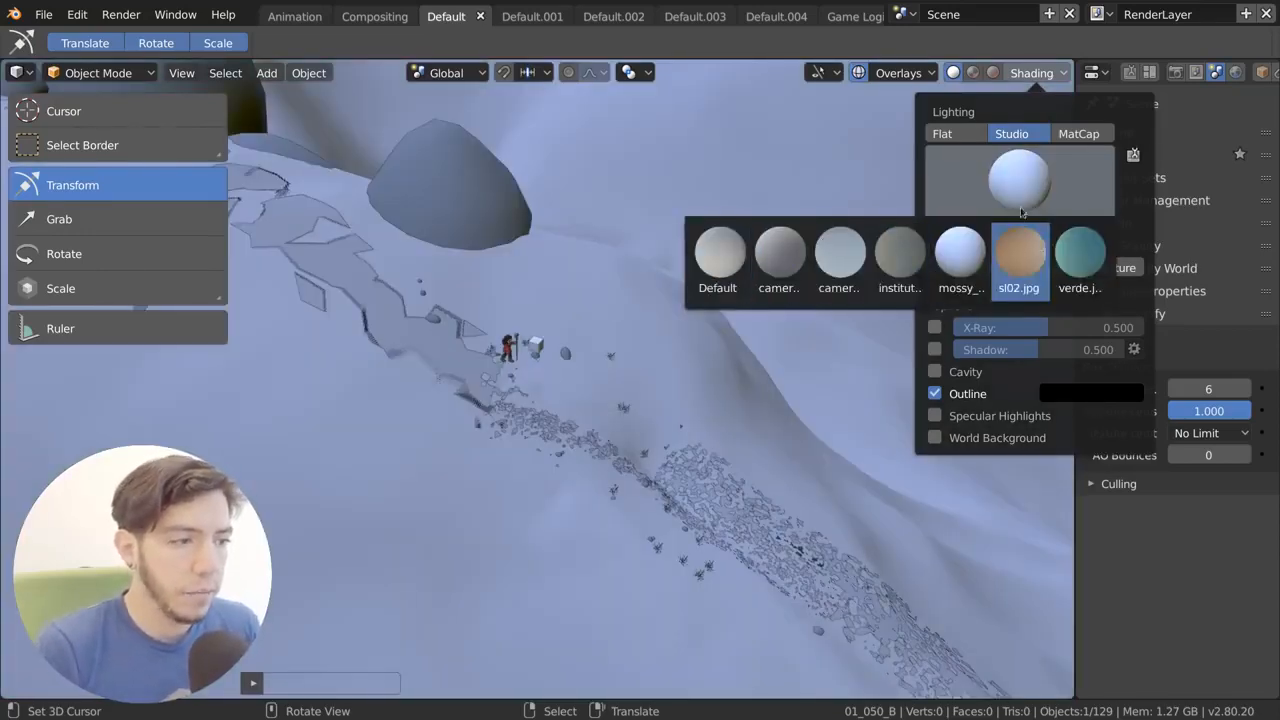
click(718, 256)
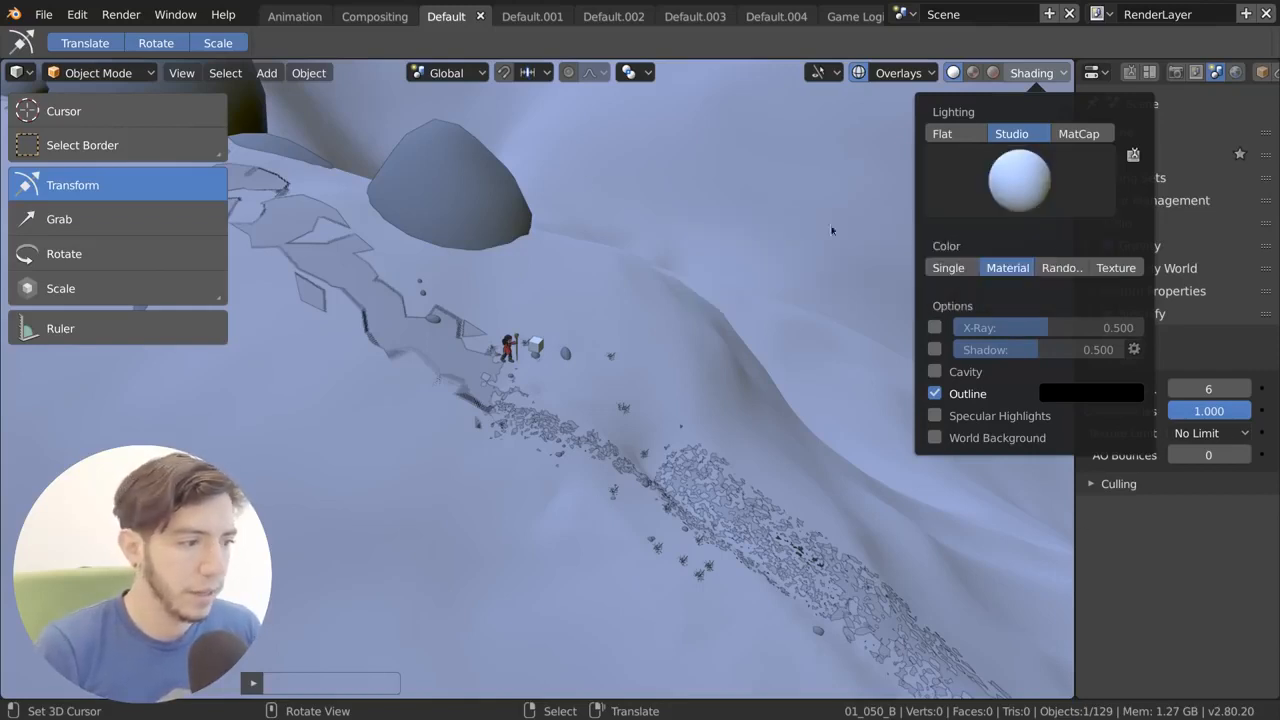
click(1018, 180)
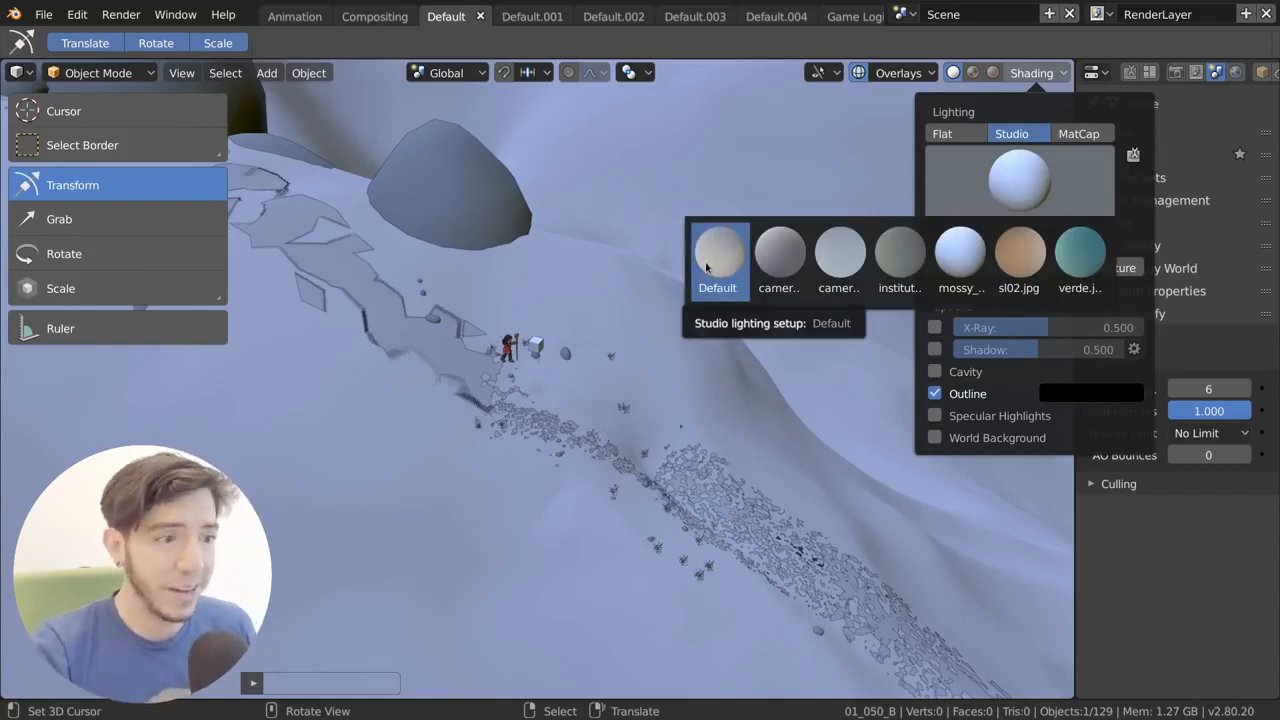
mouse_move(1048, 176)
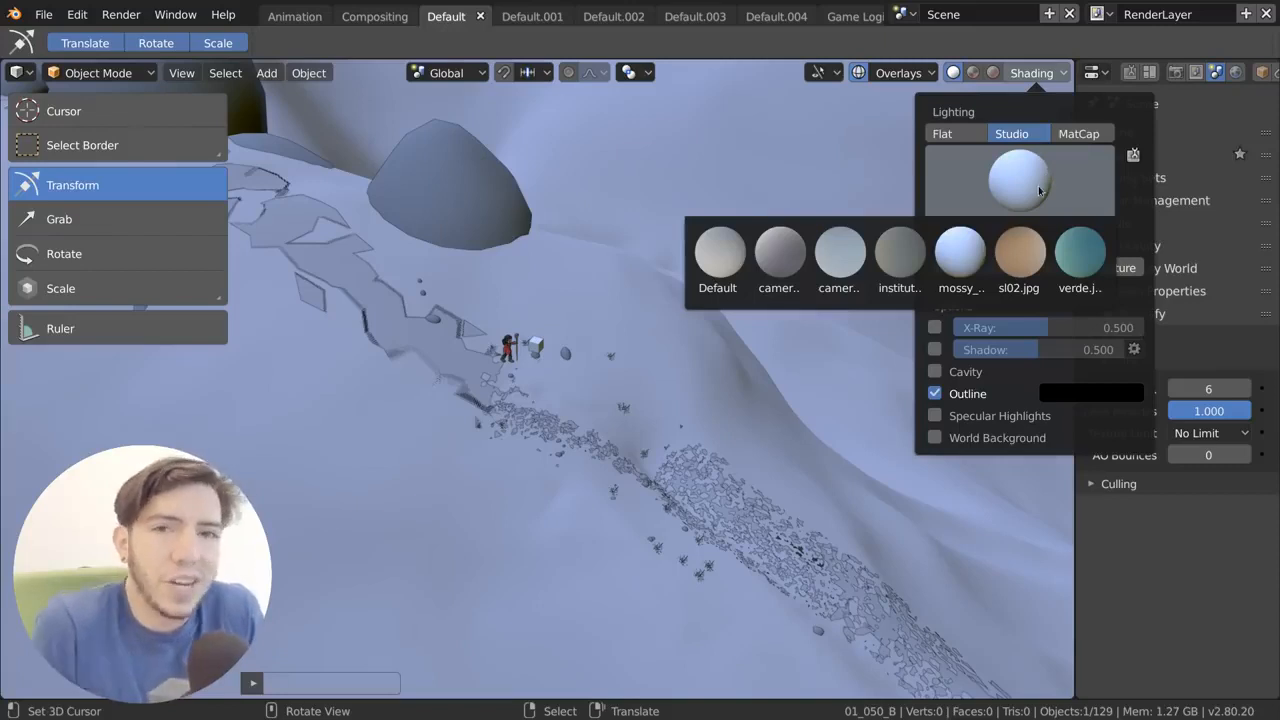
Try MatCap lighting and the installed matcaps preferences, then set Studio lighting with Random object colour
click(1078, 132)
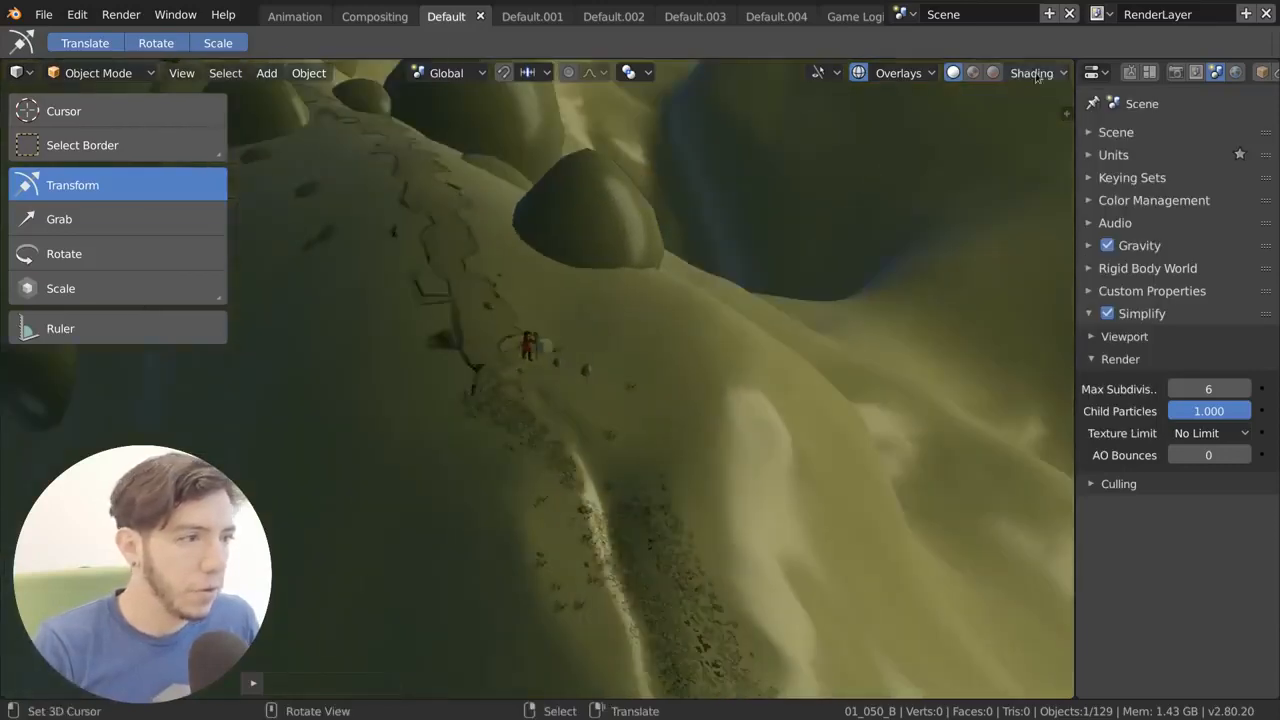
click(1036, 72)
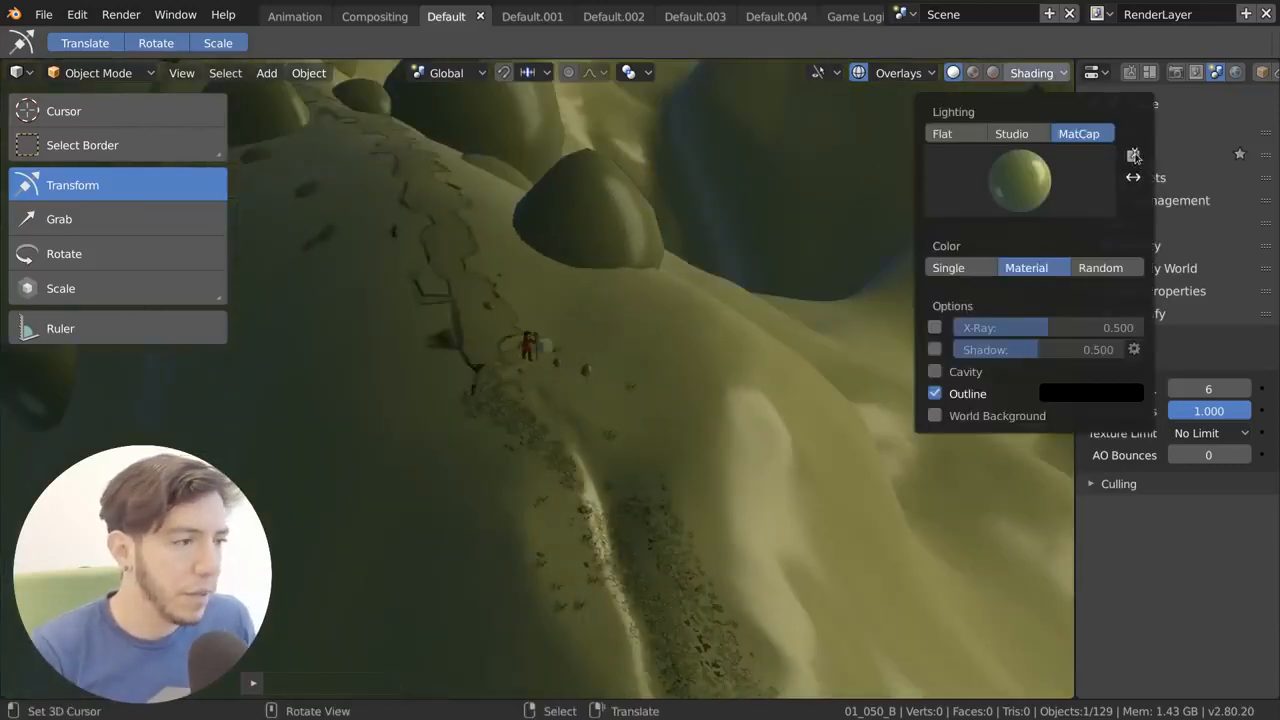
click(1132, 156)
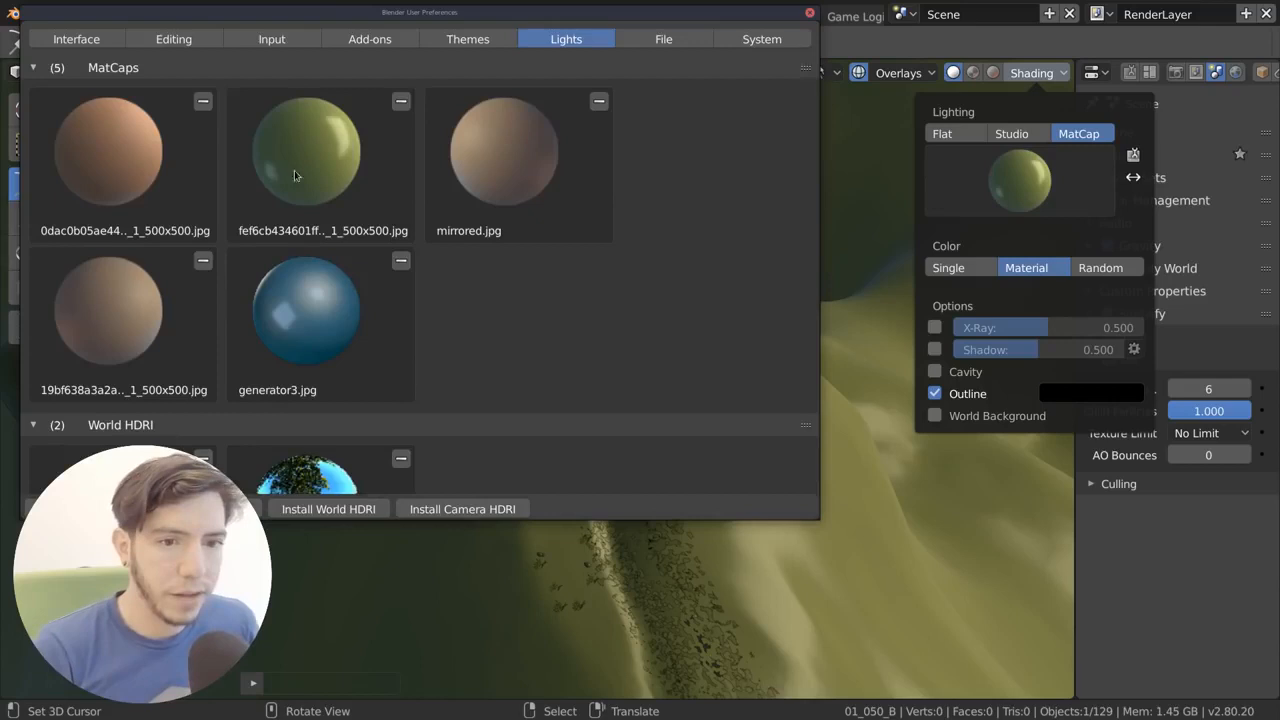
scroll(down, 3)
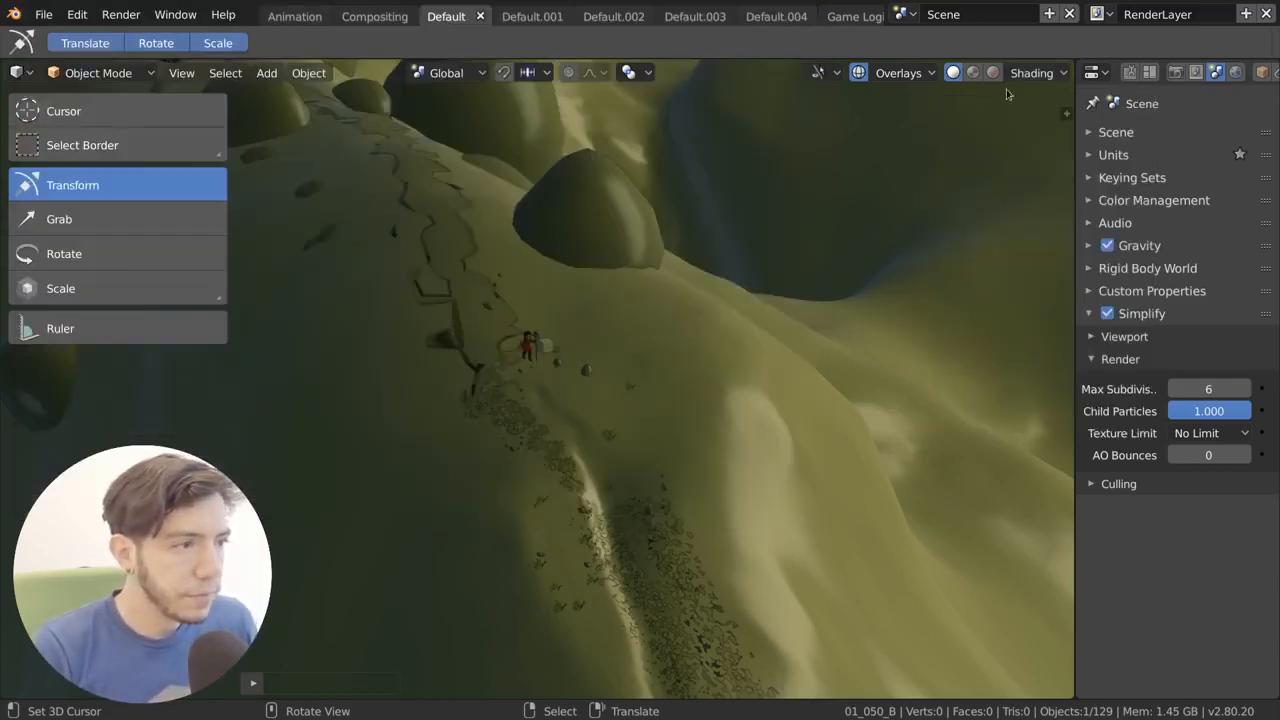
click(1036, 72)
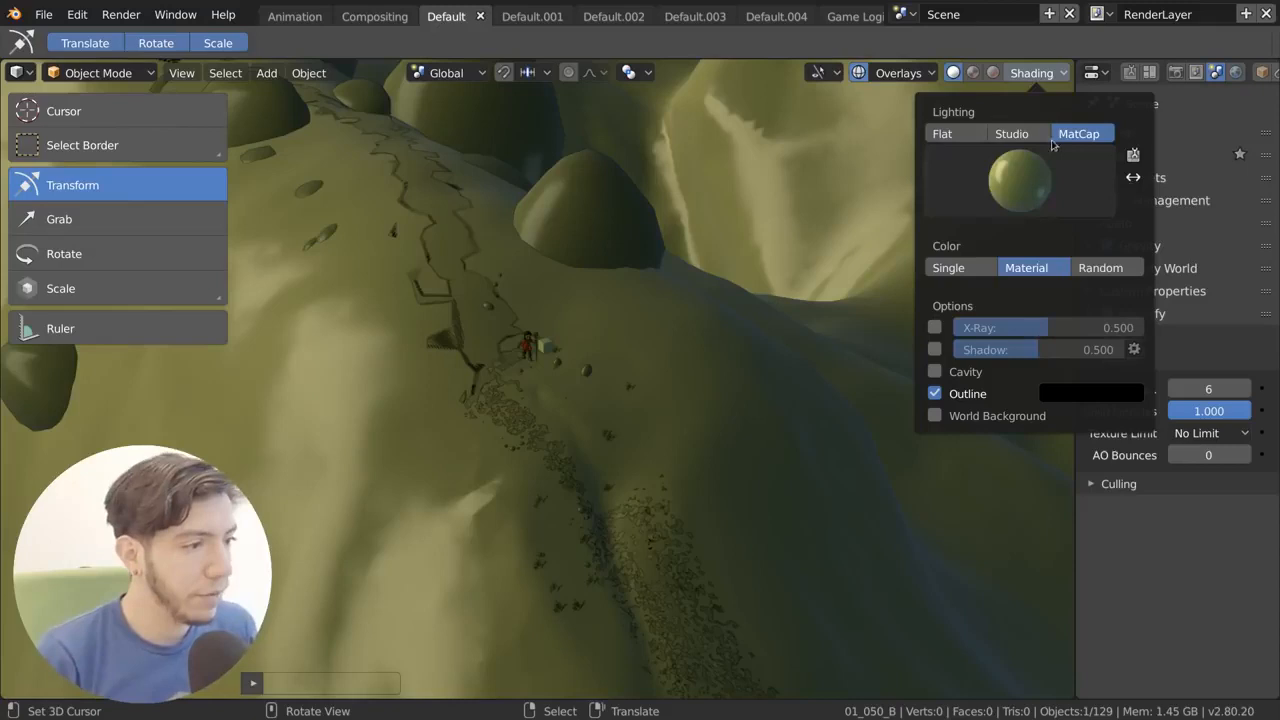
click(1012, 132)
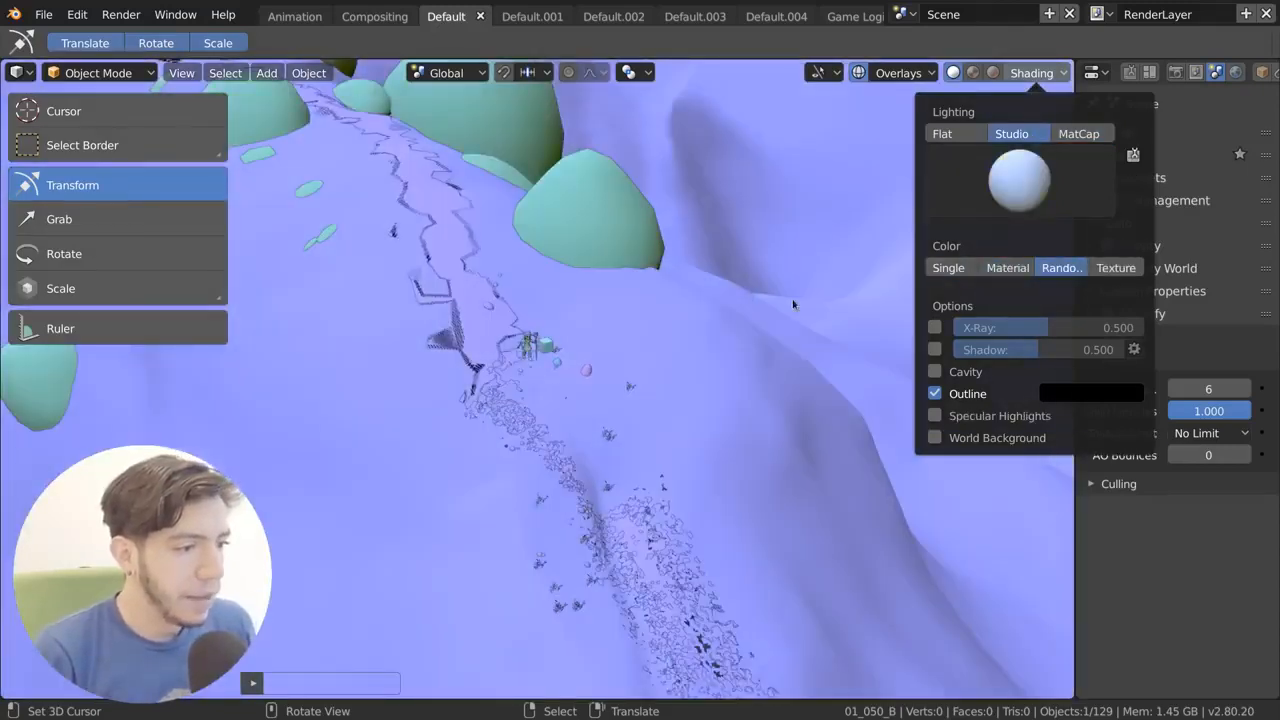
Toggle X-Ray shading on to preview the see-through view, then off again
click(936, 328)
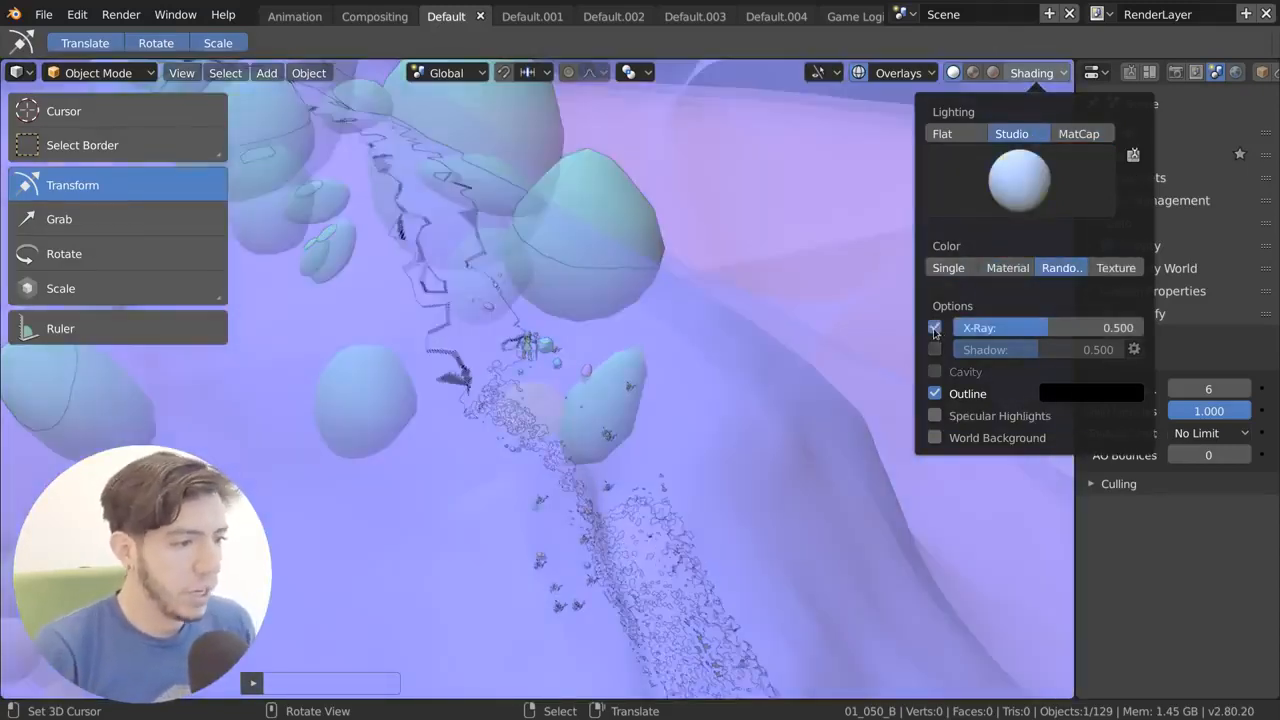
click(934, 328)
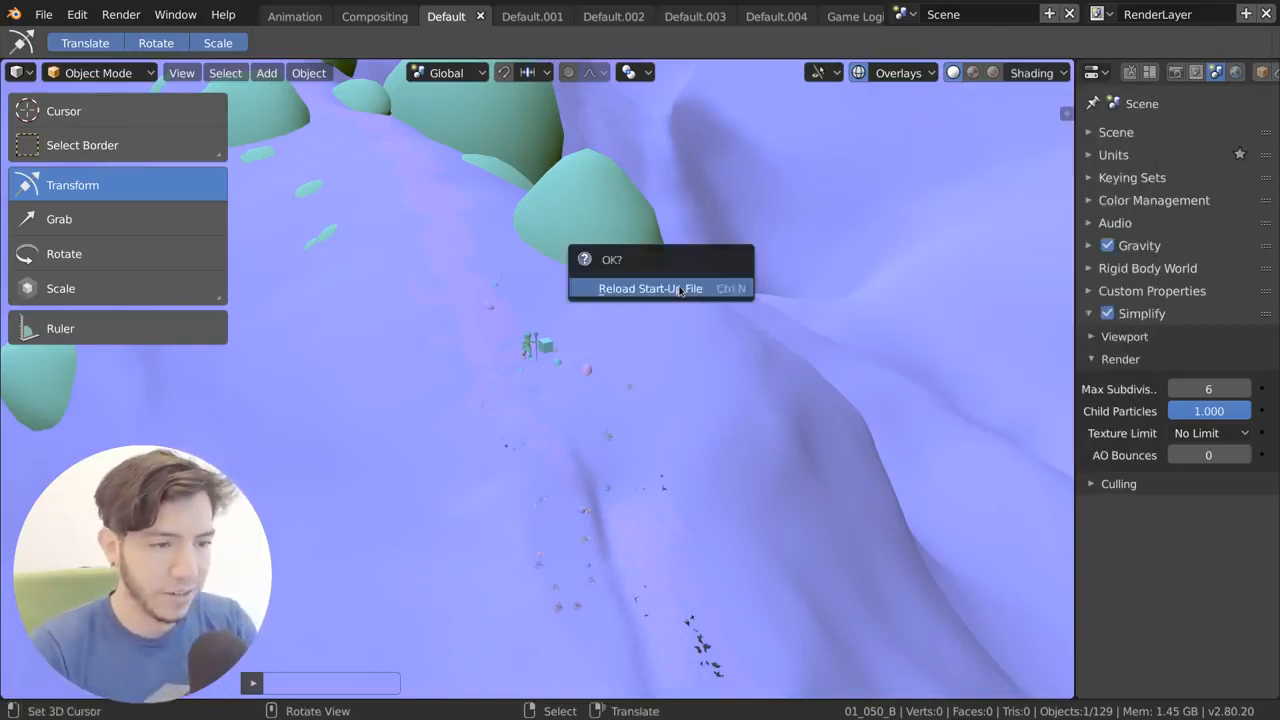
Confirm reloading the start-up file and add a plane as a floor under the cube
click(650, 288)
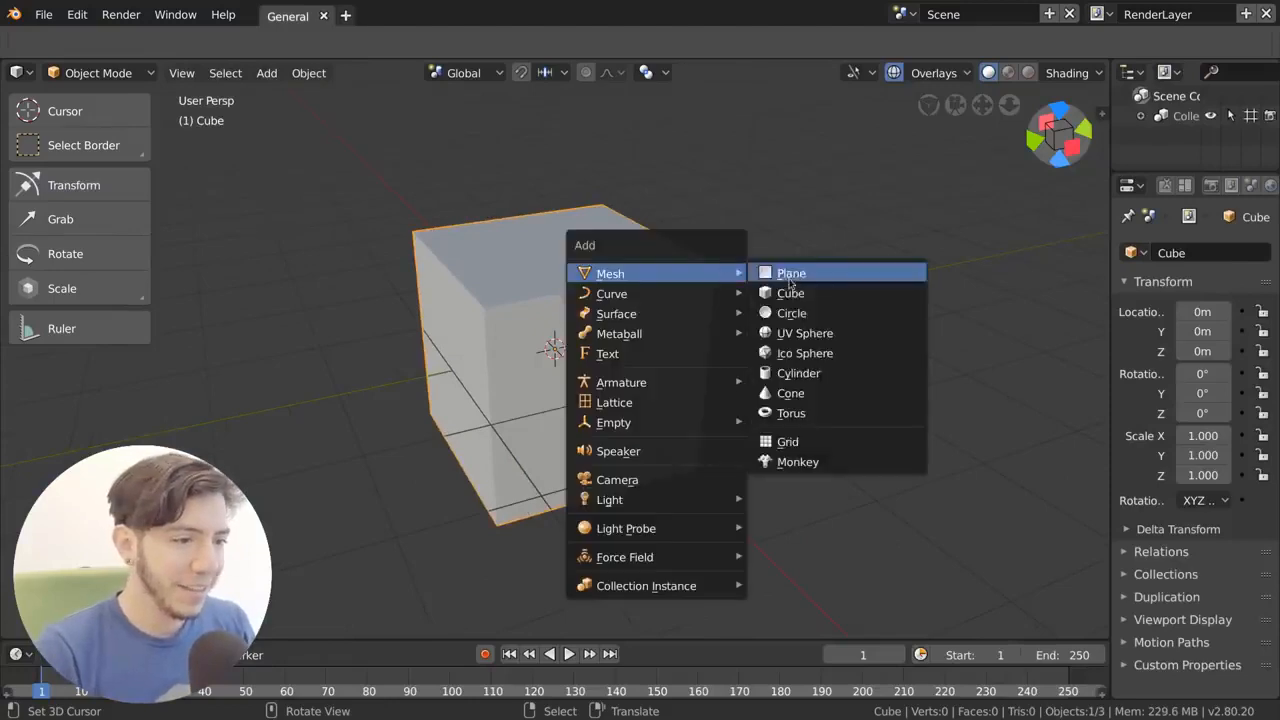
click(792, 272)
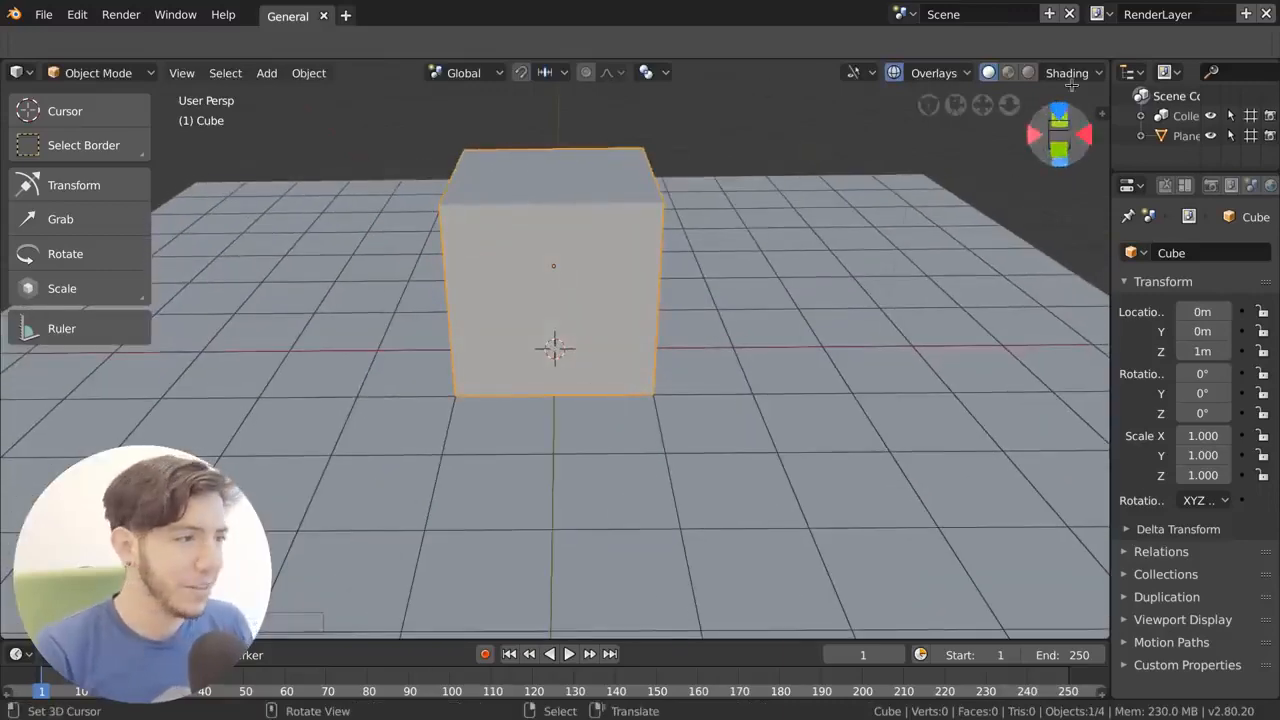
Enable viewport Shadow, adjust its strength, and show the scene properties
click(1072, 72)
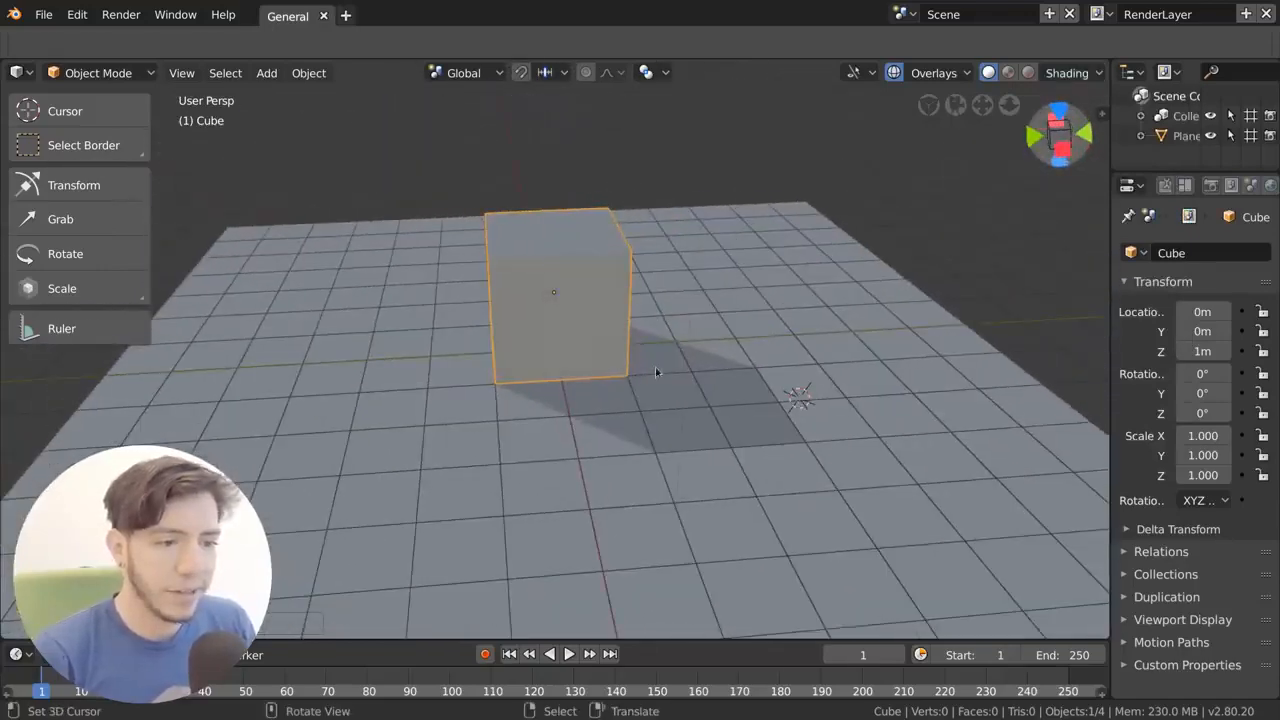
click(1100, 72)
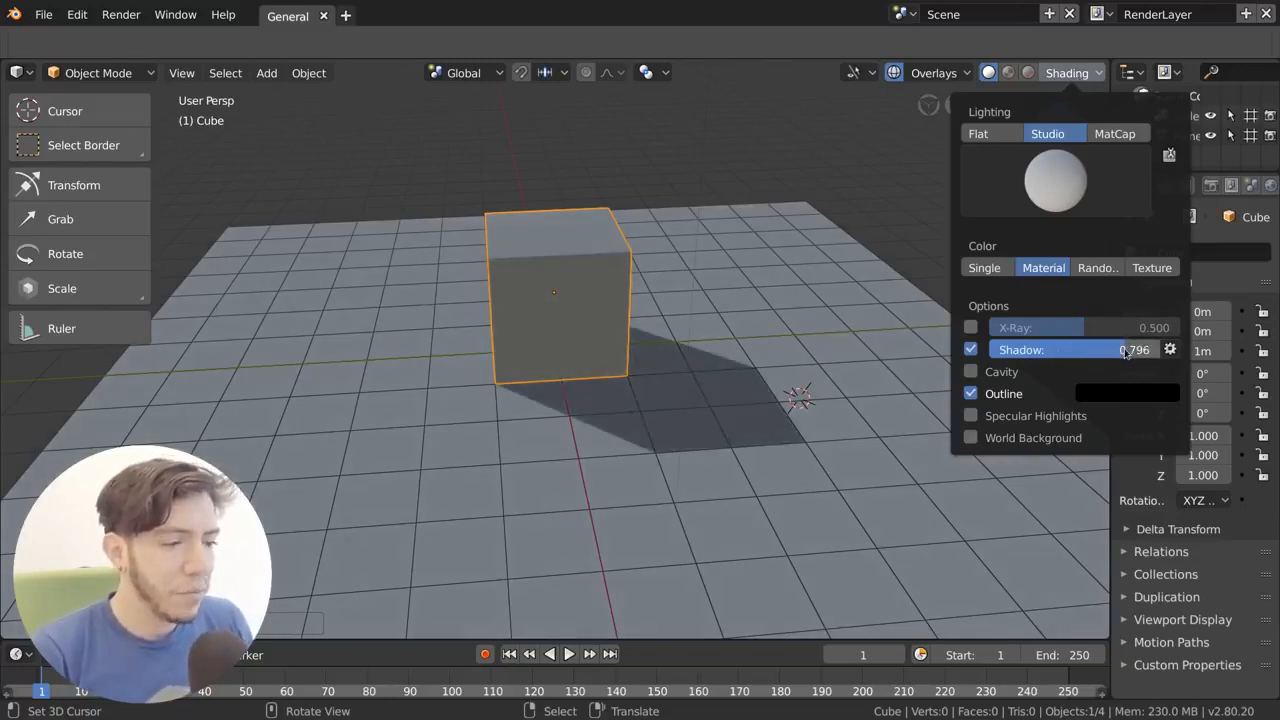
mouse_move(1100, 348)
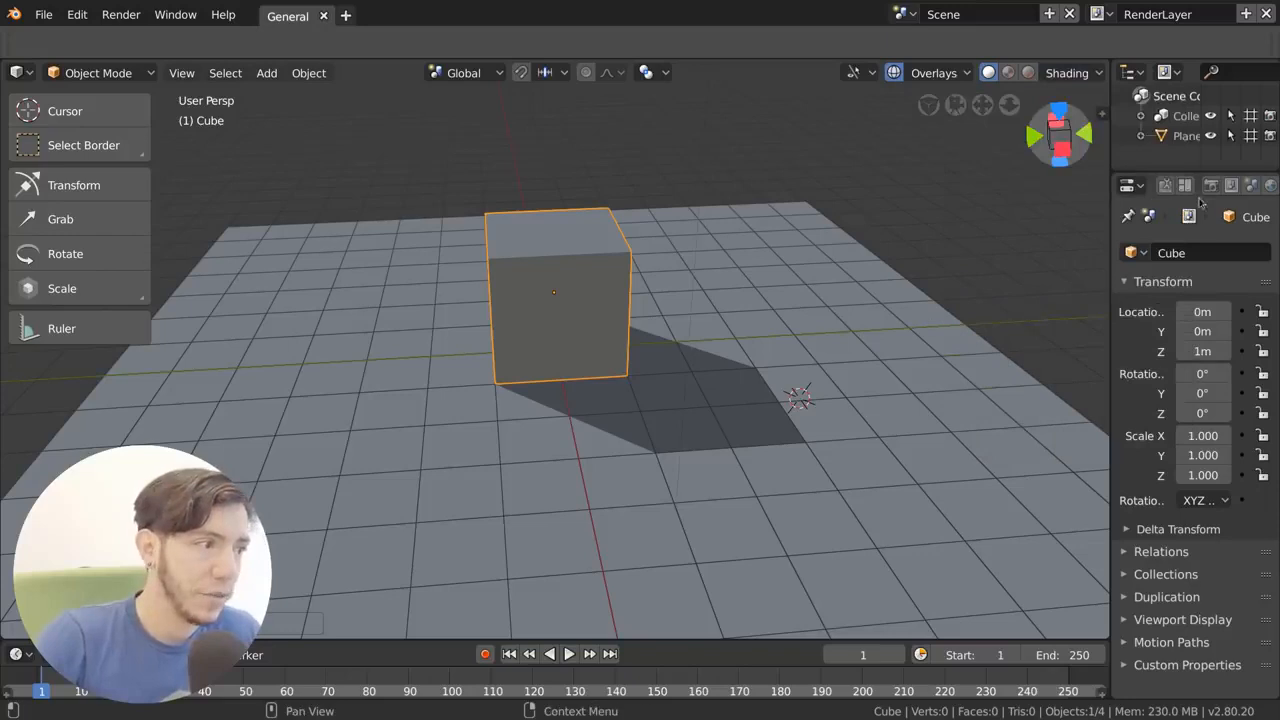
click(1232, 184)
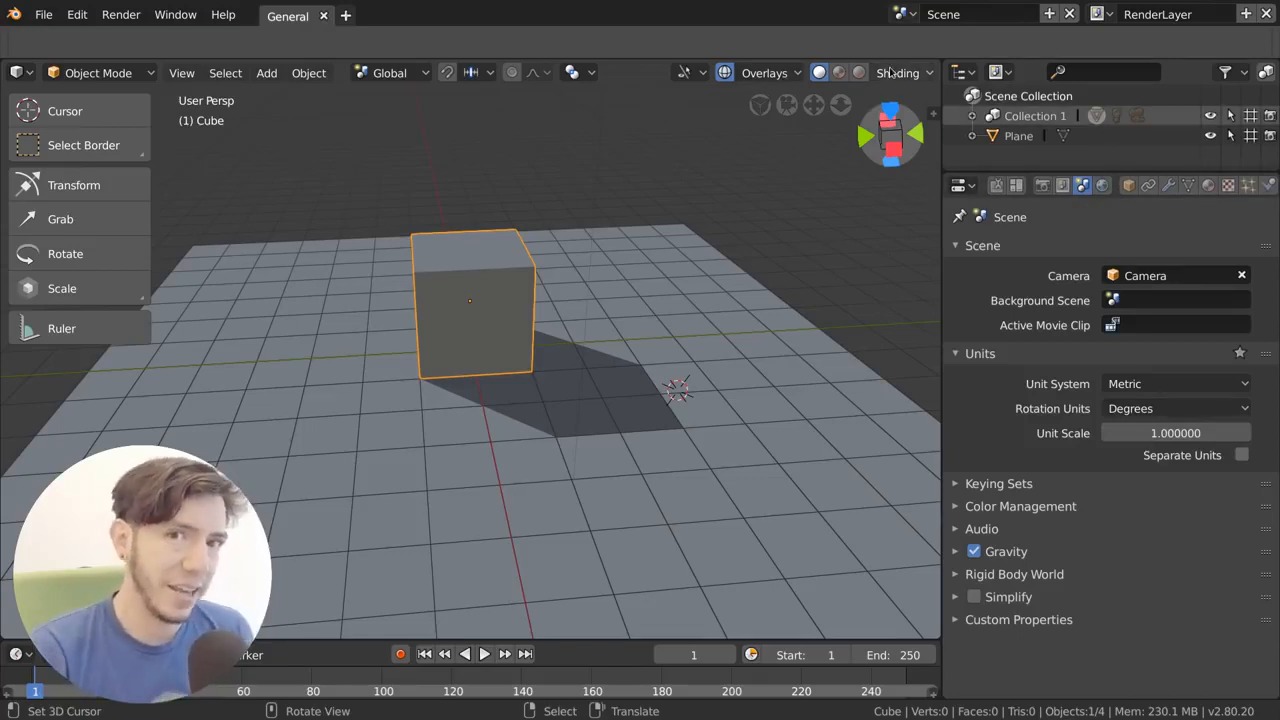
Drag the shadow Light Direction sphere so the cube's shadow falls toward the viewer
click(924, 72)
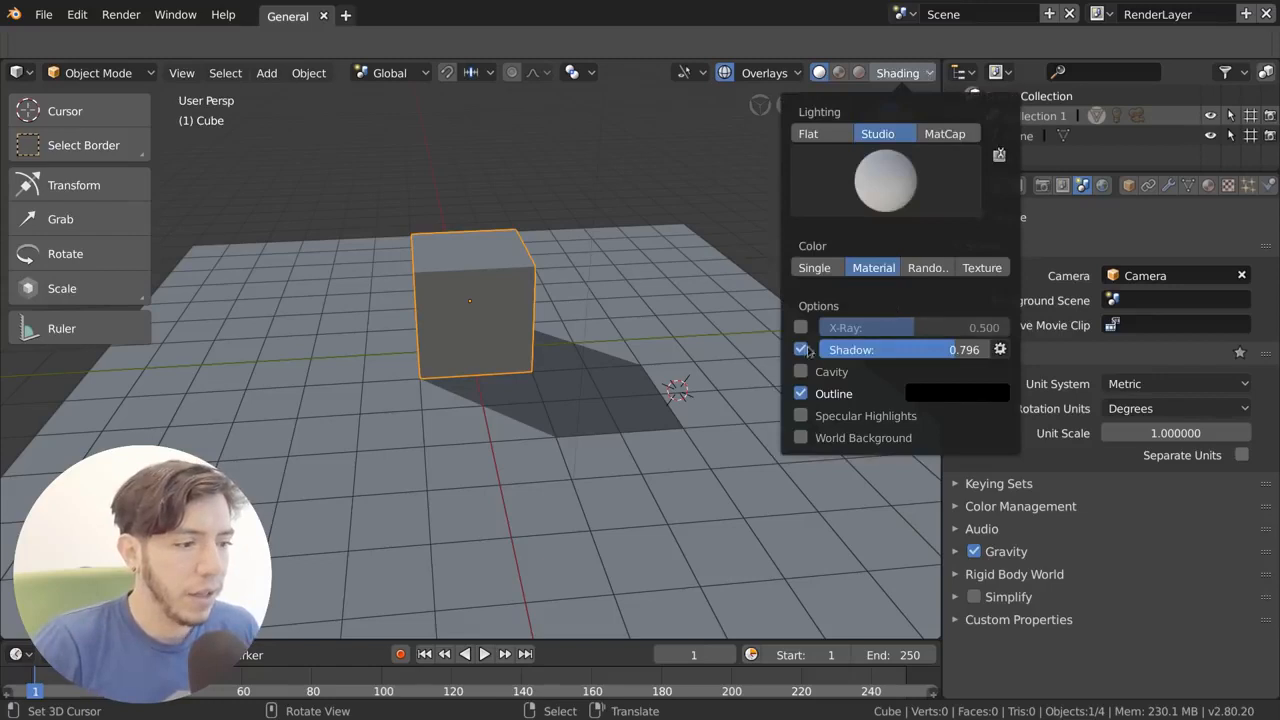
click(1000, 348)
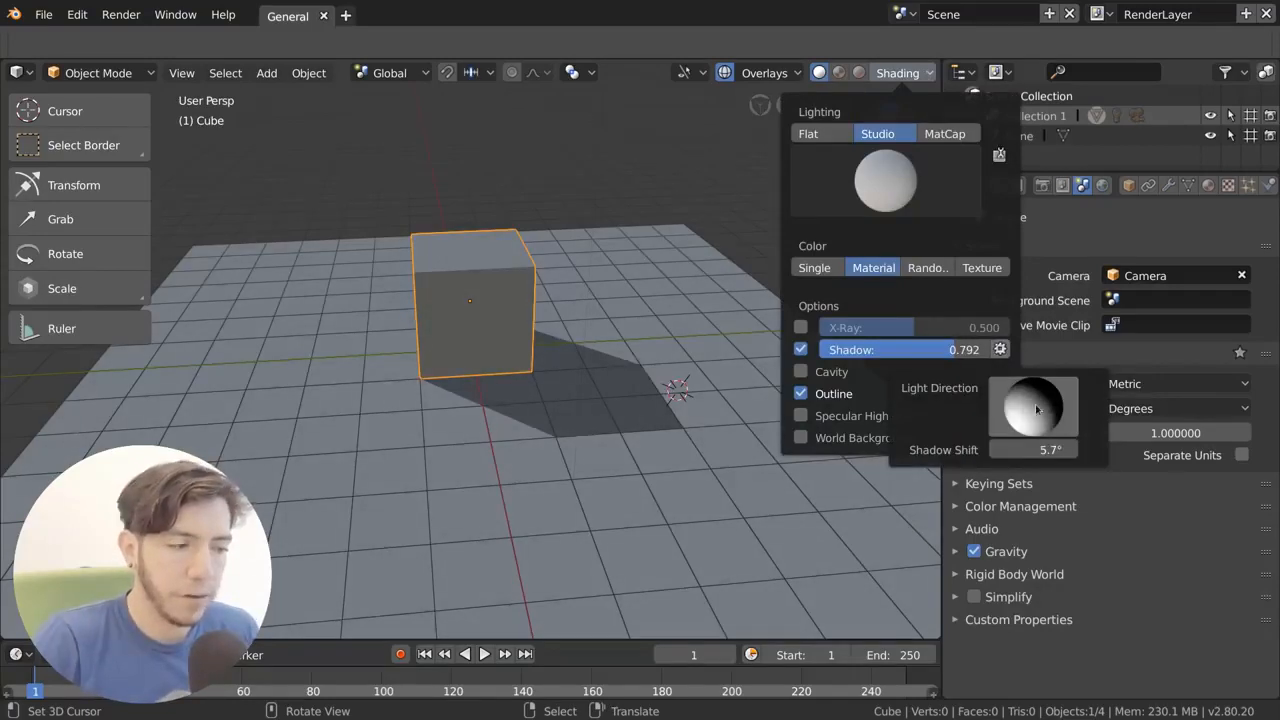
drag(1036, 408, 1020, 380)
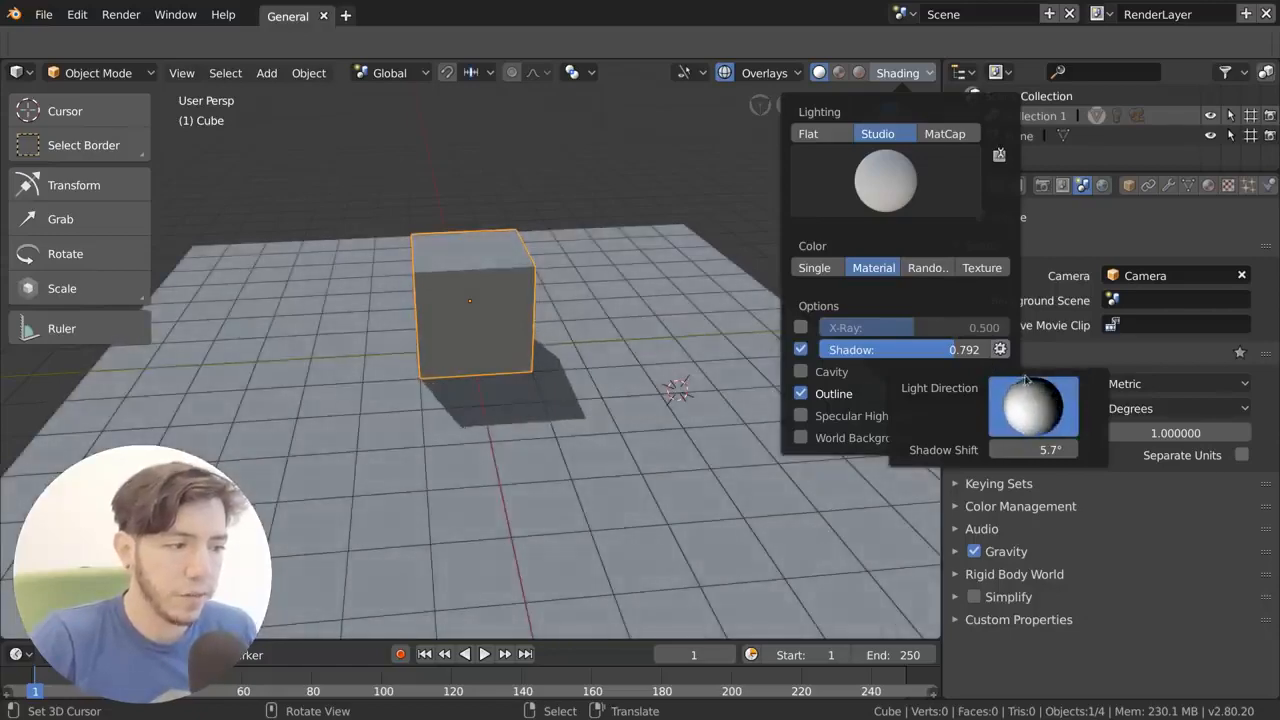
click(612, 342)
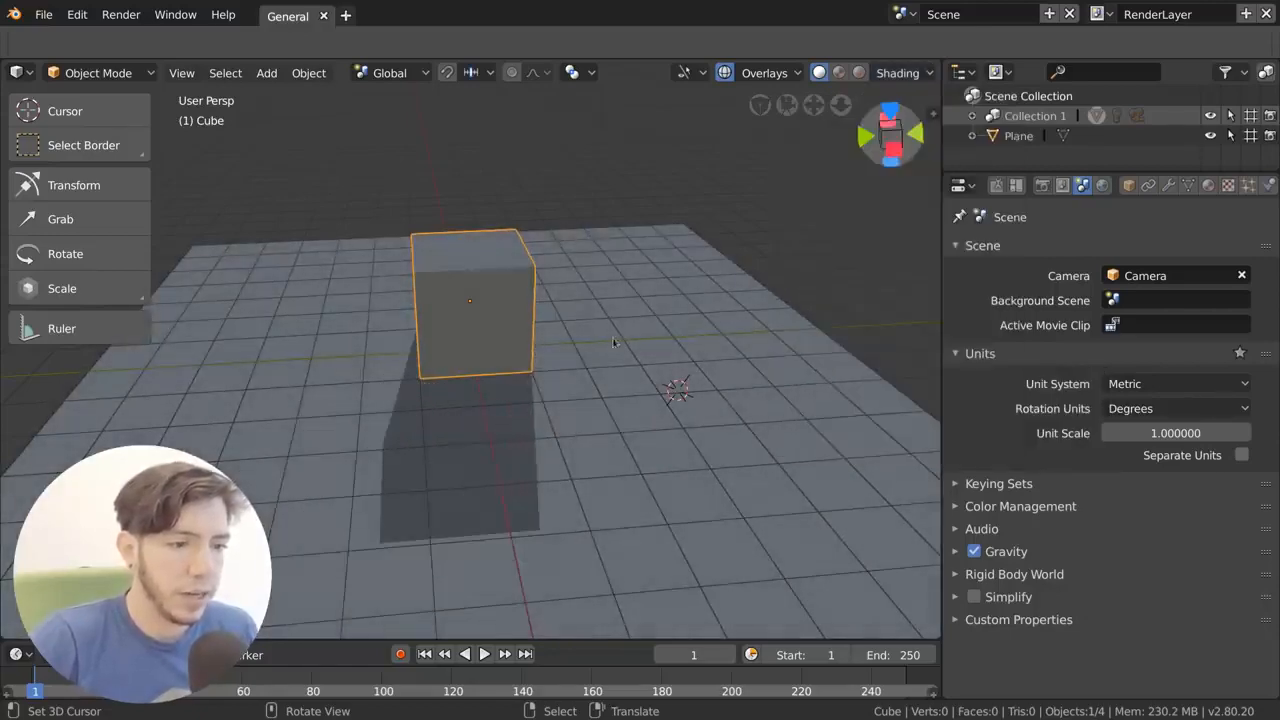
Add a Suzanne monkey head and move it onto the plane in place of the cube
click(266, 72)
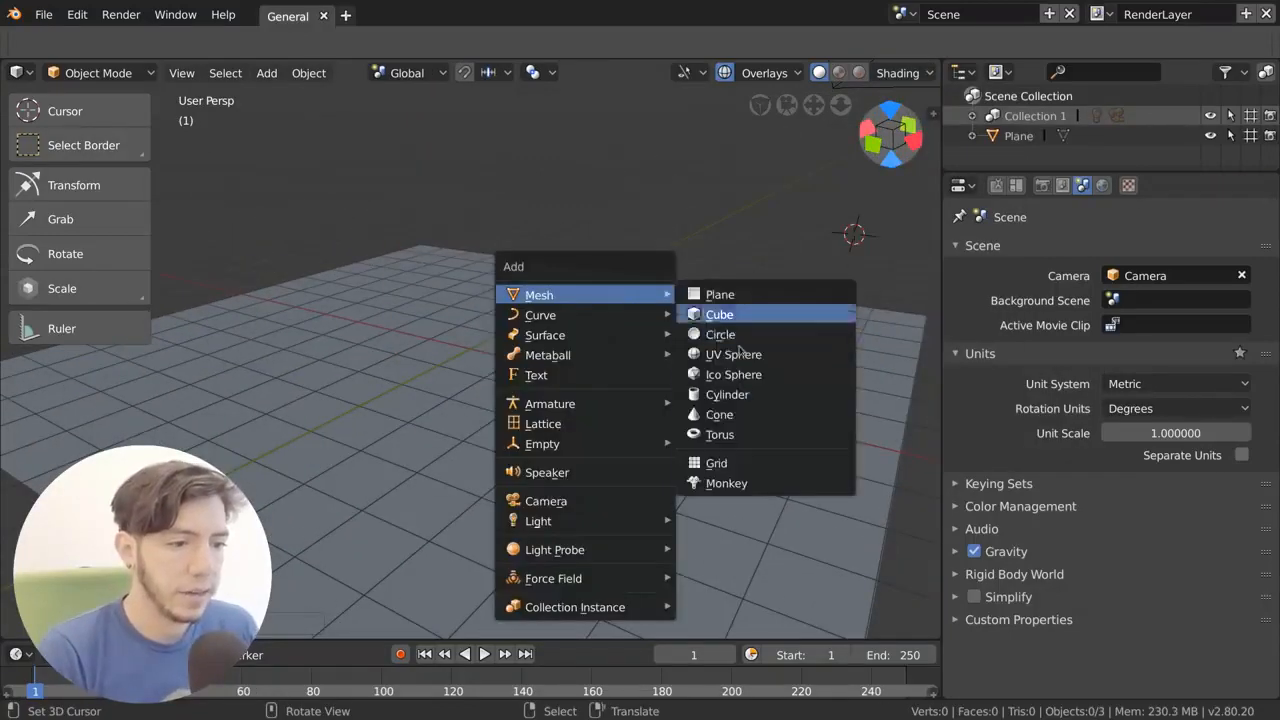
click(726, 482)
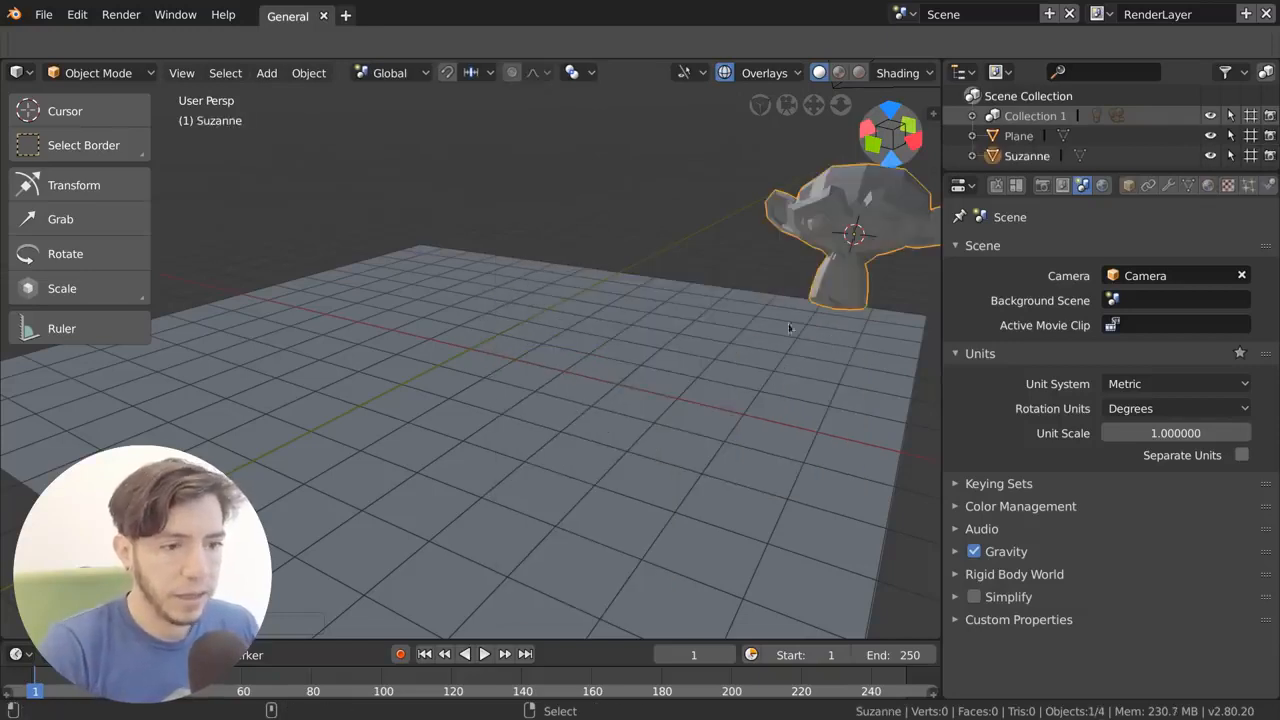
drag(850, 240, 480, 340)
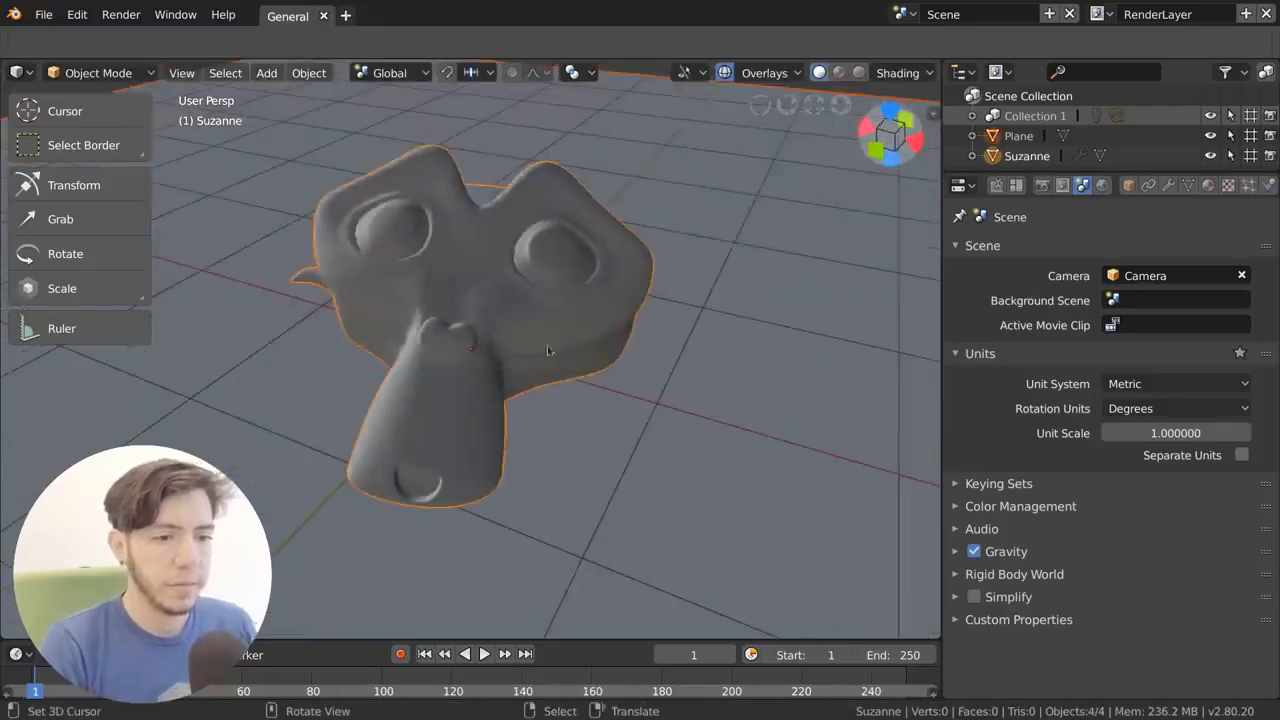
Adjust the shadow light direction for Suzanne in the Shading popover
click(932, 72)
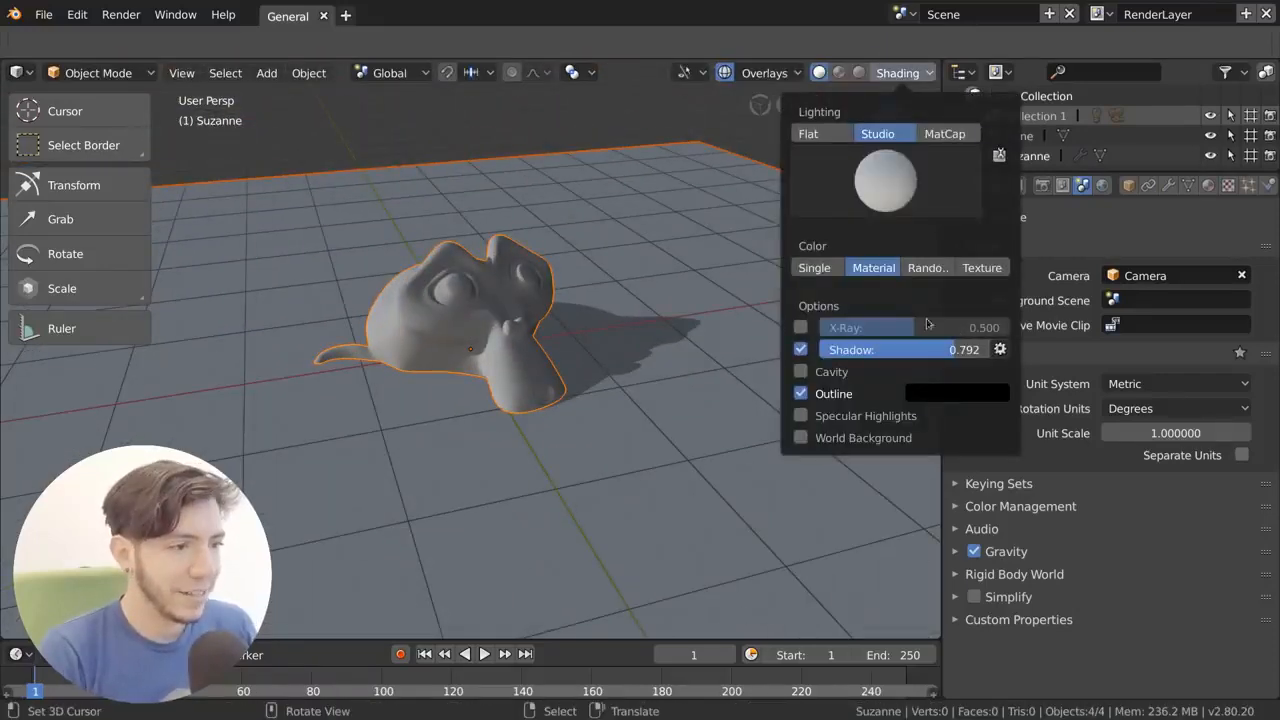
click(1000, 348)
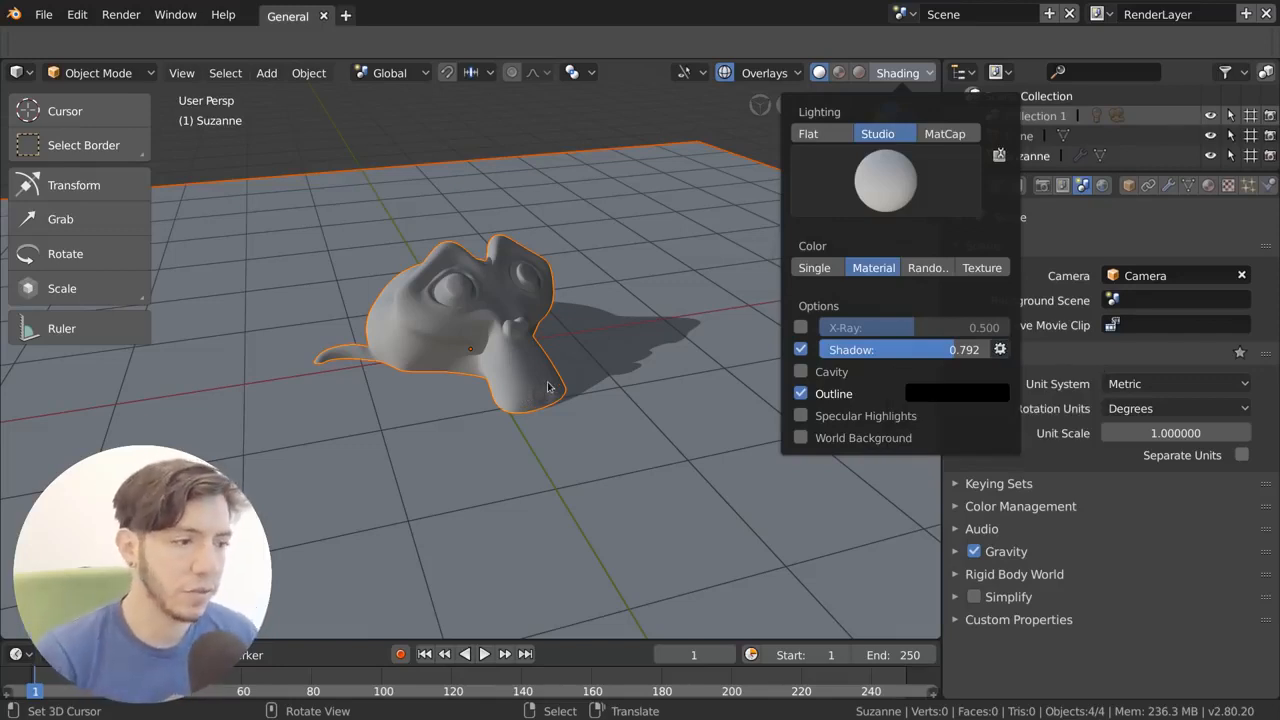
click(1000, 348)
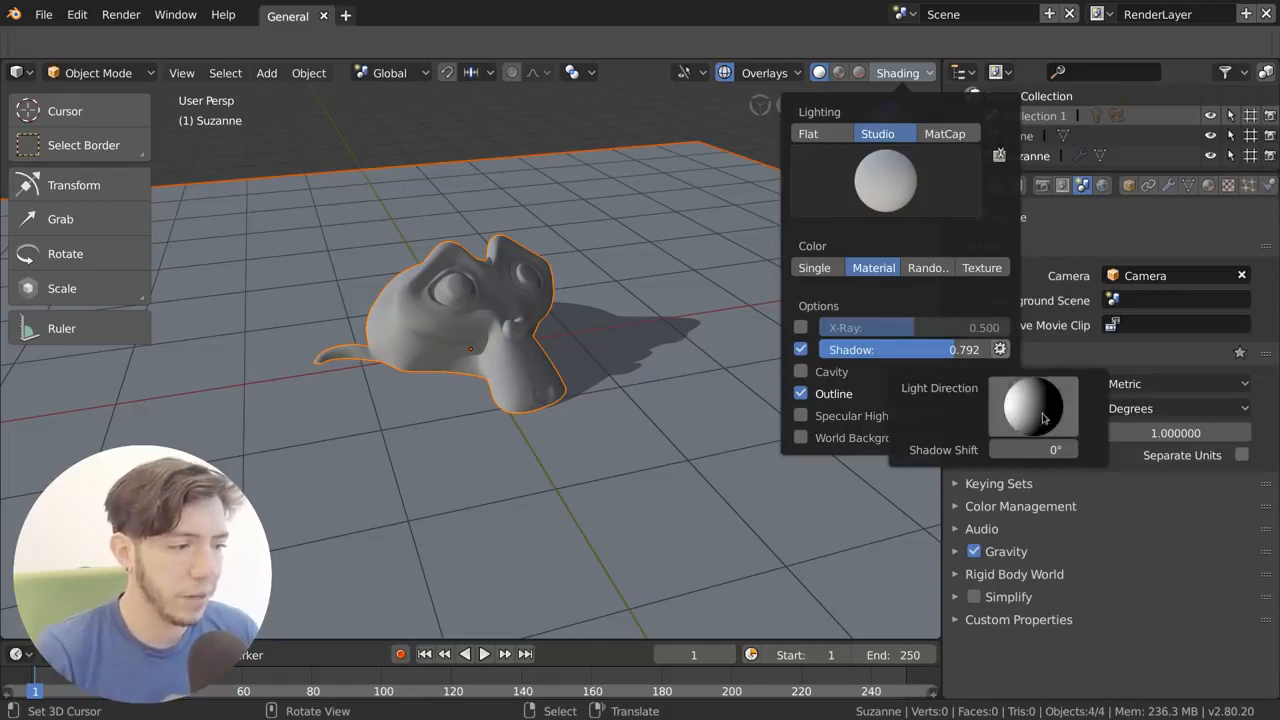
drag(1044, 418, 1040, 410)
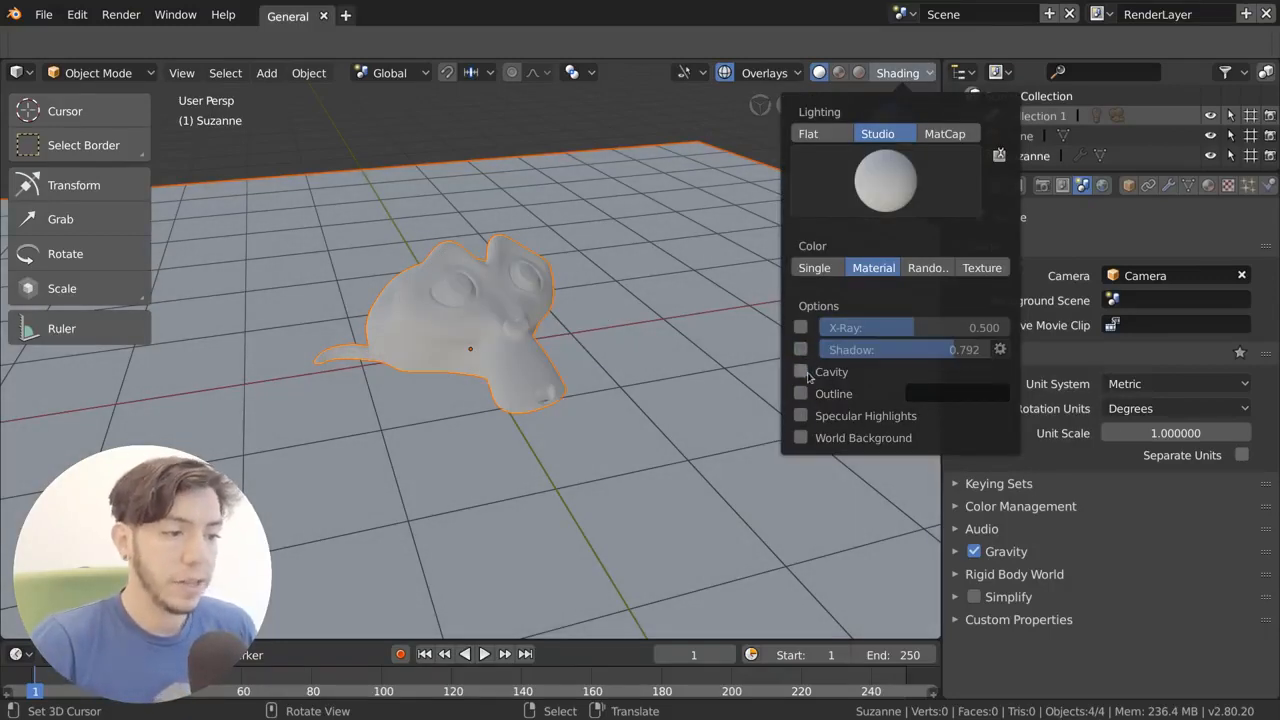
click(800, 370)
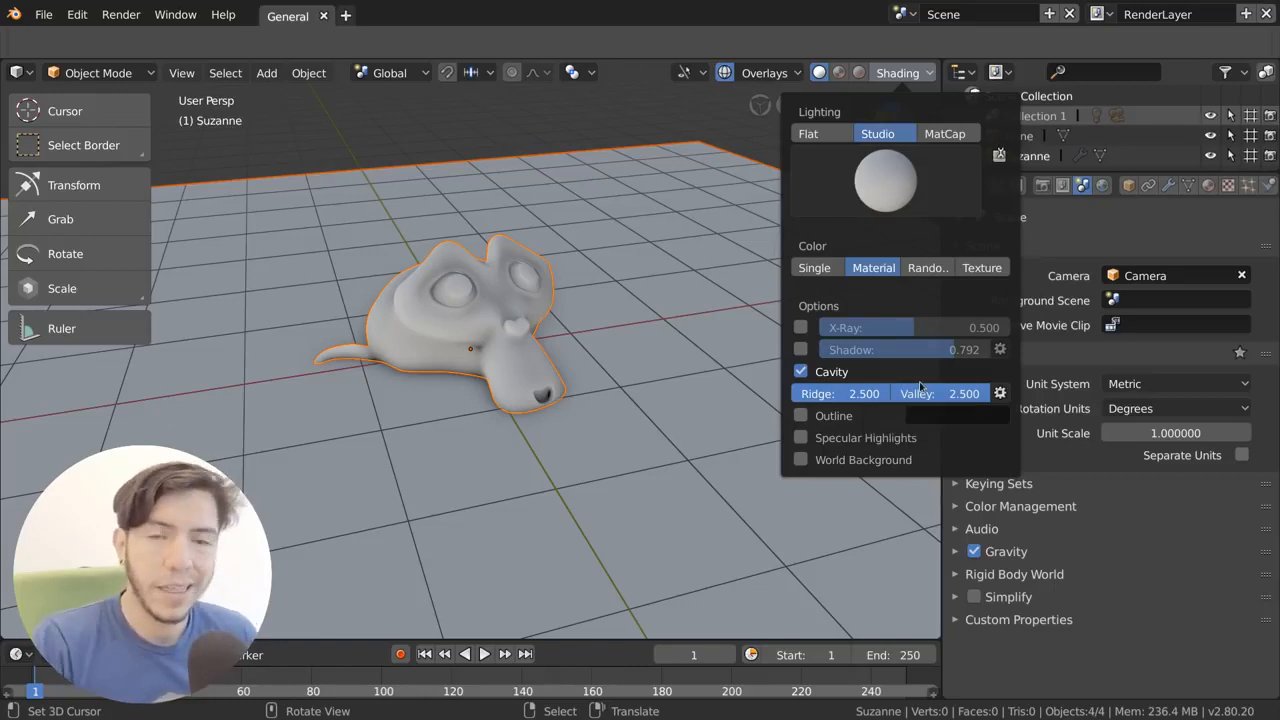
click(1000, 370)
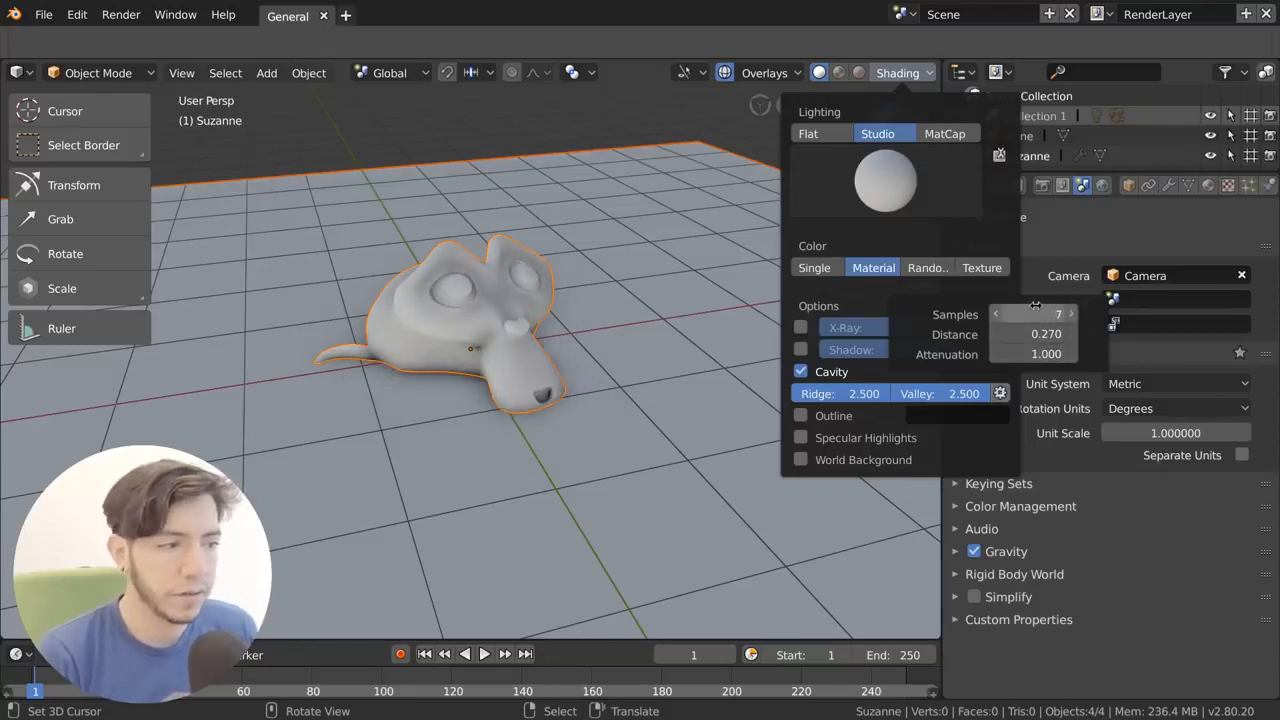
click(800, 370)
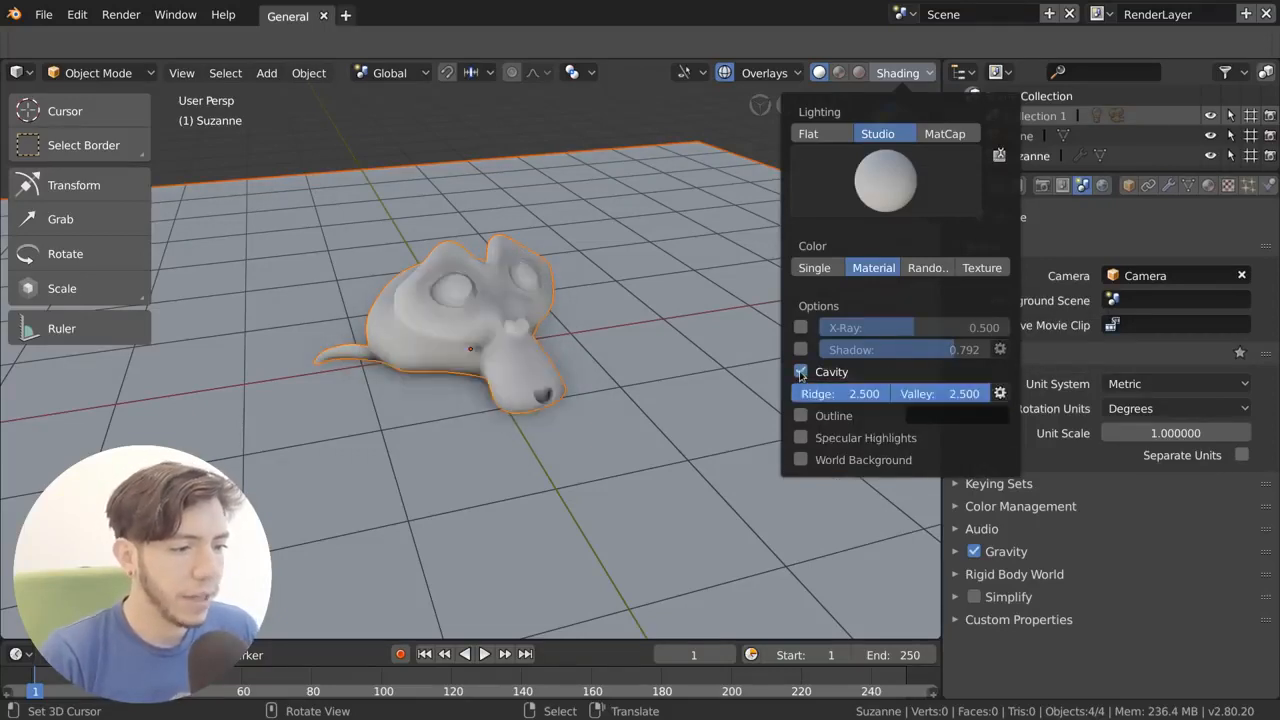
click(800, 370)
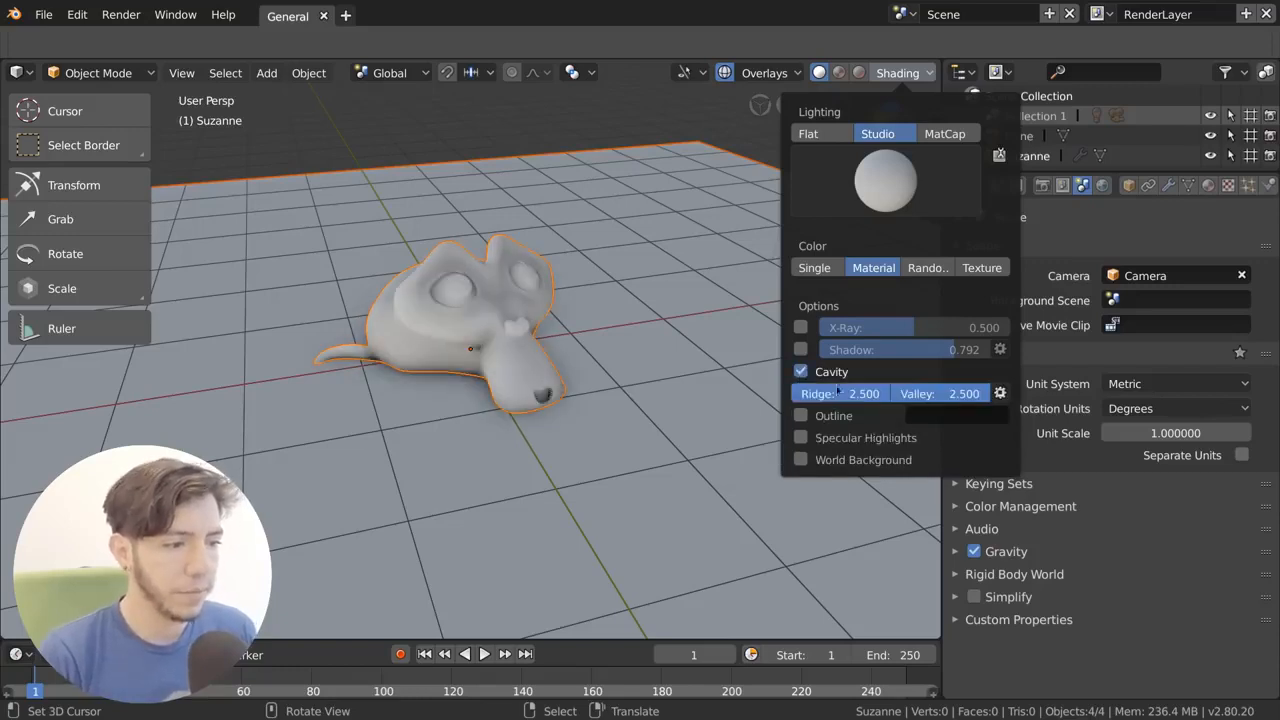
click(800, 370)
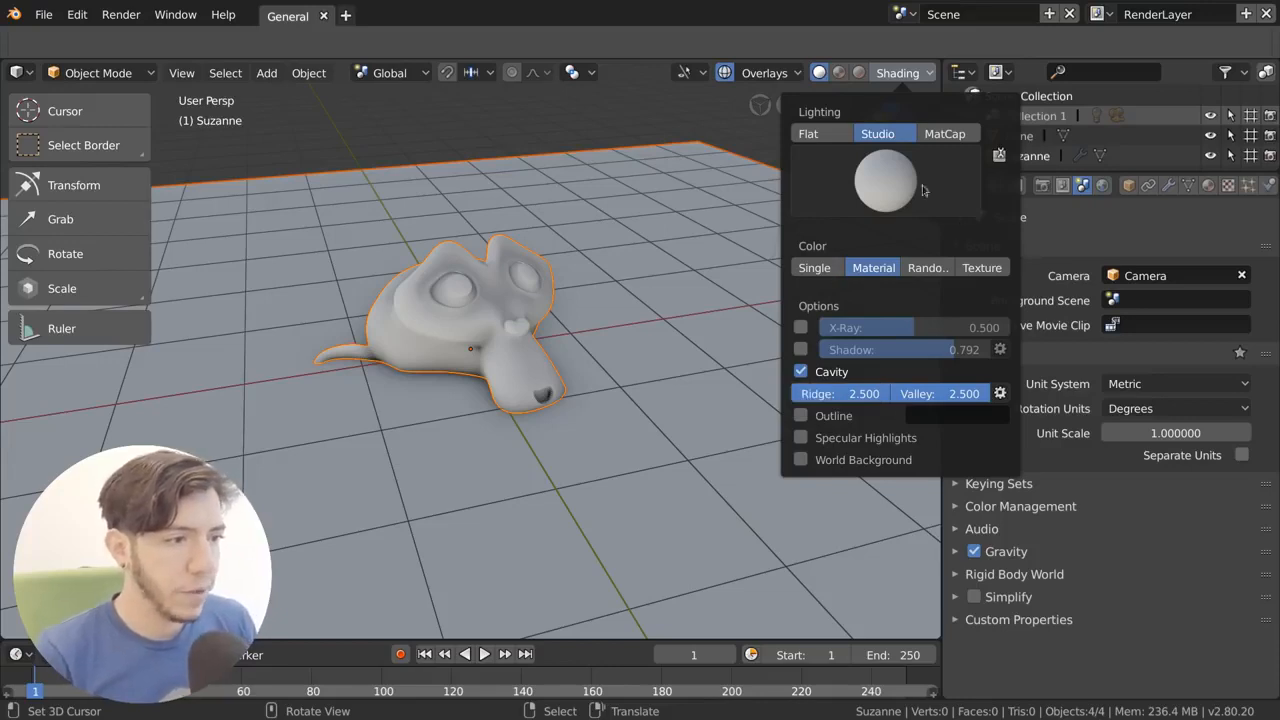
click(800, 370)
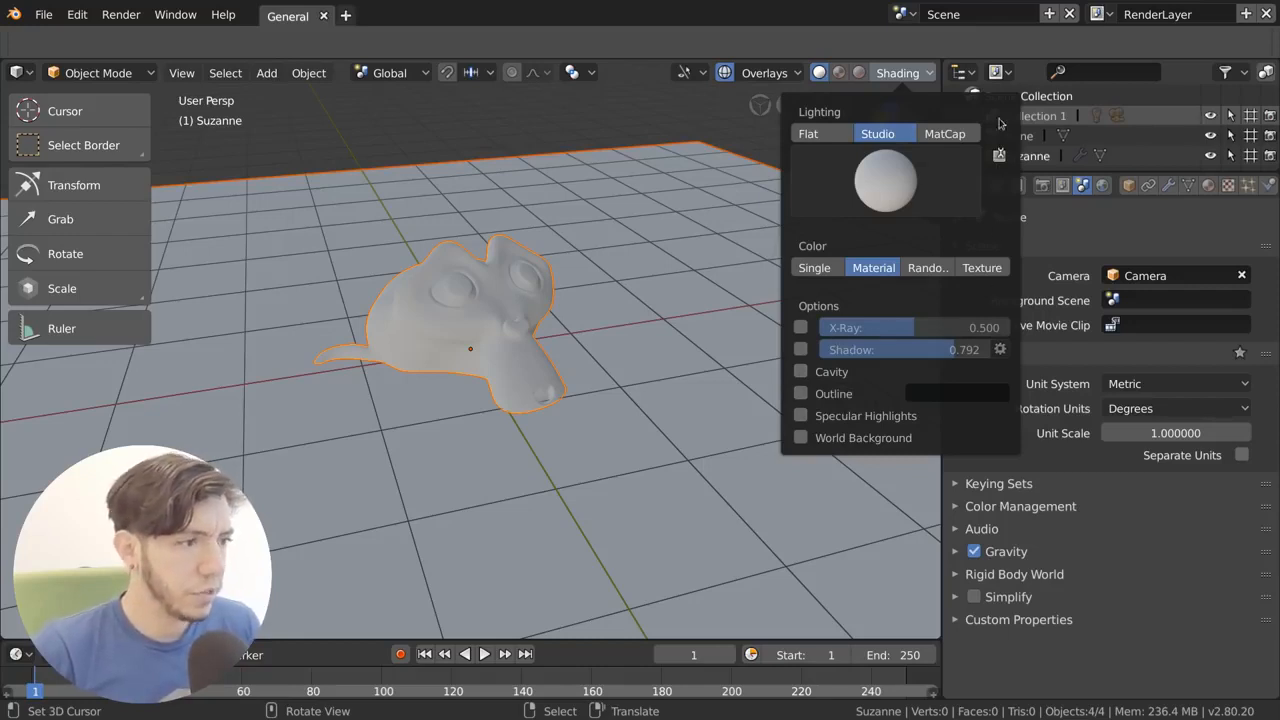
Switch viewport lighting to MatCap and browse the HDRI environment list
click(944, 132)
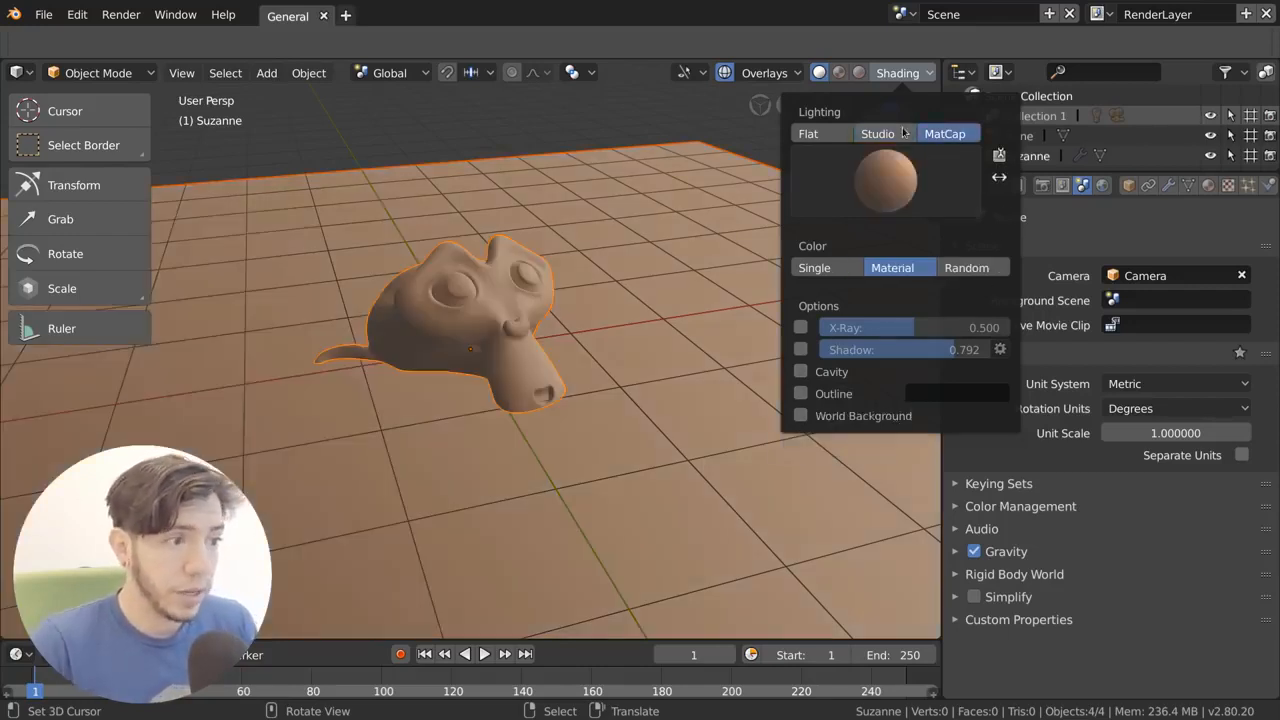
click(944, 132)
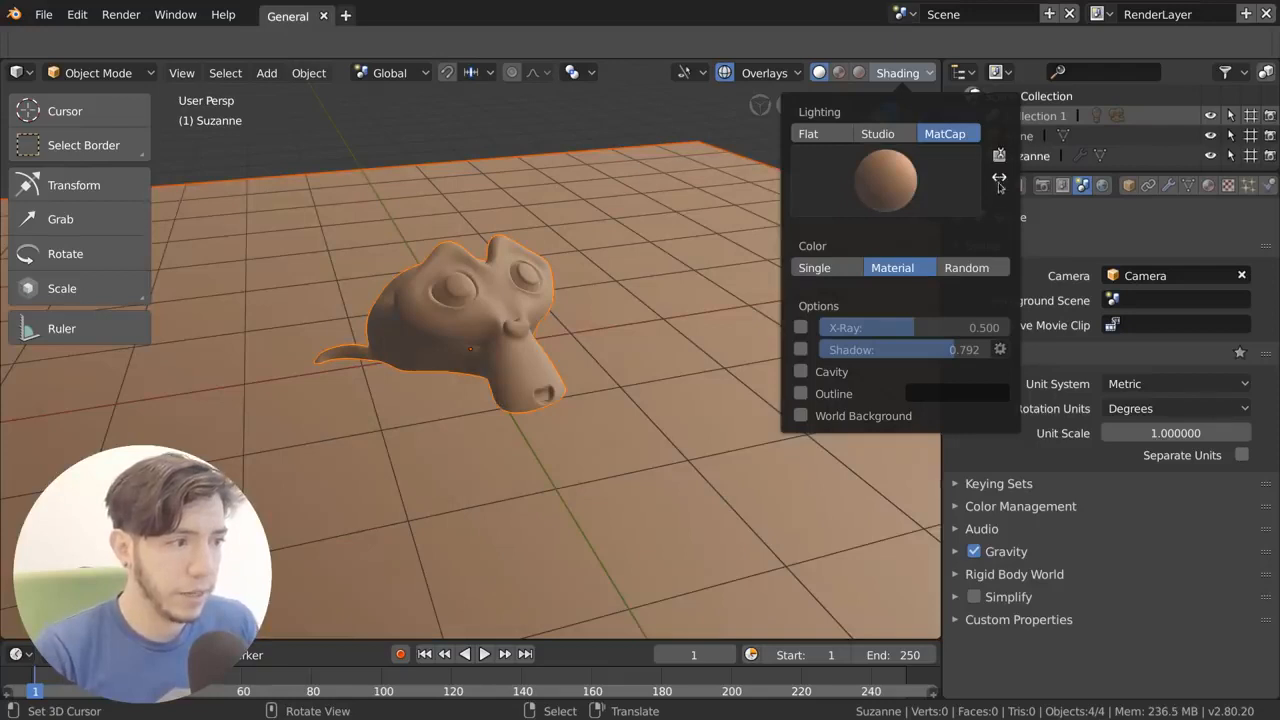
mouse_move(998, 296)
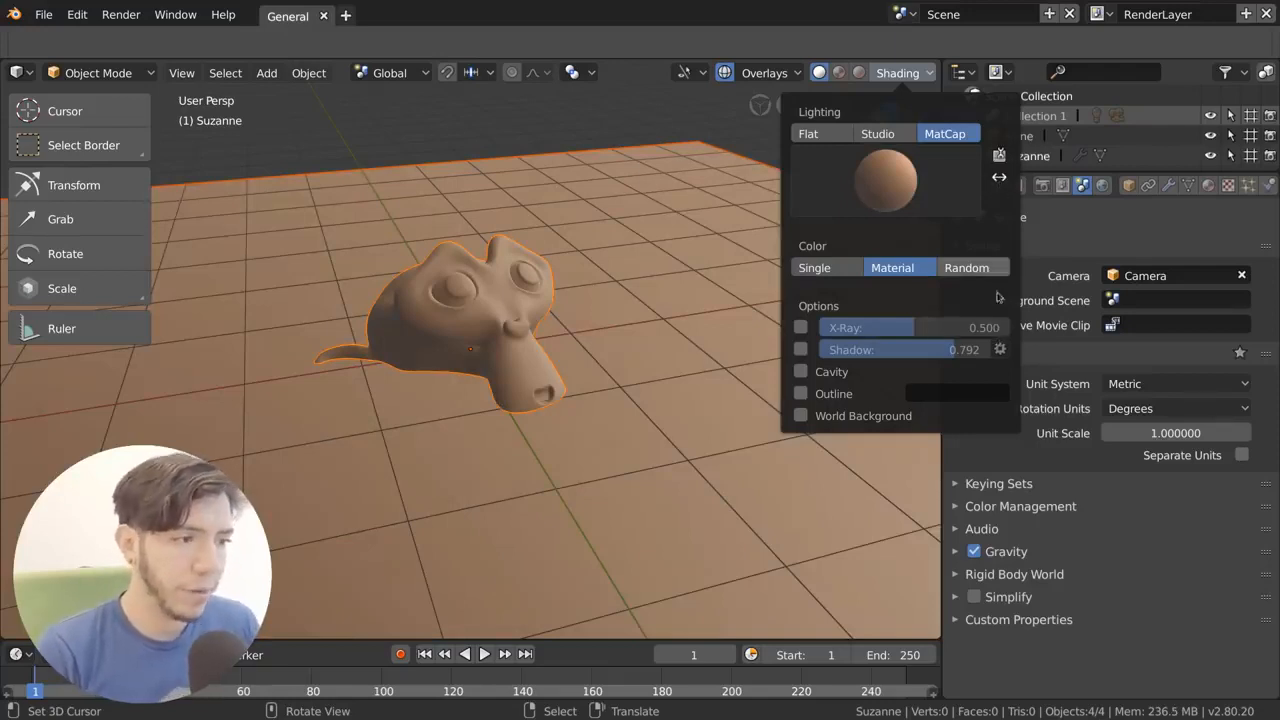
mouse_move(964, 348)
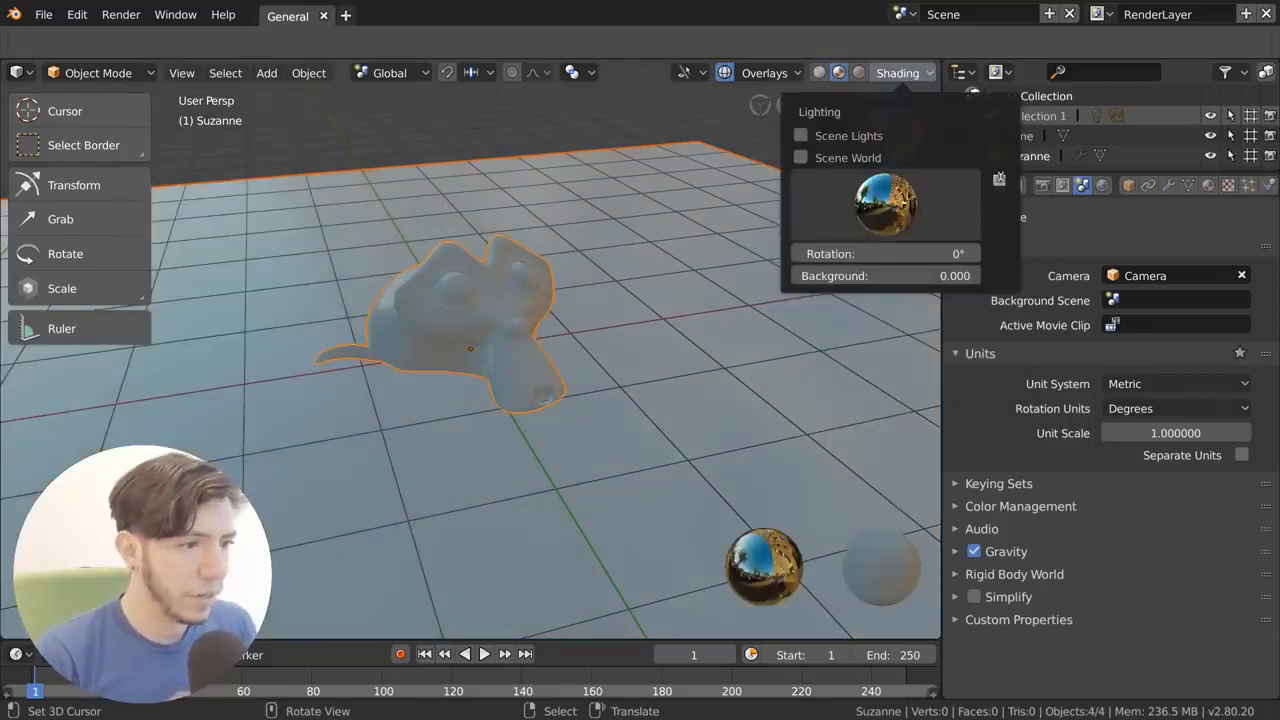
click(884, 204)
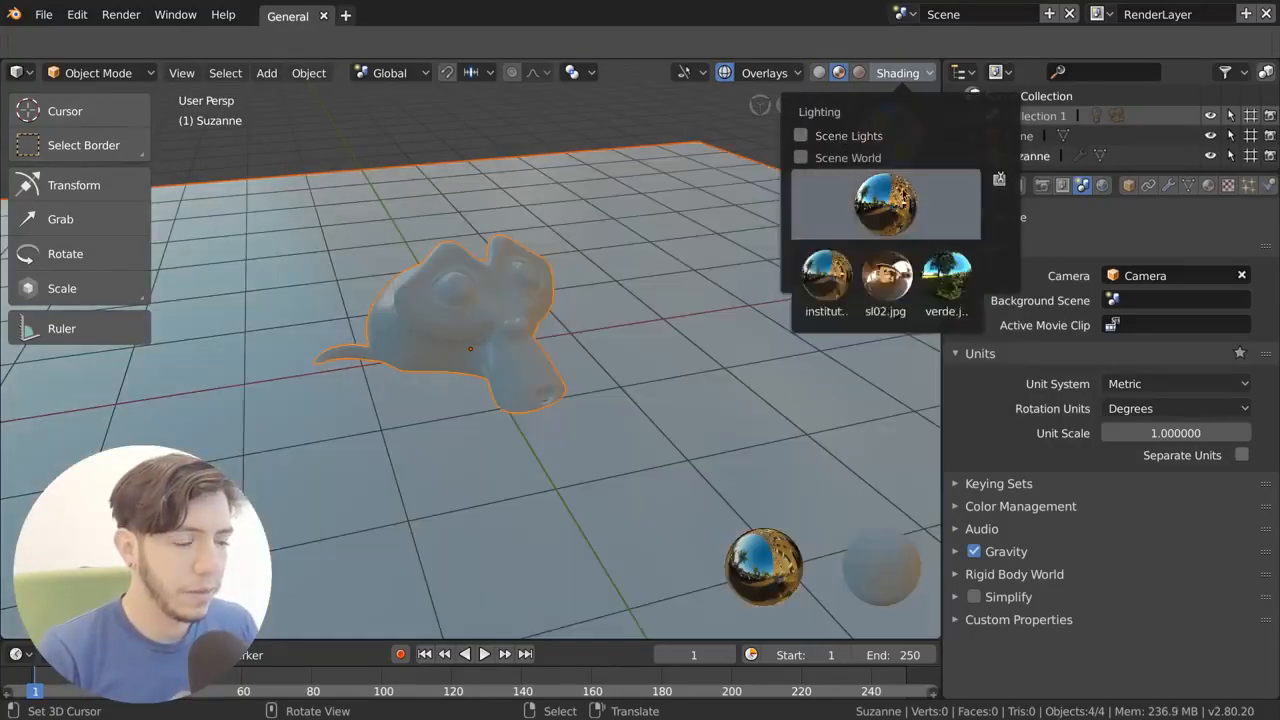
click(884, 204)
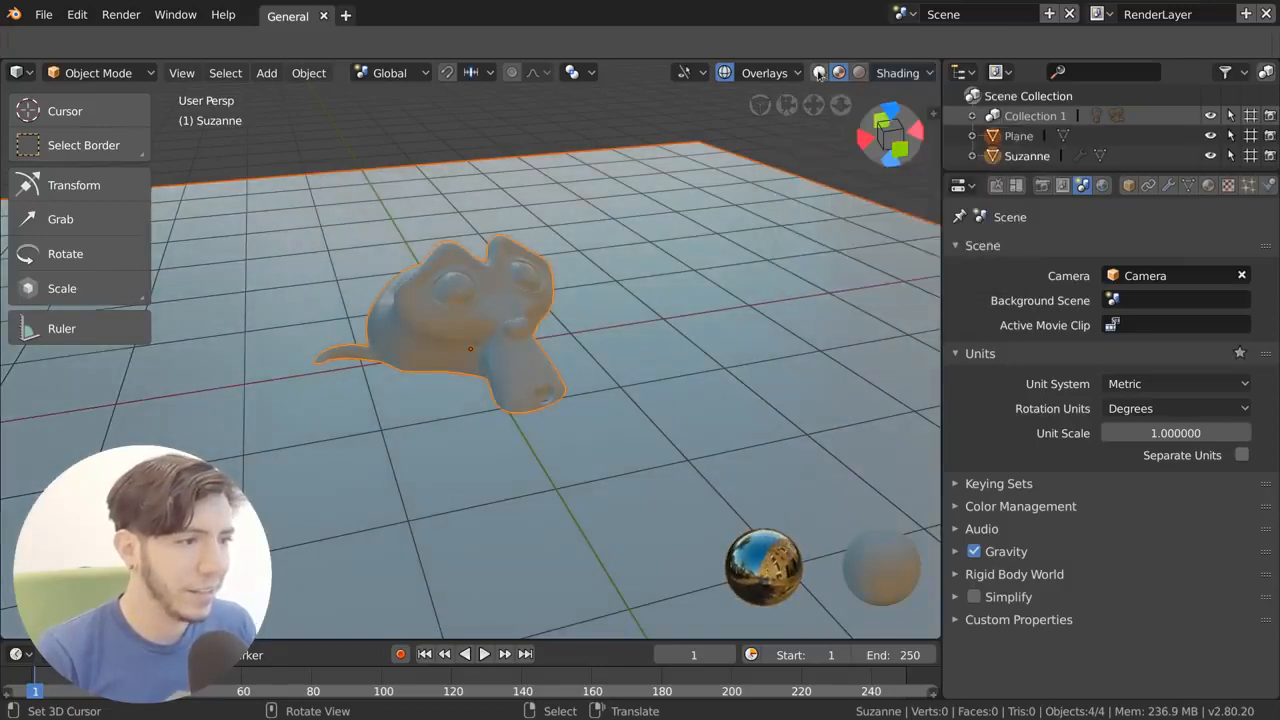
Rotate the HDRI environment around the scene, then return to Solid with MatCap
click(818, 72)
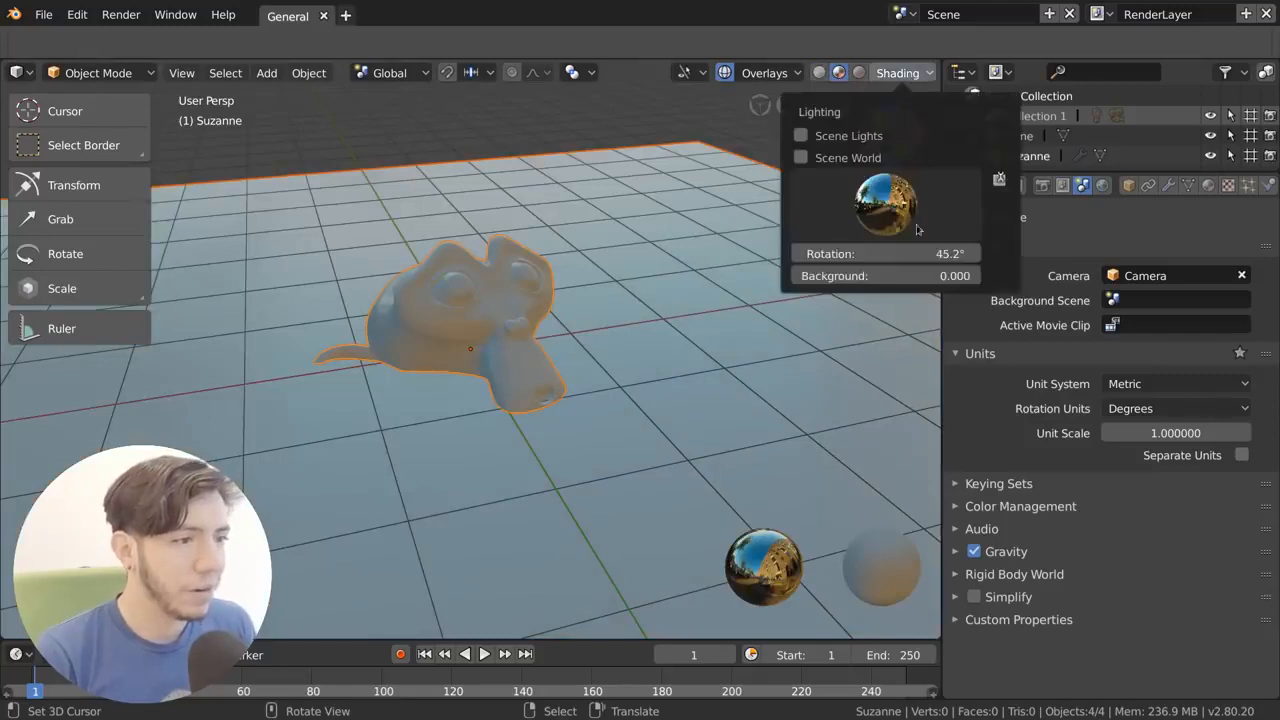
click(884, 276)
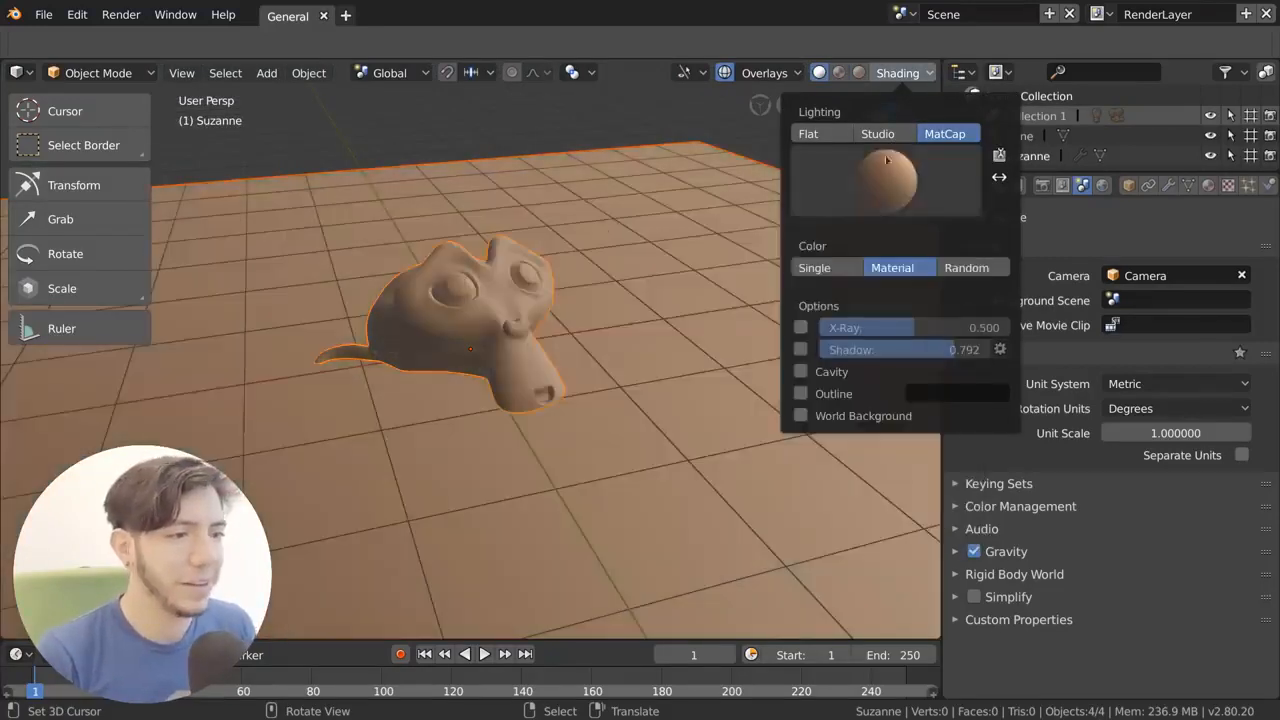
click(876, 132)
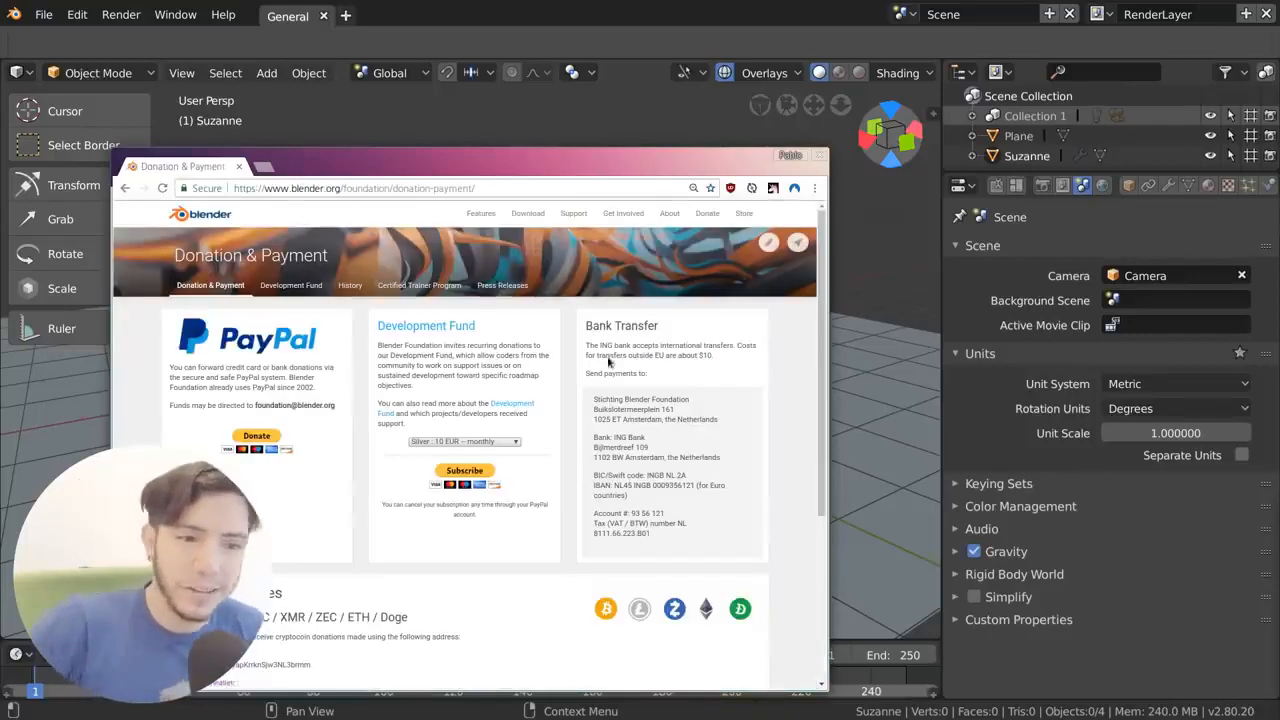
View the Blender Development Fund page, then close the browser to return to Blender
click(292, 284)
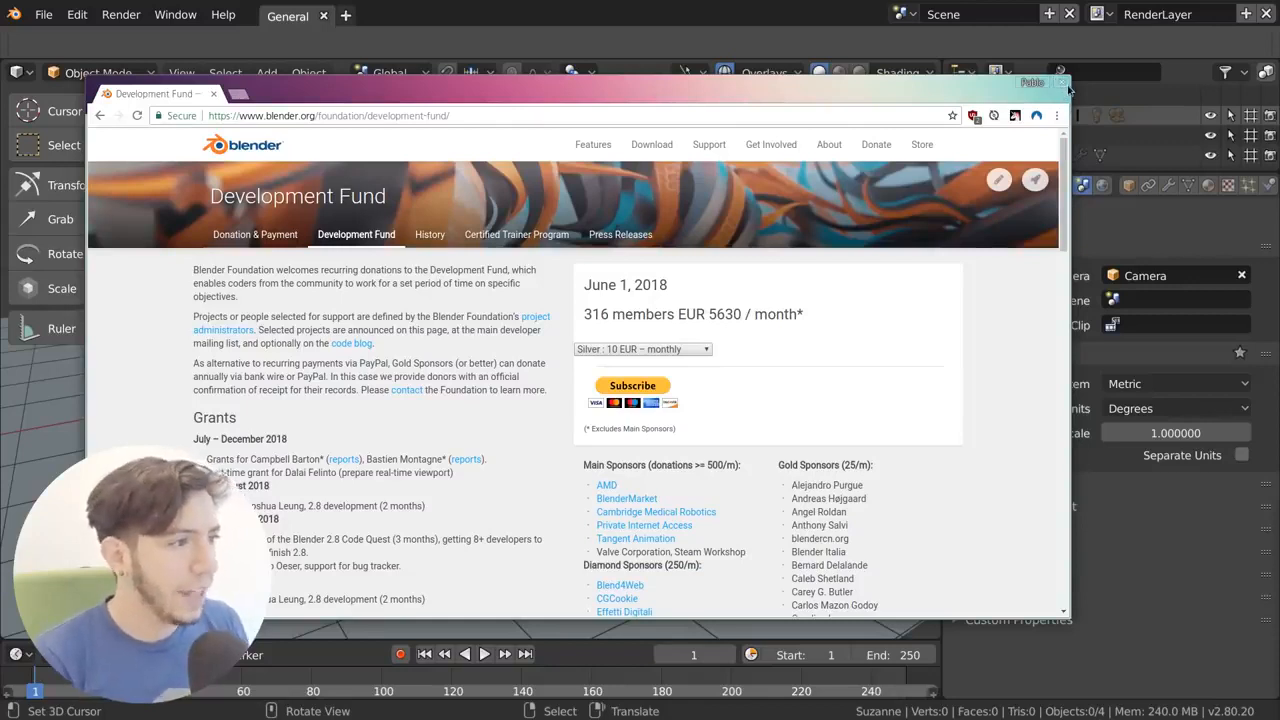
click(1060, 82)
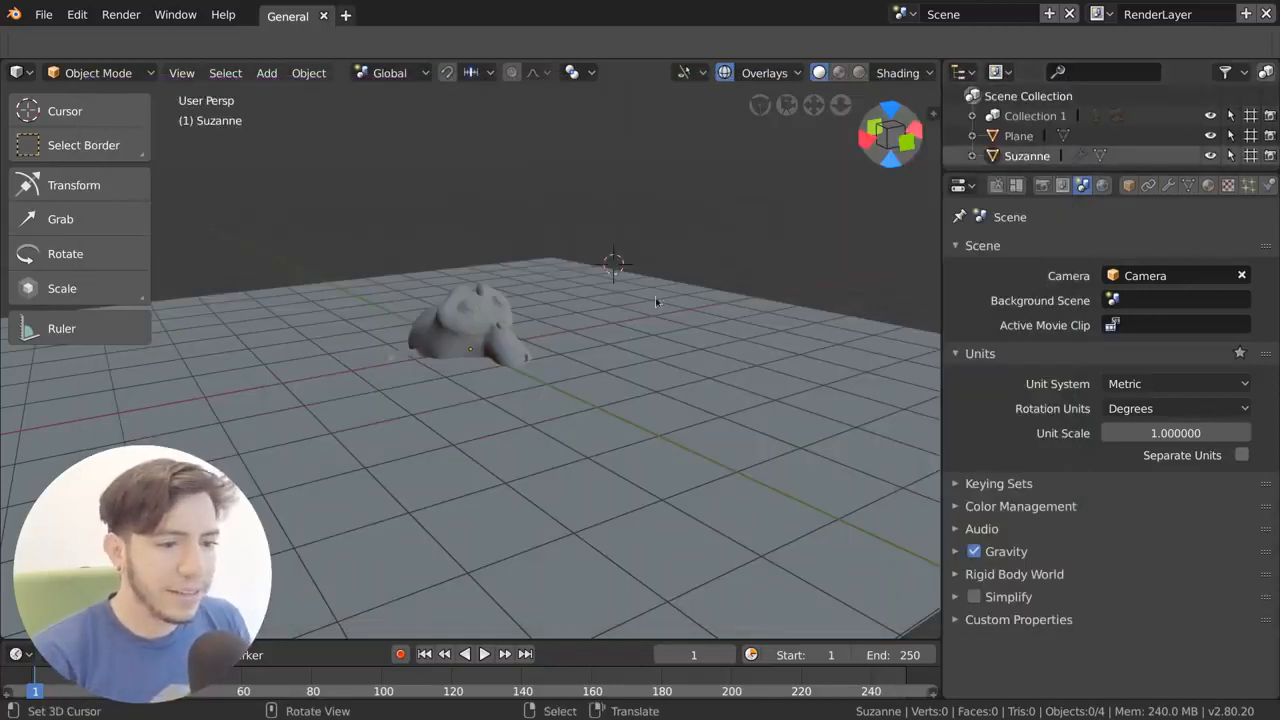